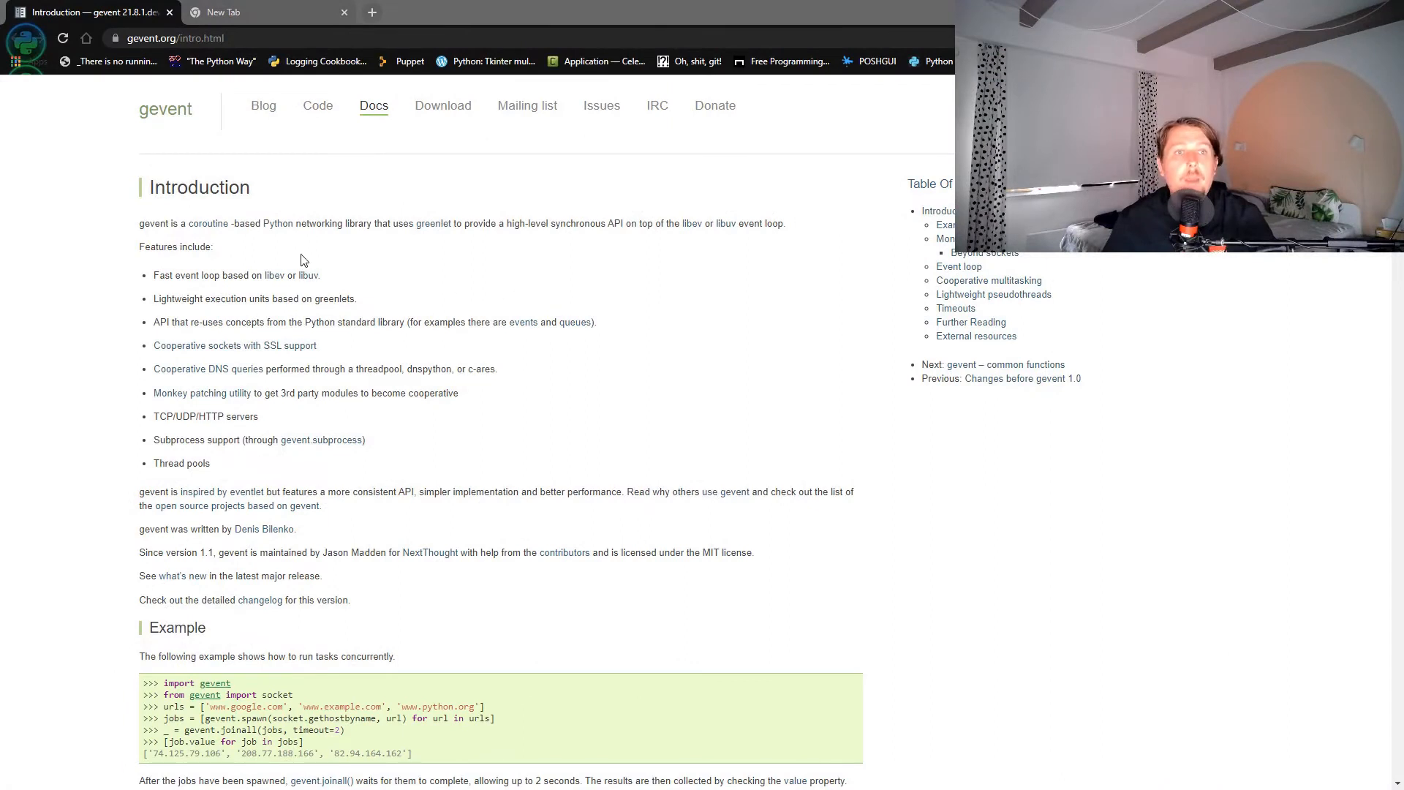
Begin the 'virtualenv g' command at the geventing prompt in PowerShell.
scroll("down", 3)
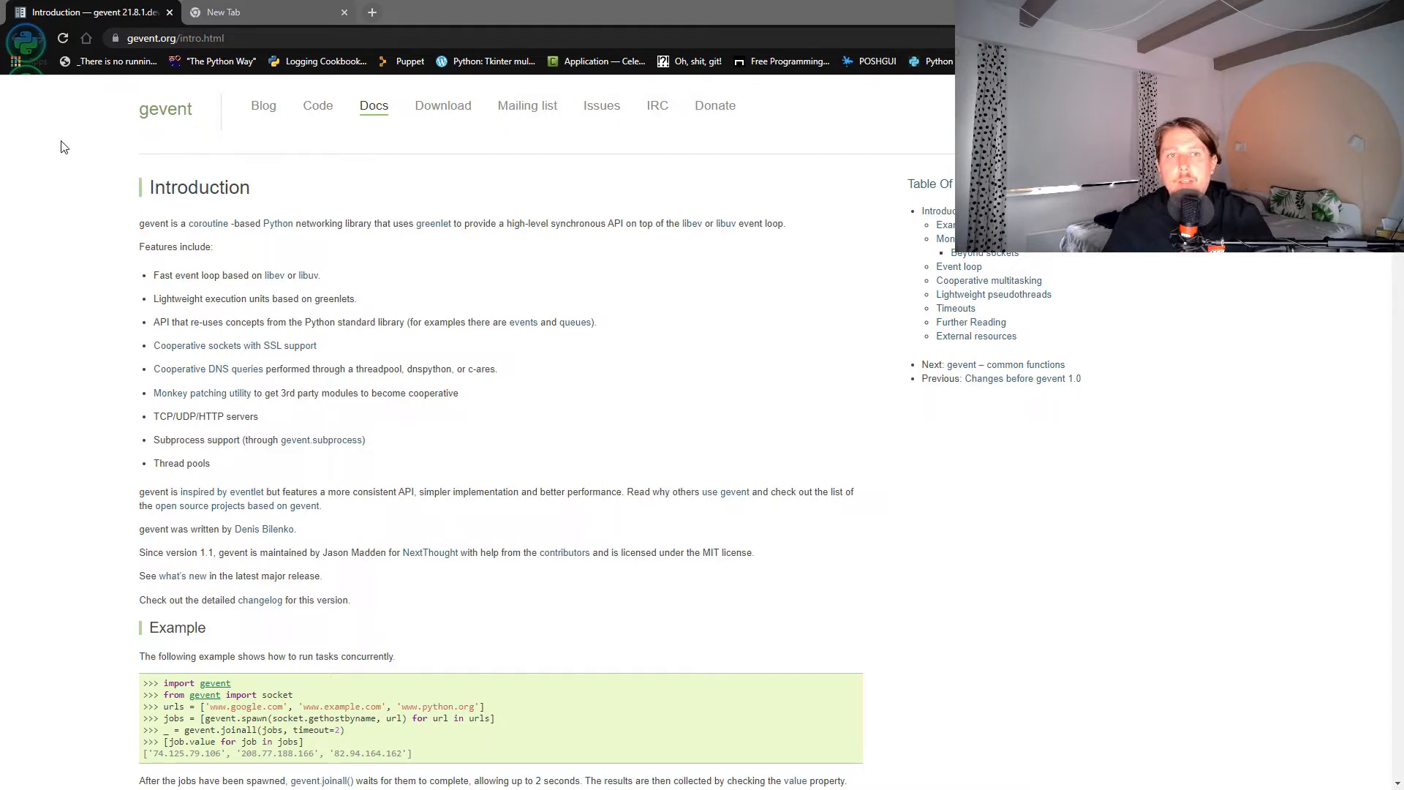
mouse_move(939, 247)
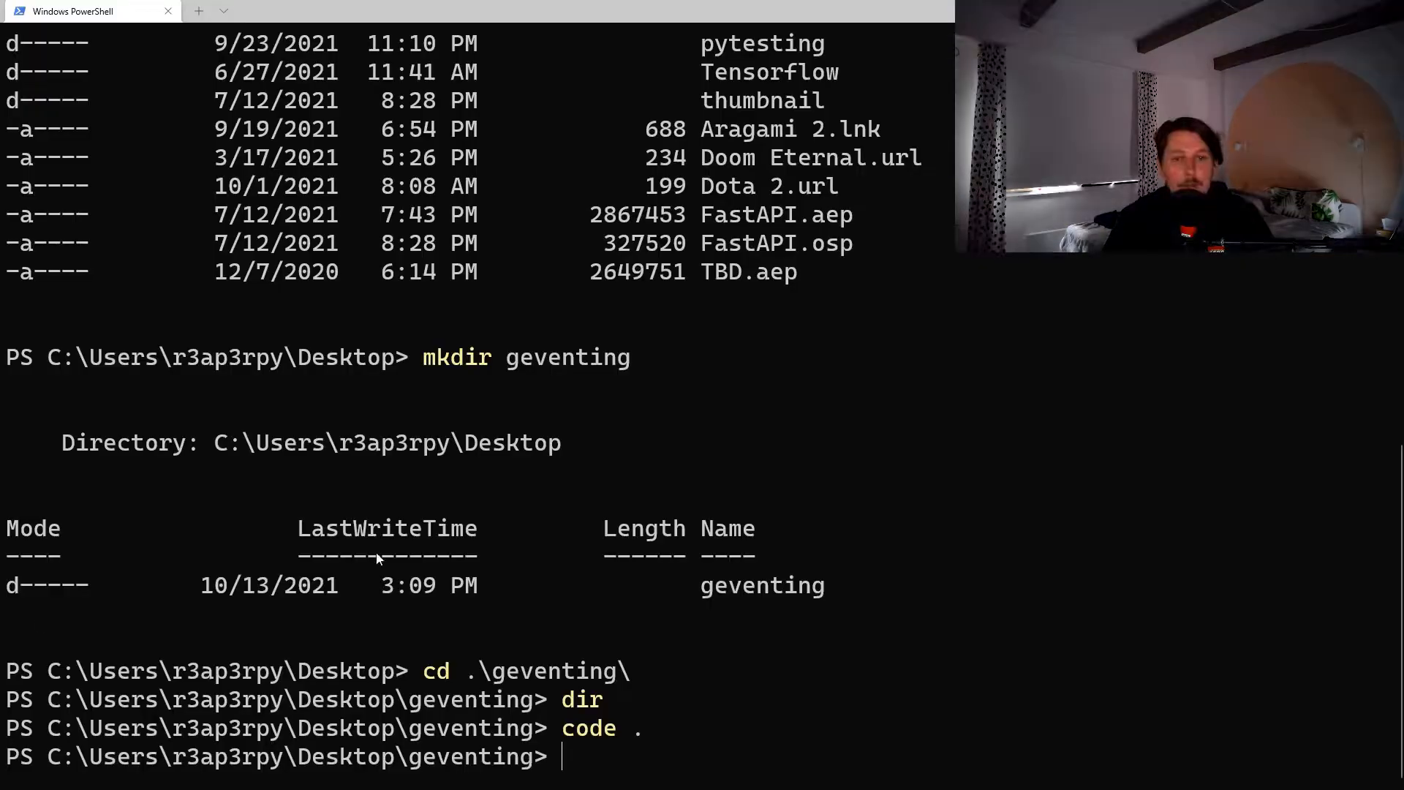
mouse_move(722, 485)
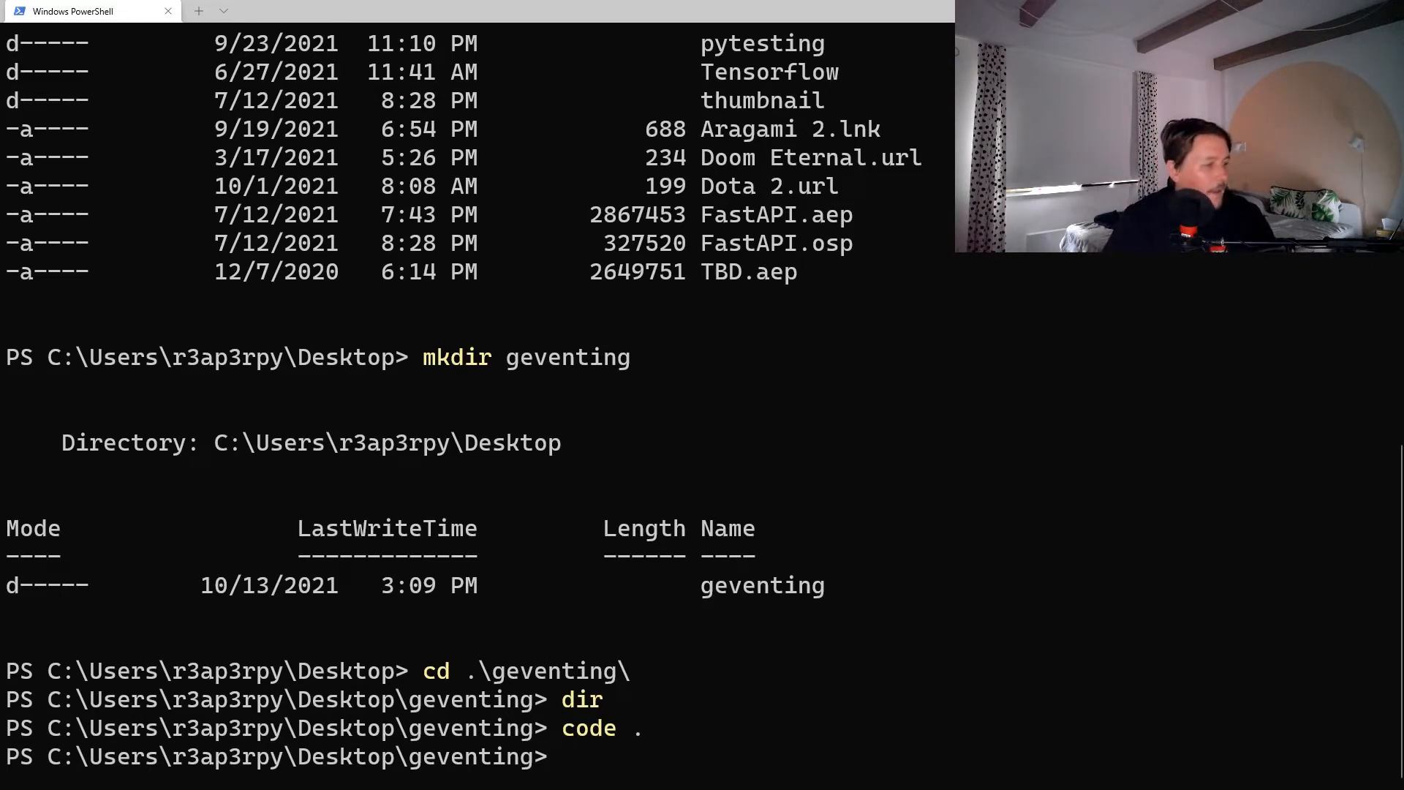
mouse_move(997, 653)
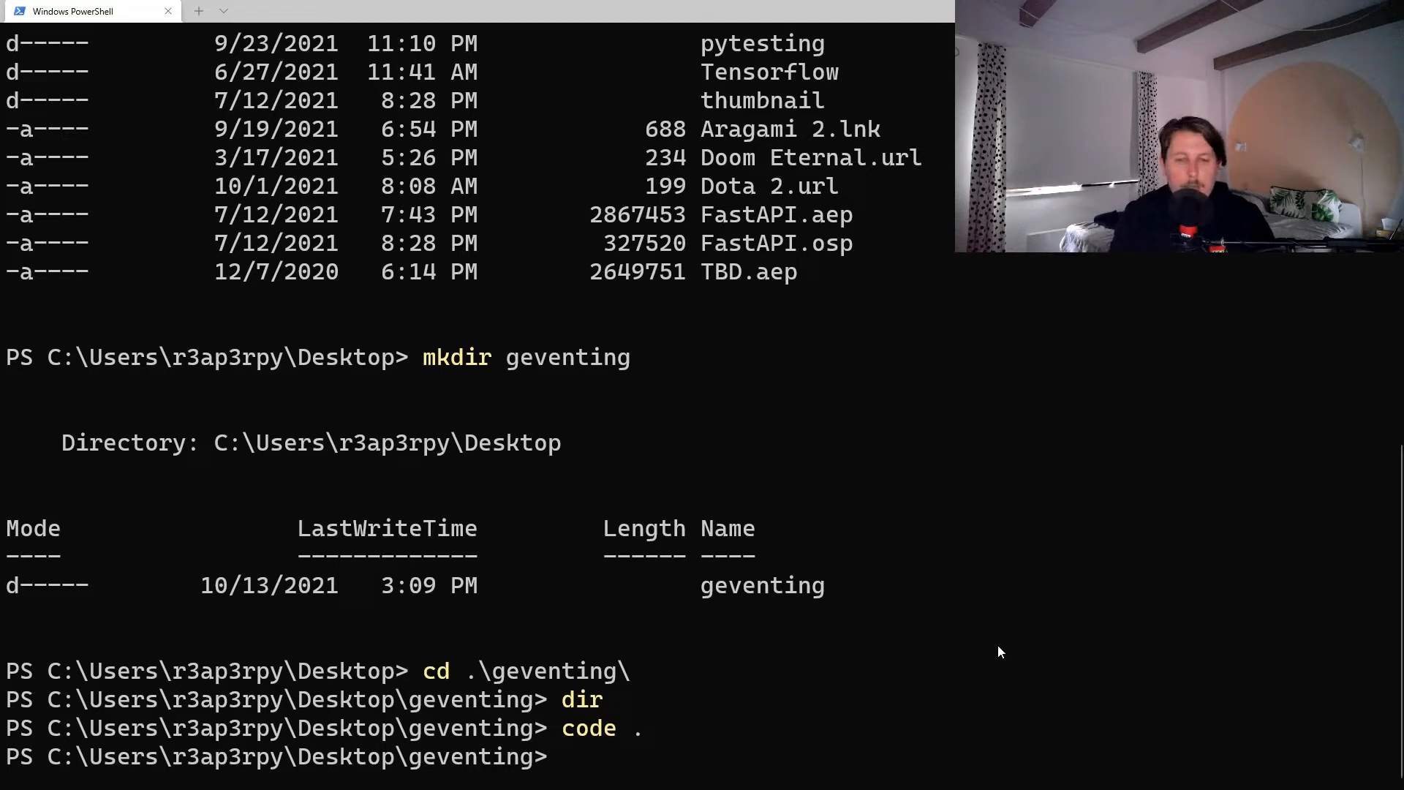
type("viru")
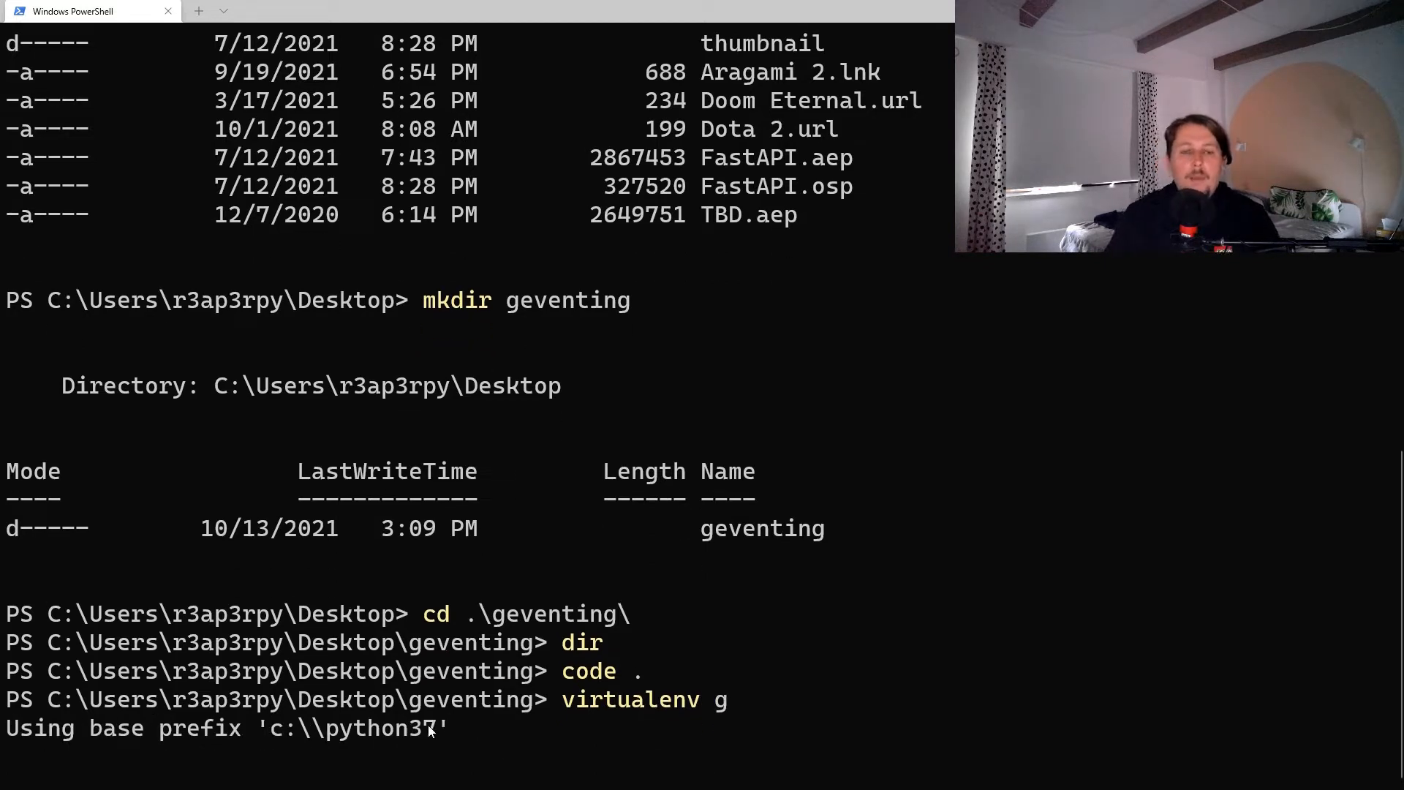
mouse_move(777, 406)
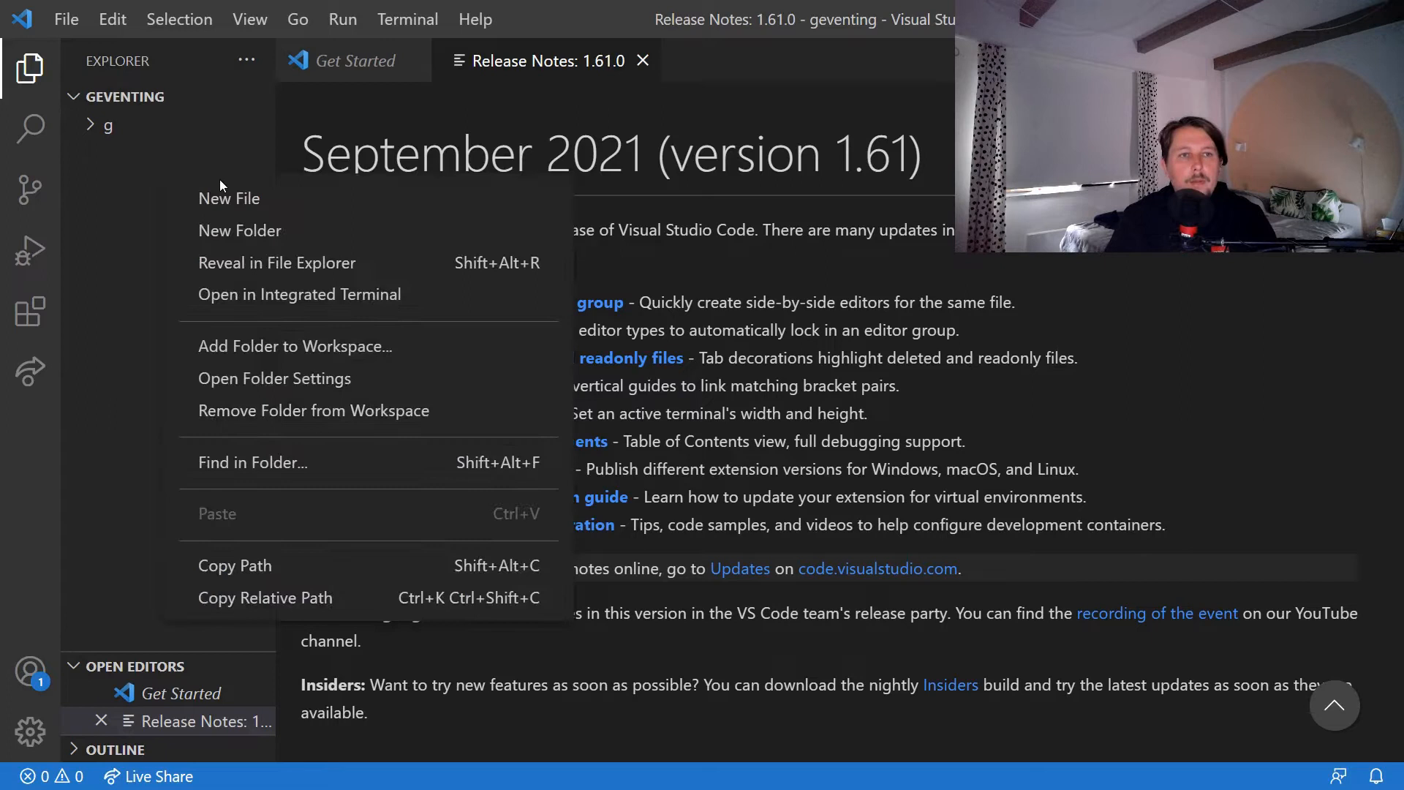
Create a new file named hello_world.py in the geventing project and open it.
left_click(228, 198)
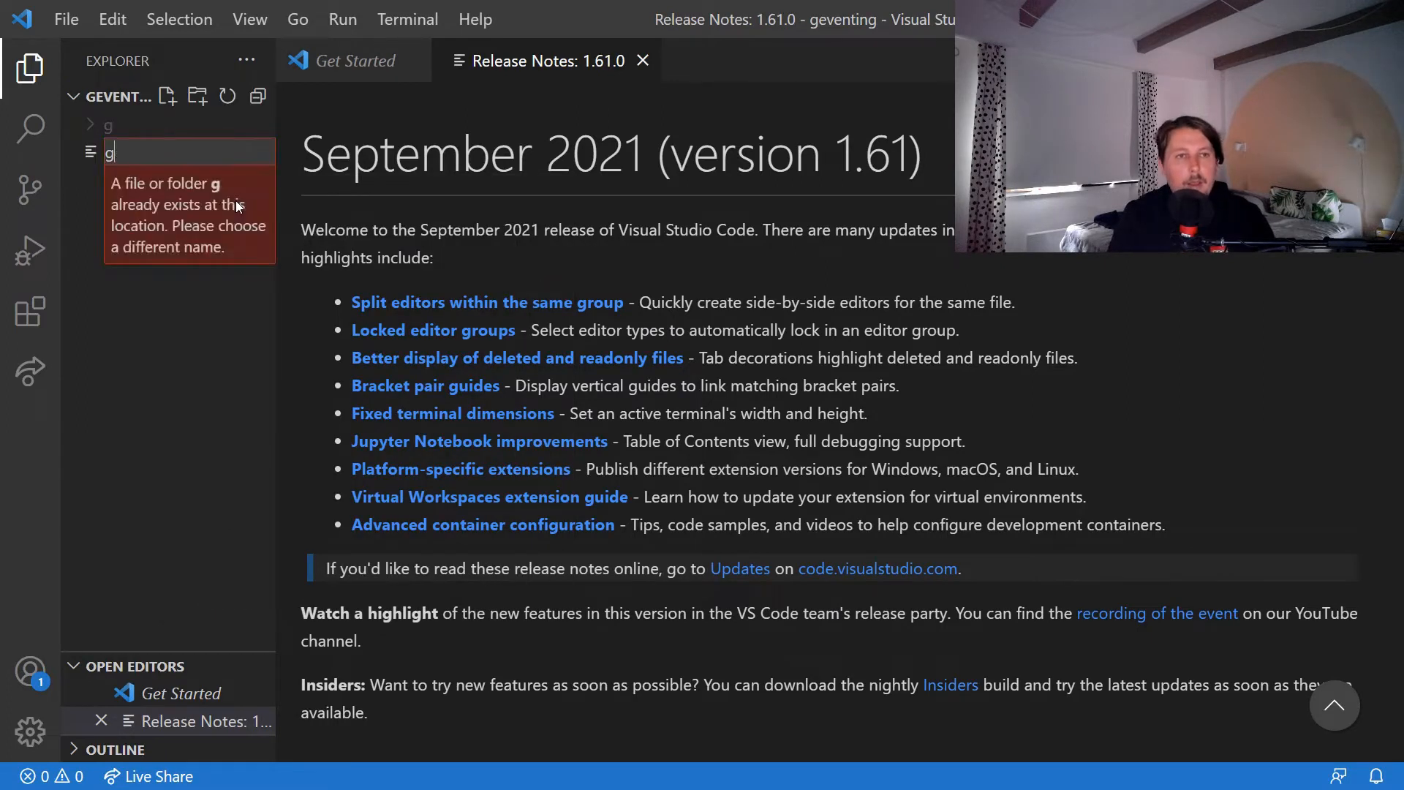
type("hello_worl")
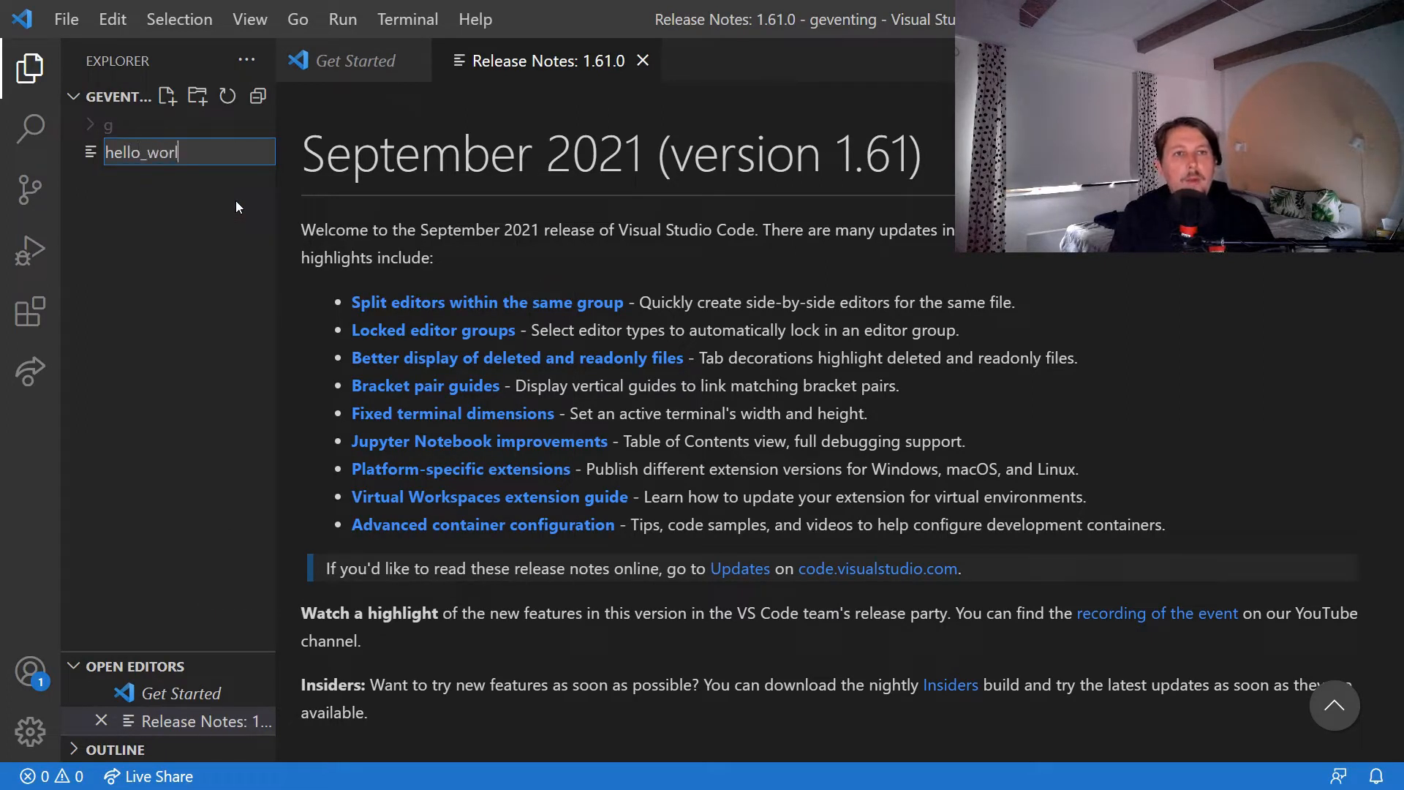
type("d.")
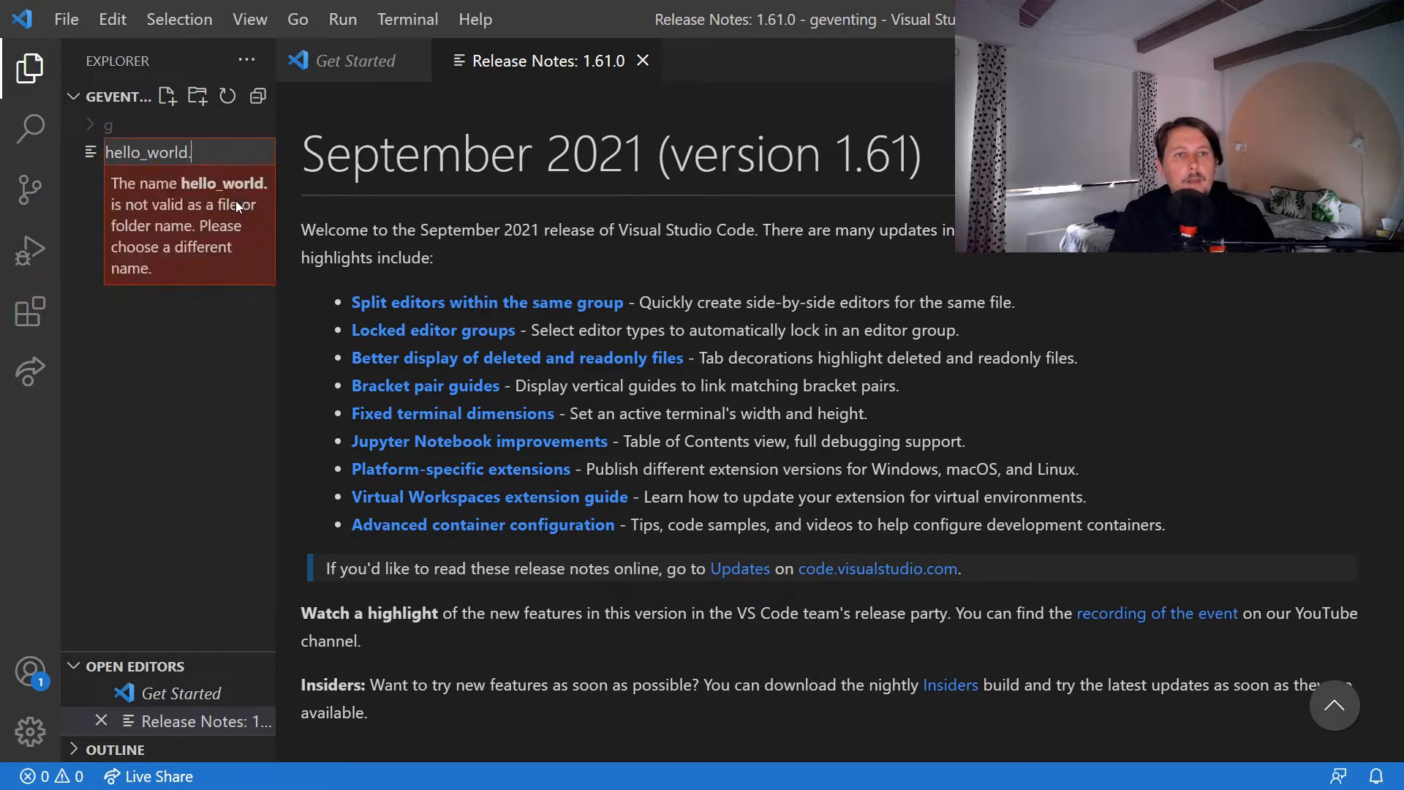
key("Enter")
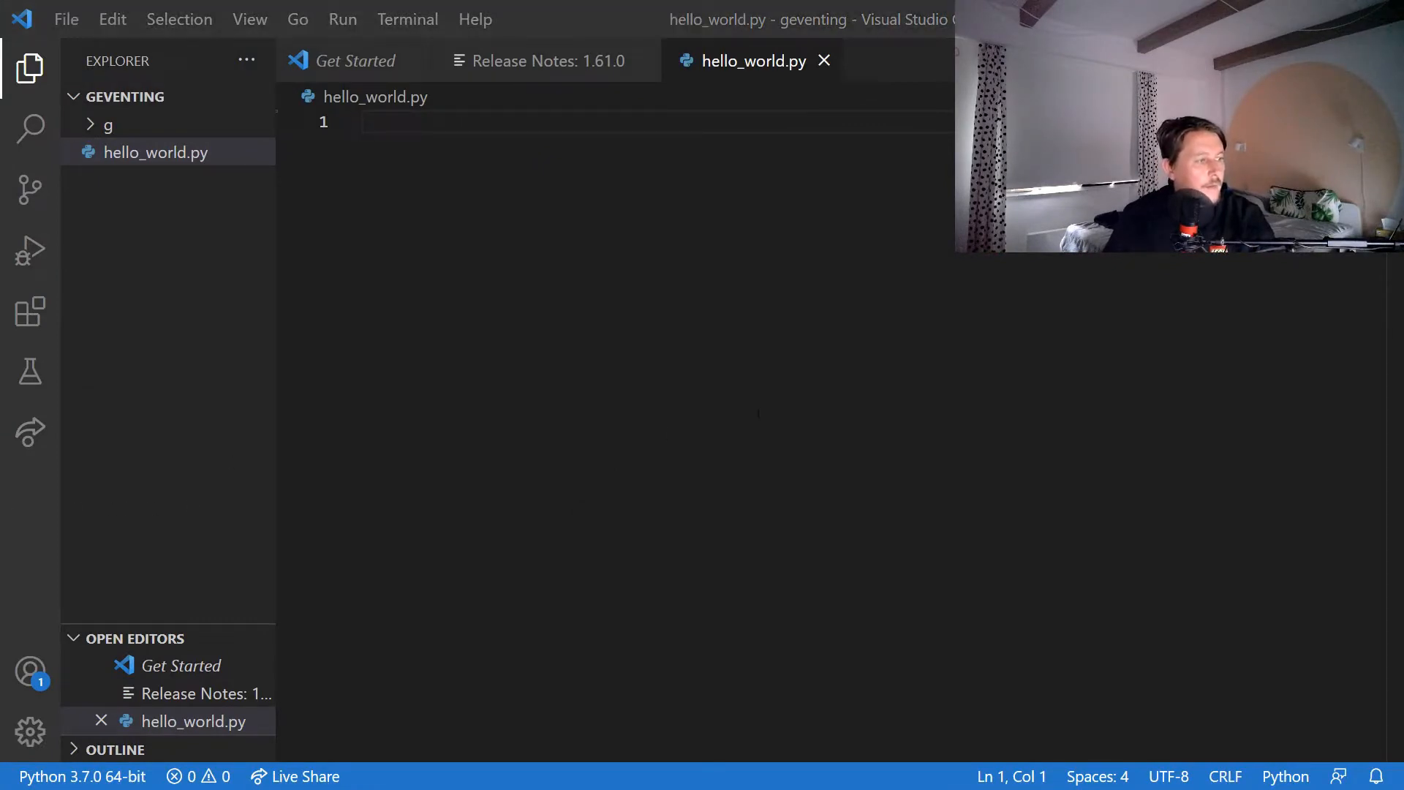
mouse_move(552, 318)
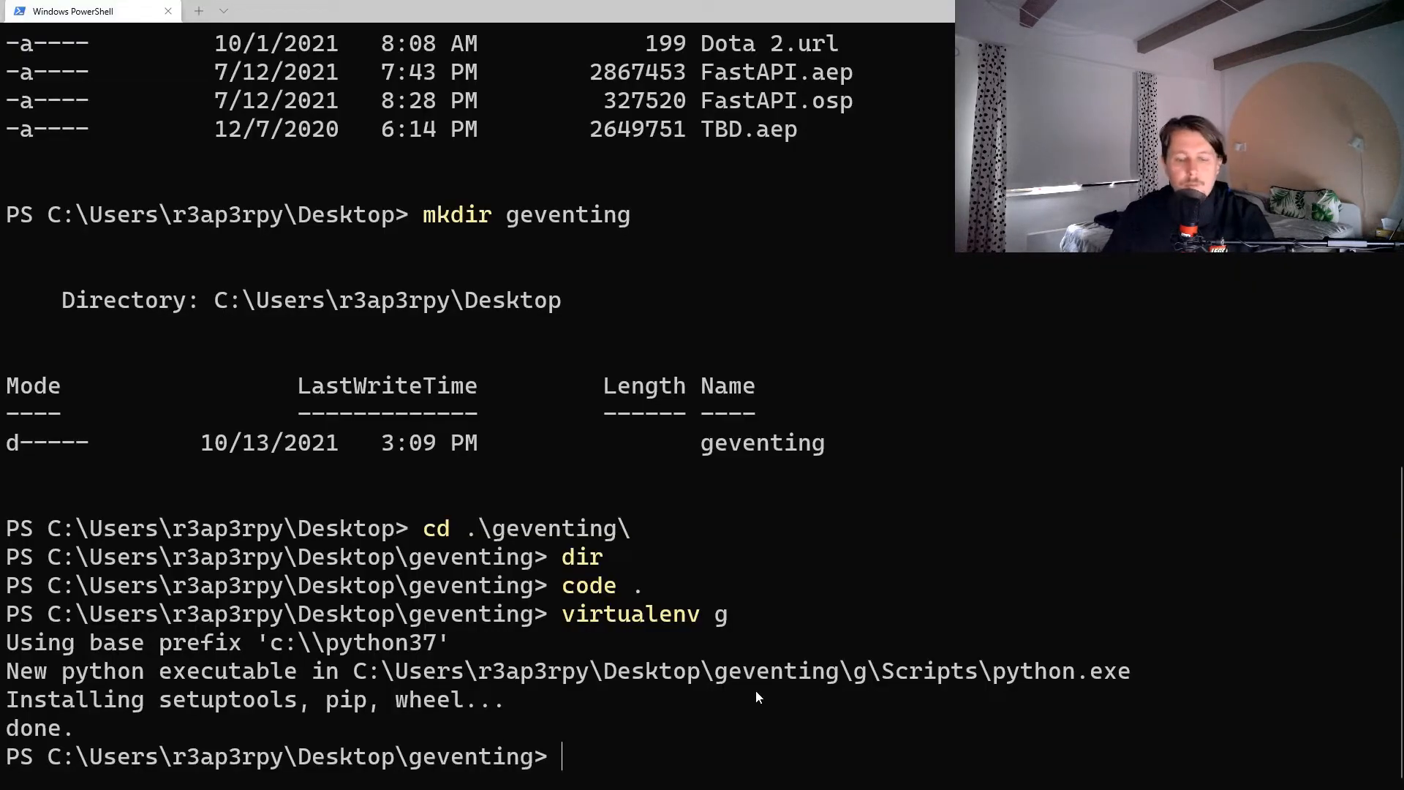
Activate the environment via .\g\Scripts\activate and enter 'pip install gevent requests'.
type(".\\g\\Scripts\\activate")
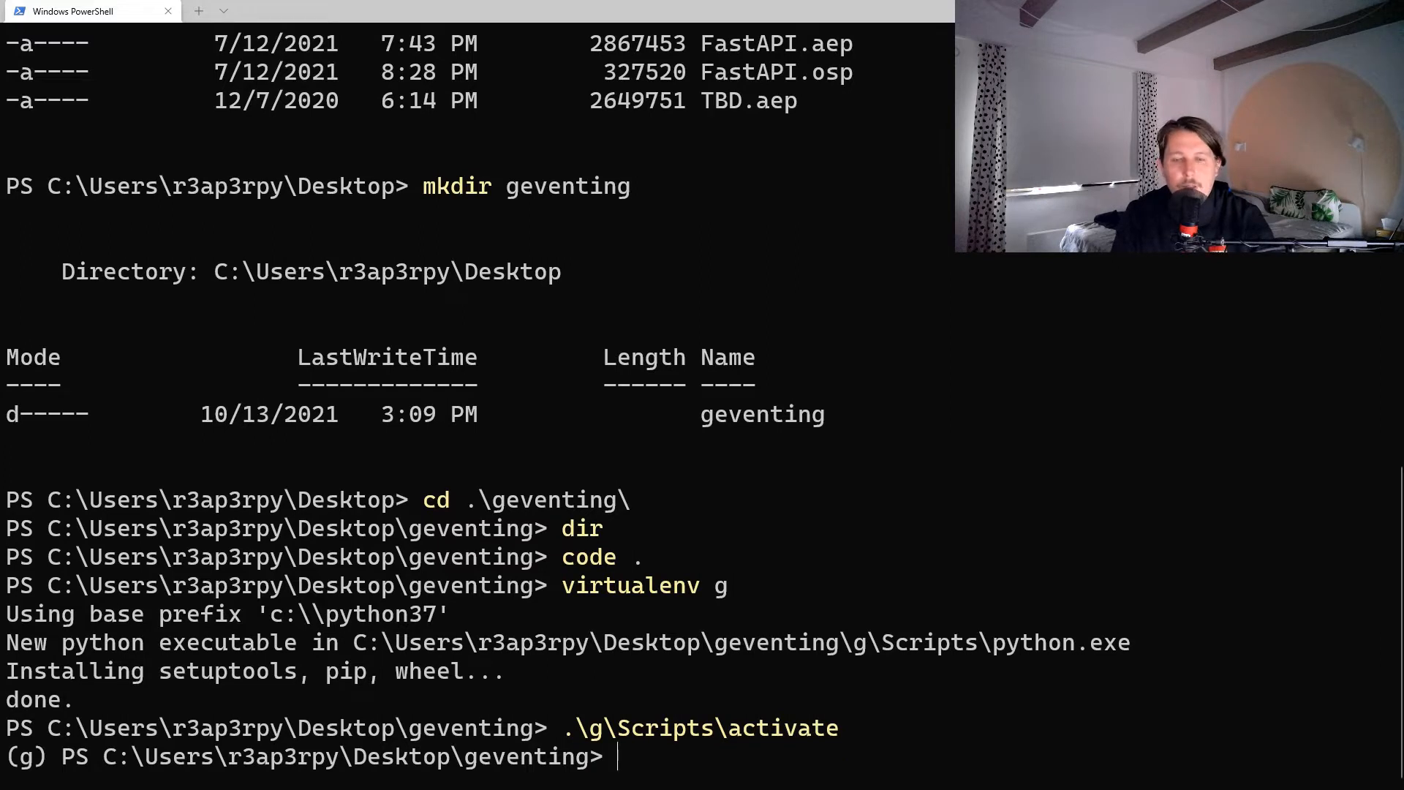
type("pip install")
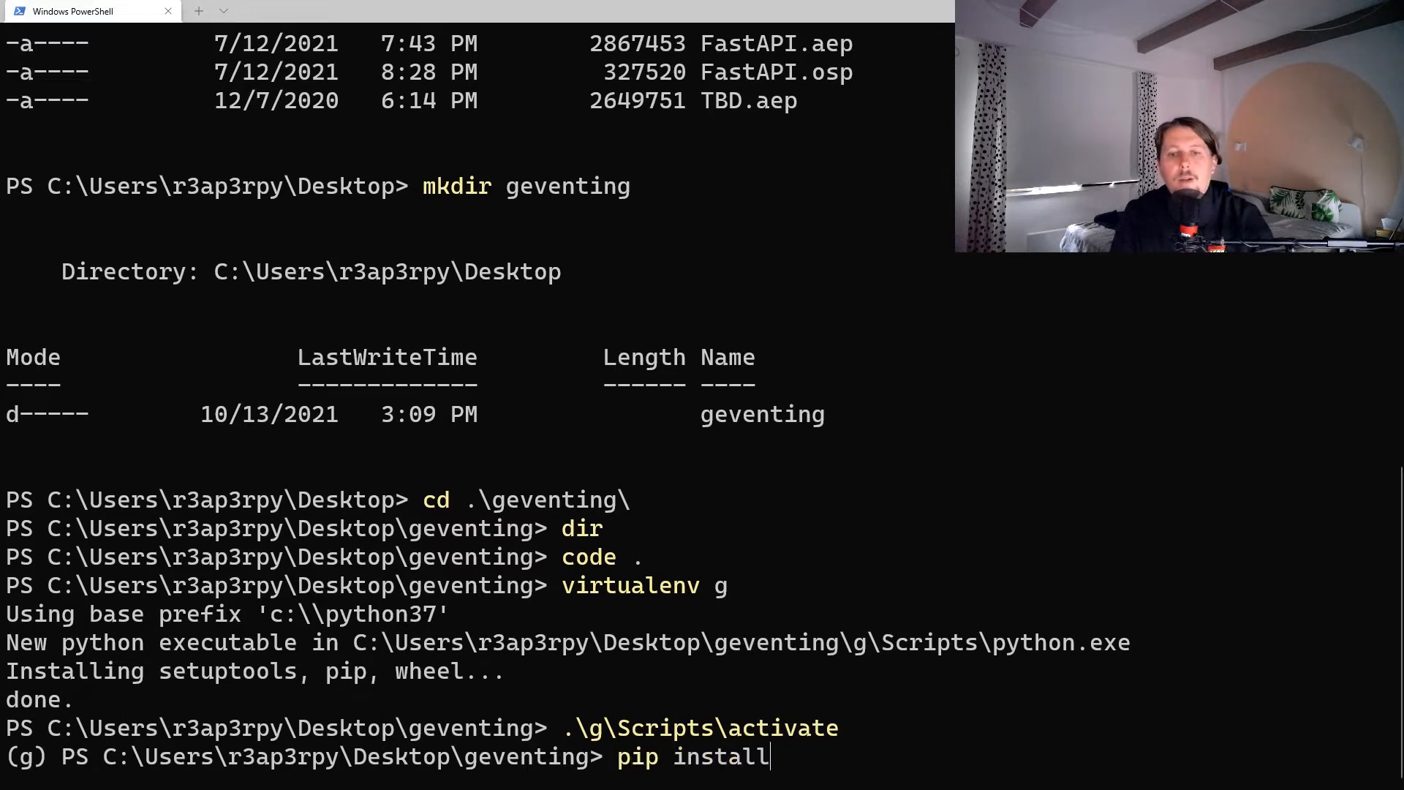
type("gevent")
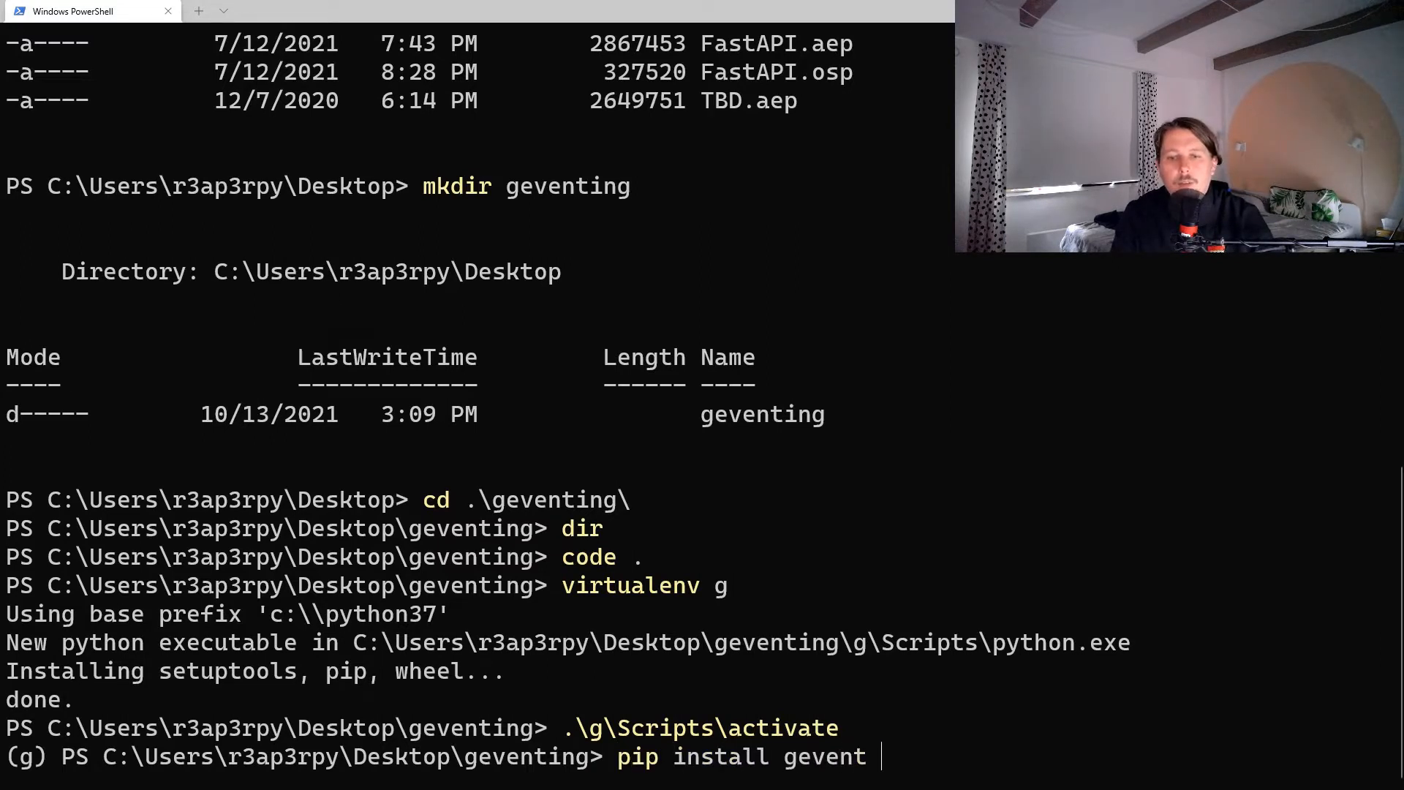
type("requests")
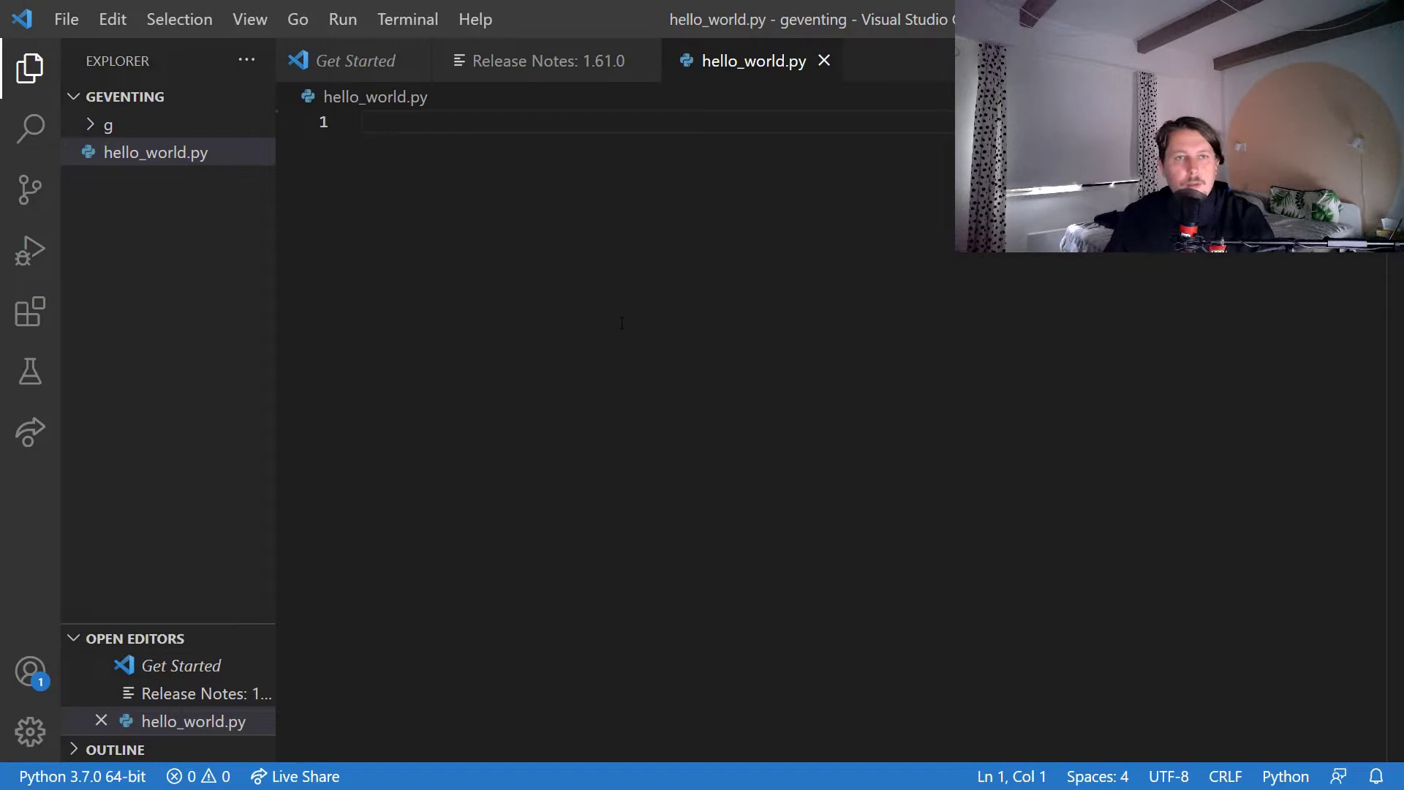
Add 'from gevent import monkey', monkey.patch_all() and 'import requests' at the top, then save.
type("from gevent import")
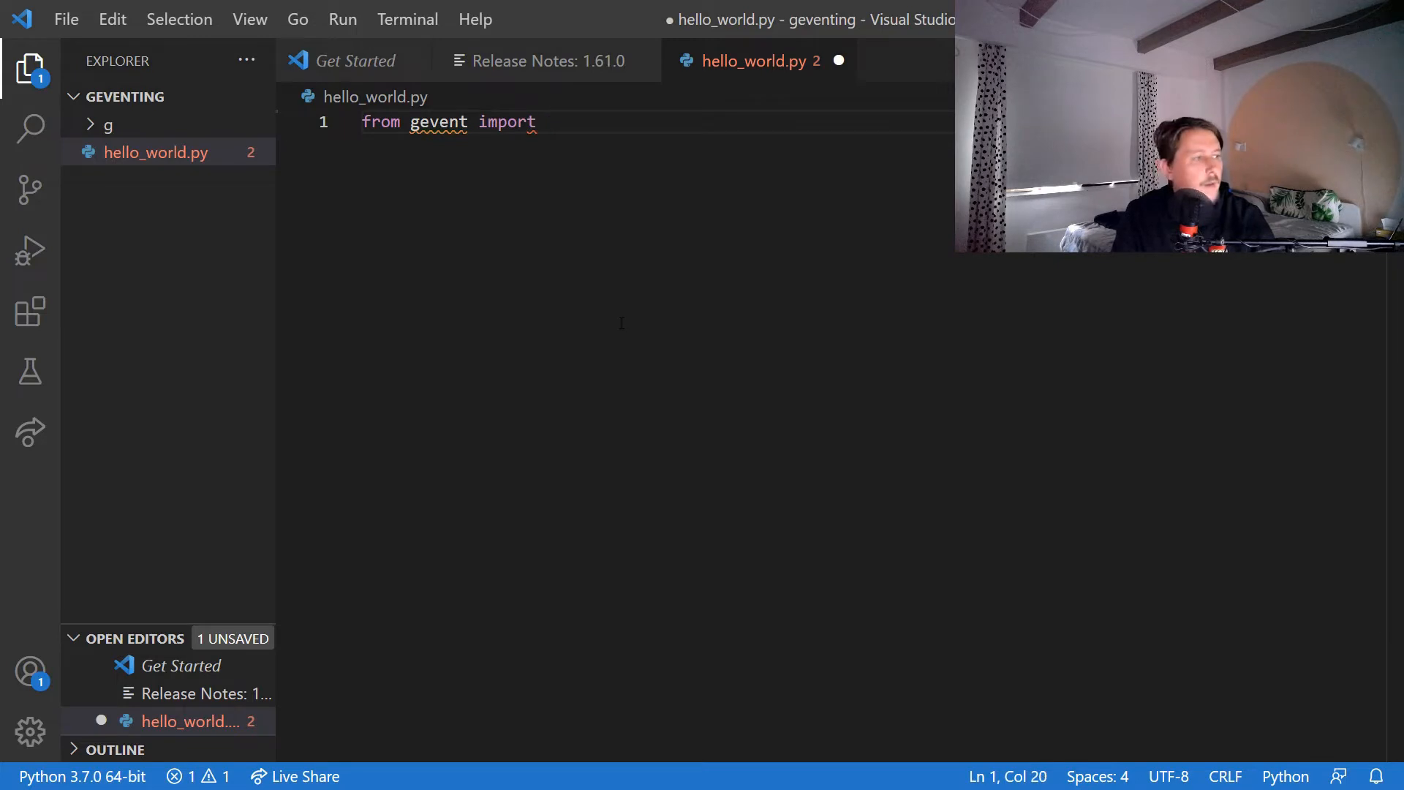
type("monkey")
type("import gevent")
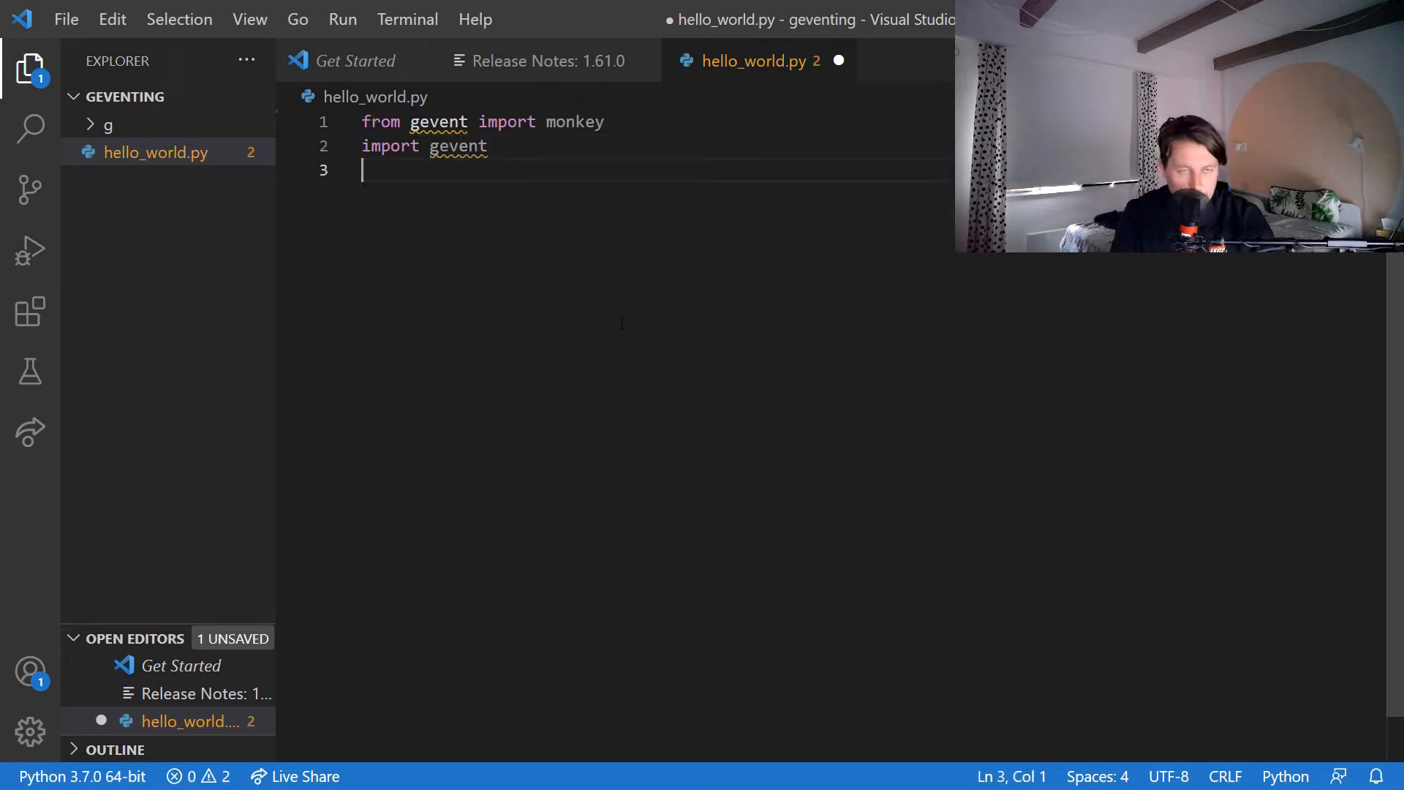
type("monkey.")
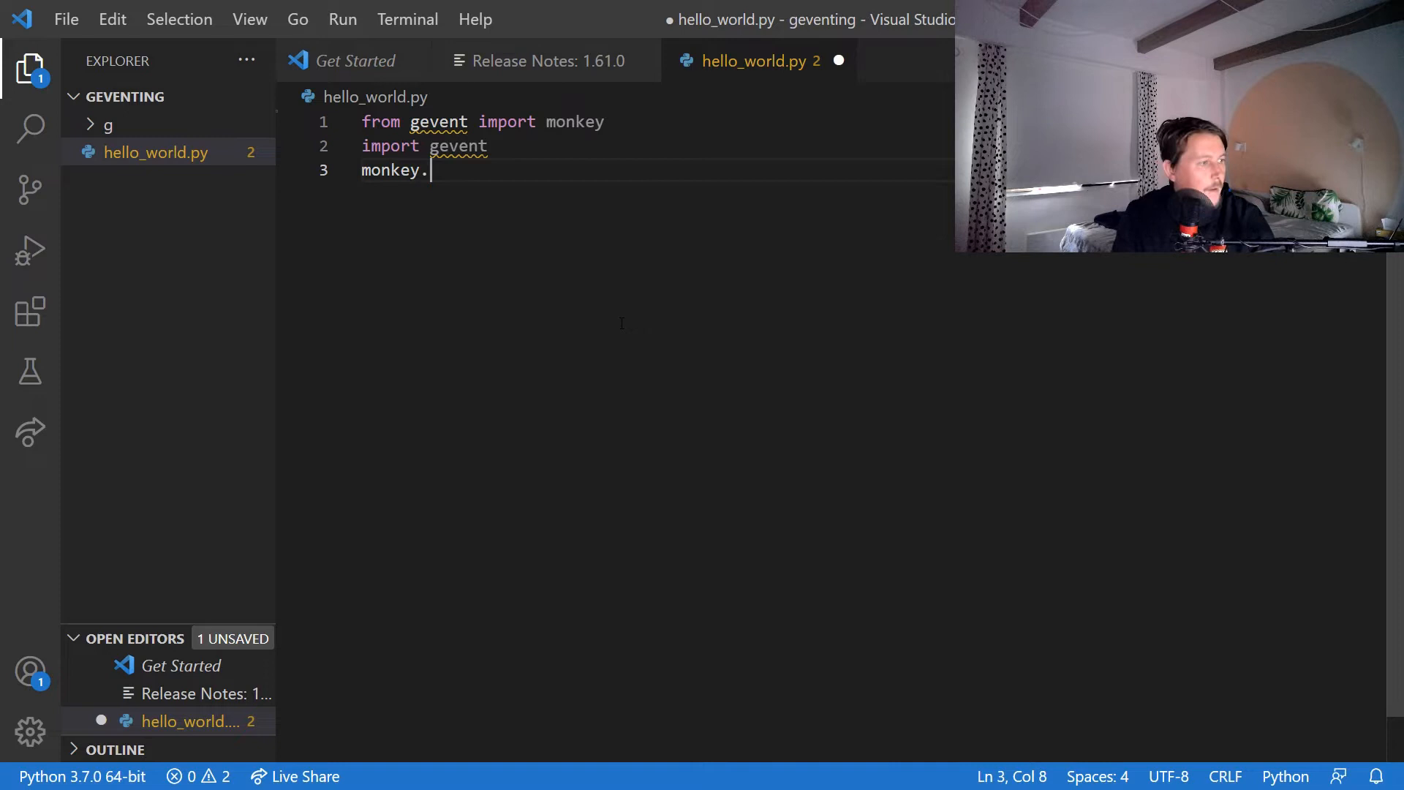
type("patch_all(")
type("im")
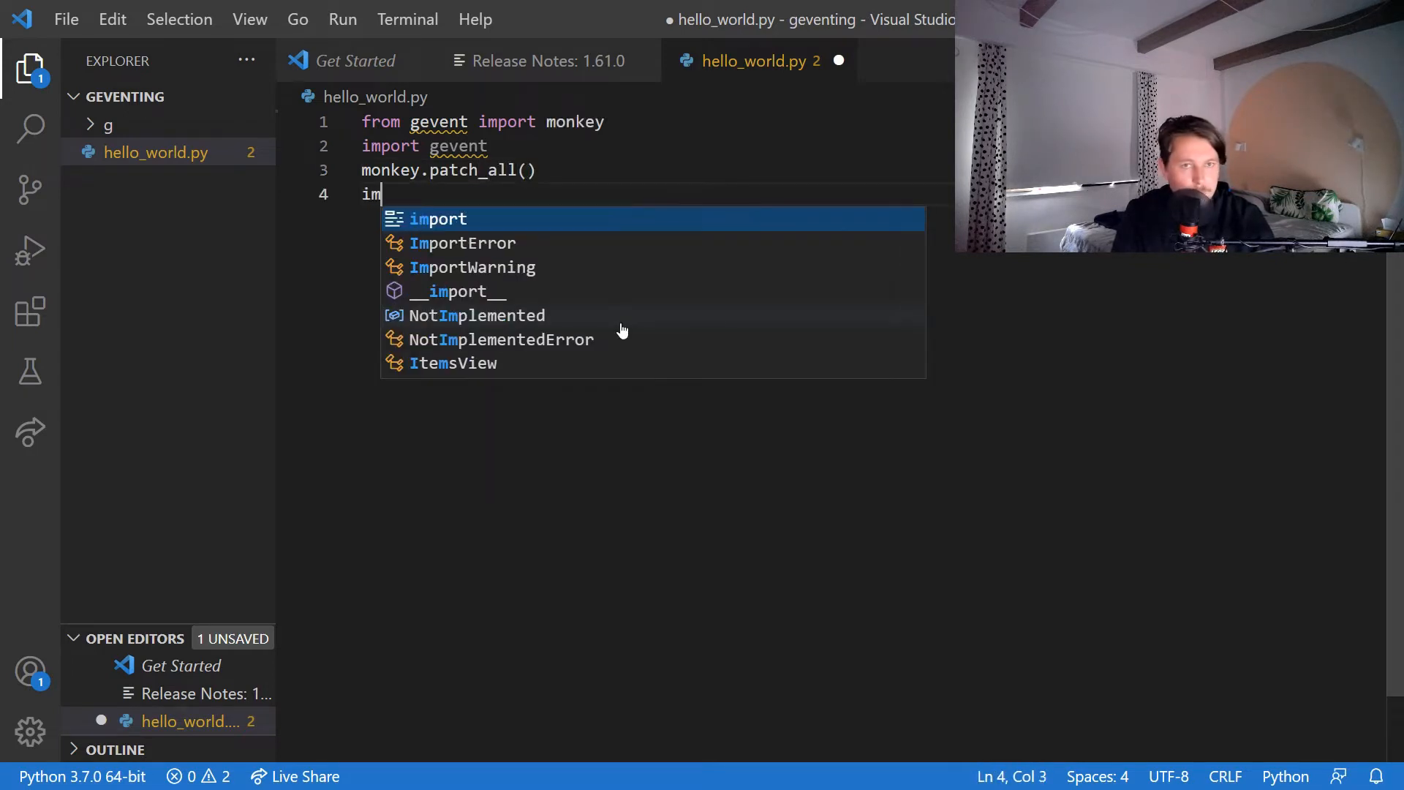
type("port requests")
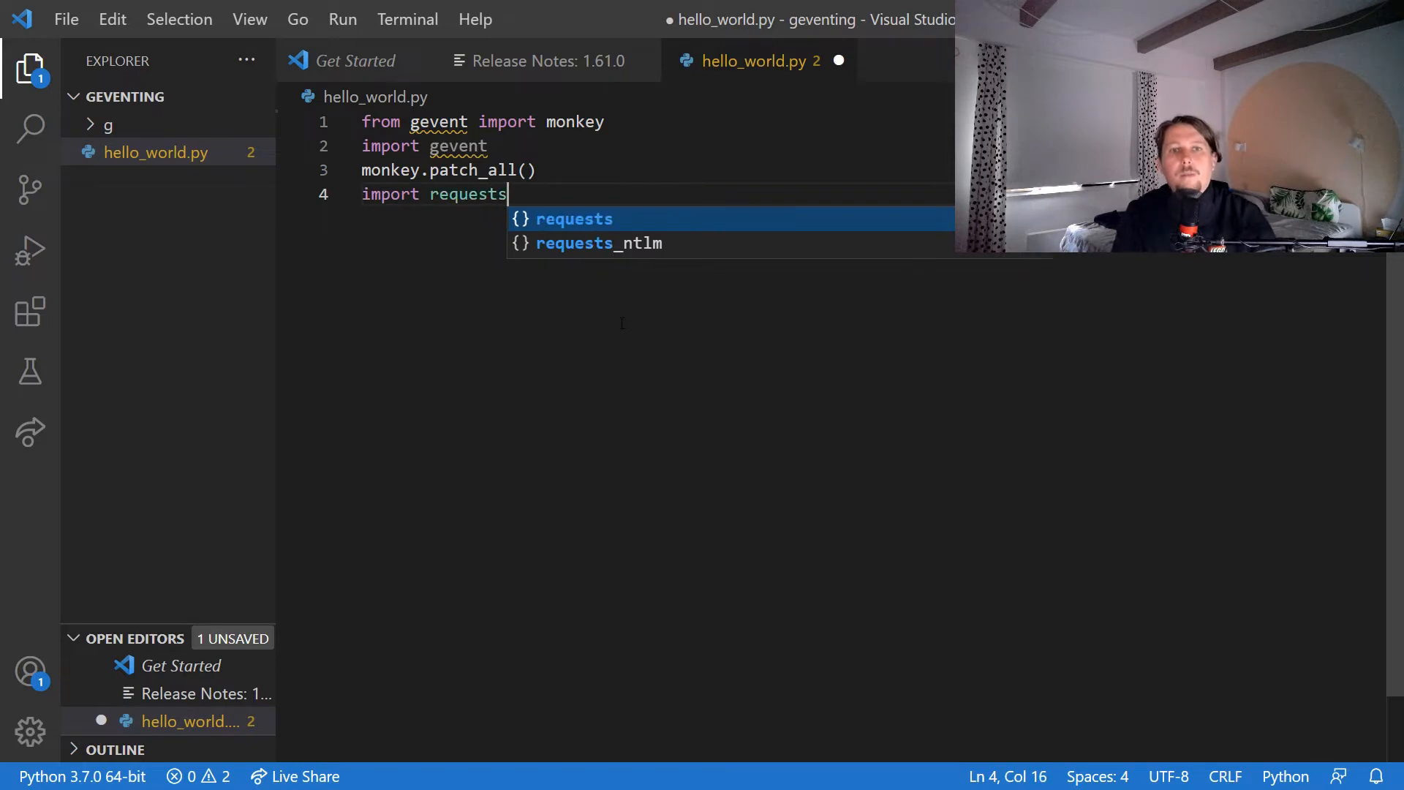
key("Ctrl+s")
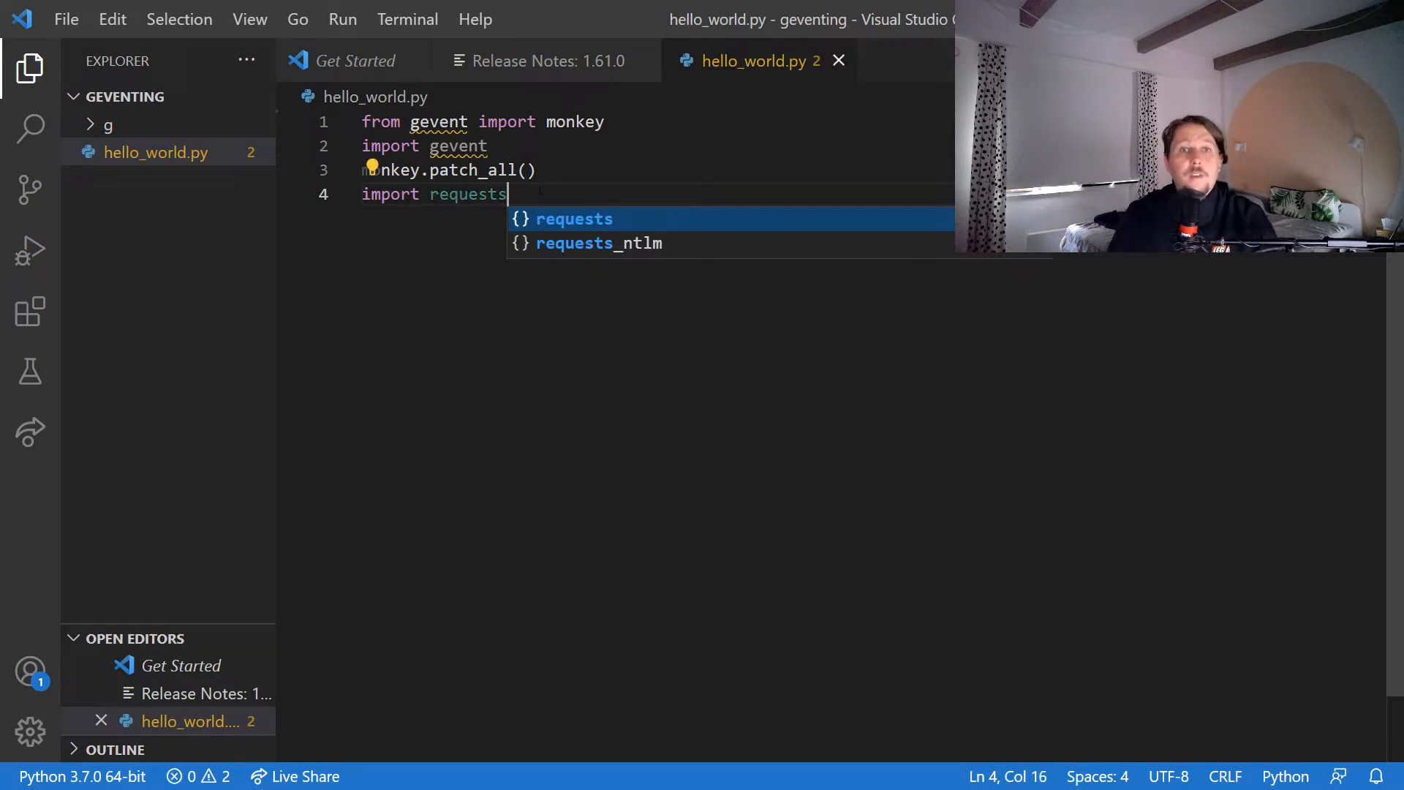
key("Enter")
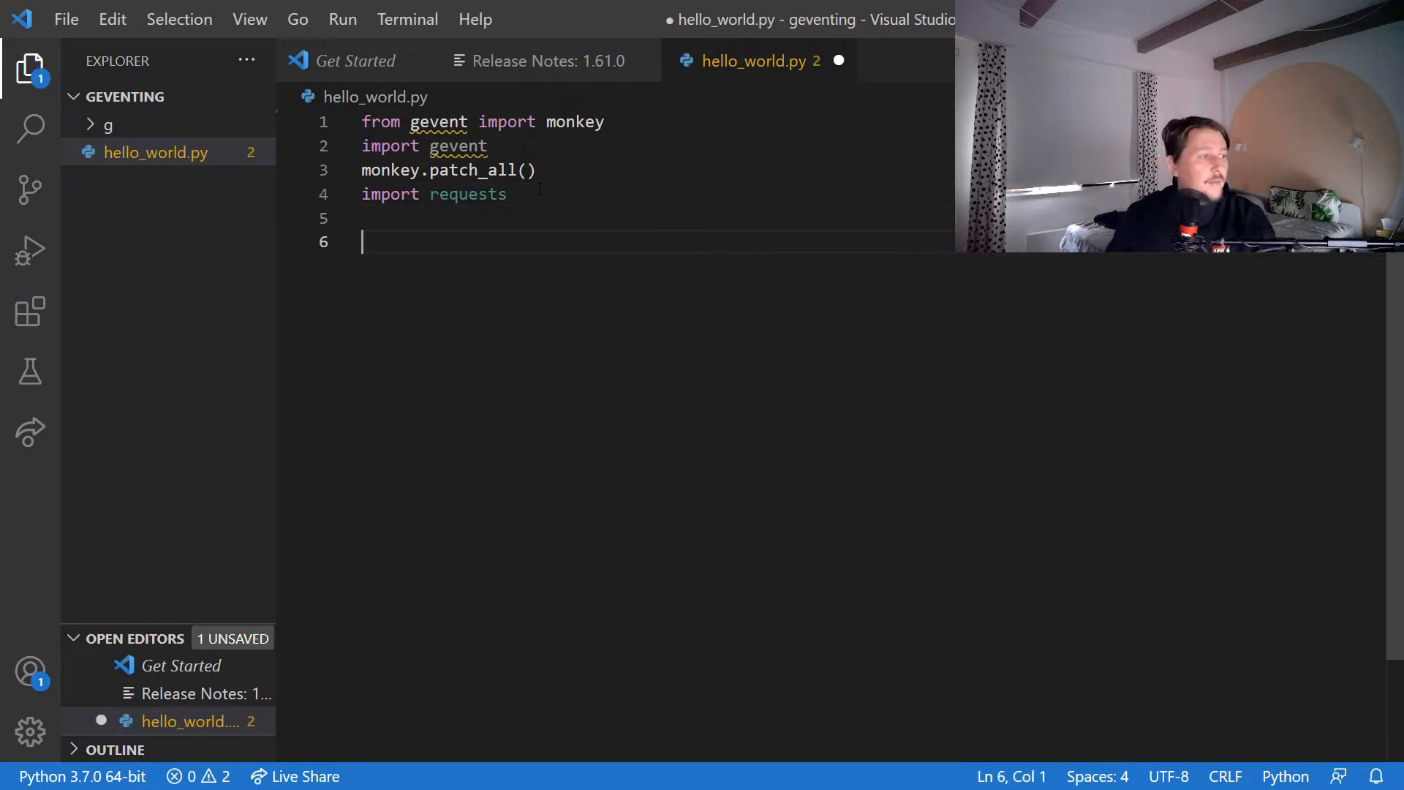
type("url")
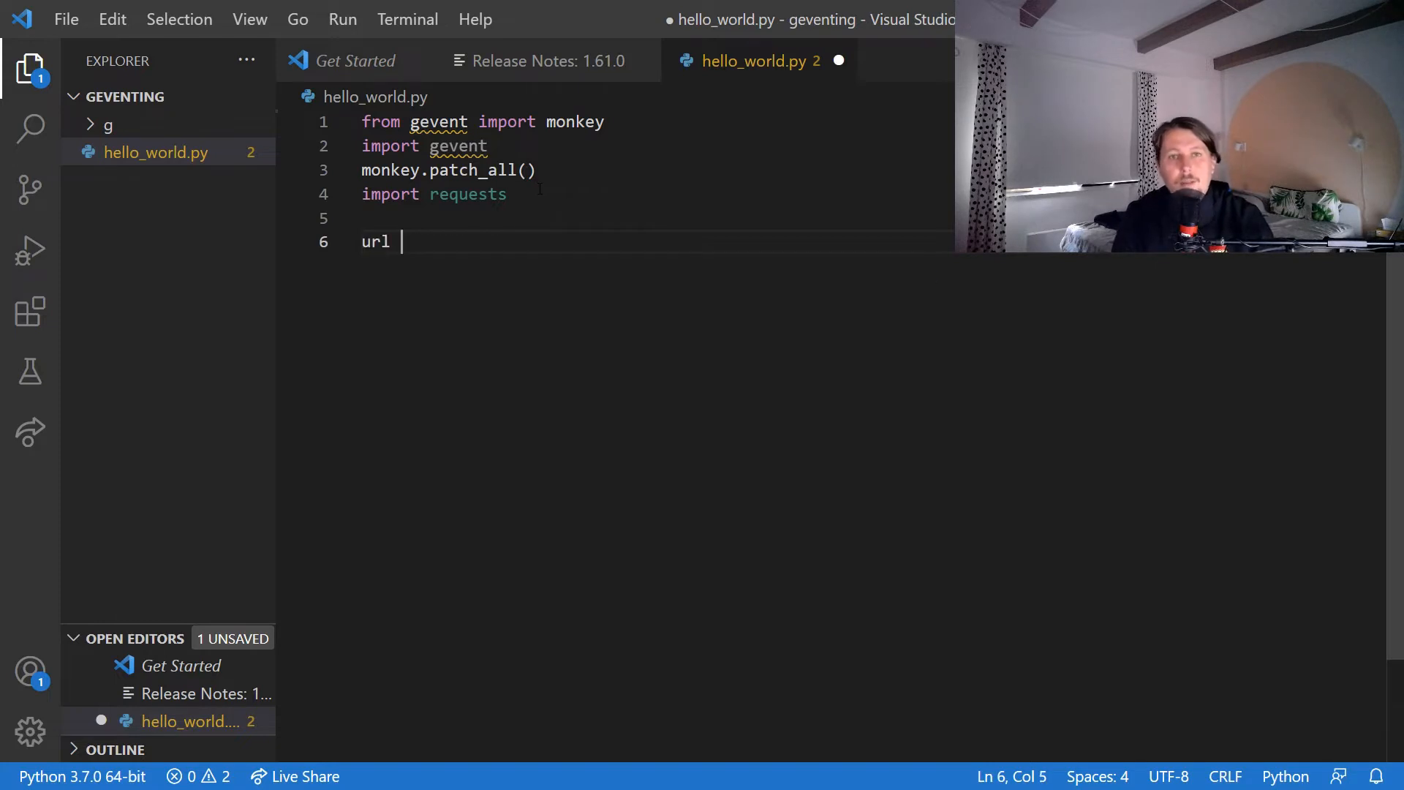
type("s =/")
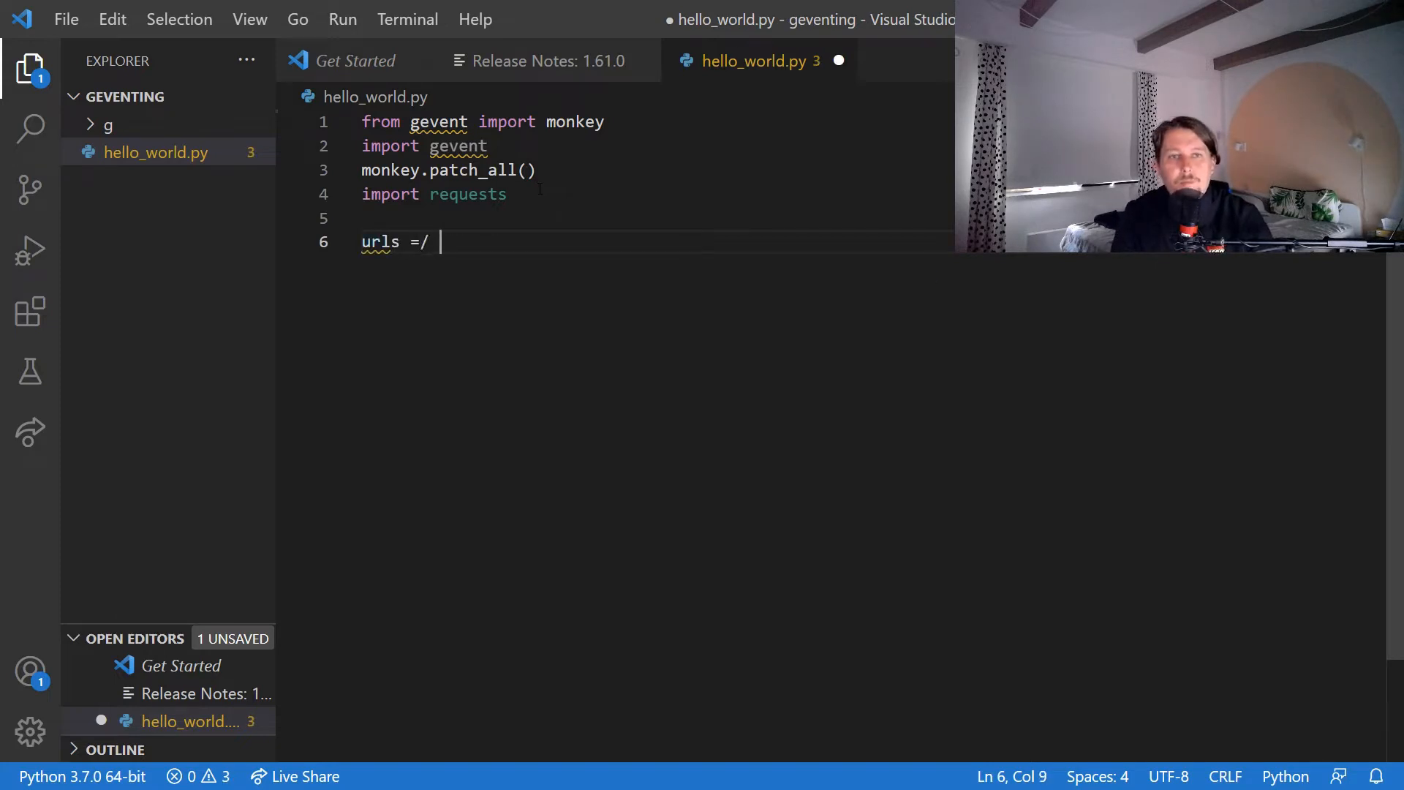
type("[")
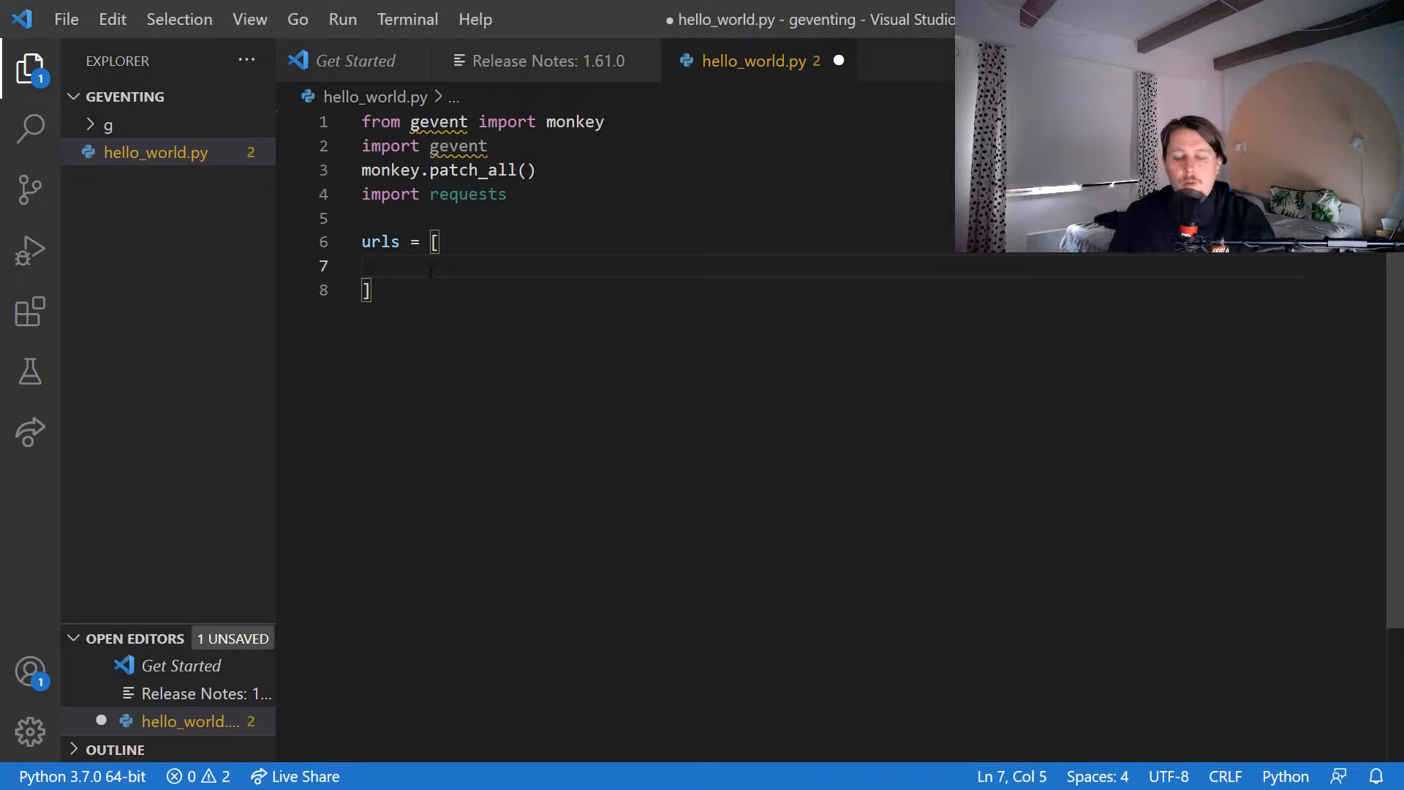
type("'https://www.google.com/',")
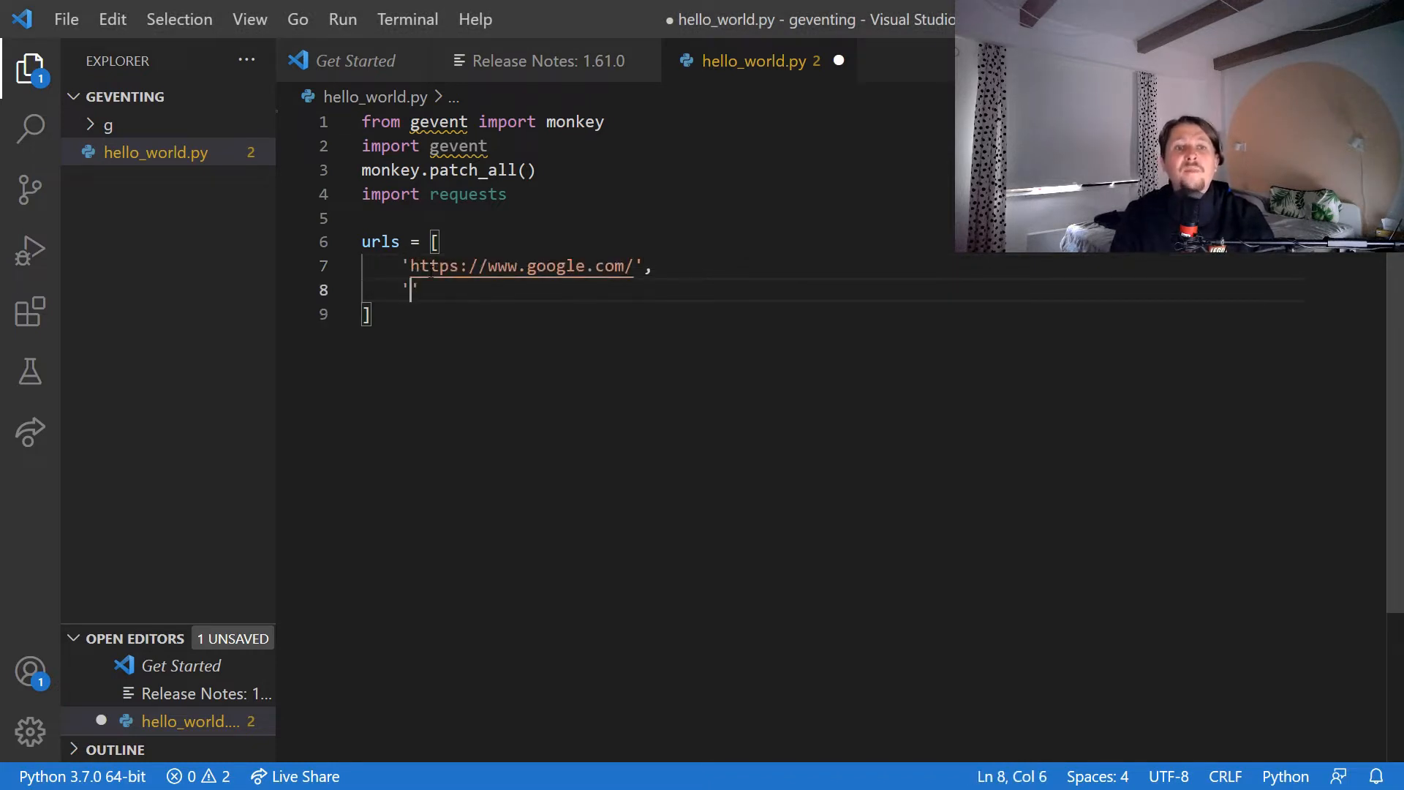
type(",")
key("Enter")
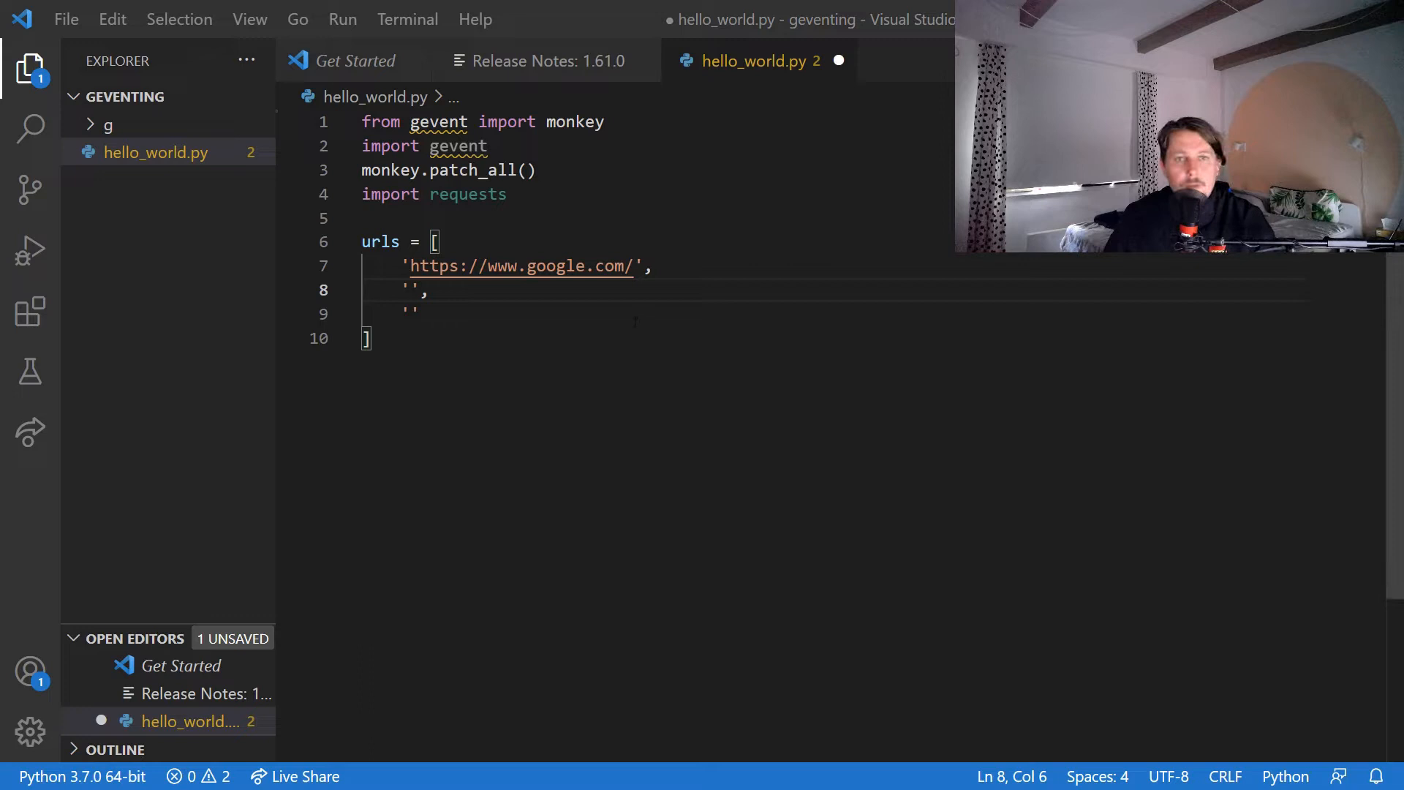
type("https://www.apple.com/")
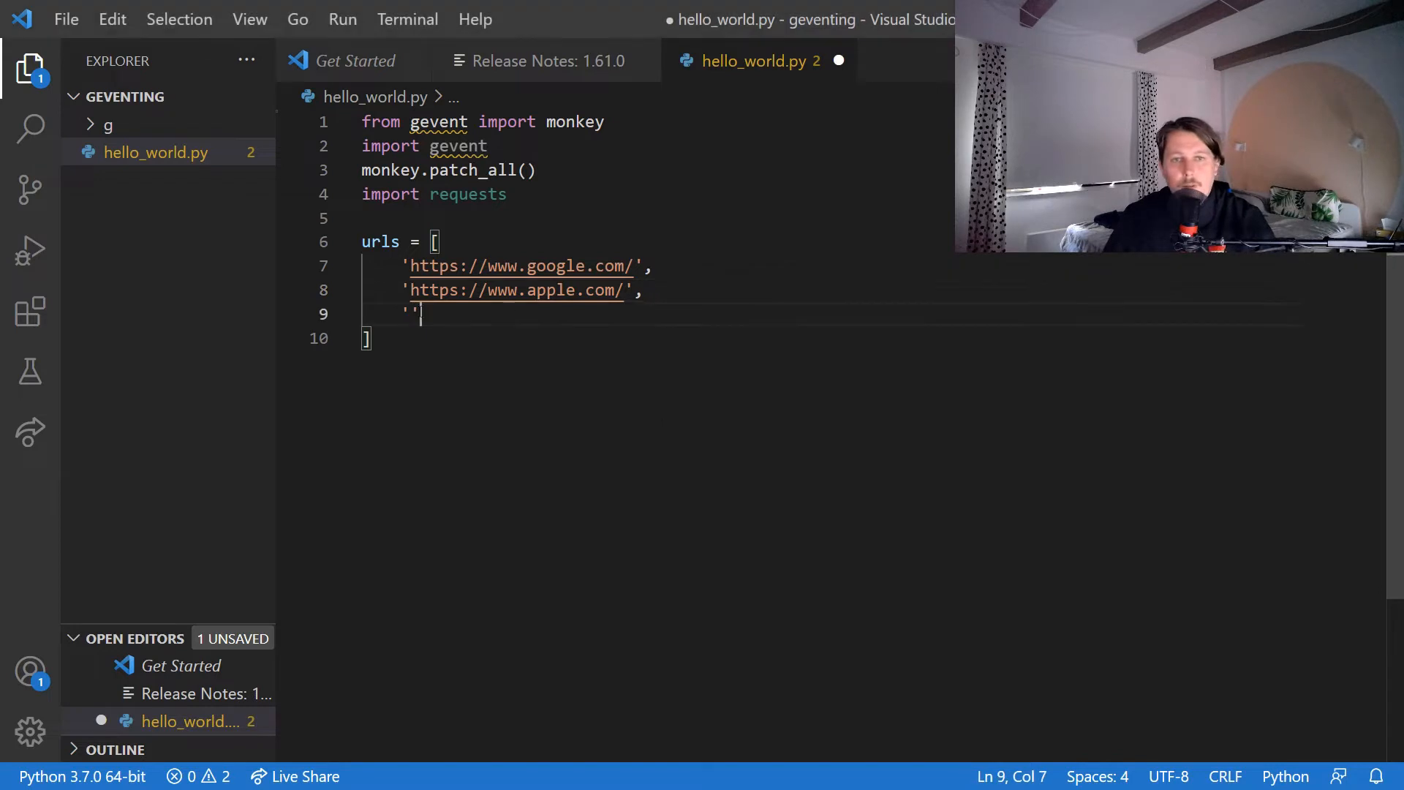
type("https://www.python.org/")
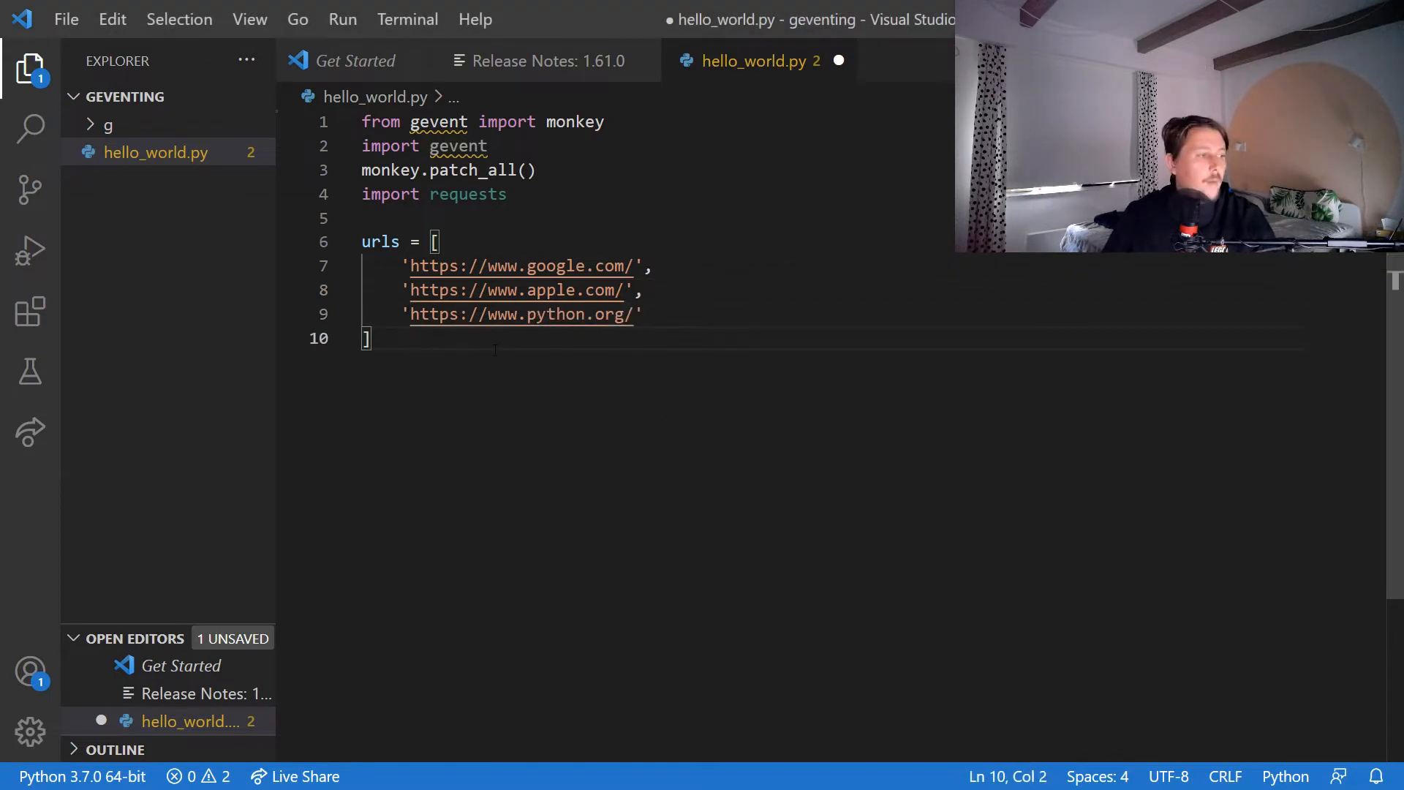
key("Enter")
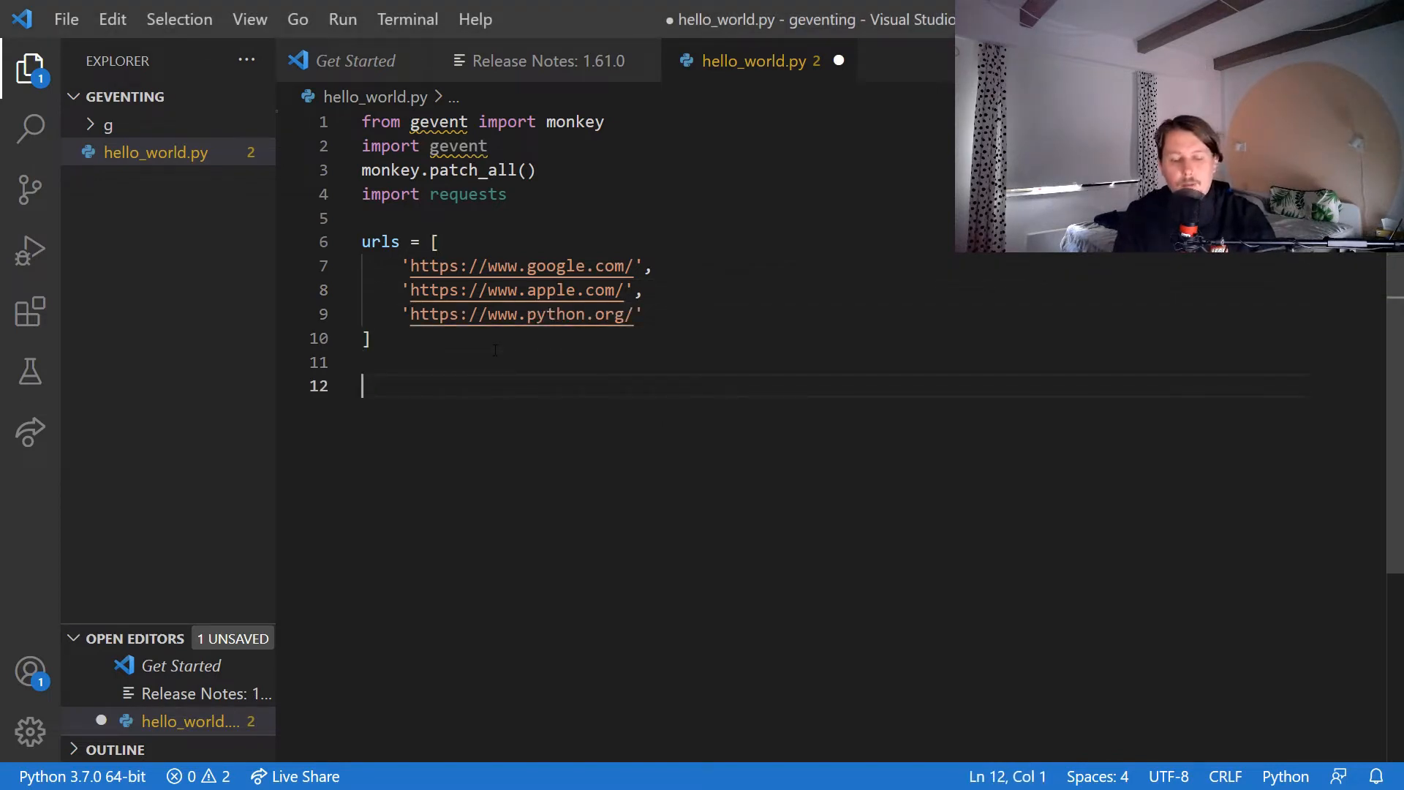
Define response(url) printing 'Working on url: {url}' and a Response line from requests.get(url).
type("def res")
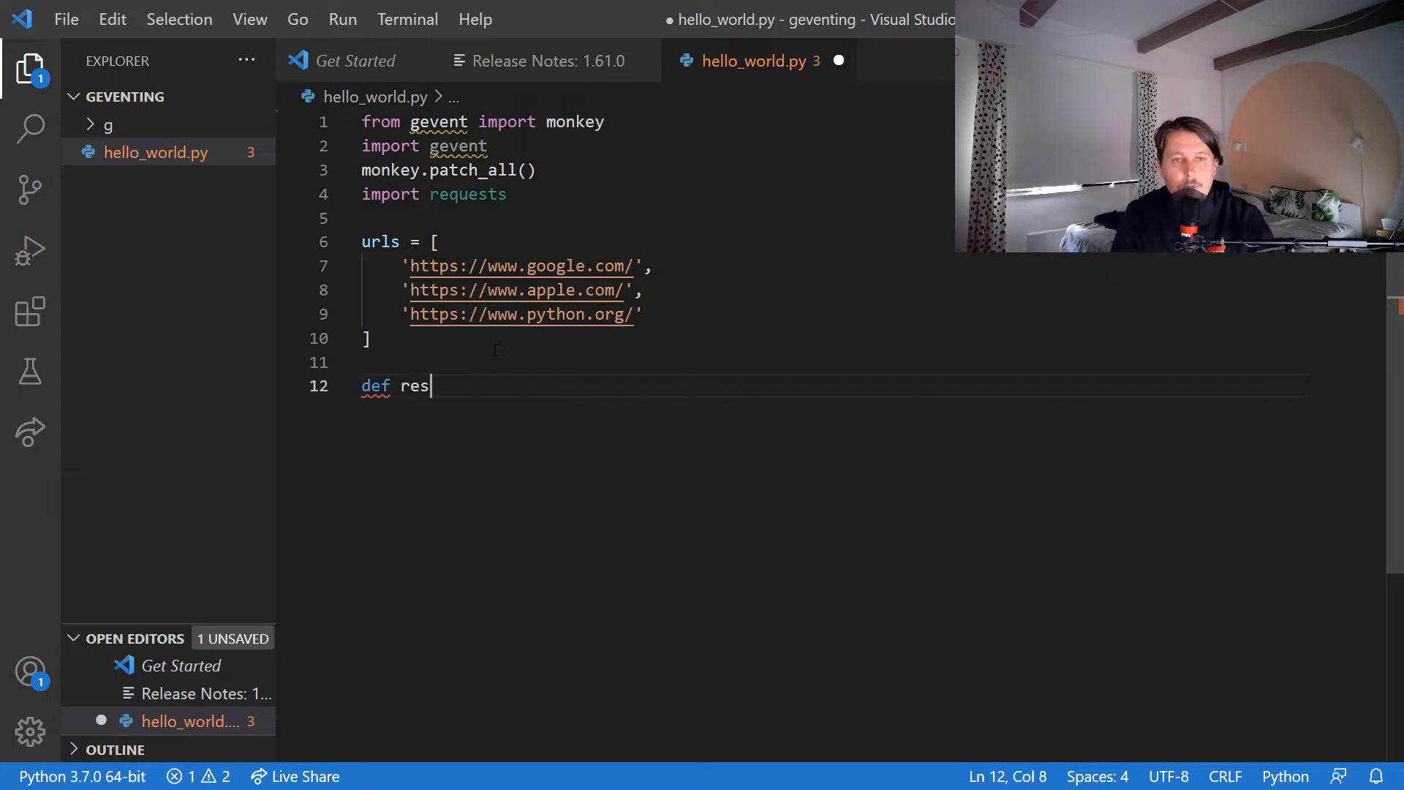
type("ponse()")
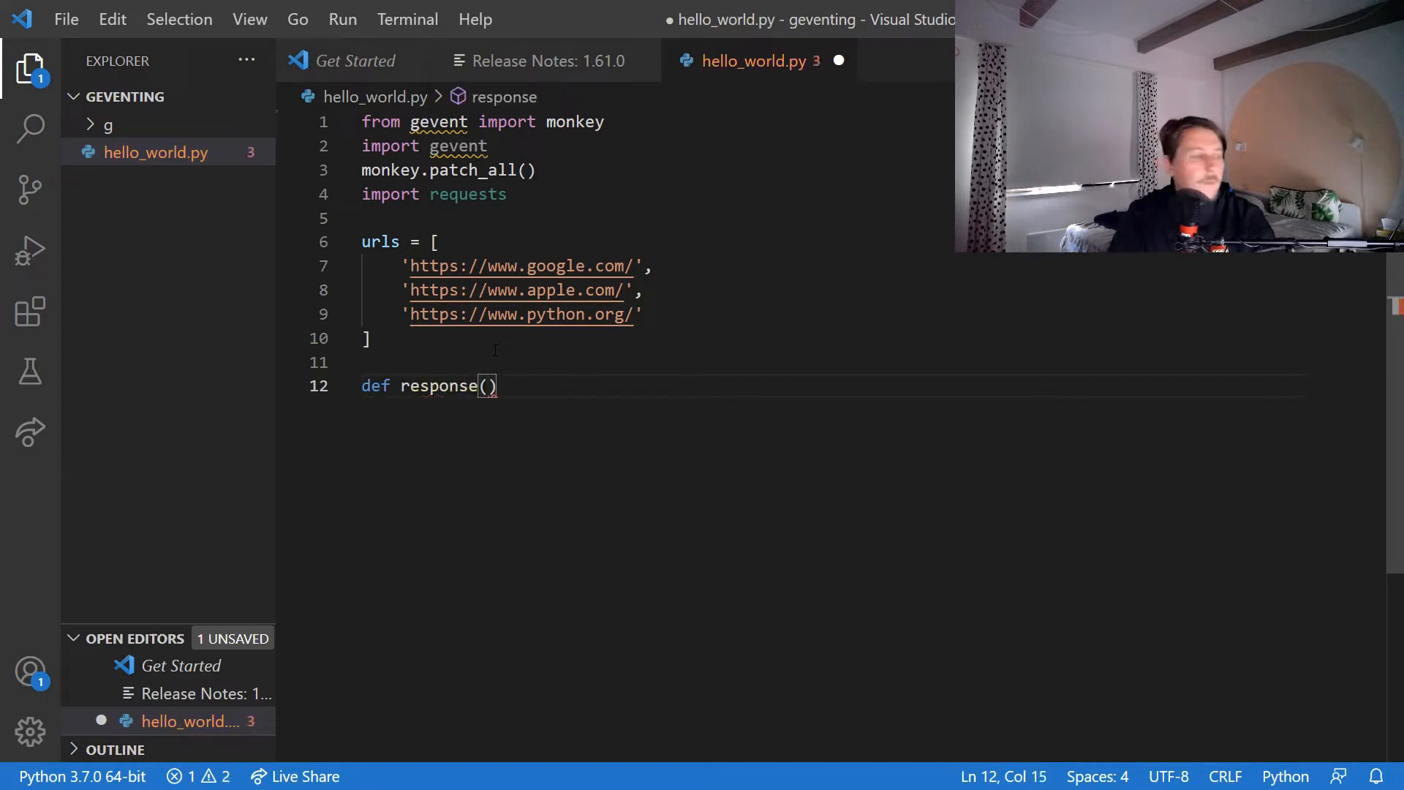
type(":")
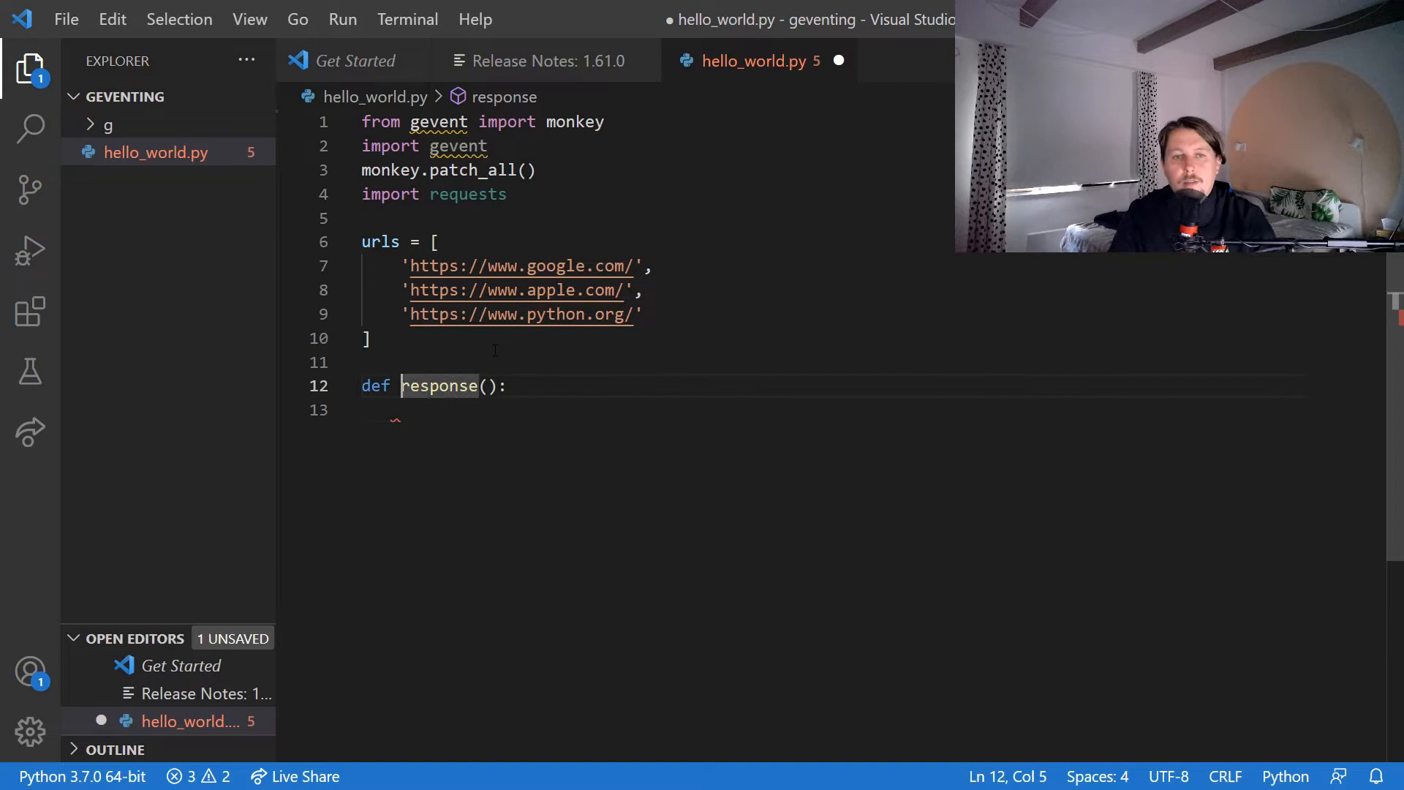
type("url")
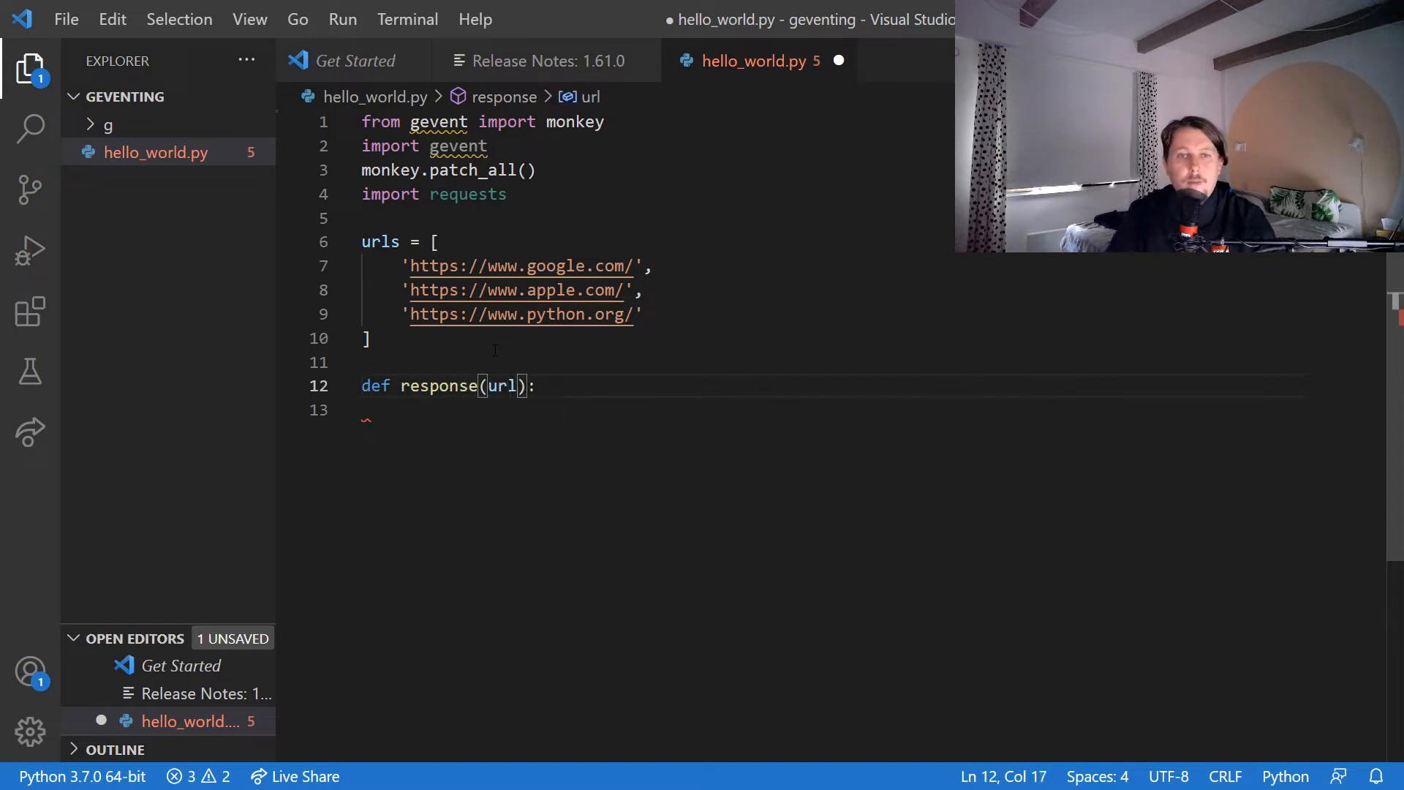
key("Enter")
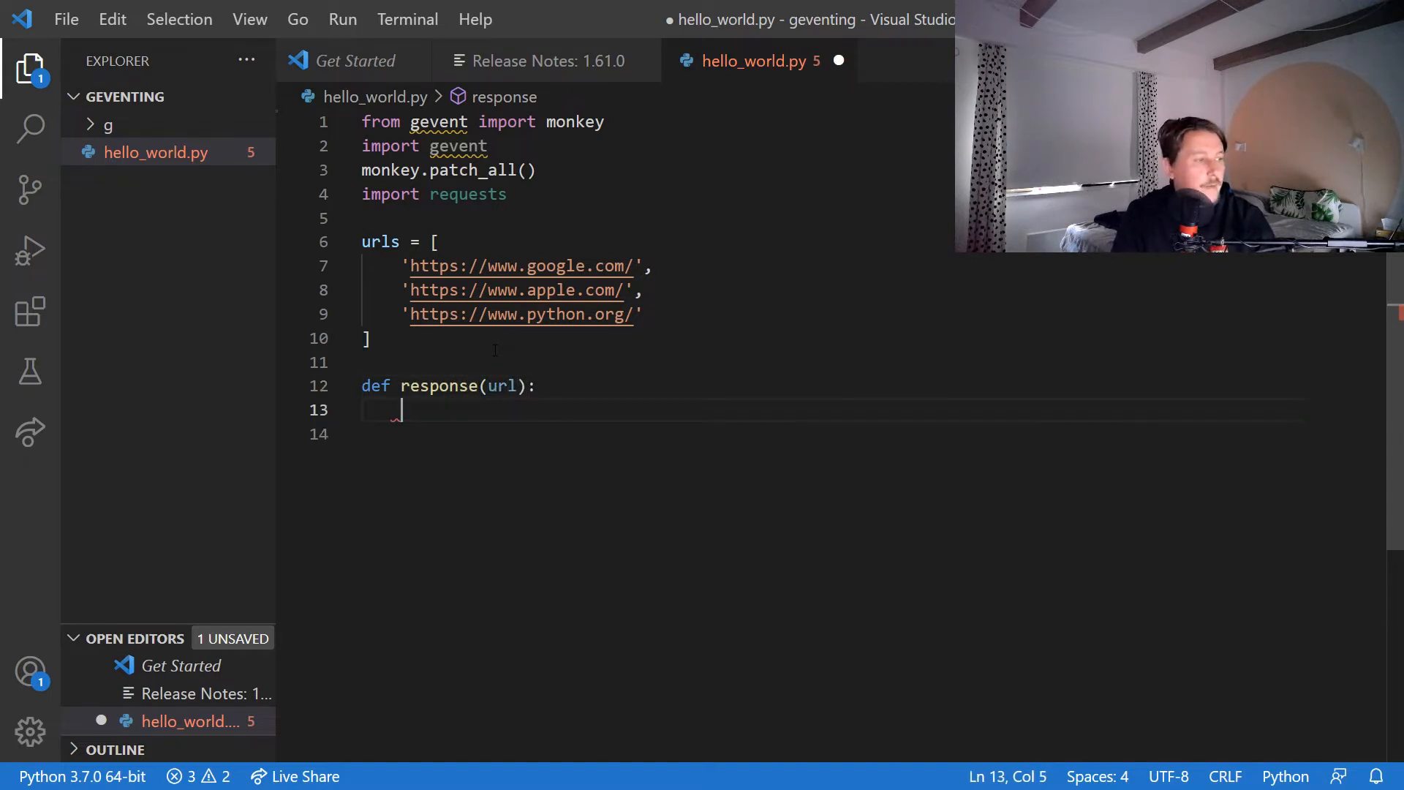
type("print(f\"")
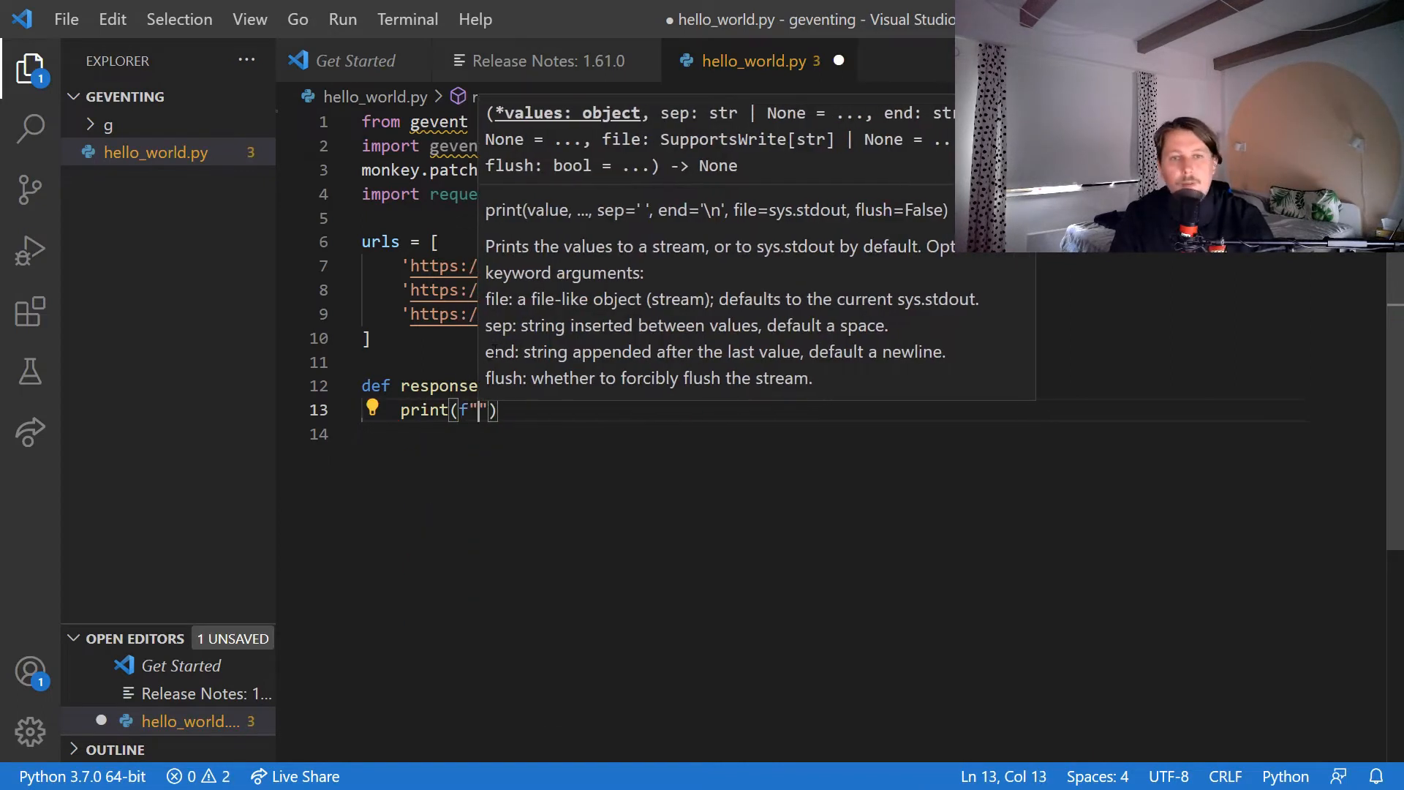
type("Working on")
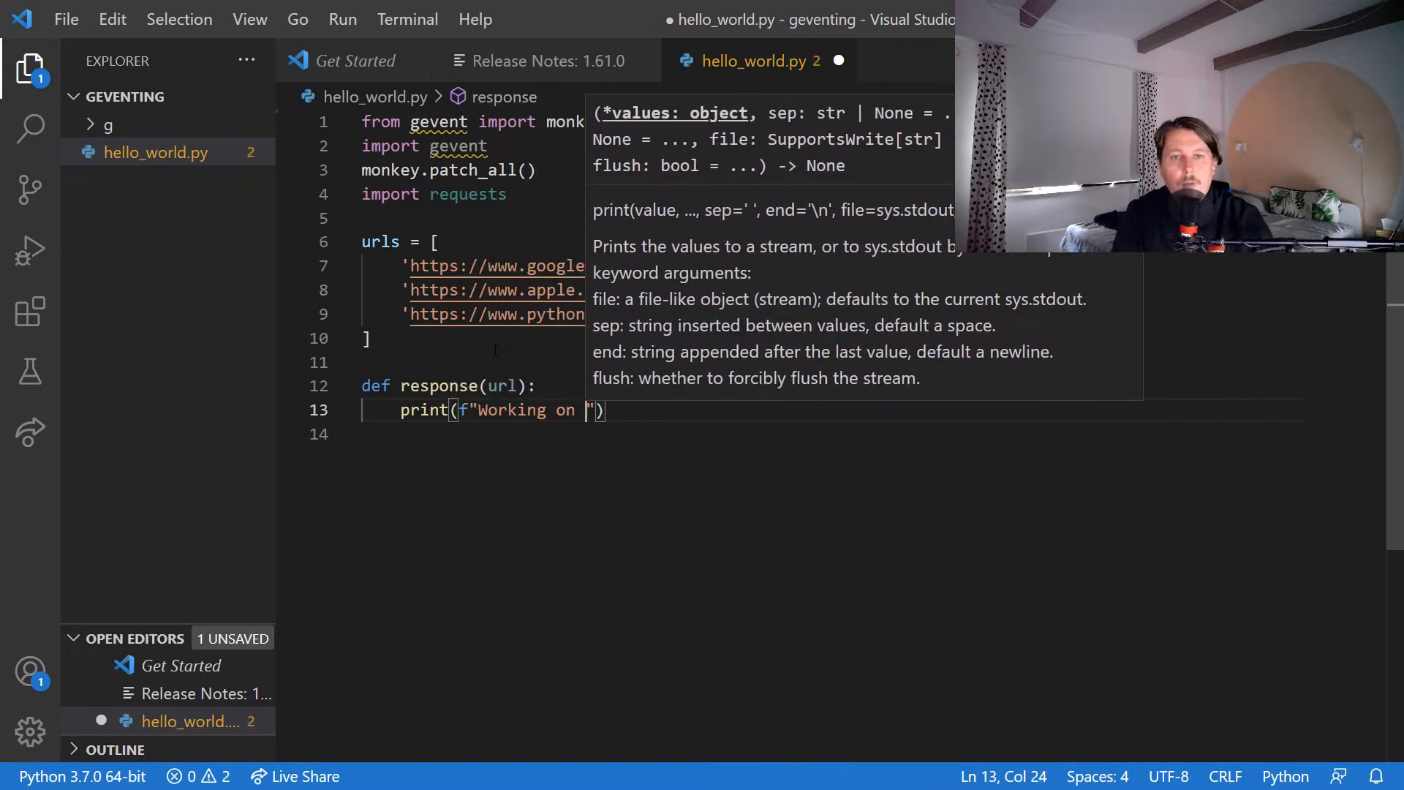
type("url: {url")
left_click(875, 433)
type("pr")
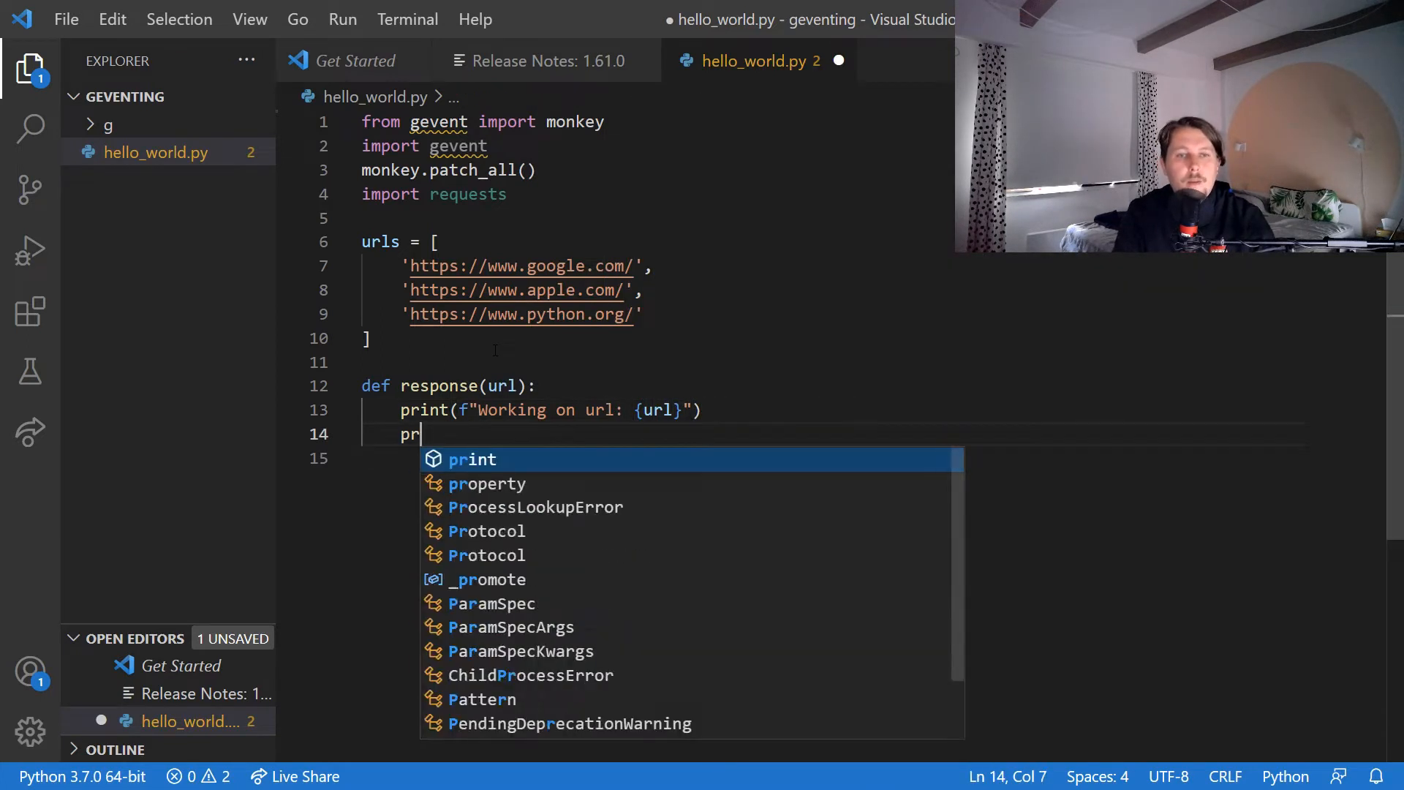
type("int(f")
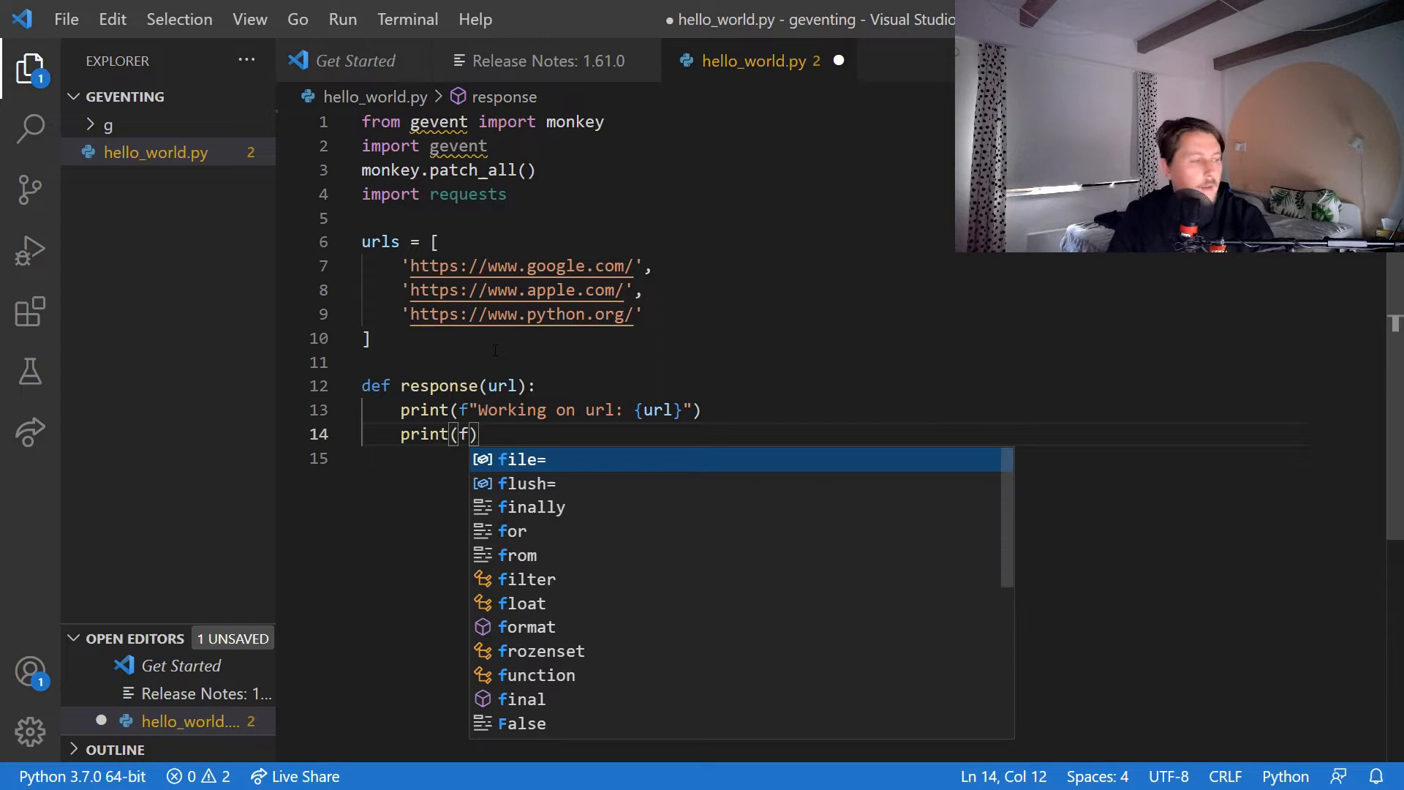
type("\"")
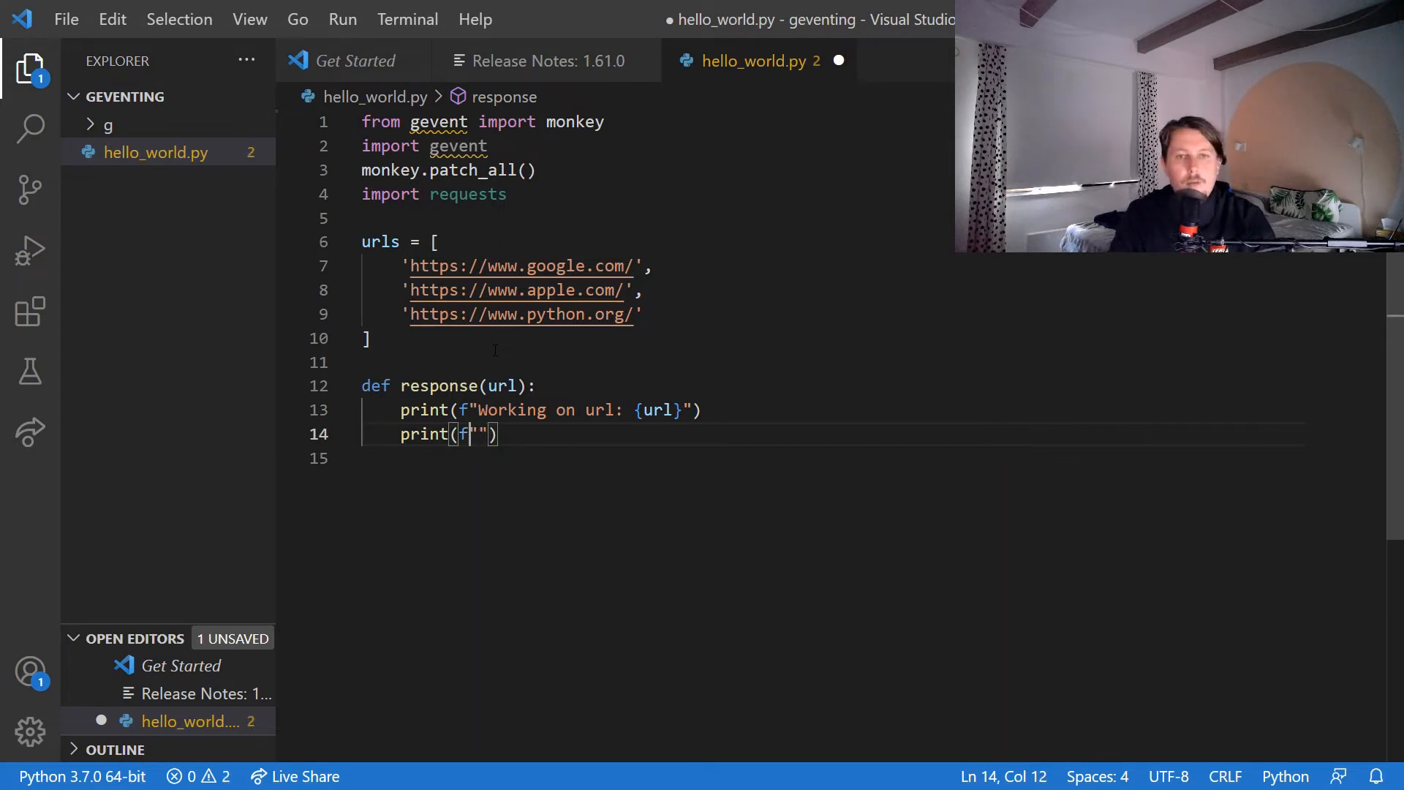
type("Response: {requests")
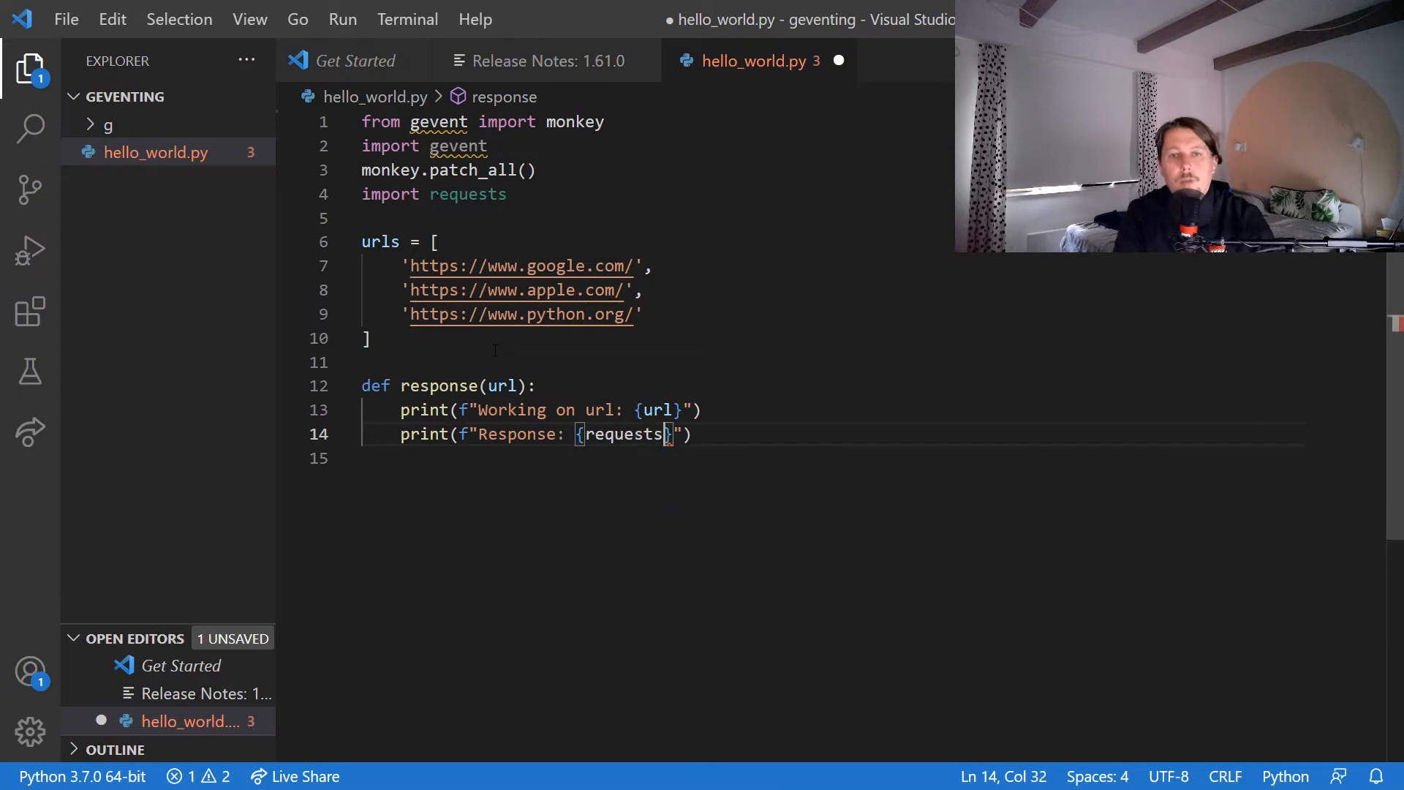
type(".get(url = url")
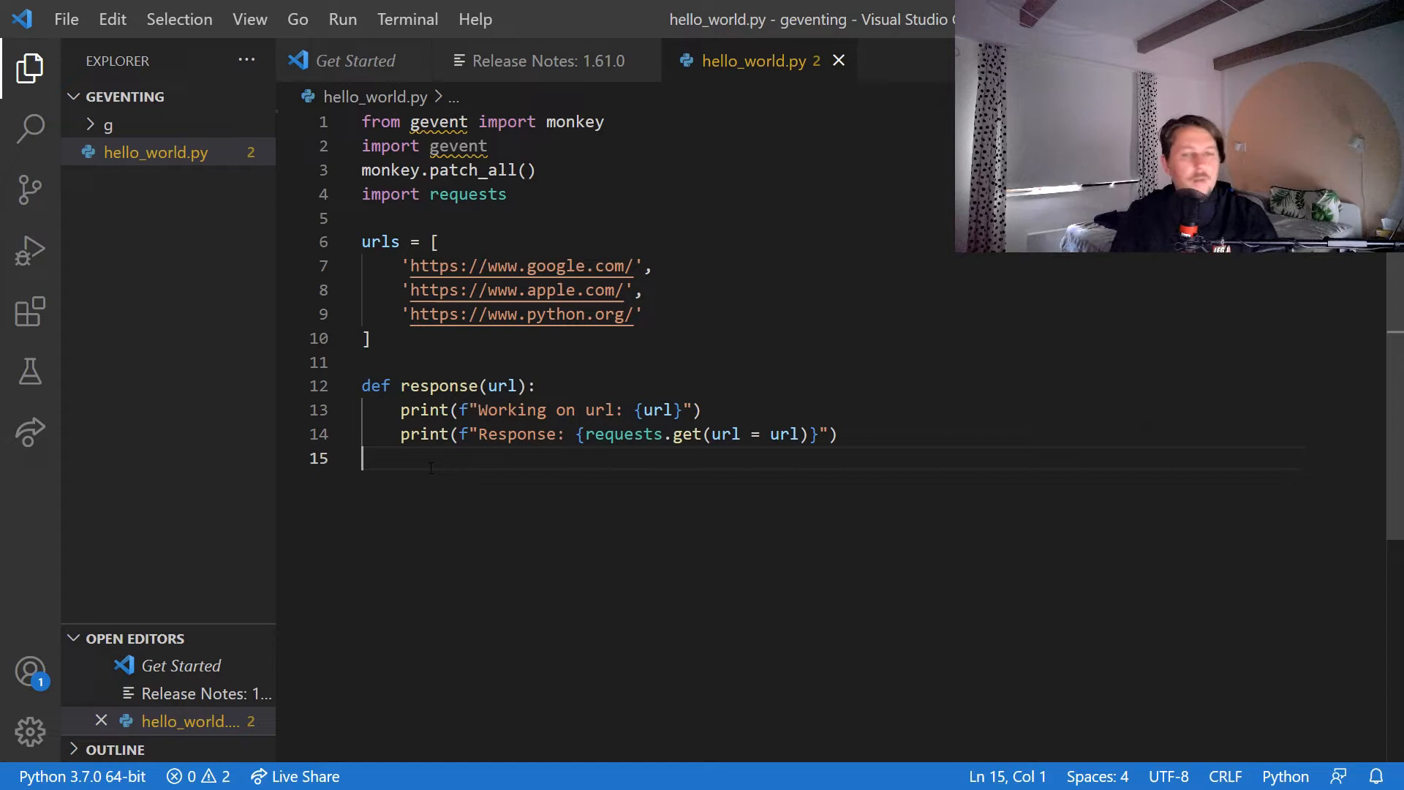
Add jobs = [gevent.spawn(response, url) for url in urls] followed by gevent.wait(jobs).
type("jobs")
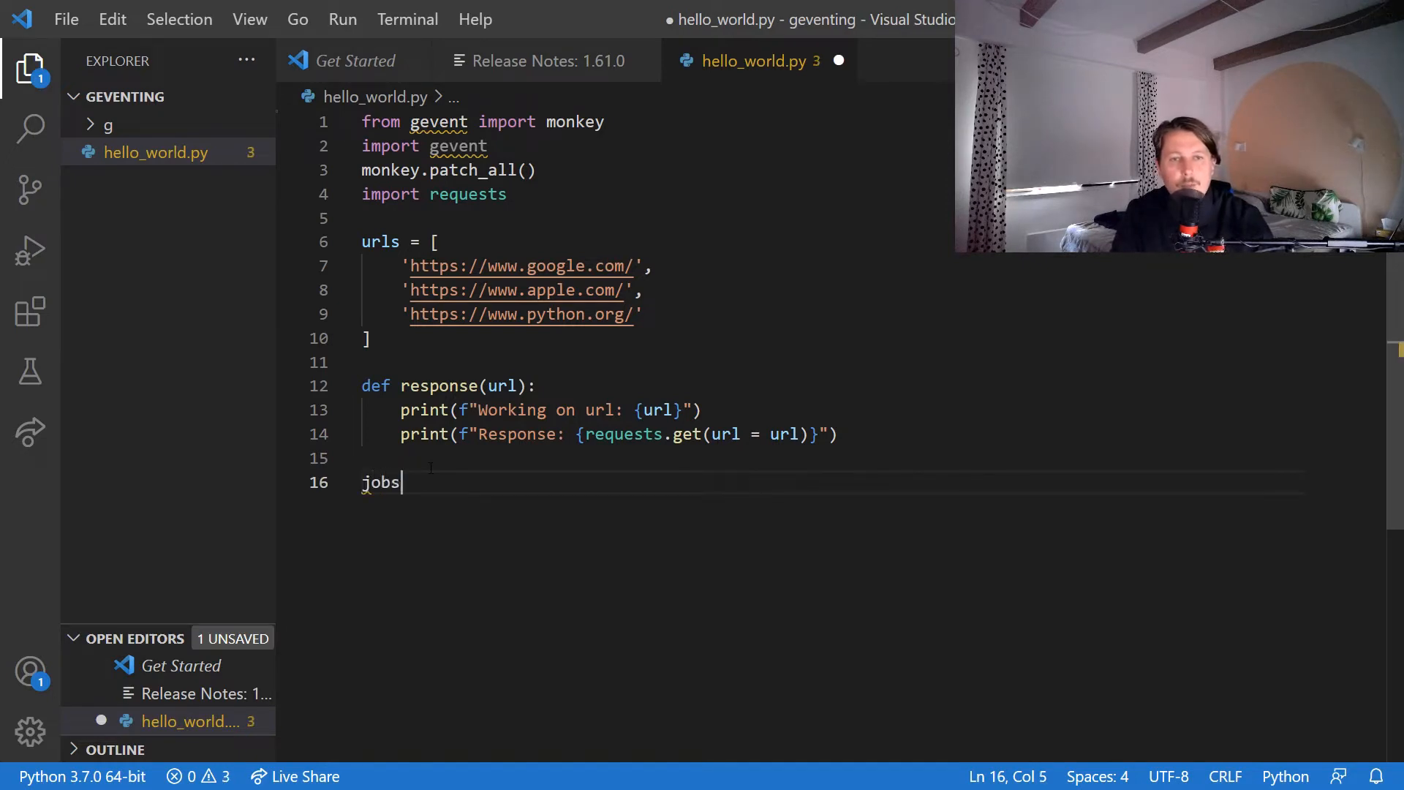
type("= []")
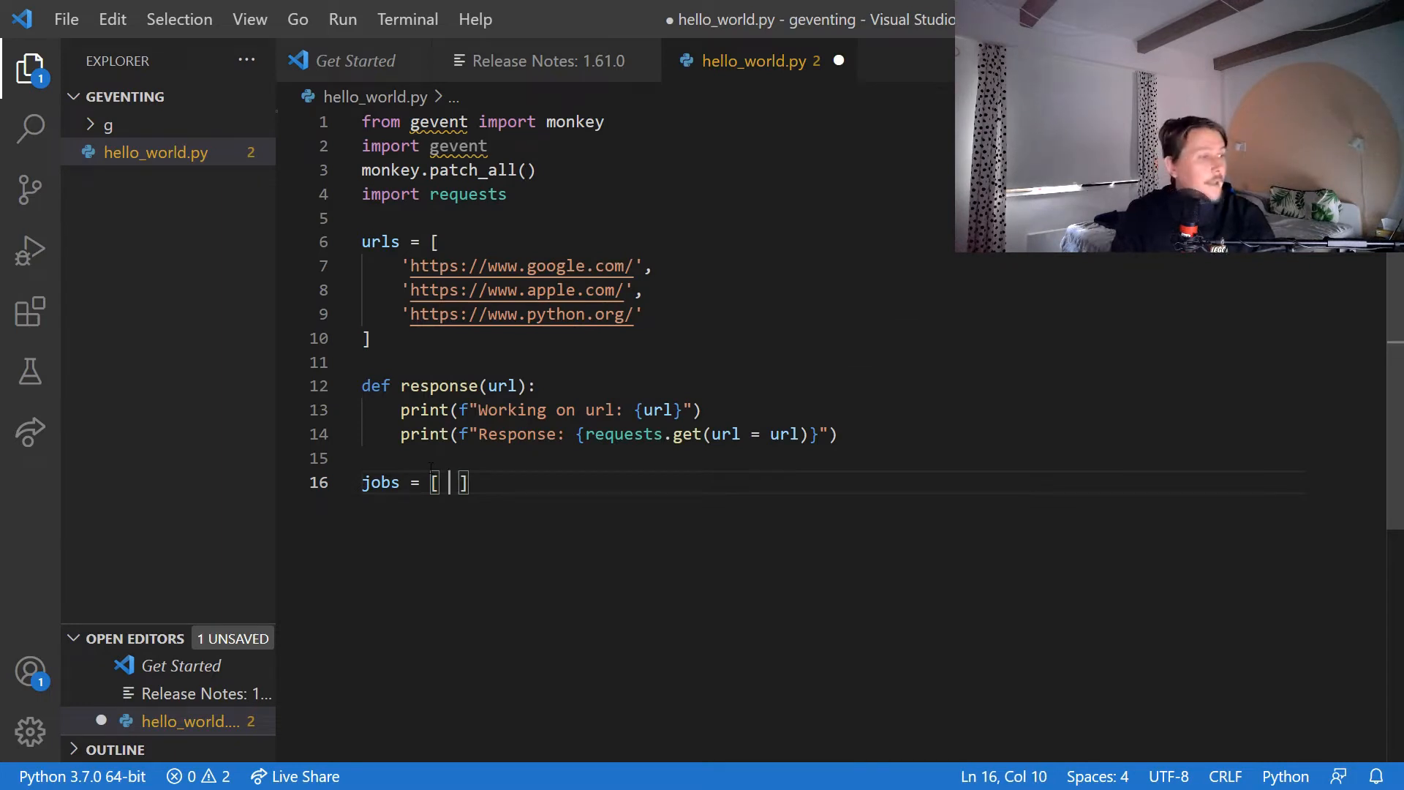
type("gevent")
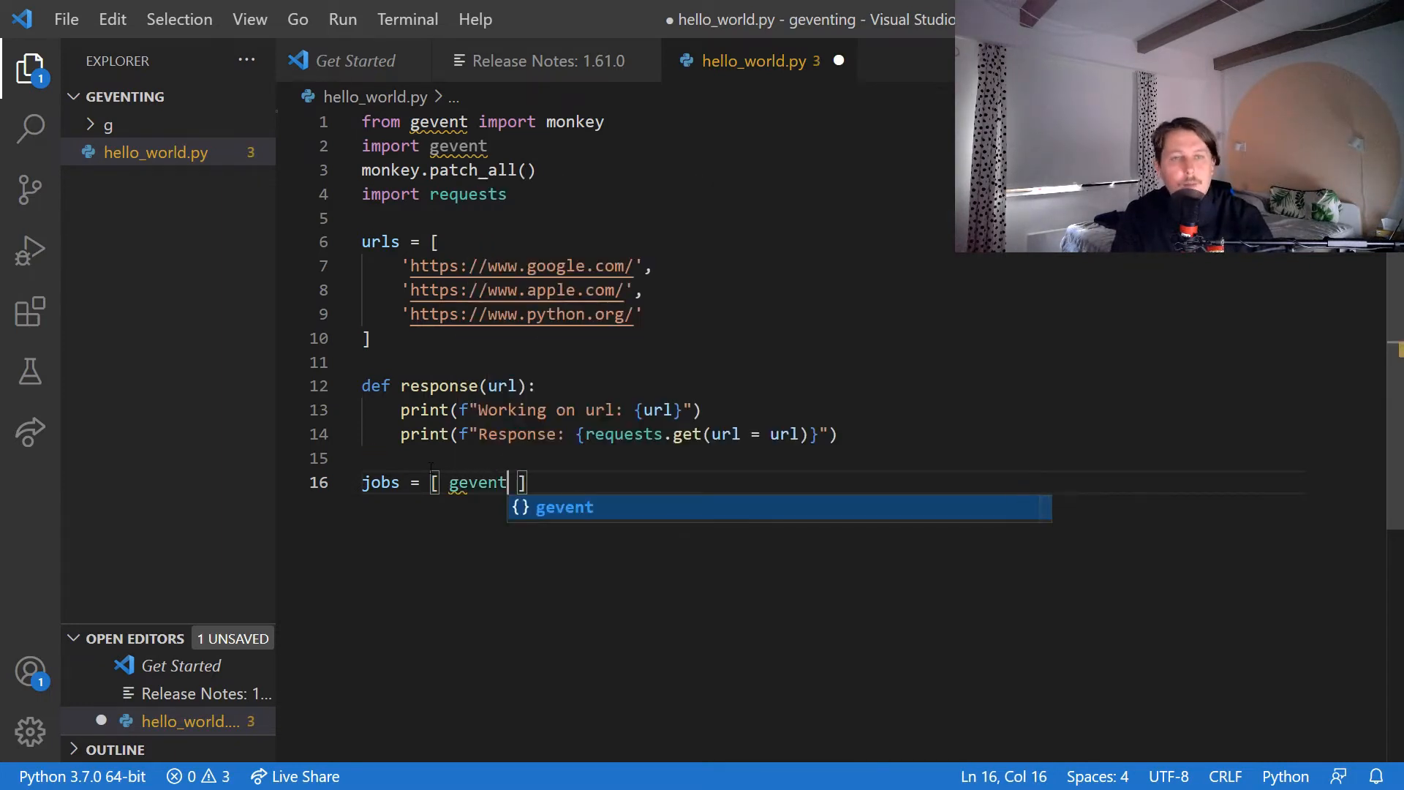
type(".spa")
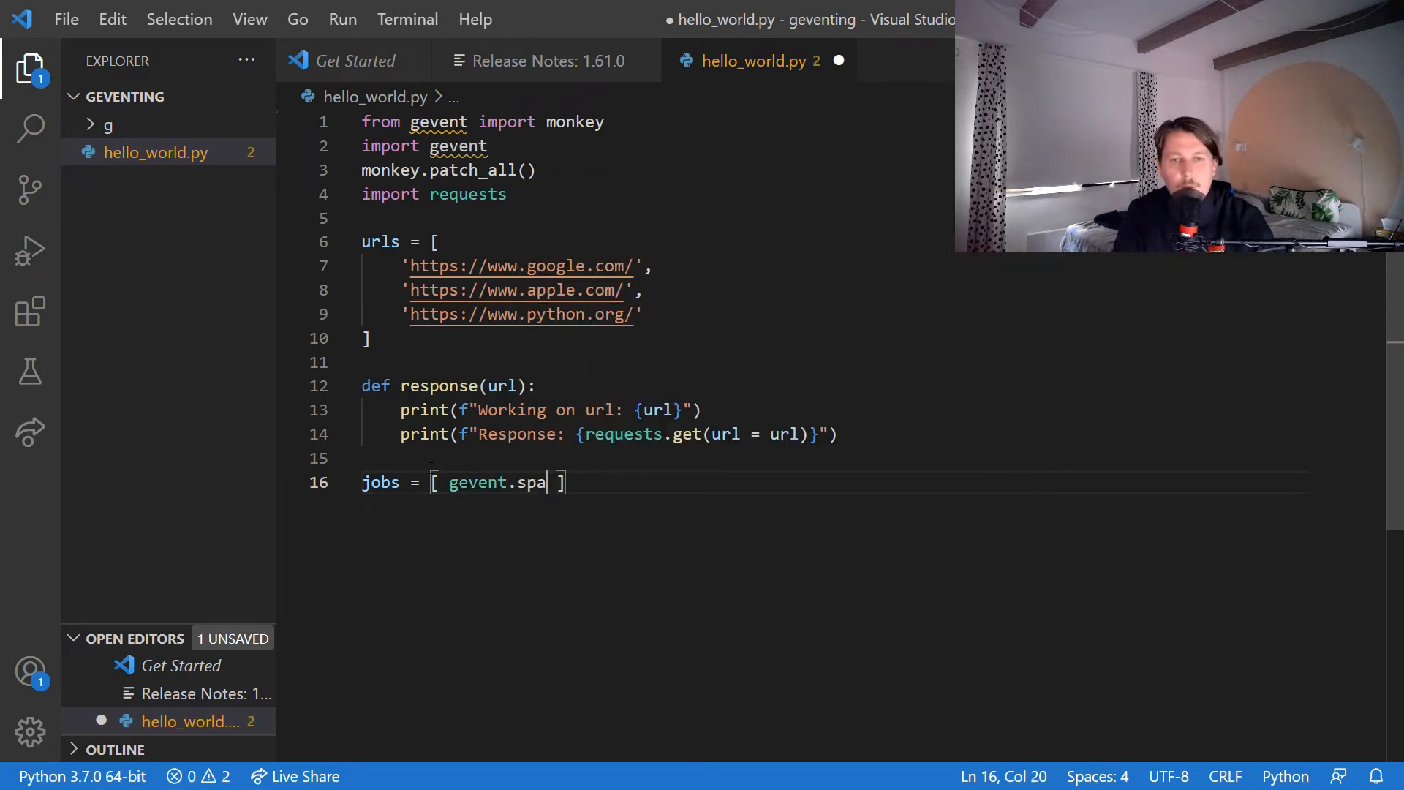
type("wn()")
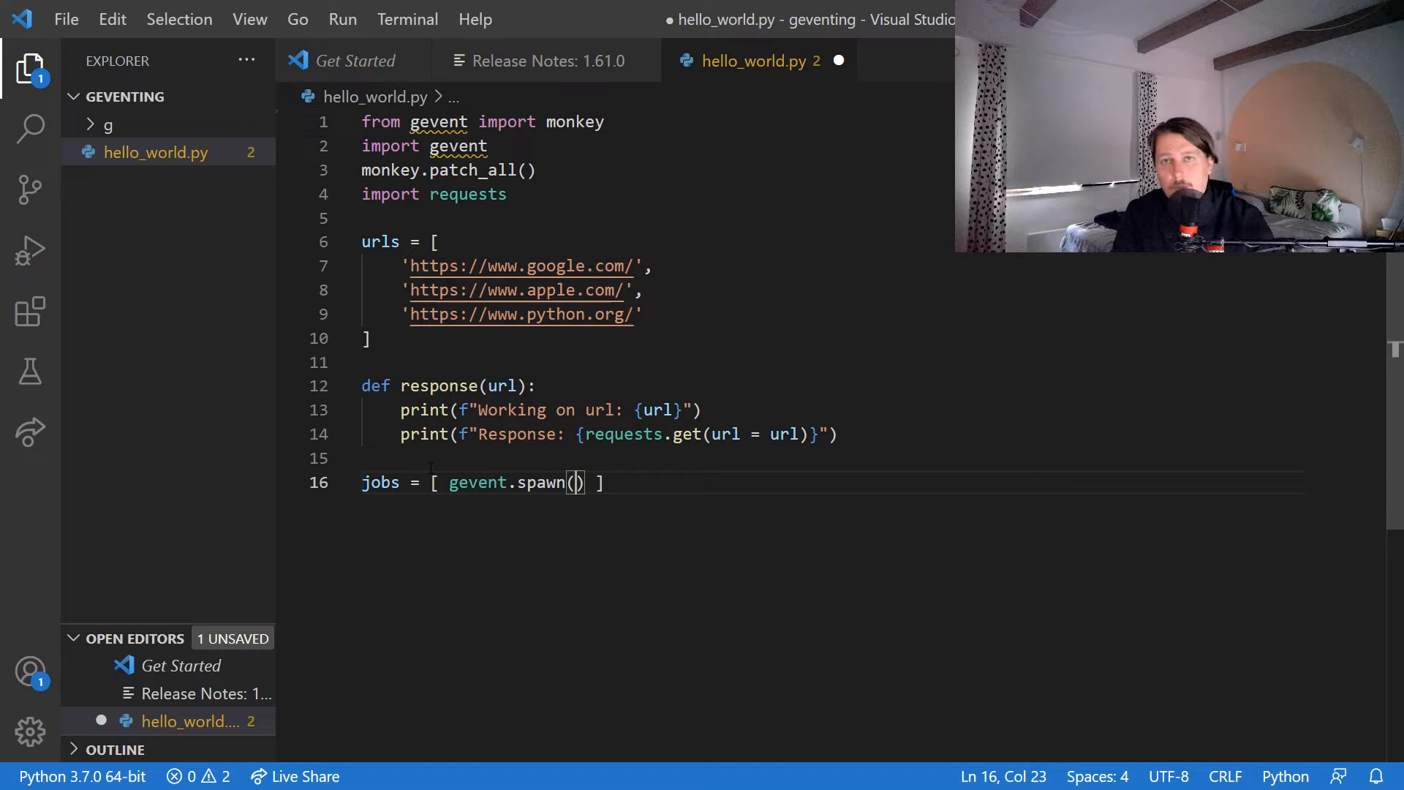
type("response, url")
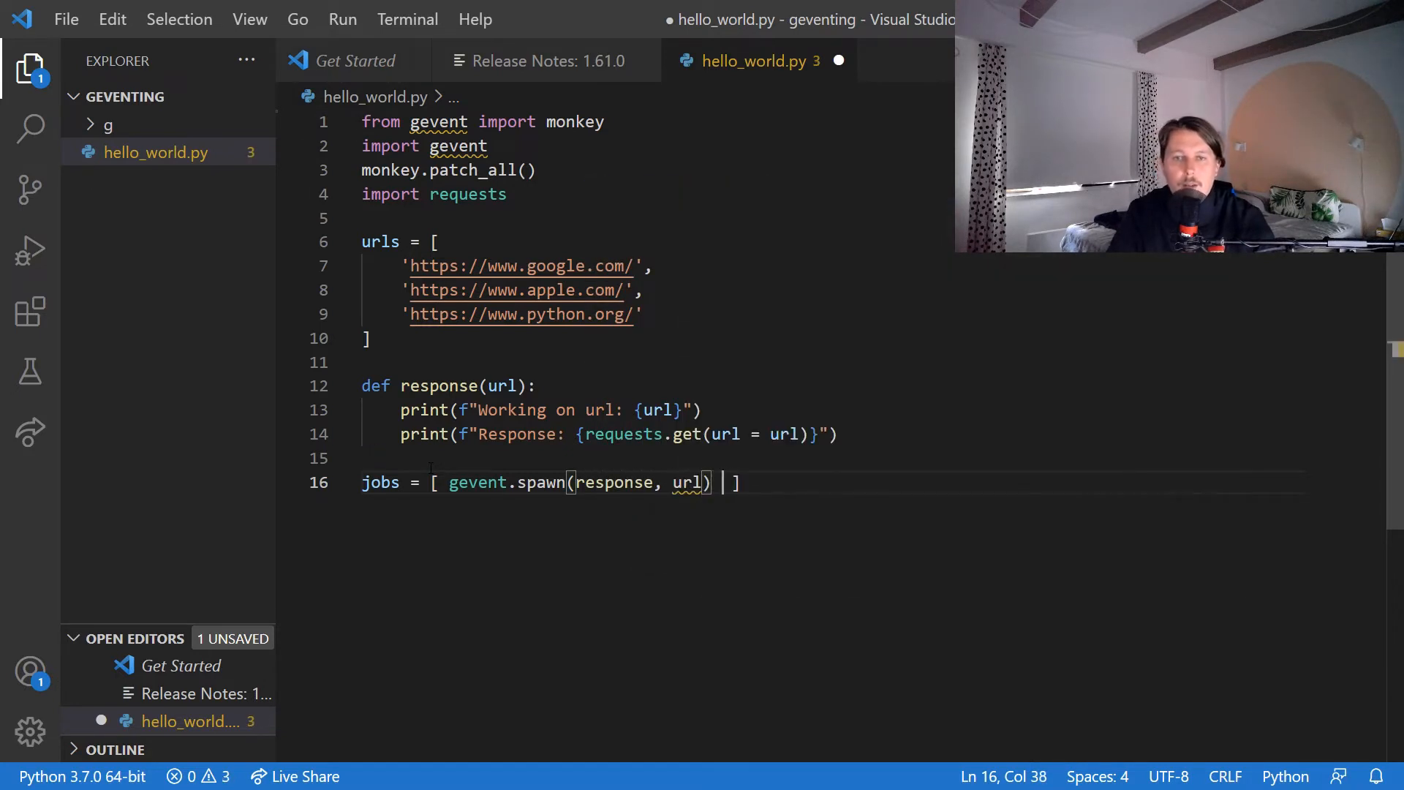
type("for url in urls")
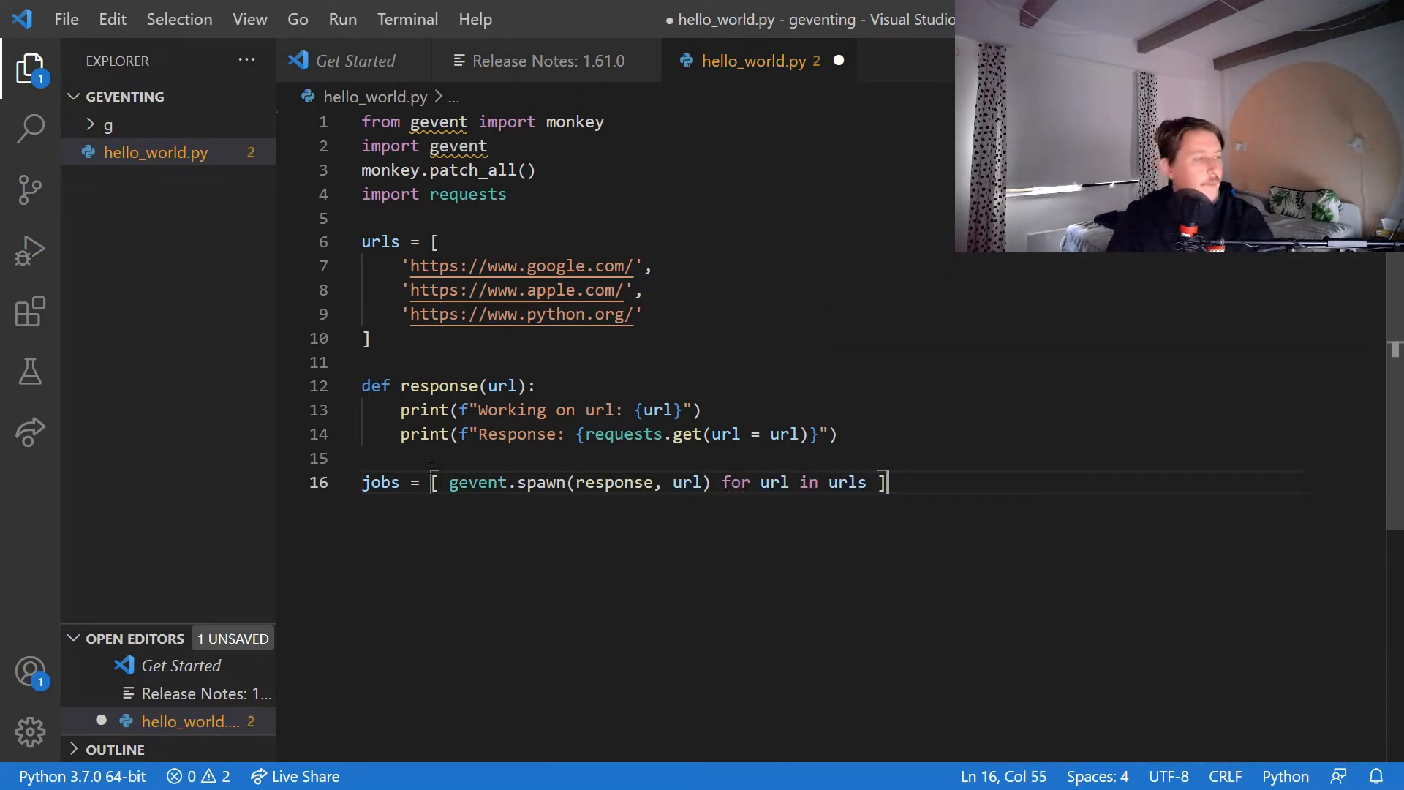
key("Enter")
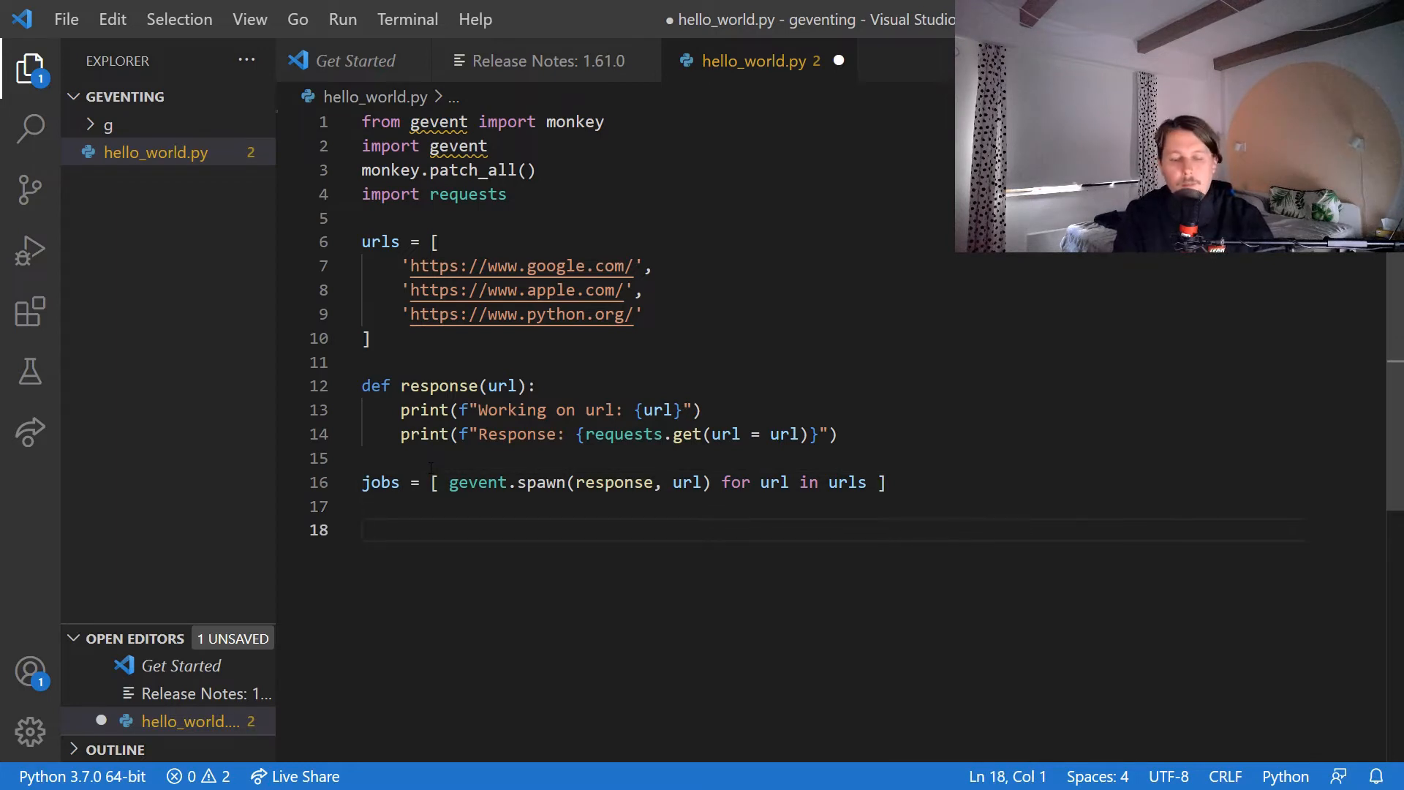
type("gevent.")
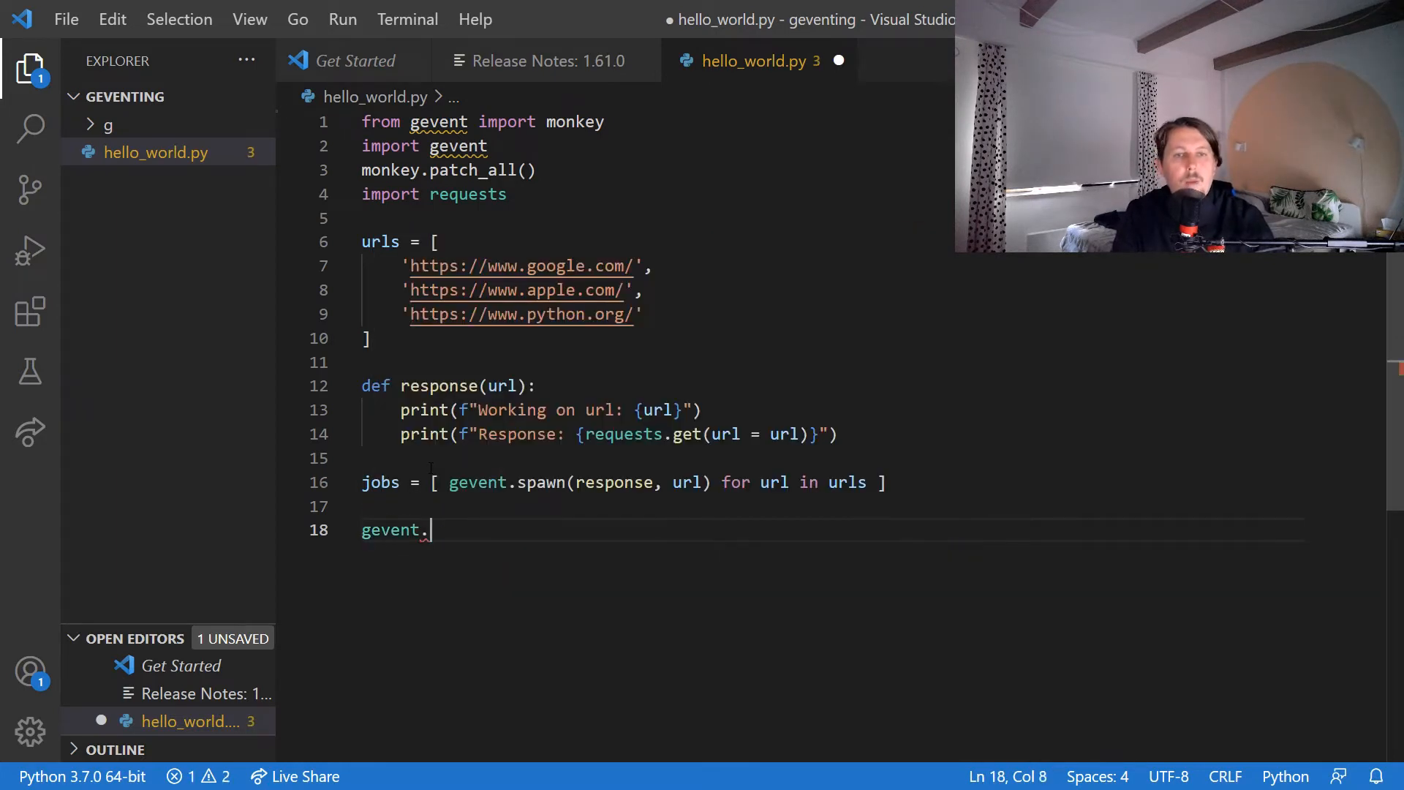
type("wait()")
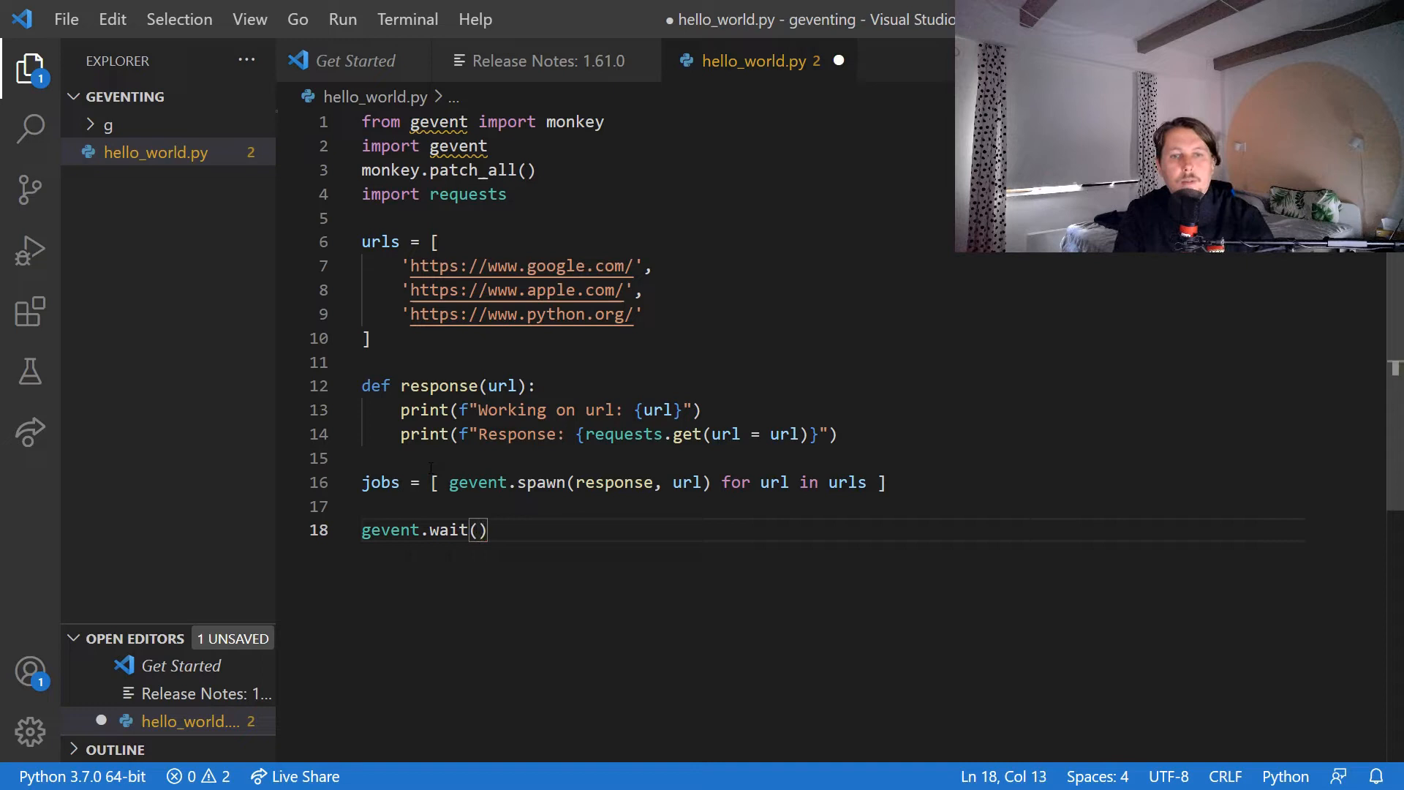
type("jobs")
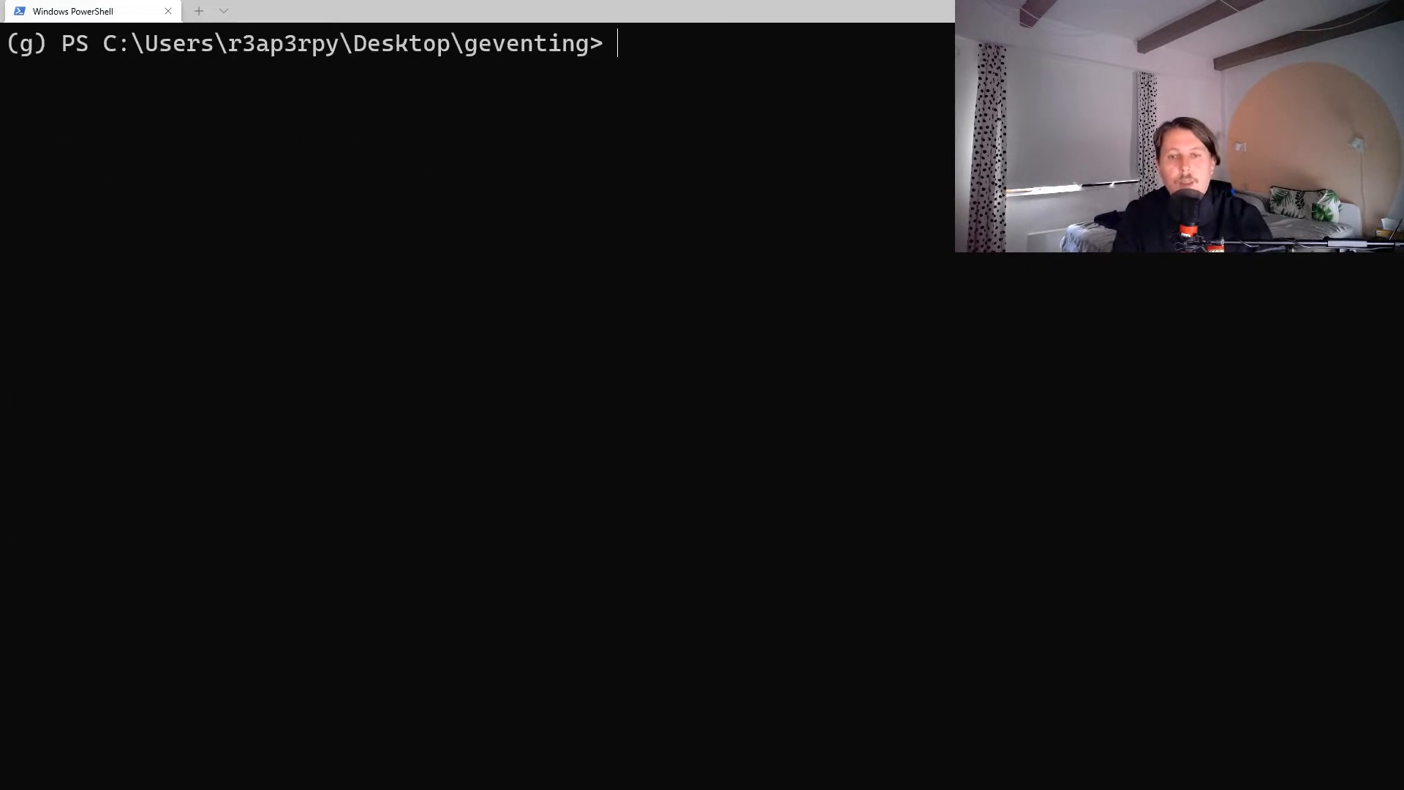
List the folder with dir and run python .\hello_world.py in PowerShell.
type("dir")
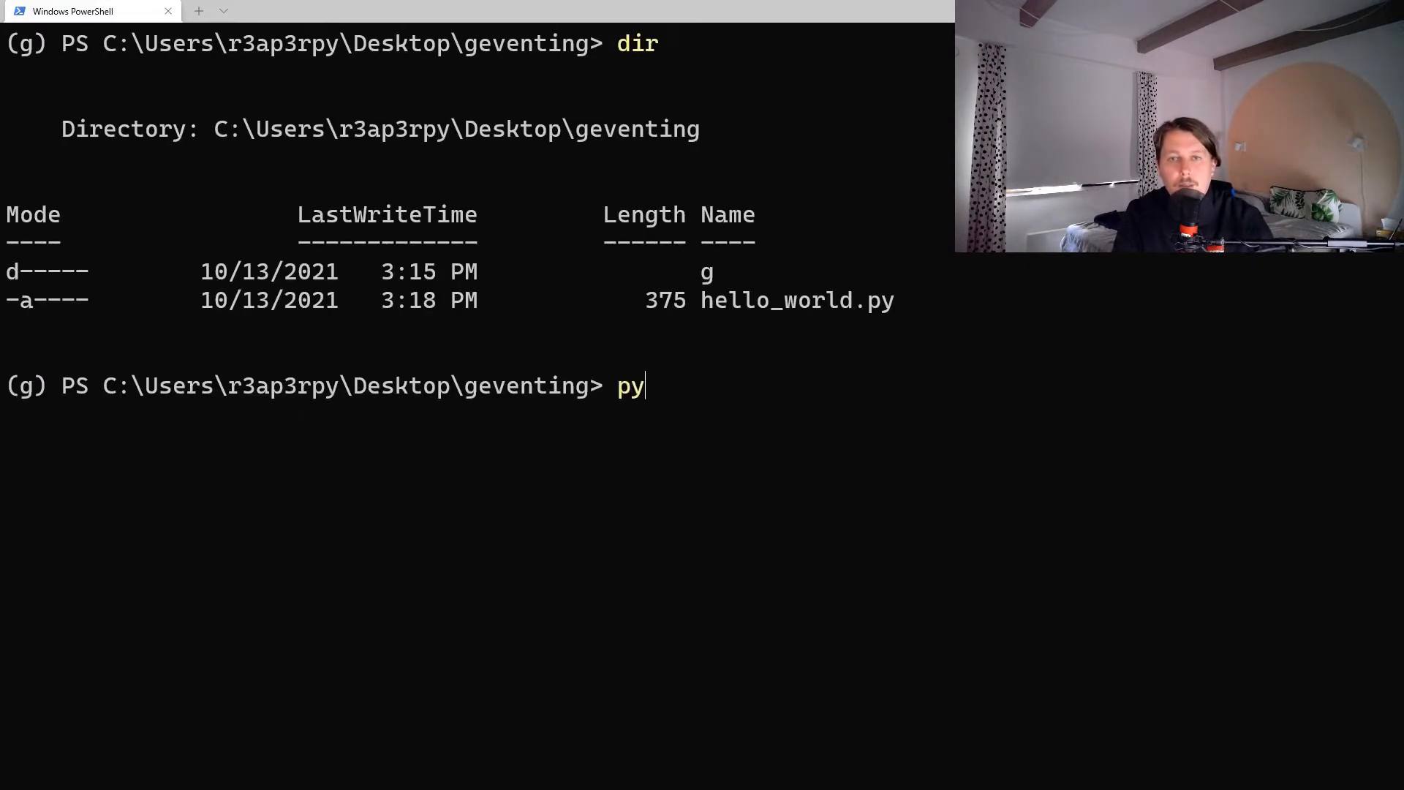
type("thon .\\hello_world.py")
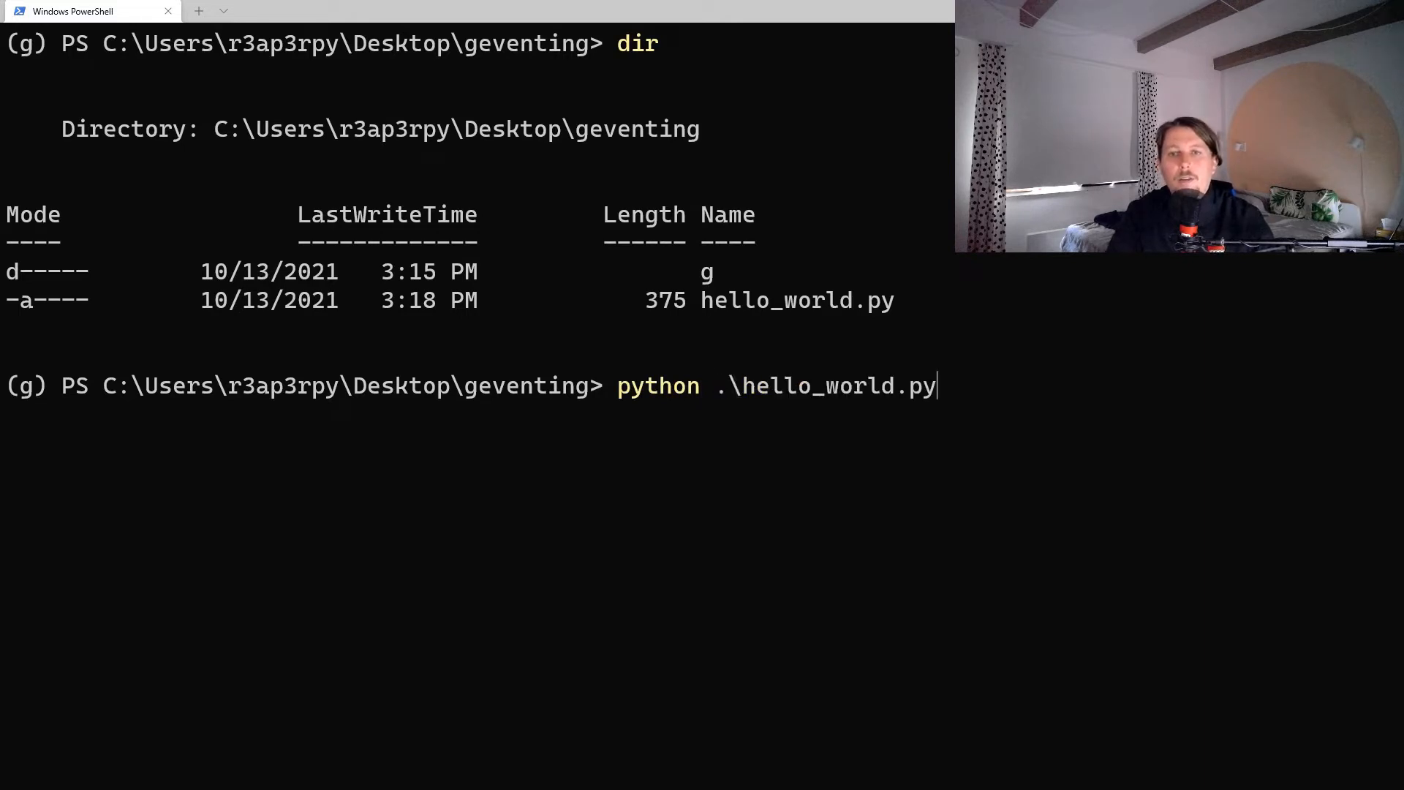
key("Enter")
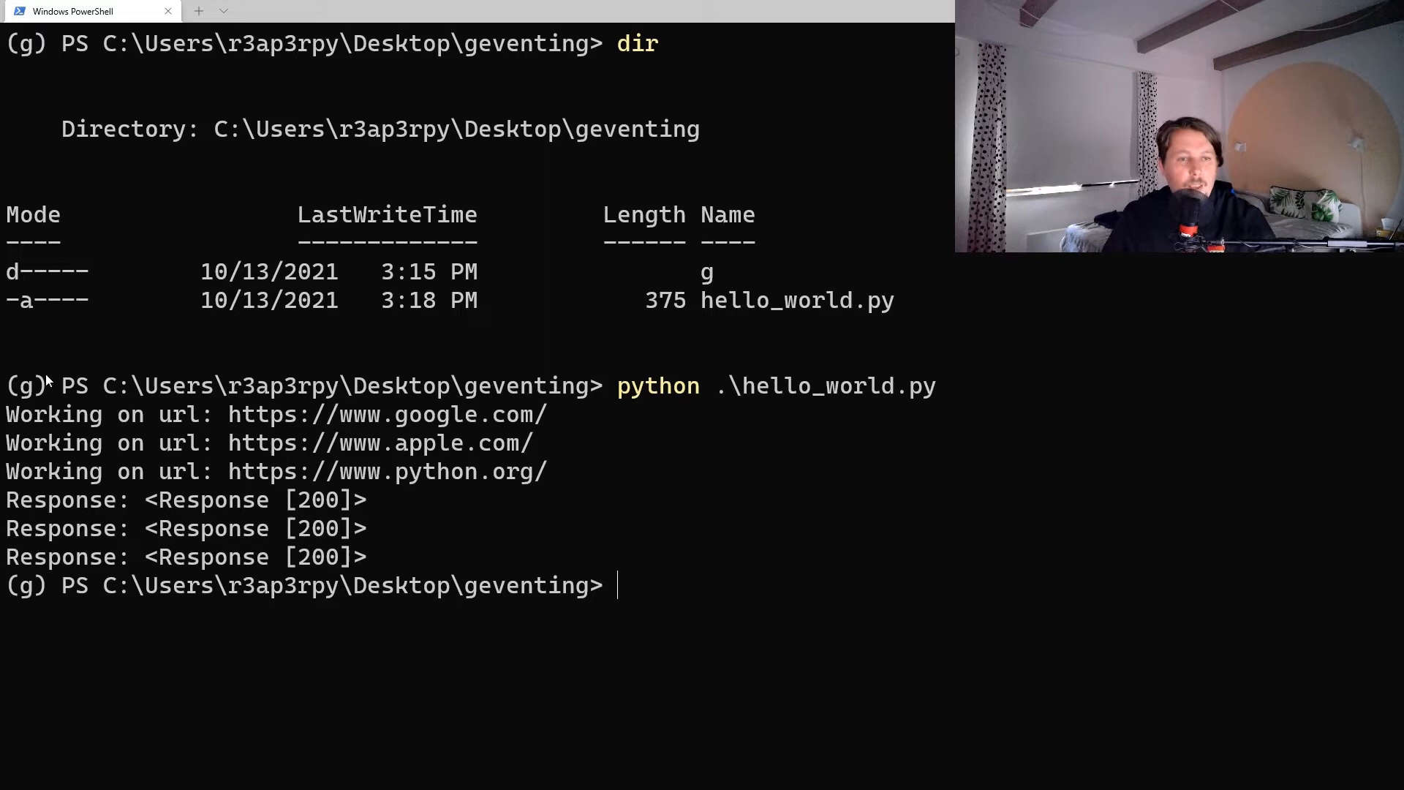
mouse_move(555, 486)
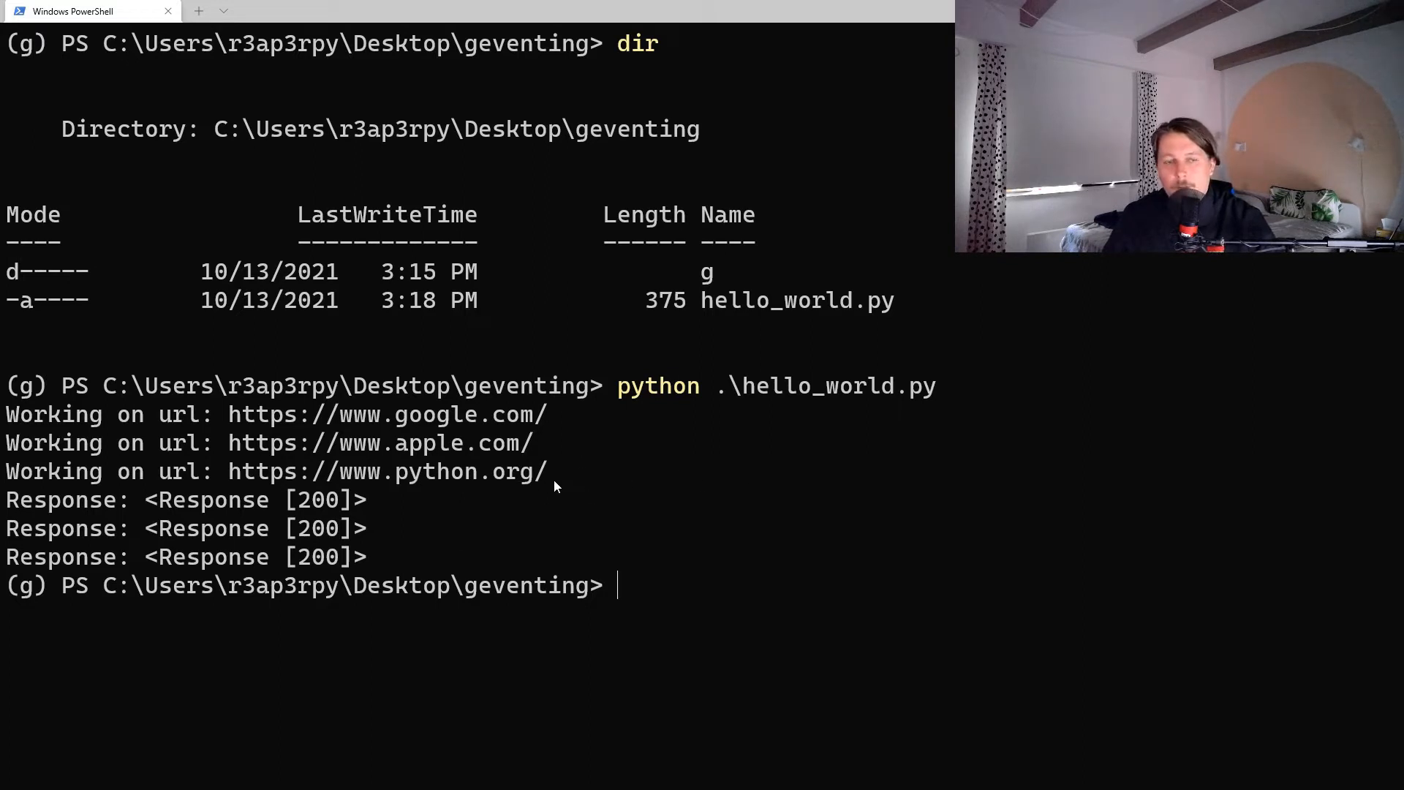
mouse_move(725, 396)
type("python .\\hello_world.py")
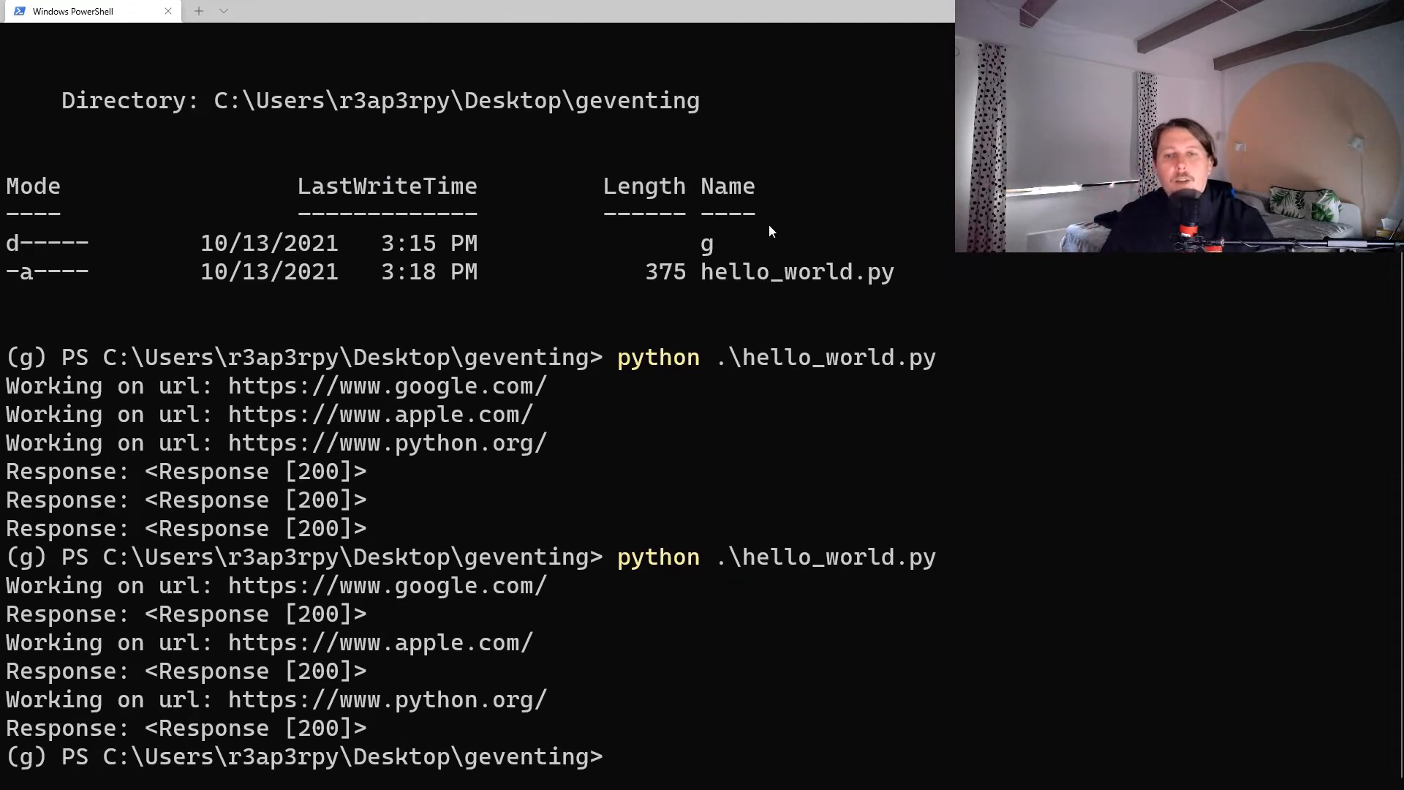
mouse_move(559, 320)
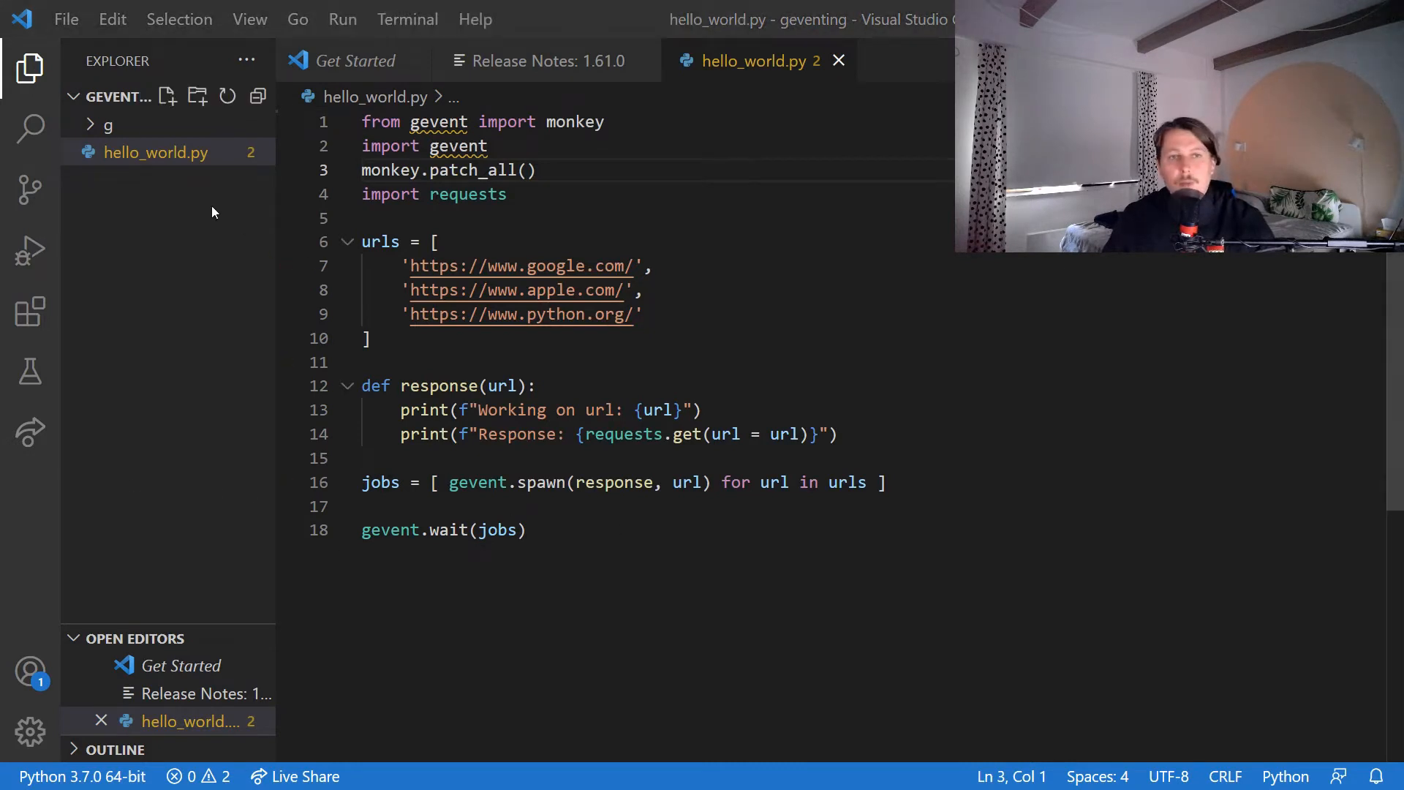
Create a new file named hello_subprocess.py in the project.
left_click(166, 96)
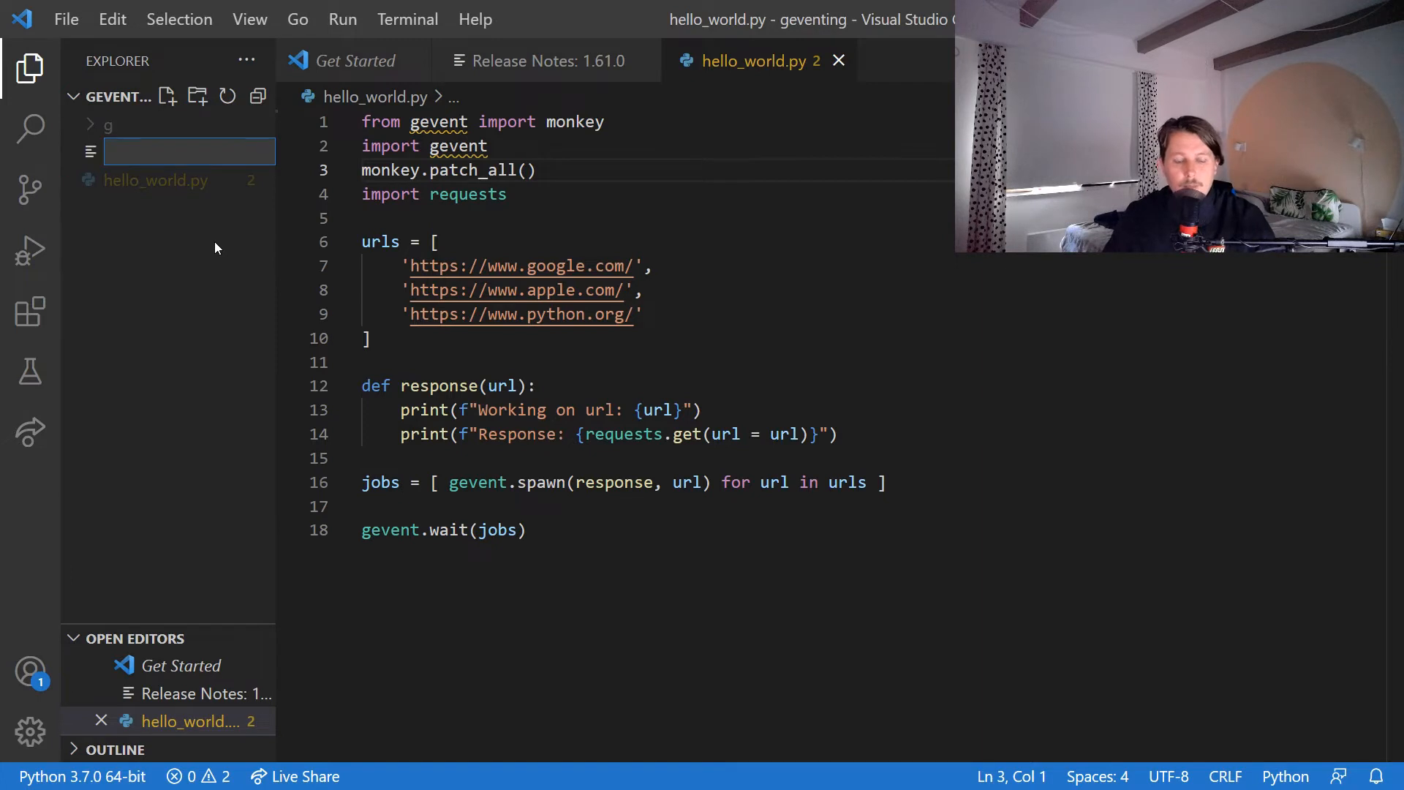
type("hello_subprocess.p")
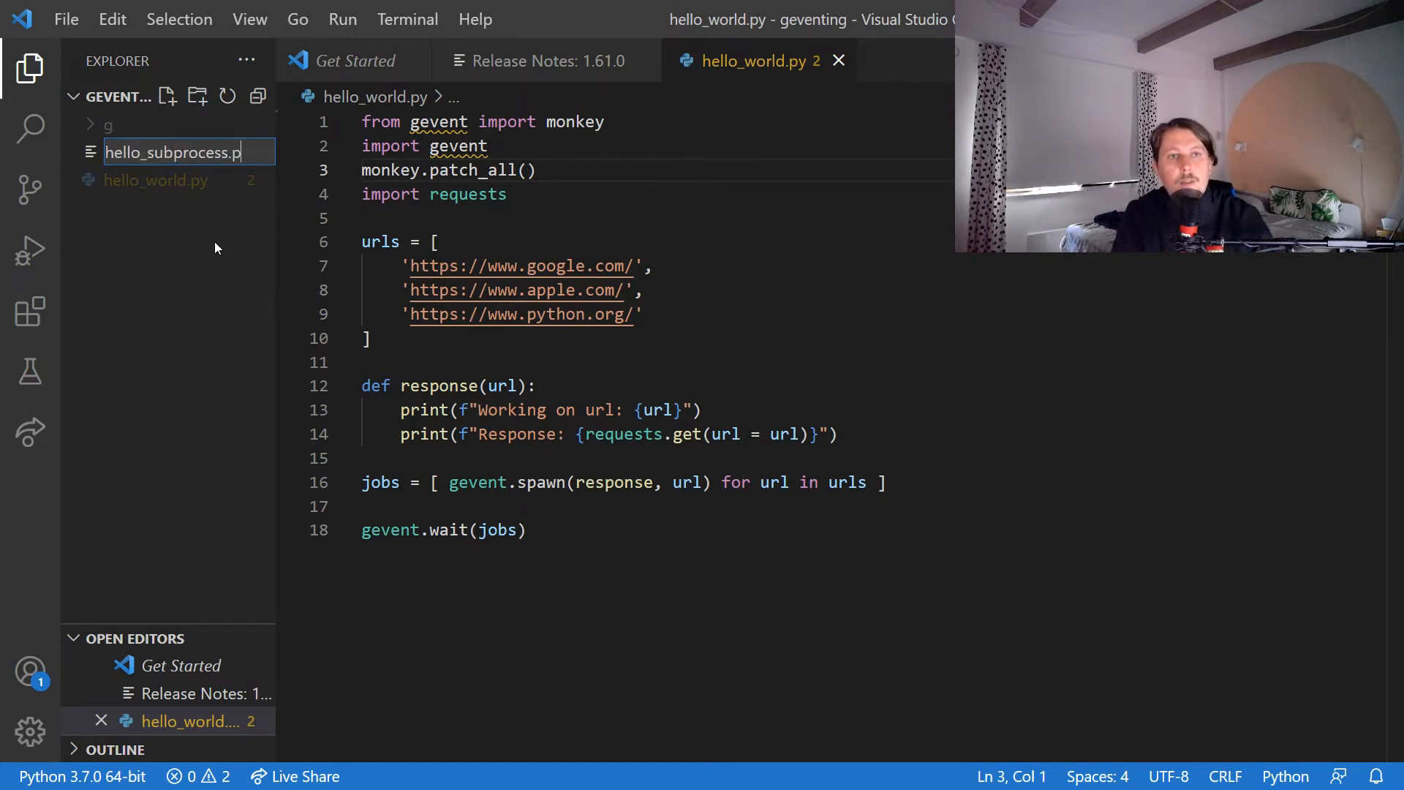
key("Enter")
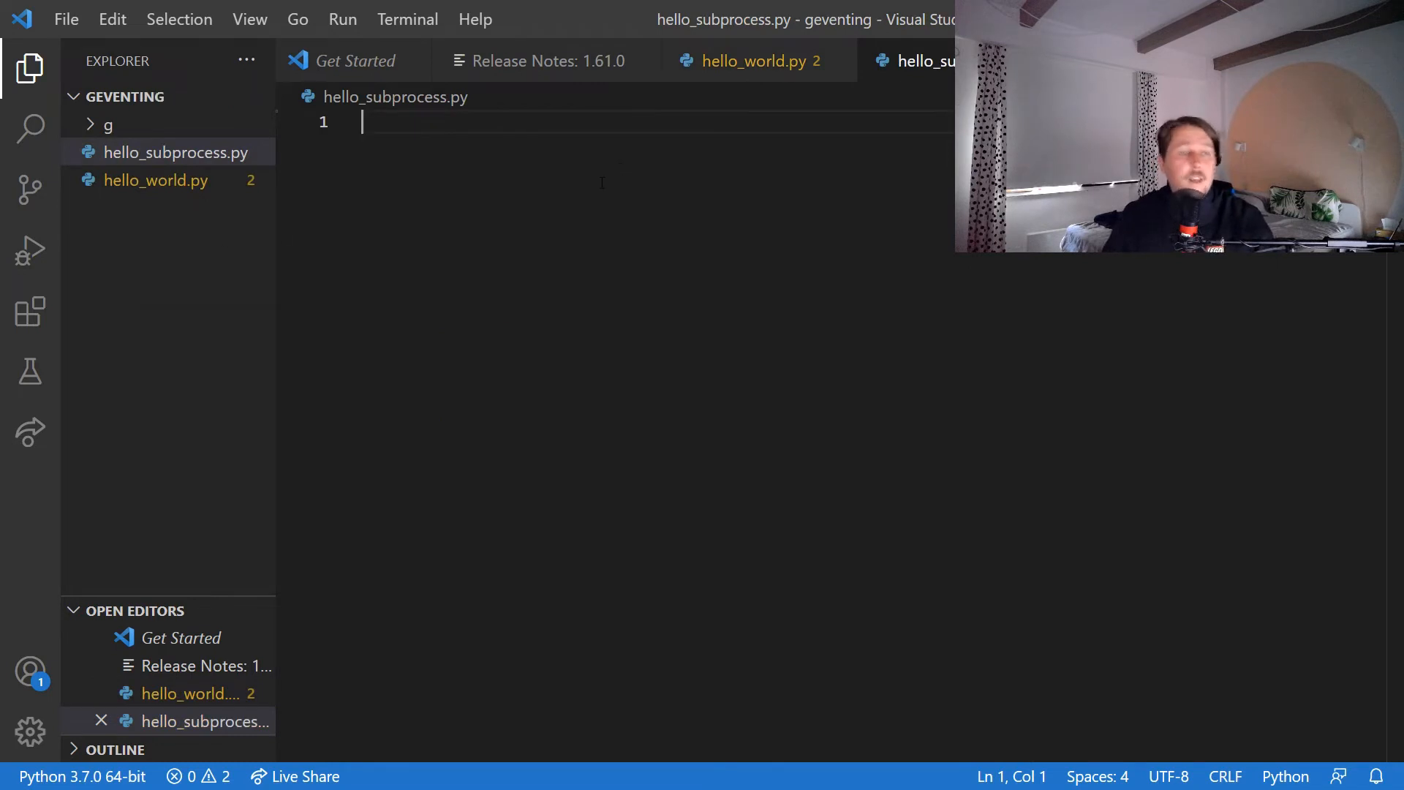
Write 'from gevent import monkey', monkey.patch_all(), import gevent and import subprocess at the top.
type("from gevent")
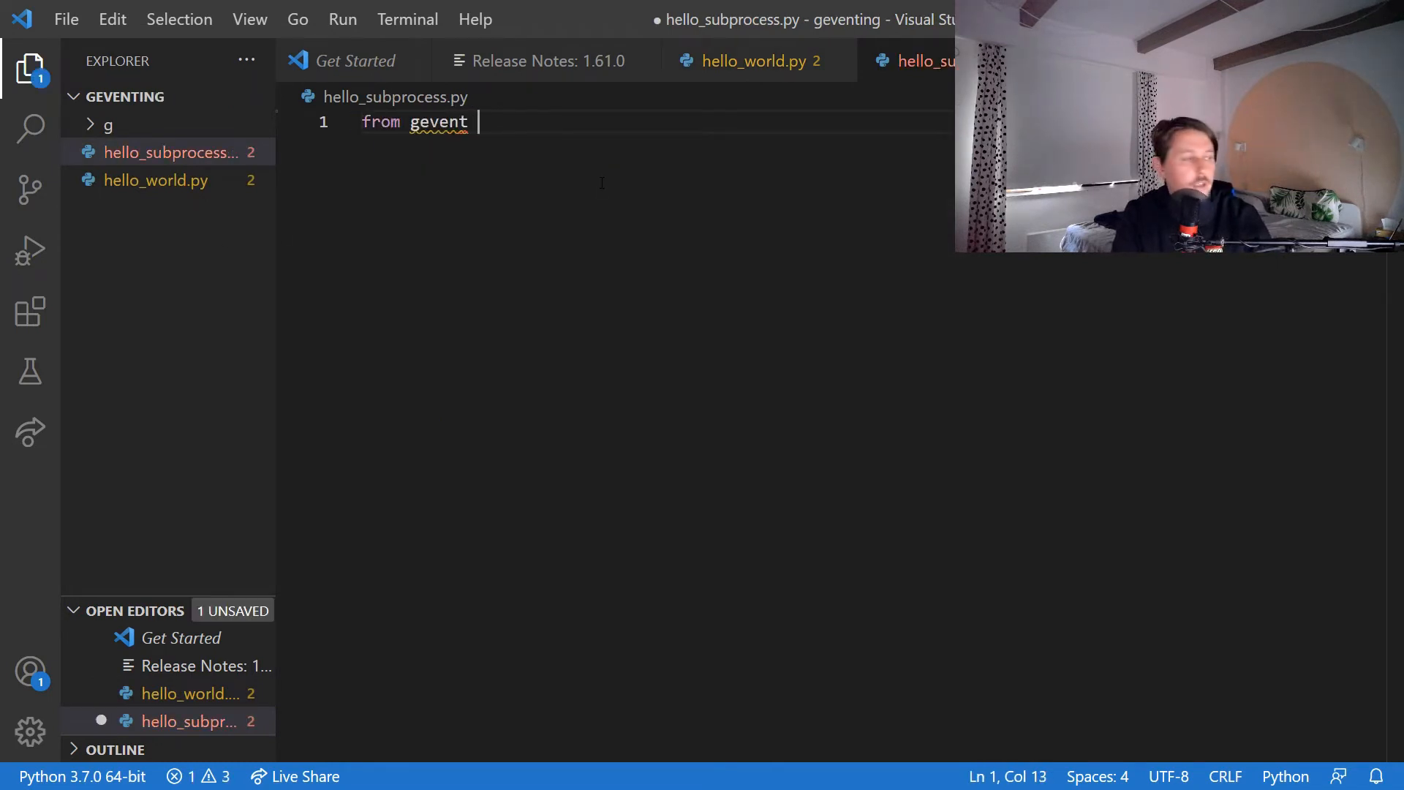
type("import monkey")
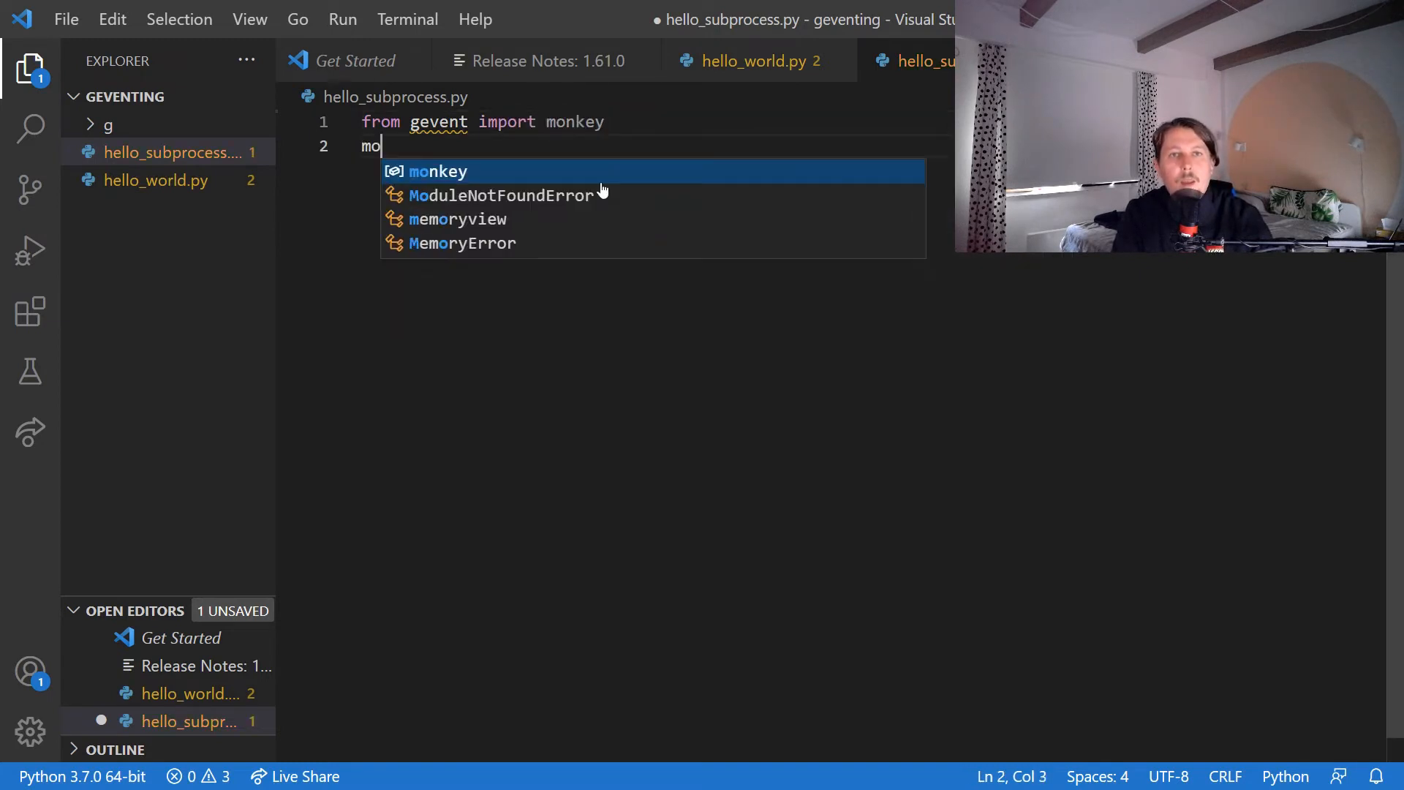
type("nkey.path")
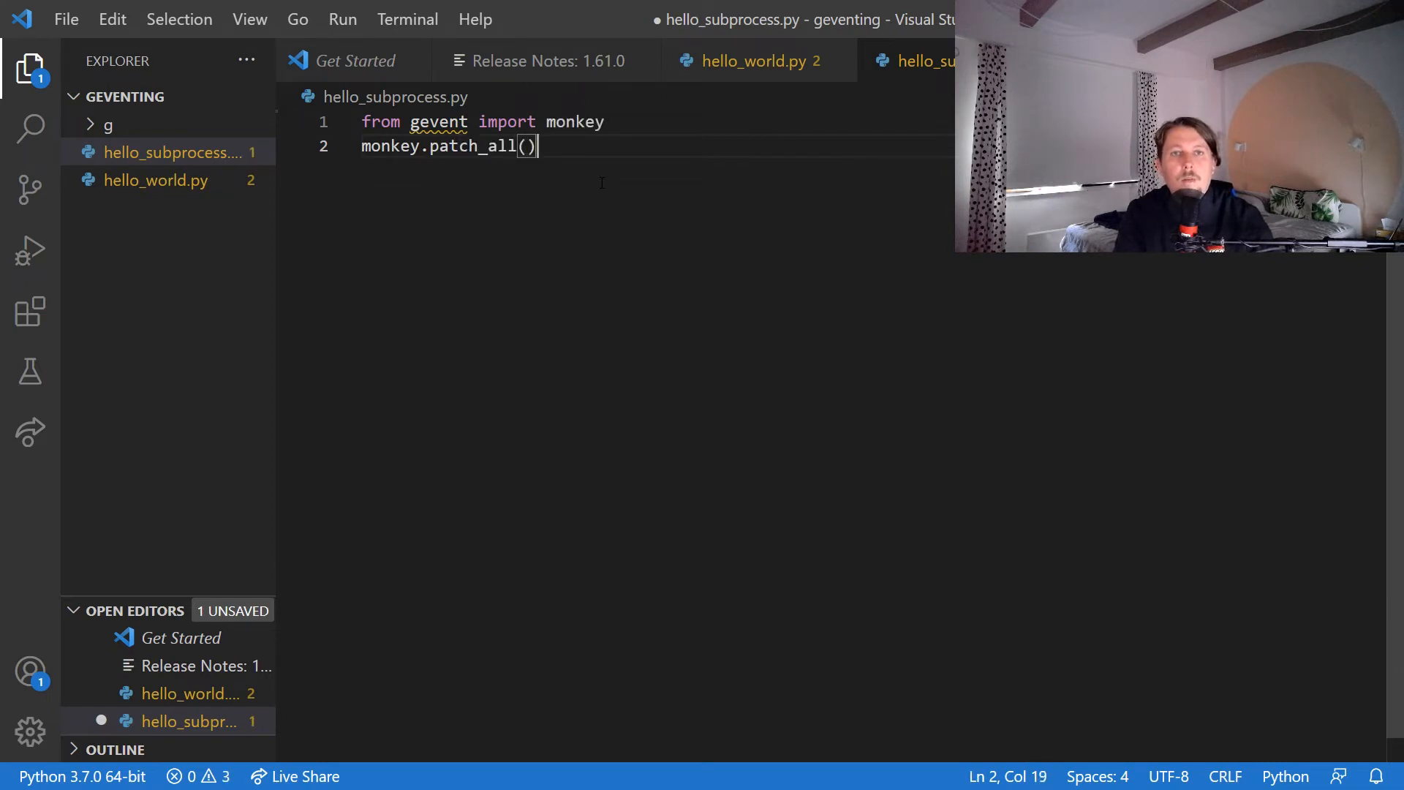
type("import")
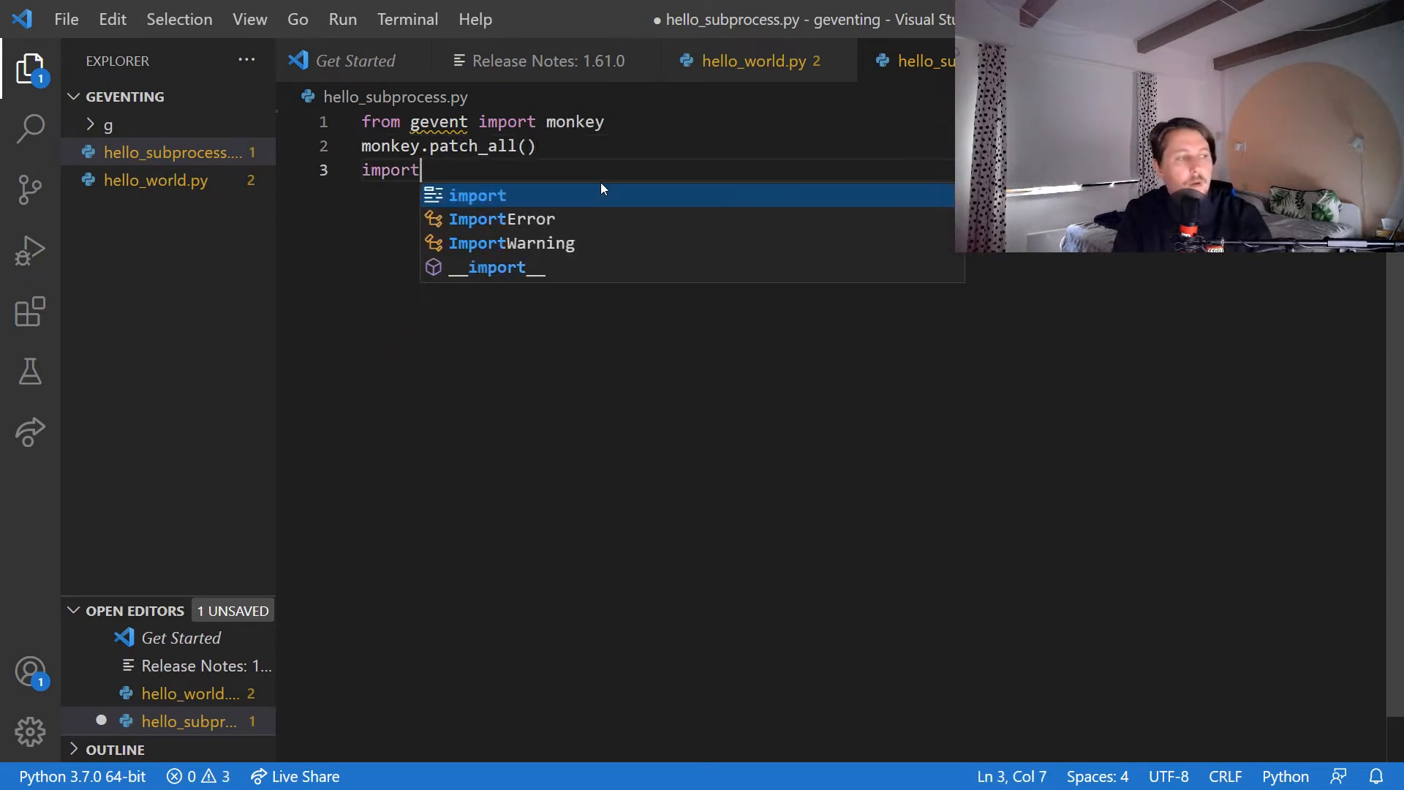
type("gevent")
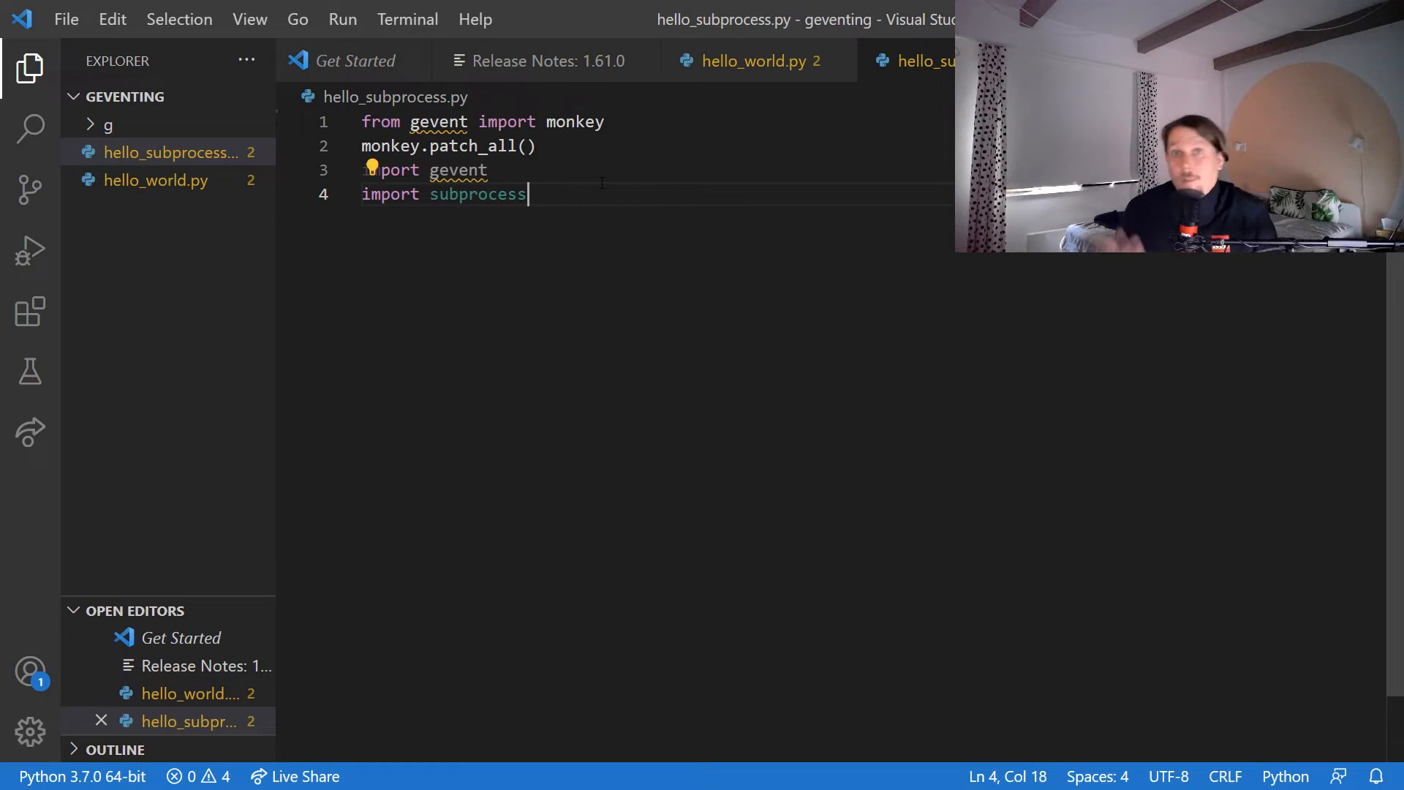
key("Enter")
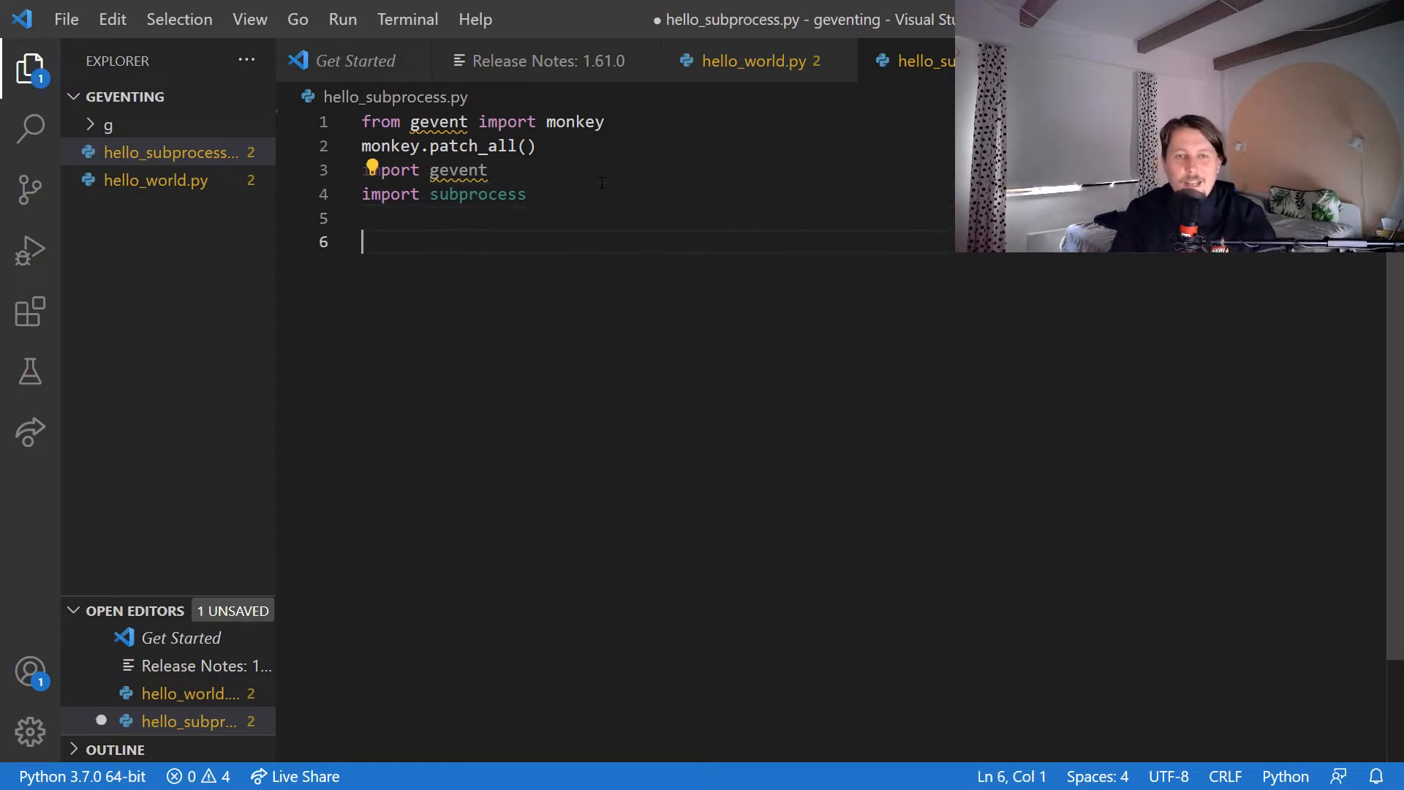
Define commands = ["systeminfo", "ipconfig /all"] below the imports.
type("c")
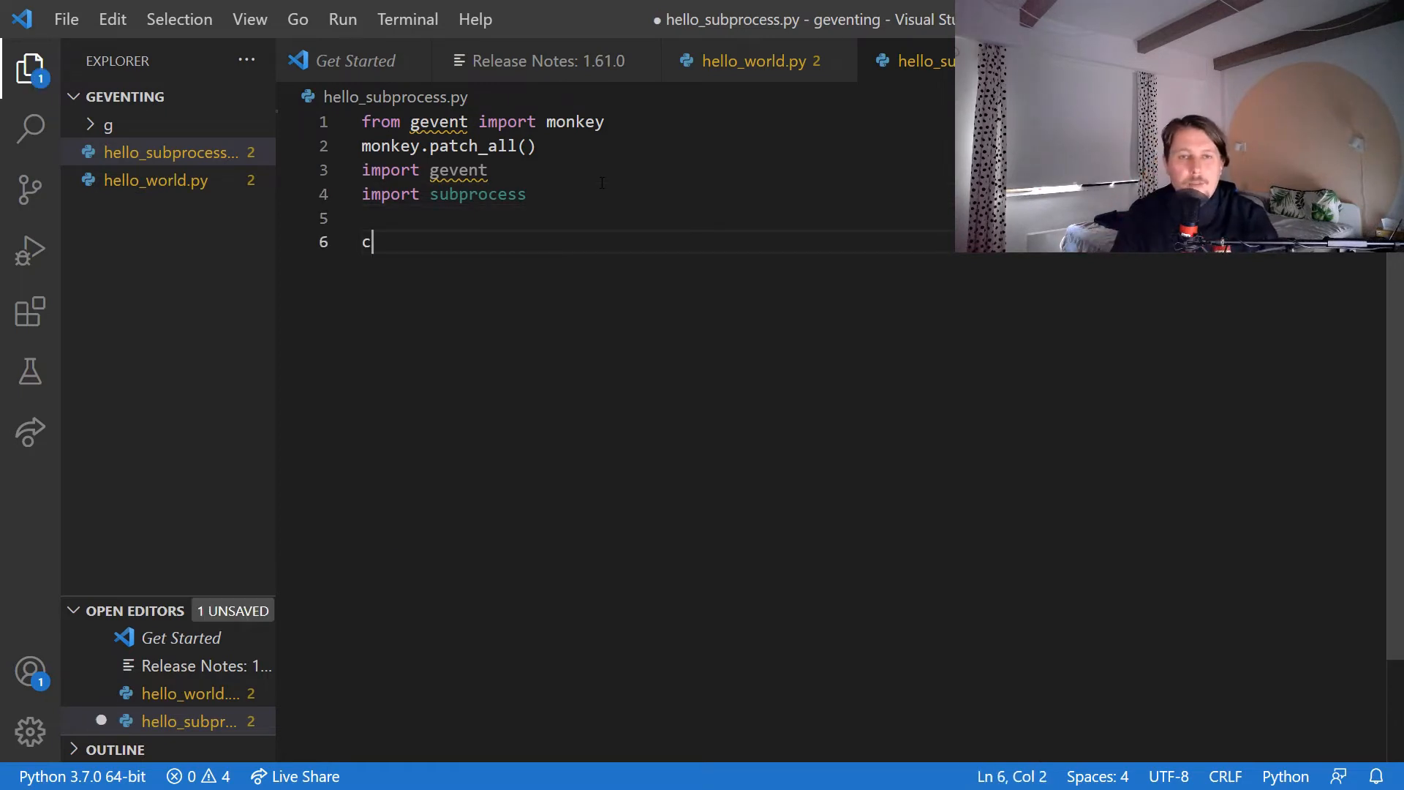
type("ommands =")
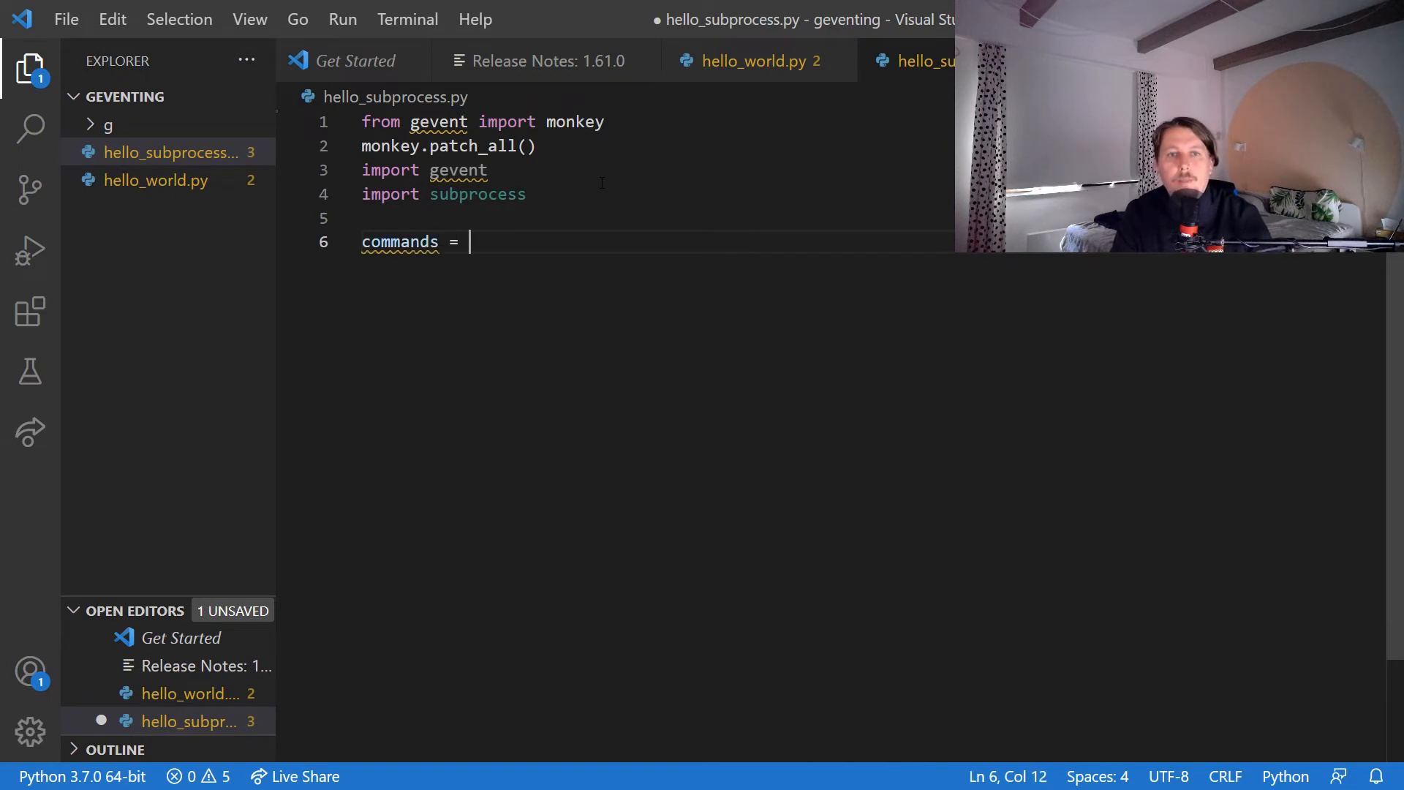
type("[]")
type("\"")
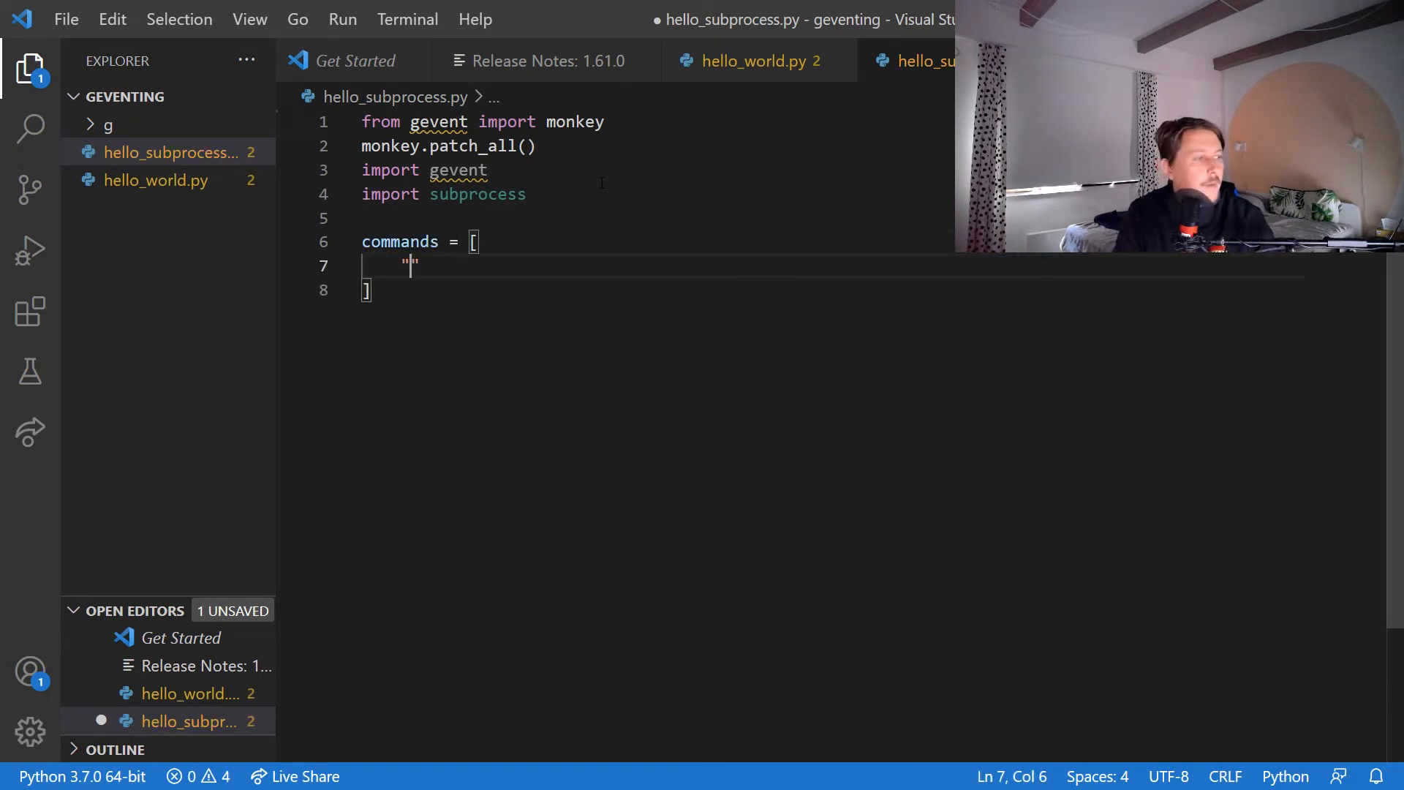
type("systemin")
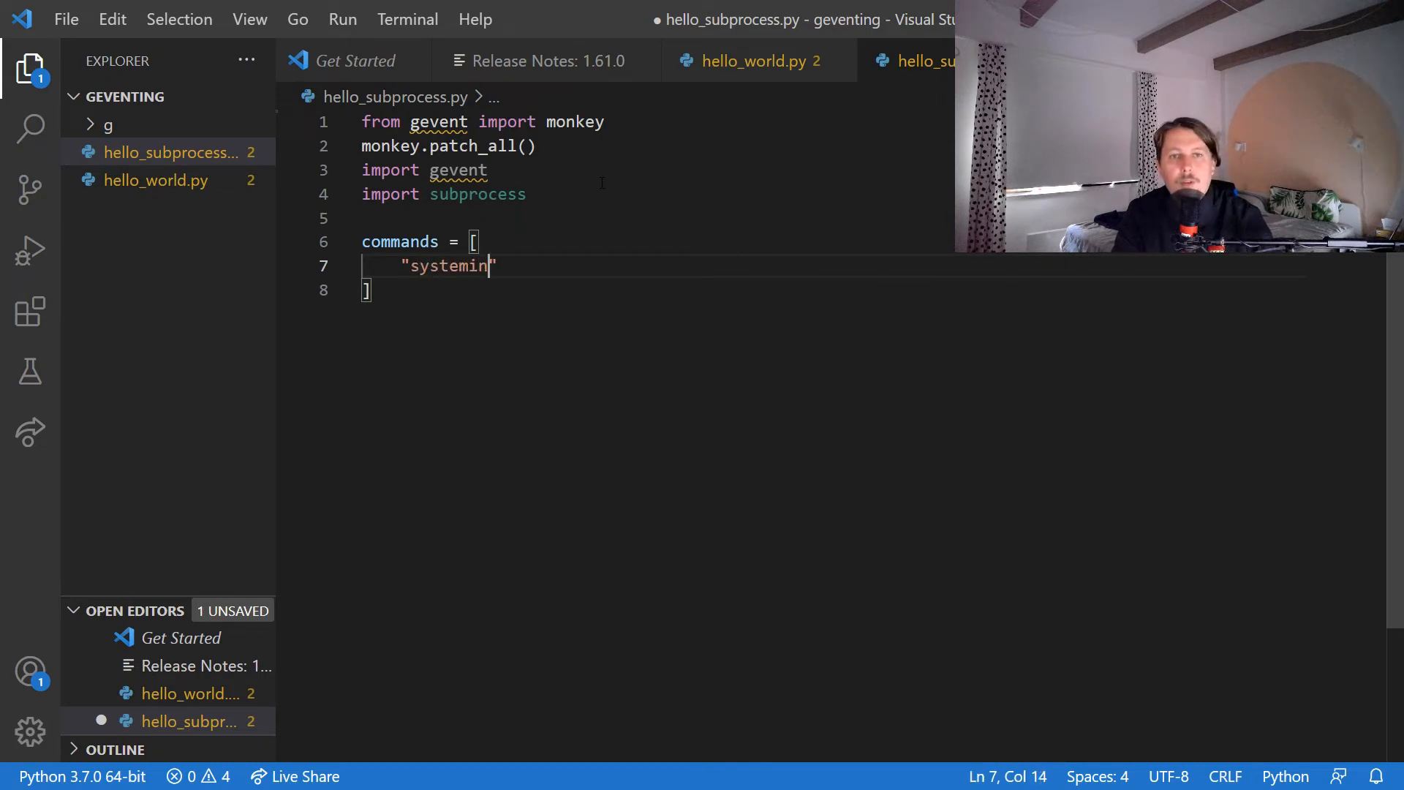
type("fo\",\\n\"")
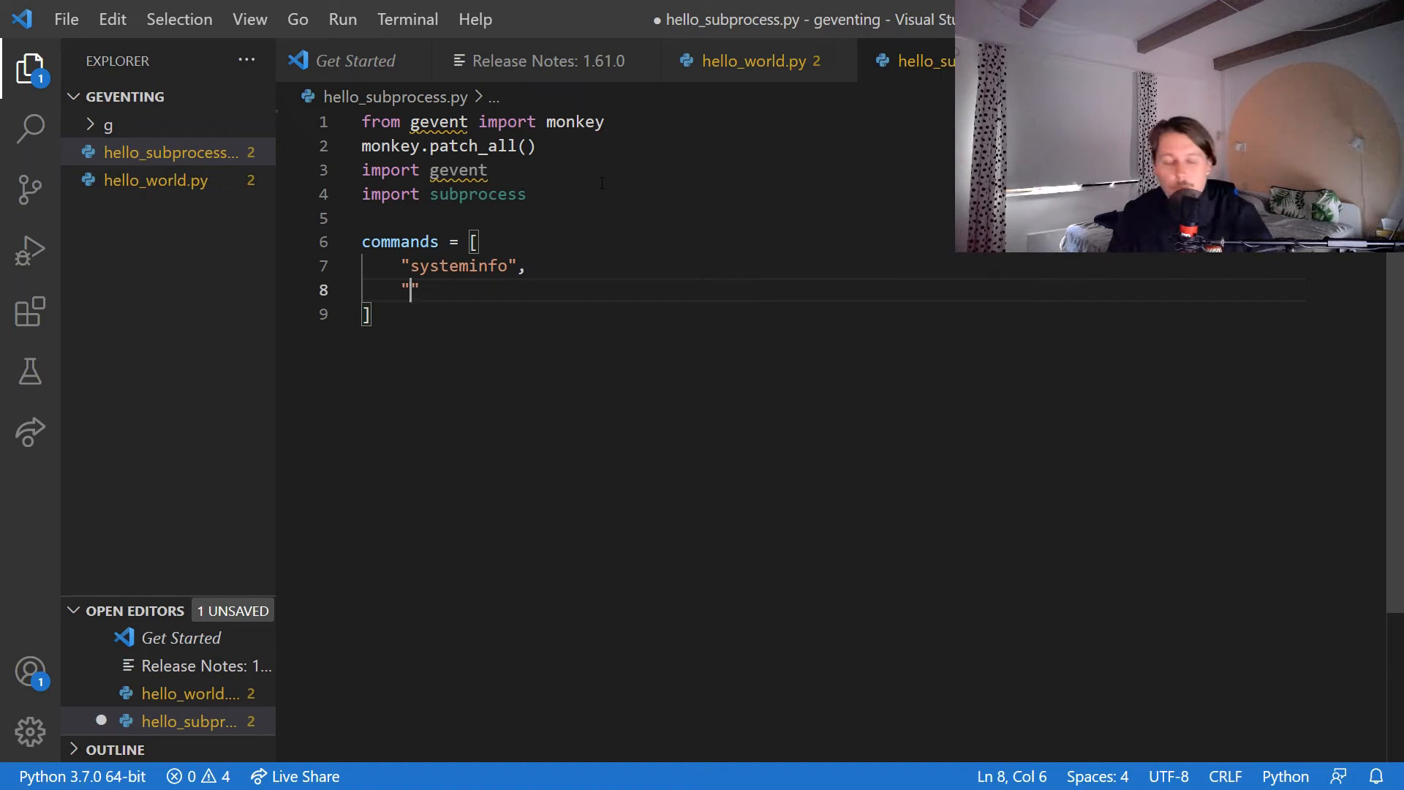
type("ipconfig")
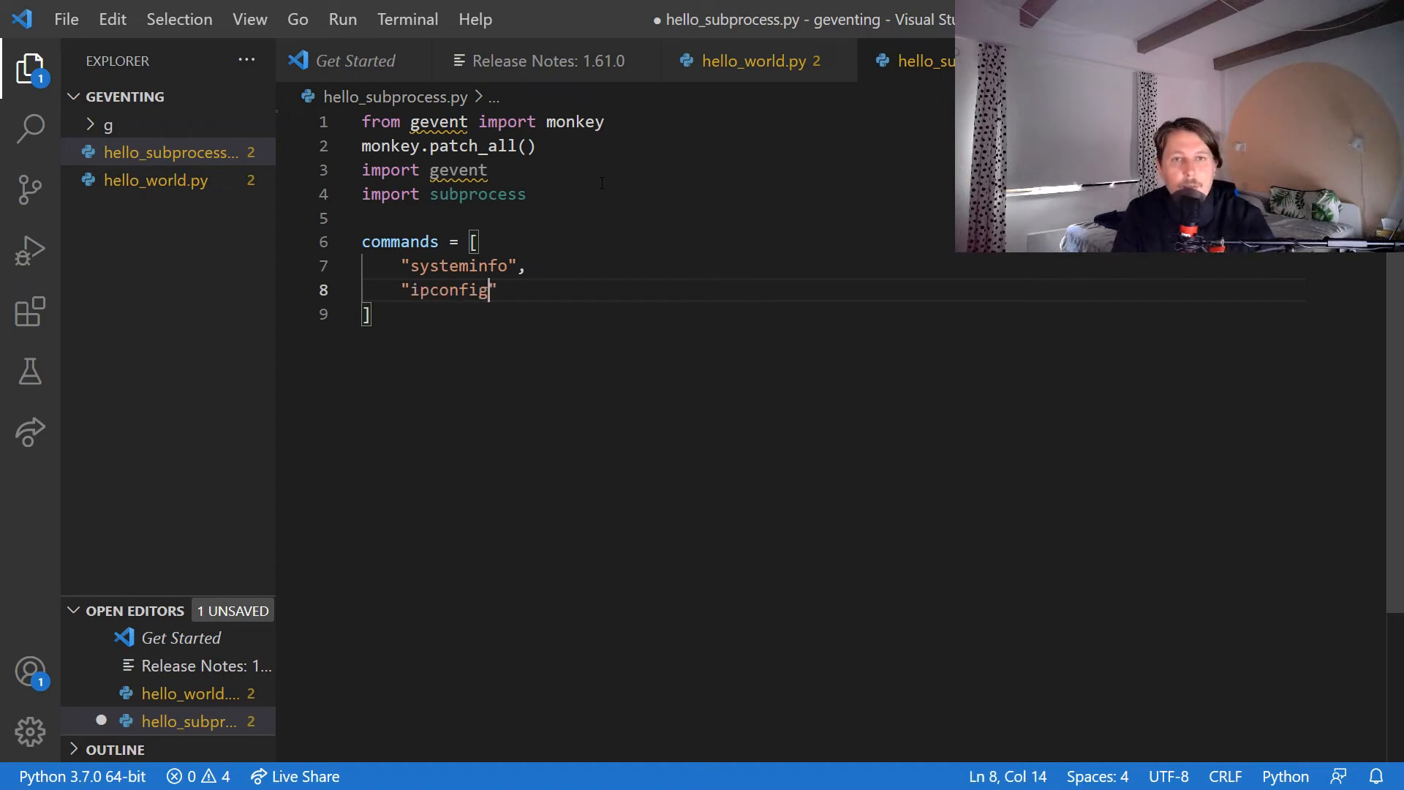
type("/all")
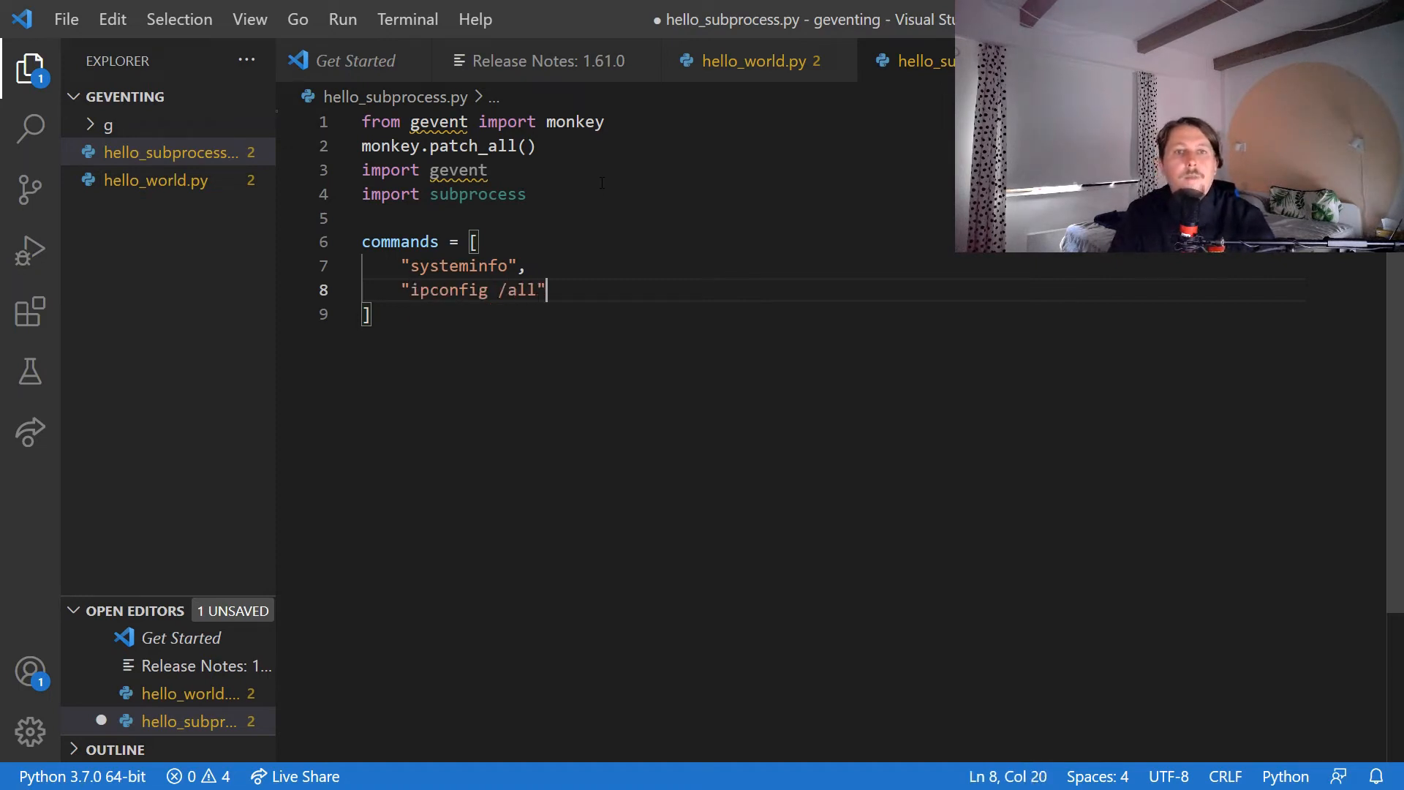
key("Enter")
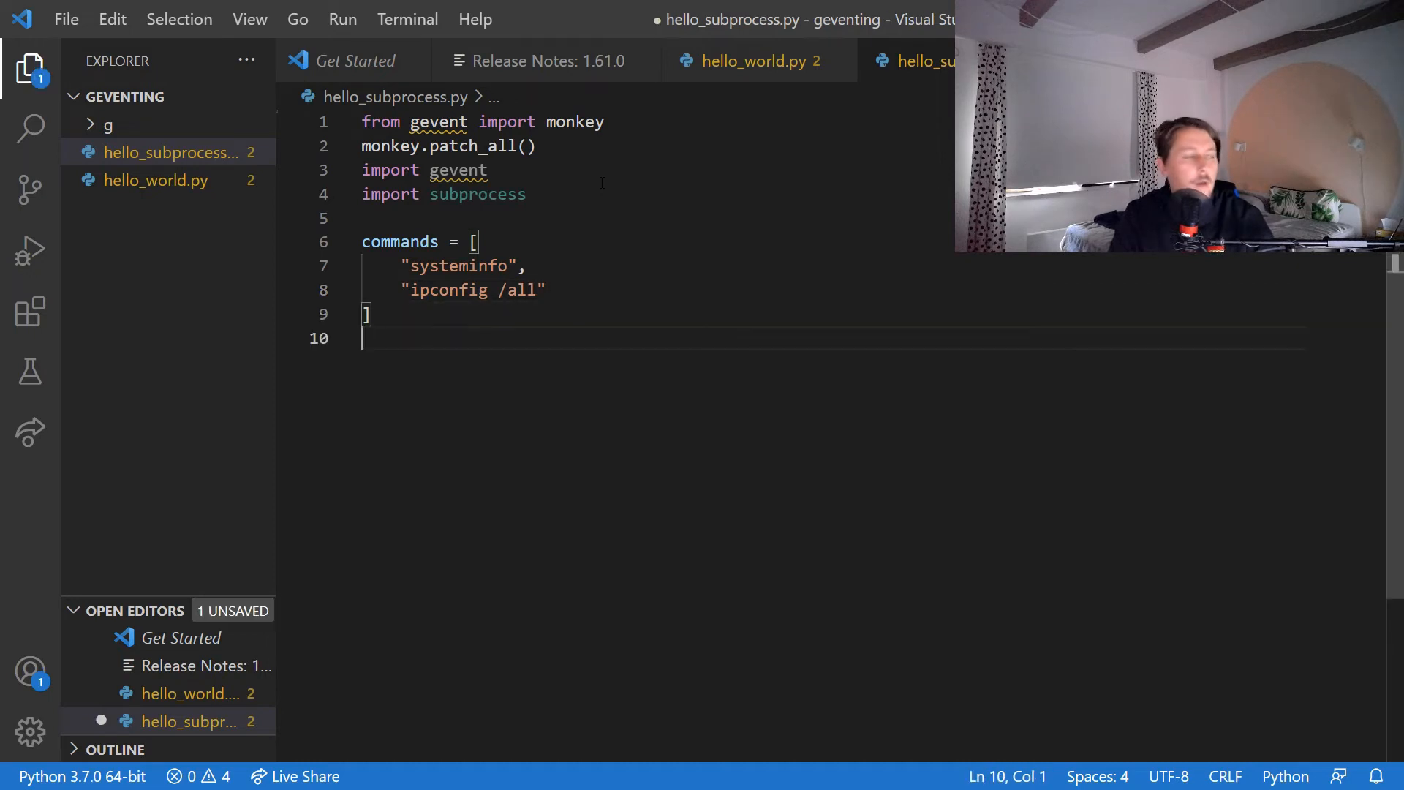
Define async_commands(command) starting with a print of 'command: {command}'.
type("def")
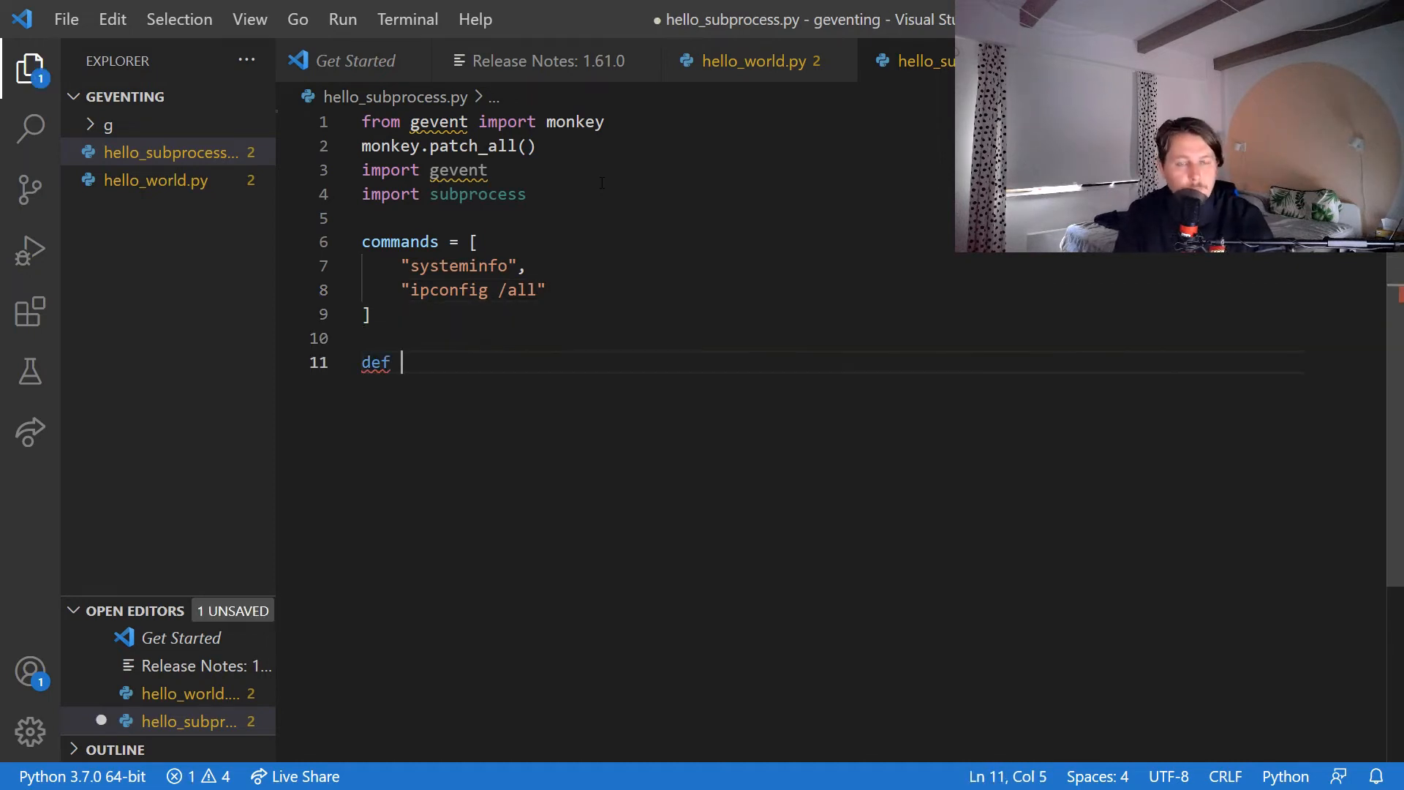
type("async_")
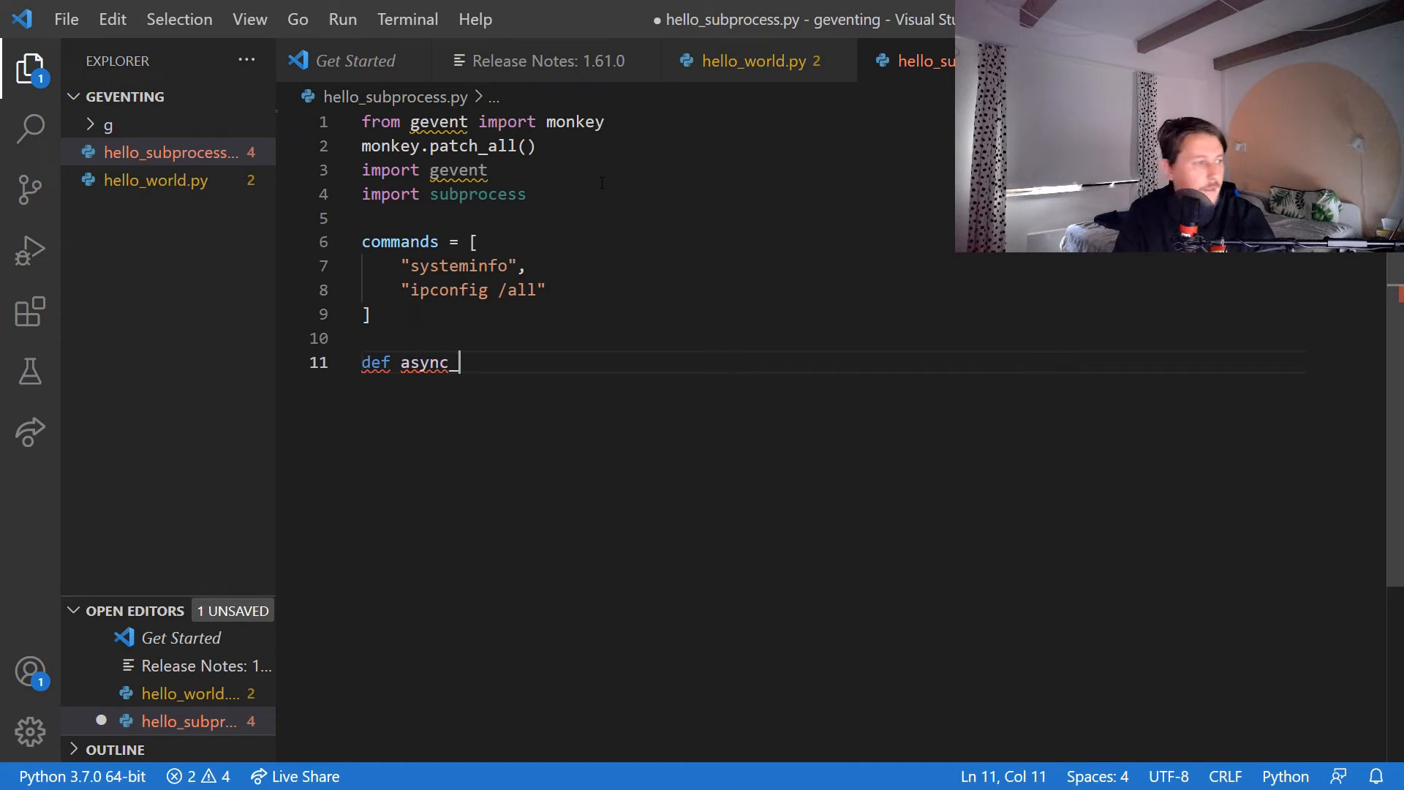
type("commands")
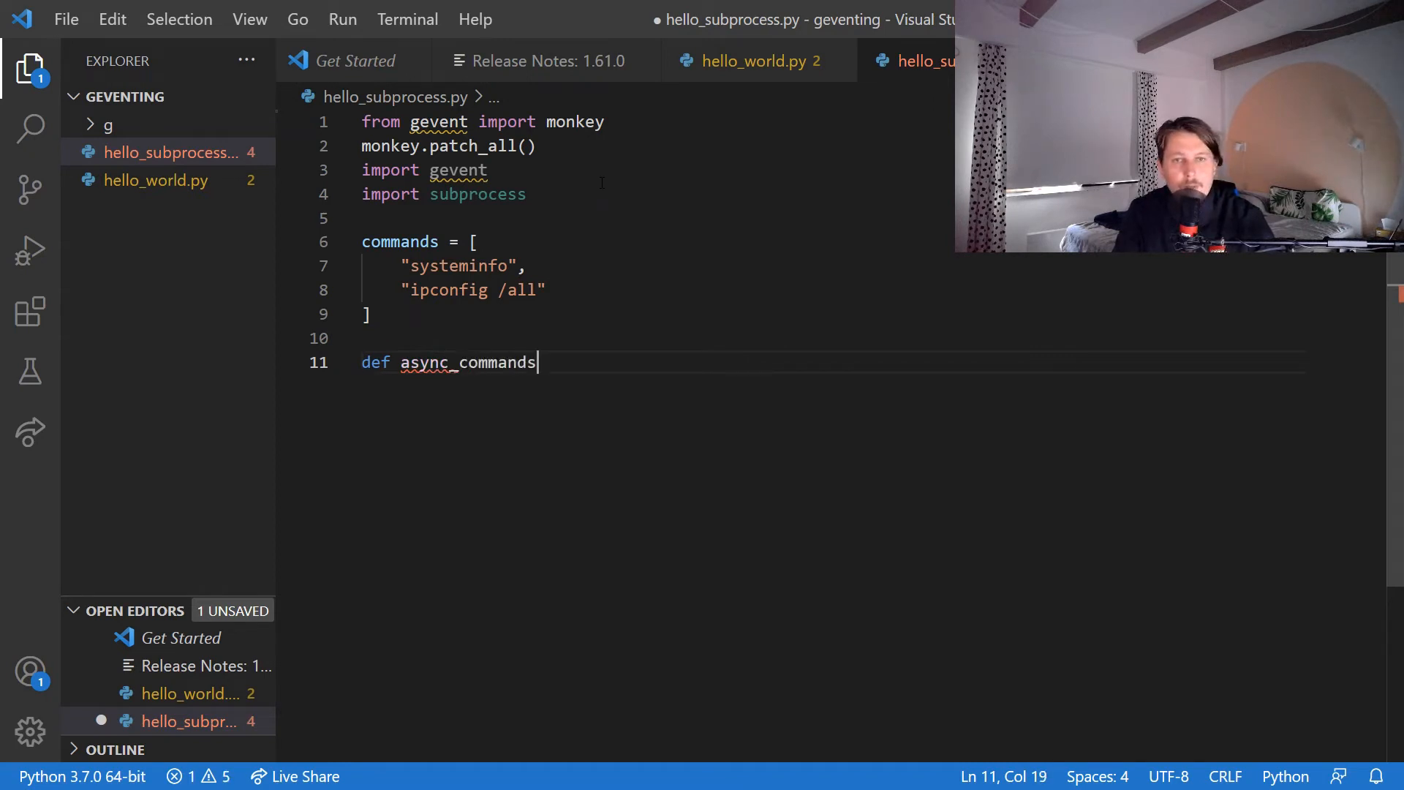
type("(co")
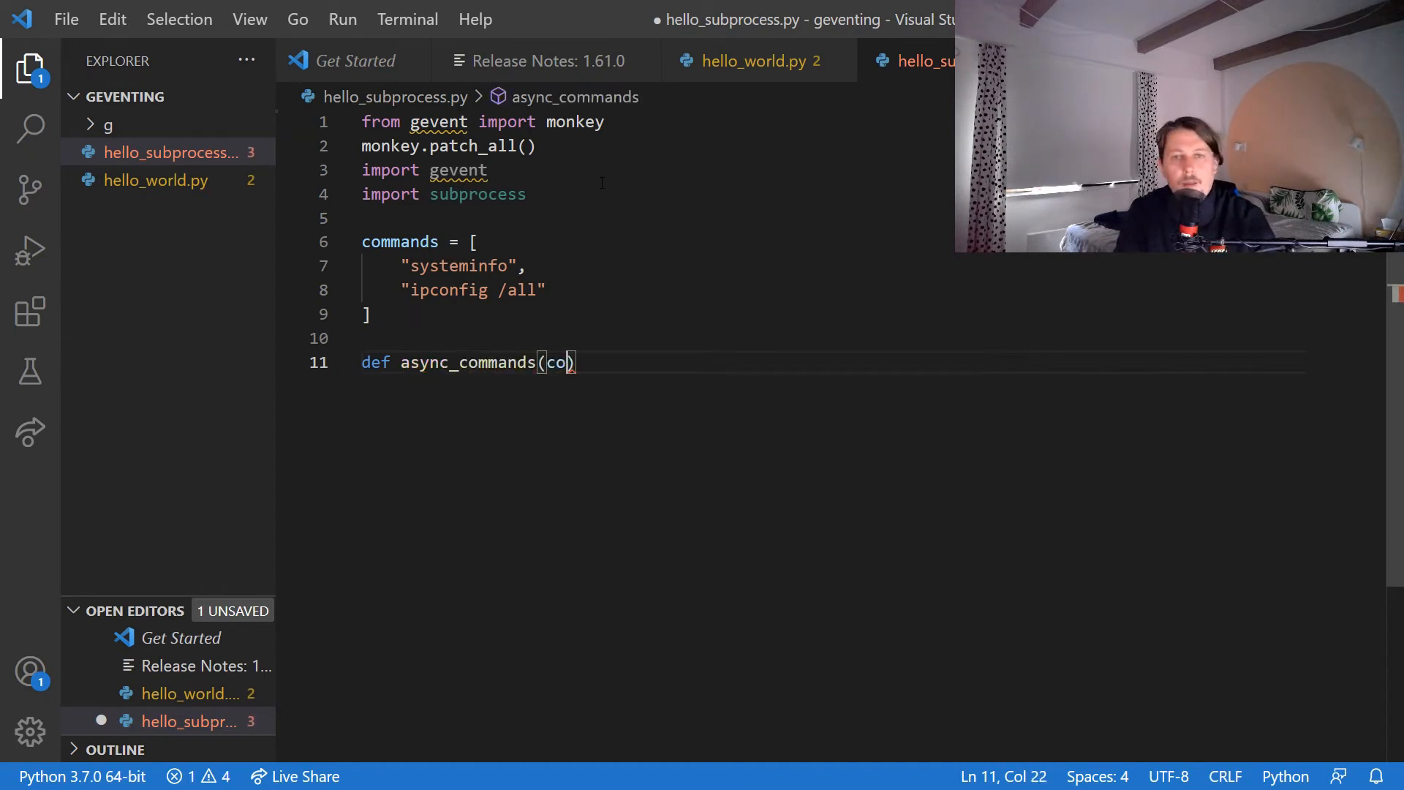
type("mmand")
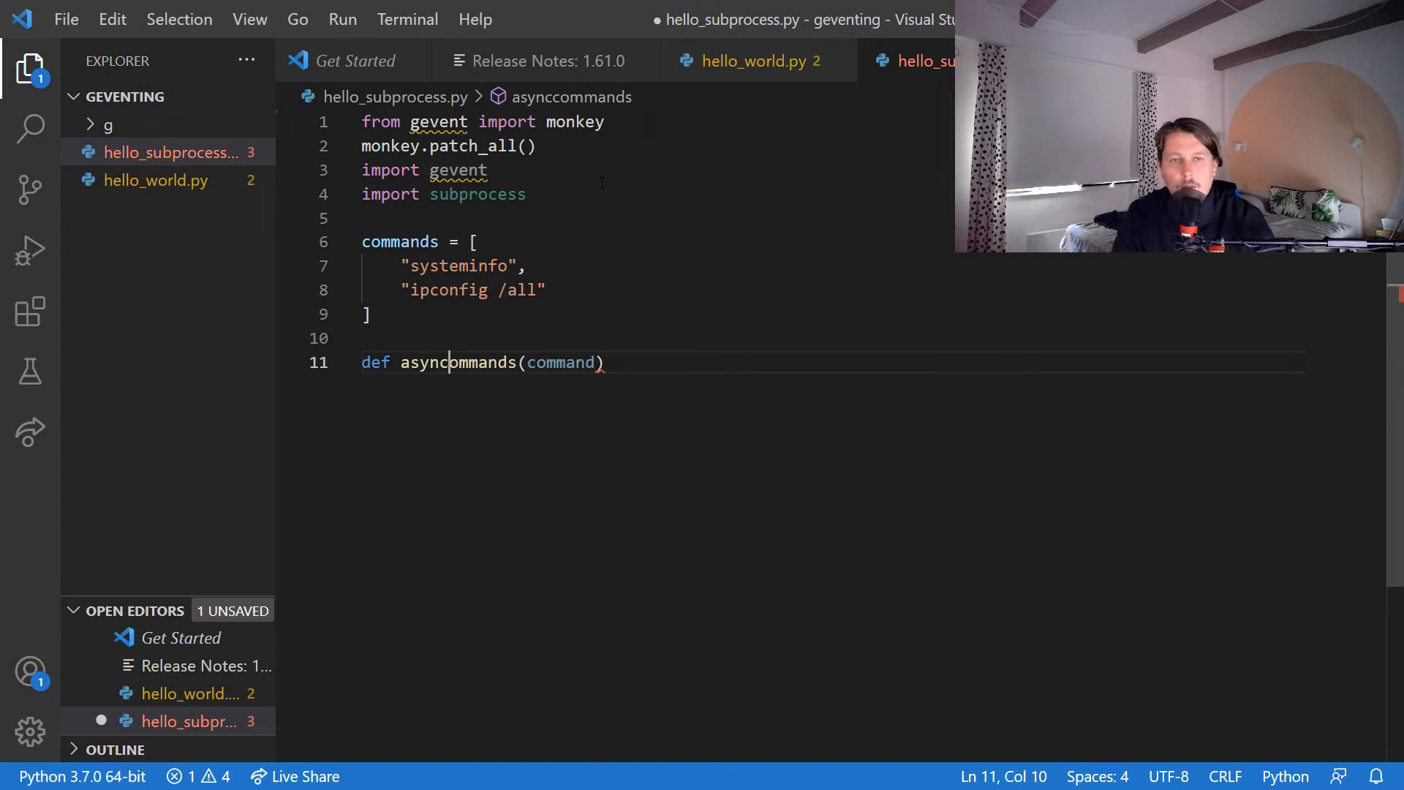
key("Enter")
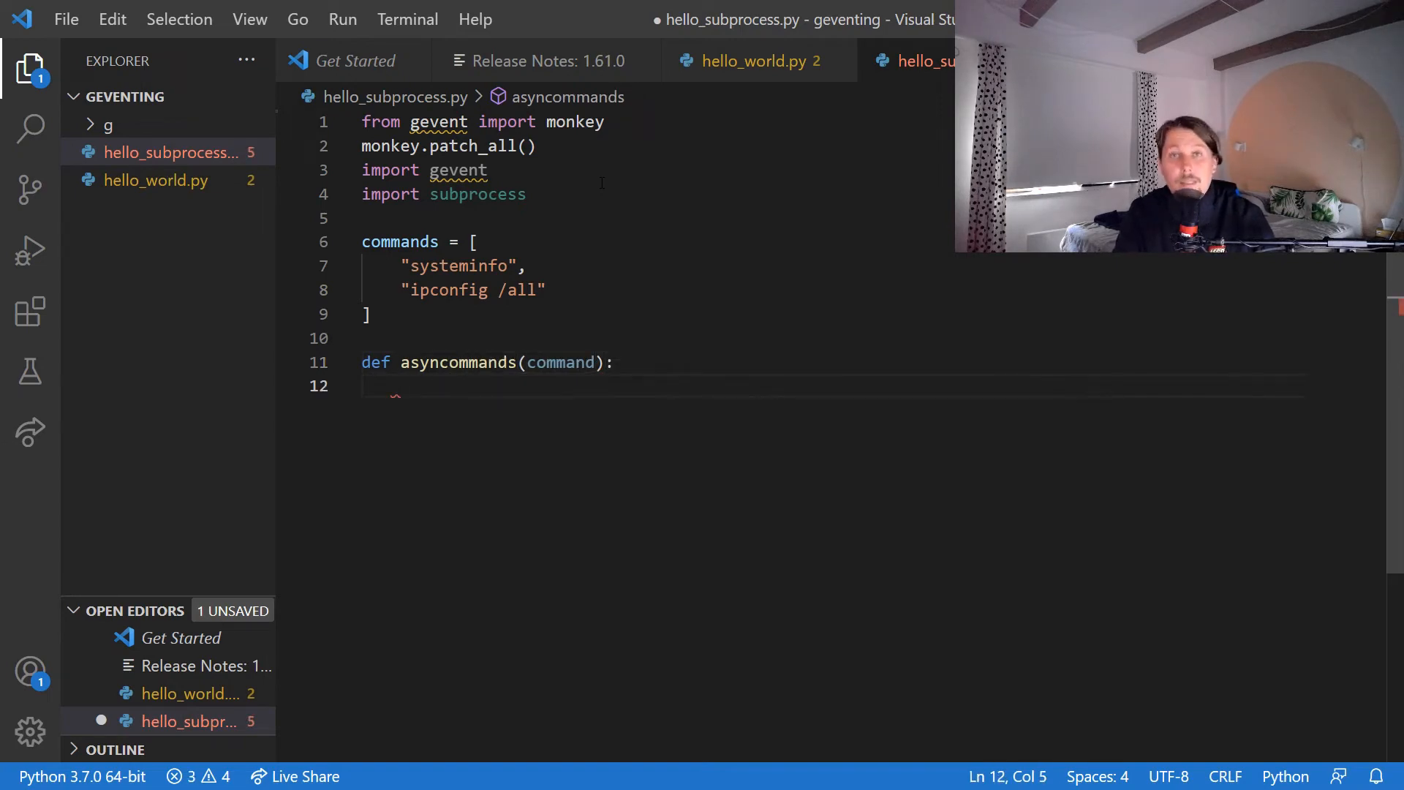
type("print(f\"Performing com")
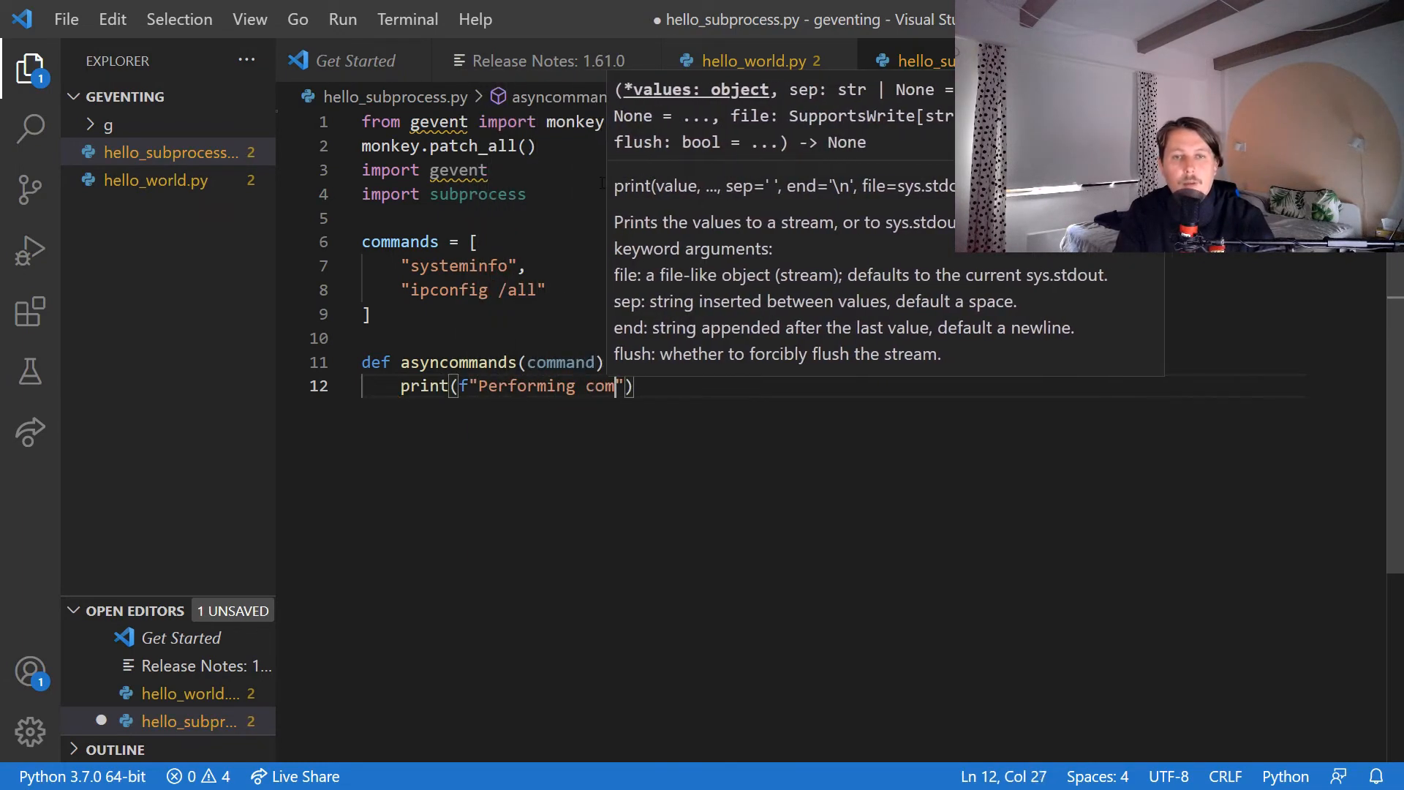
type("mand:")
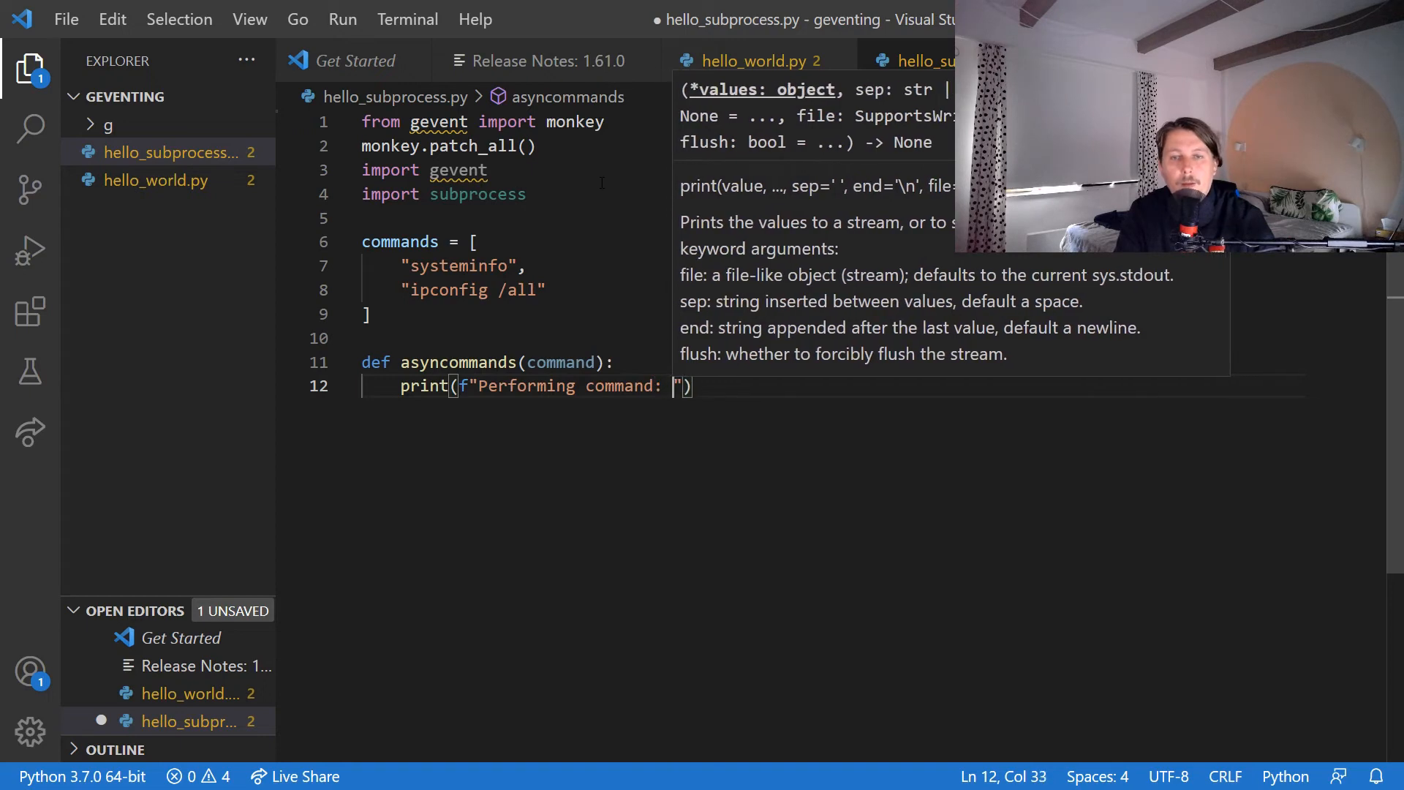
type("{}")
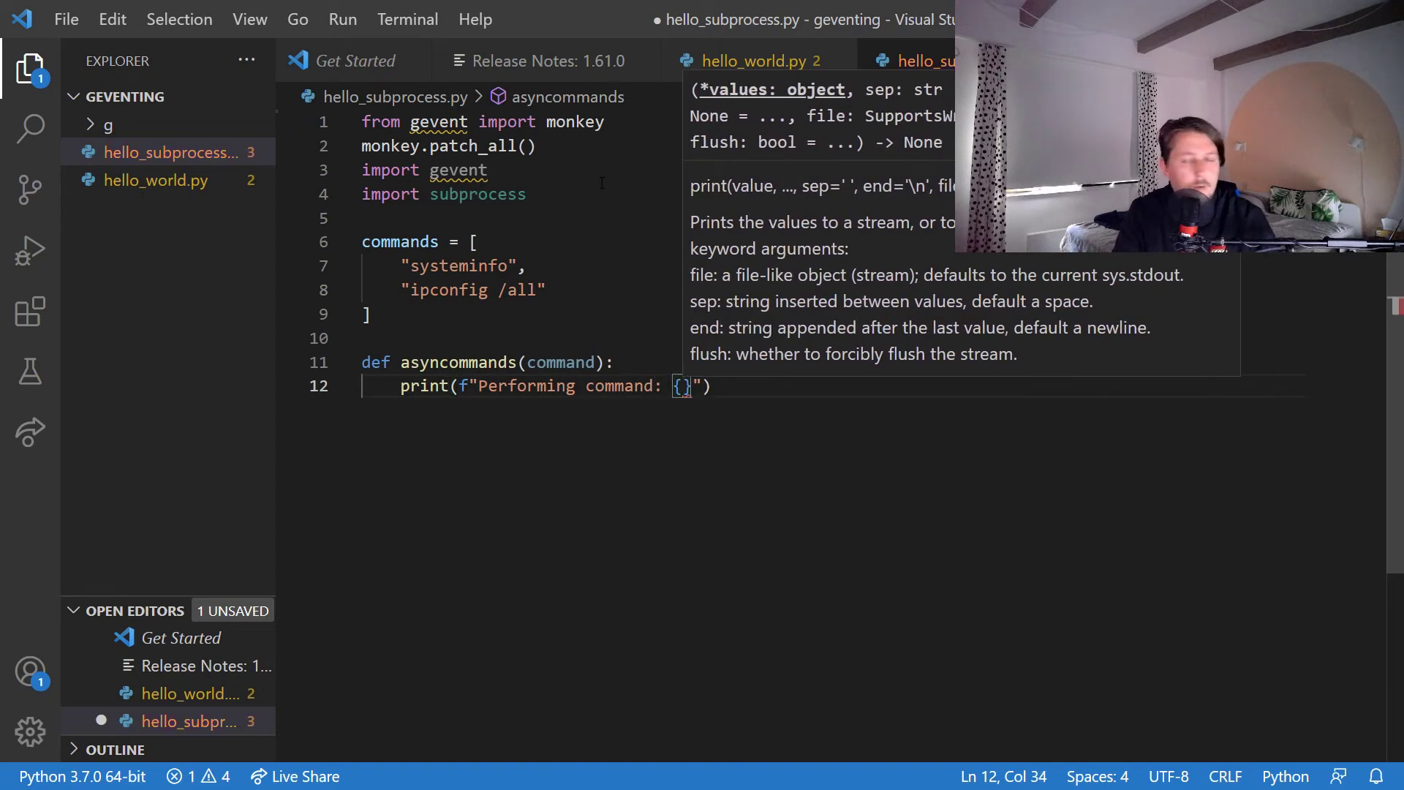
type("command")
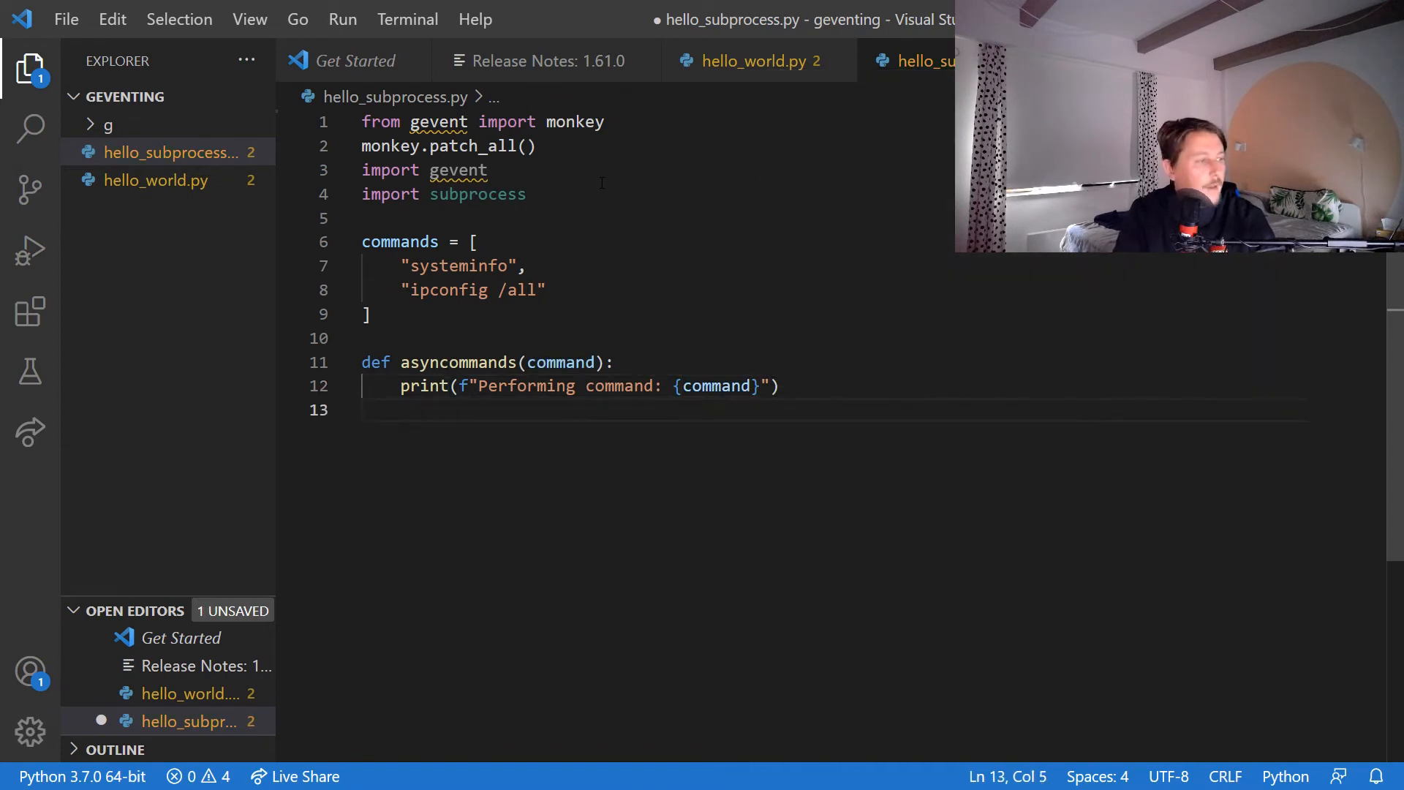
Add stdout, stderr = subprocess.Popen(command) and print stdout.decode(), then begin a results assignment.
type("std")
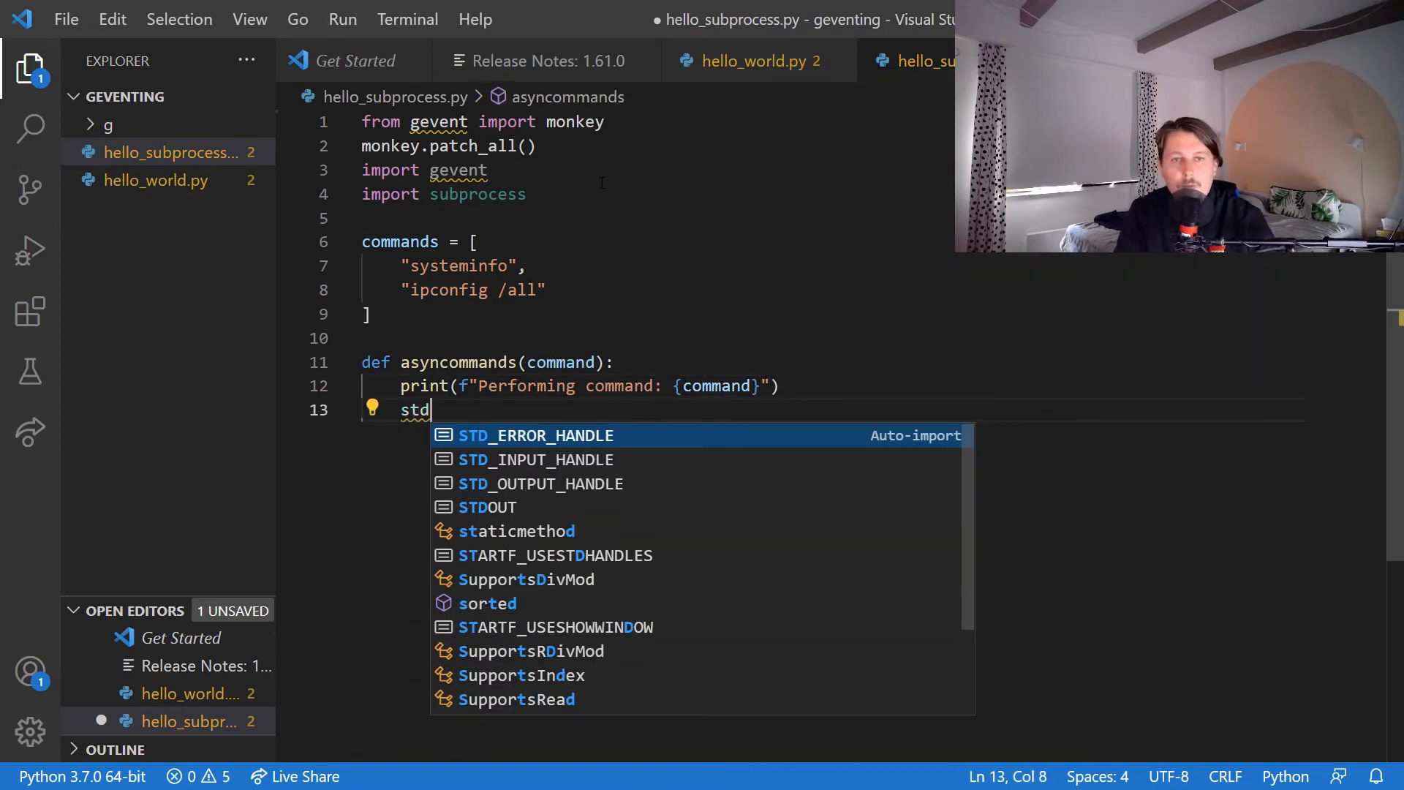
type("out, stderr")
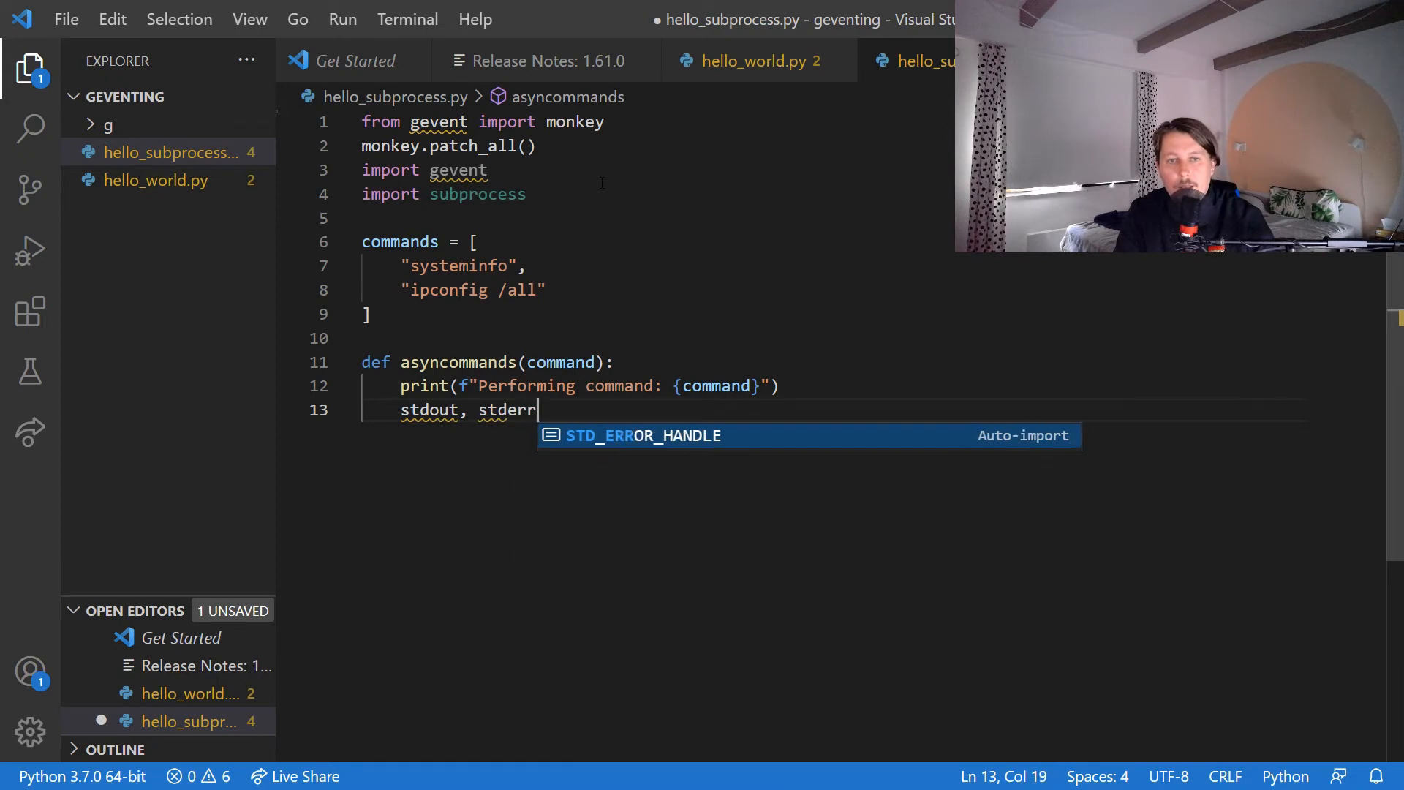
type("=")
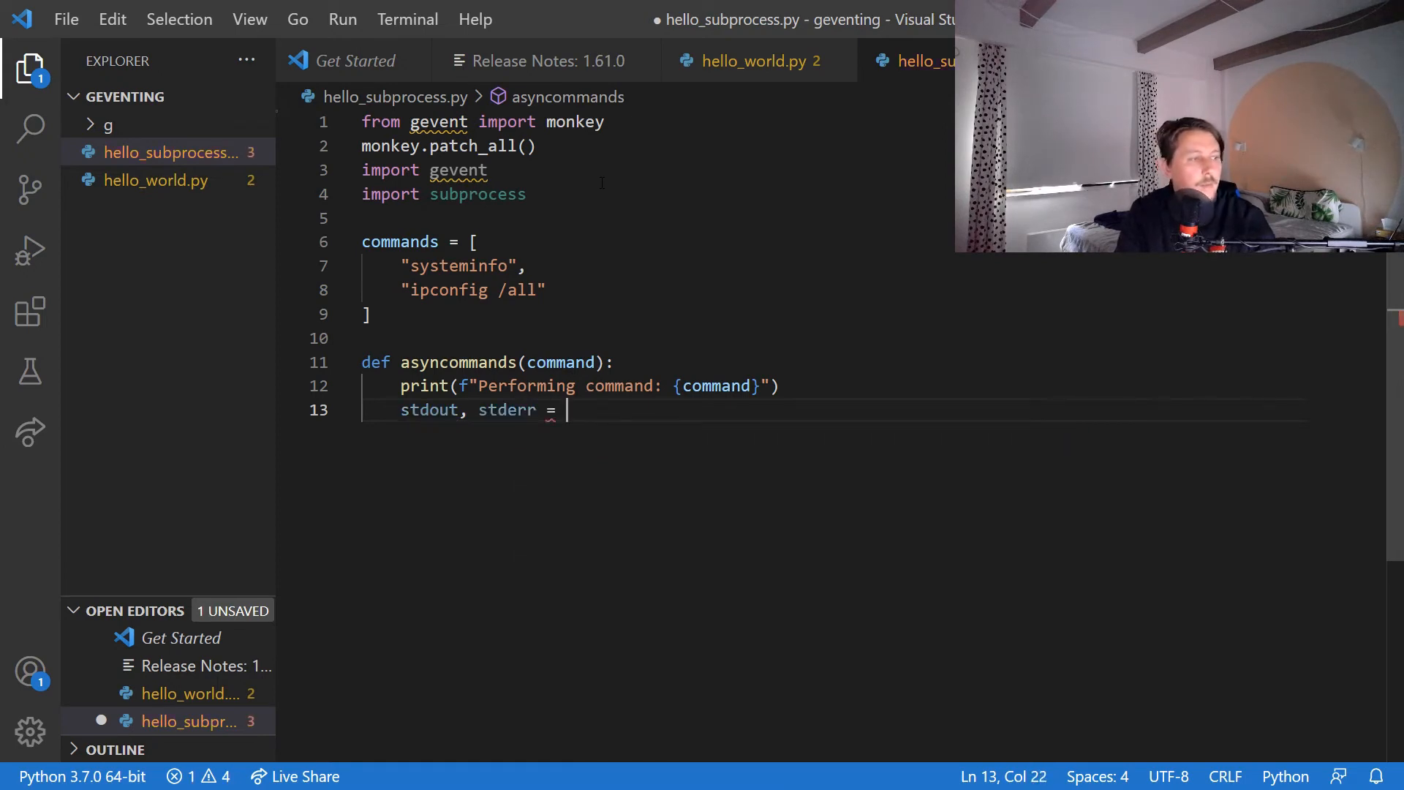
type("subprocess.")
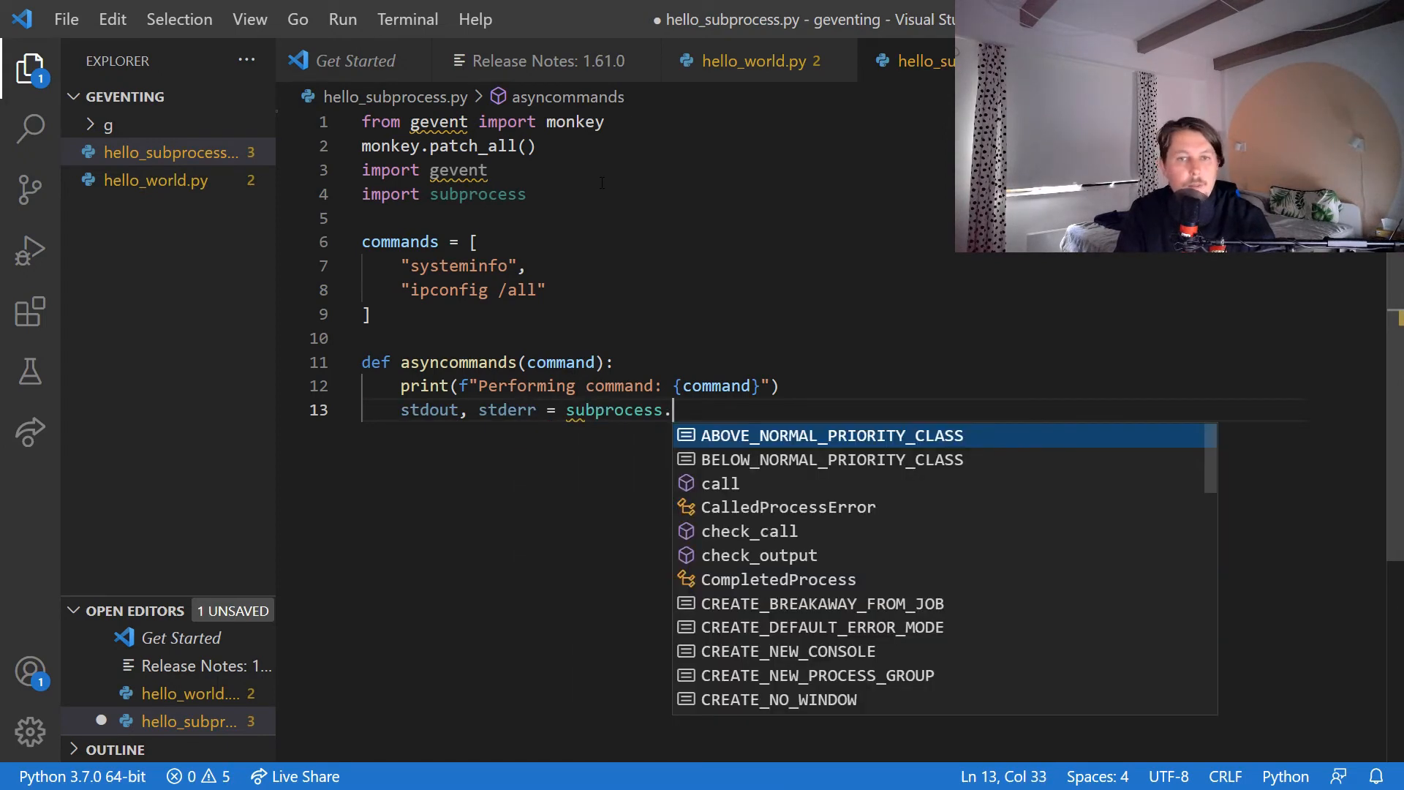
type("Popen(command")
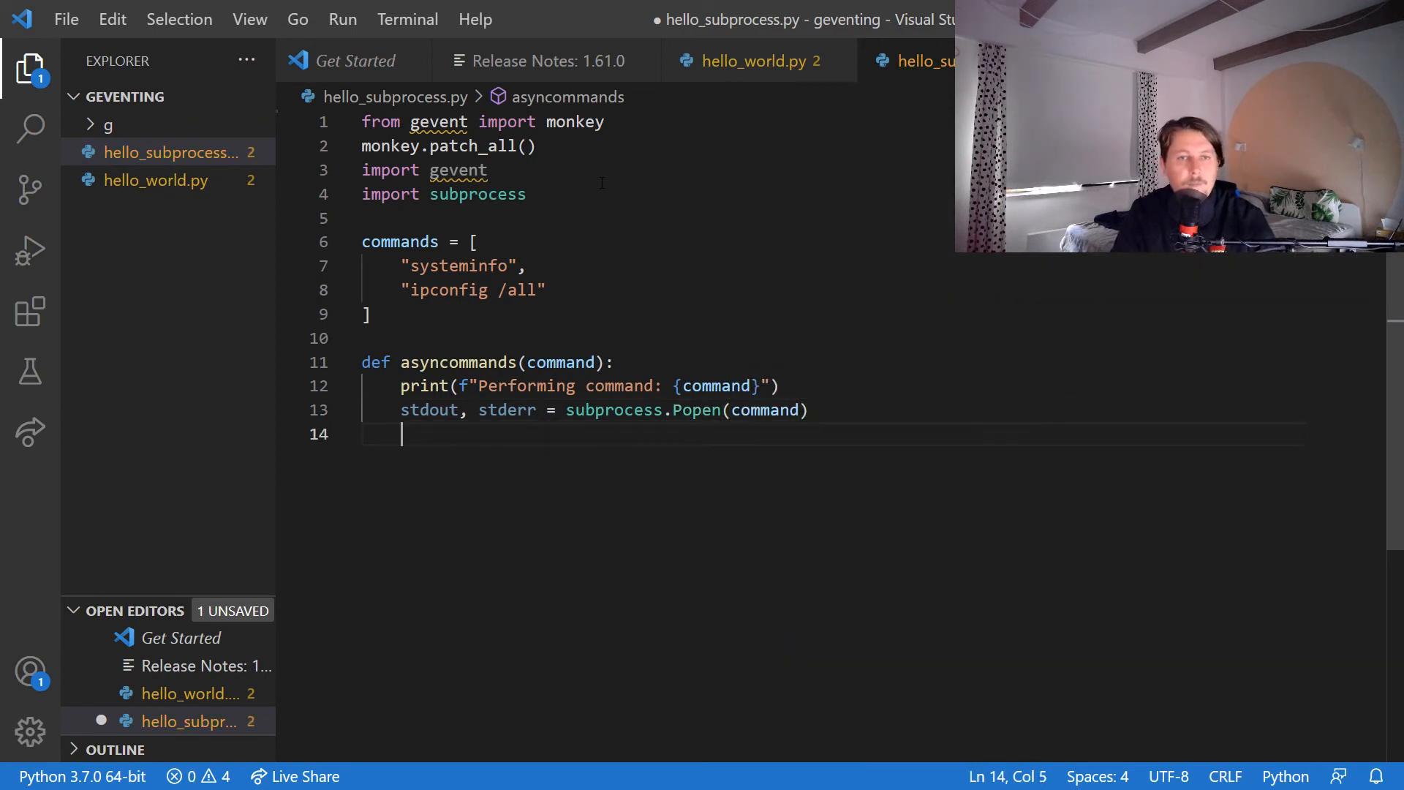
type("print(f\"\"")
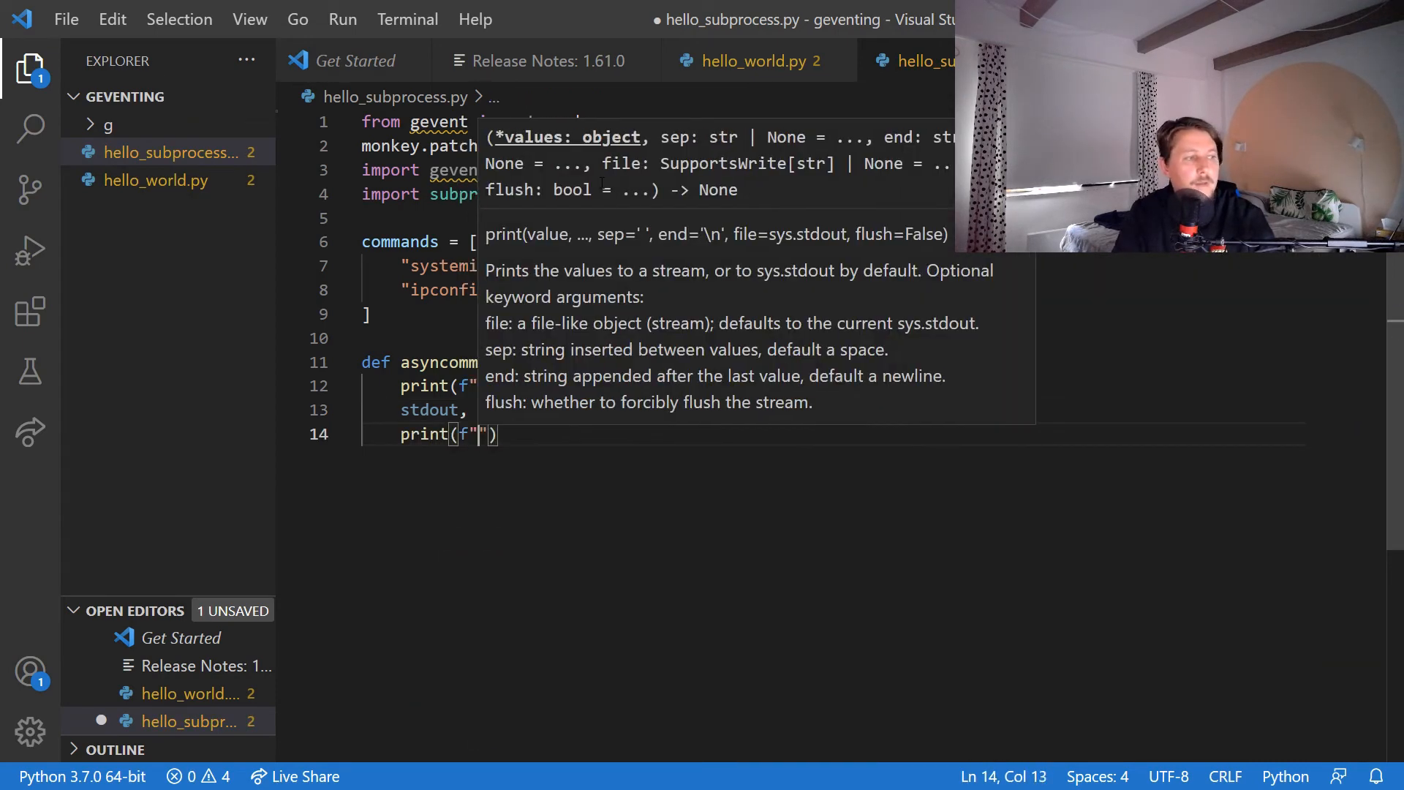
type("stdout: {stdout.read(")
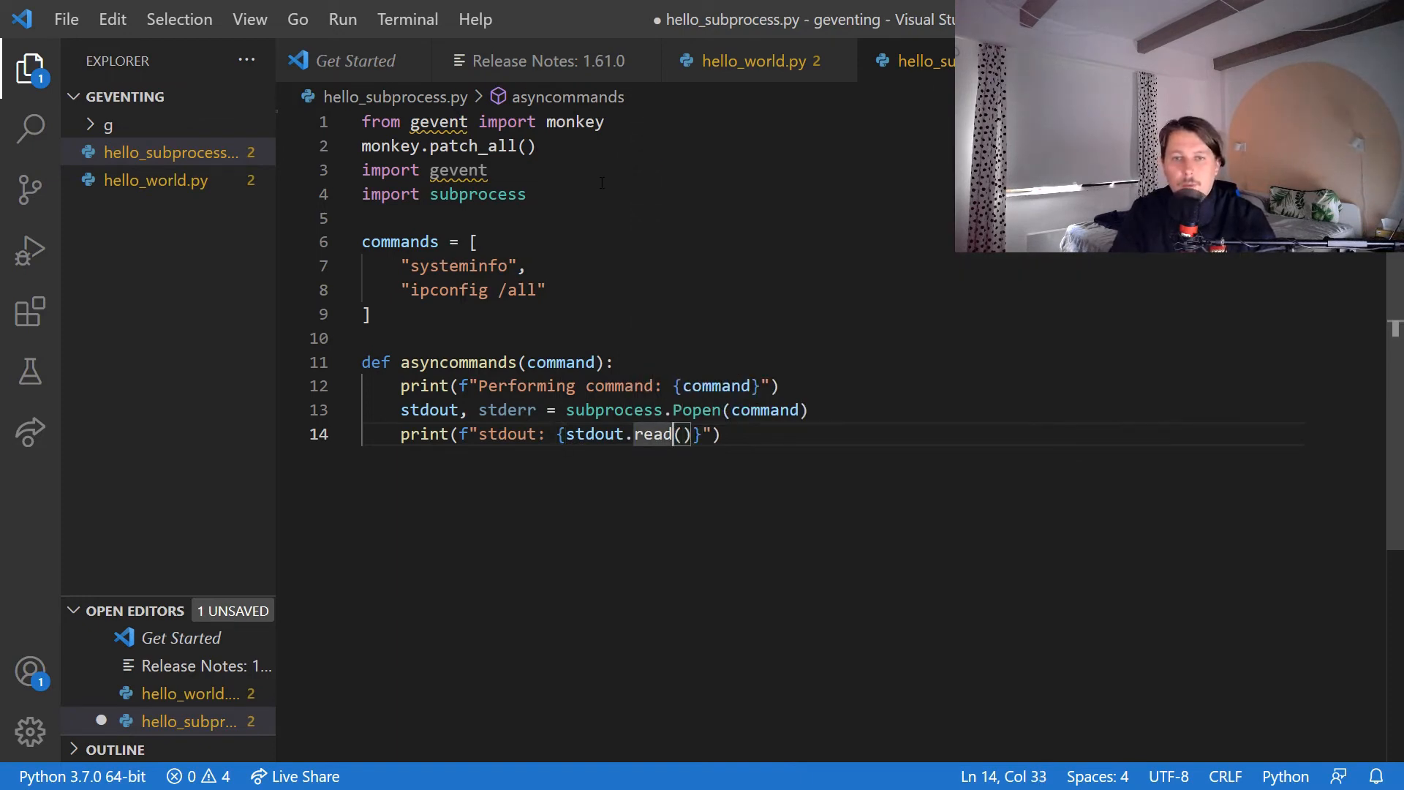
type("decode")
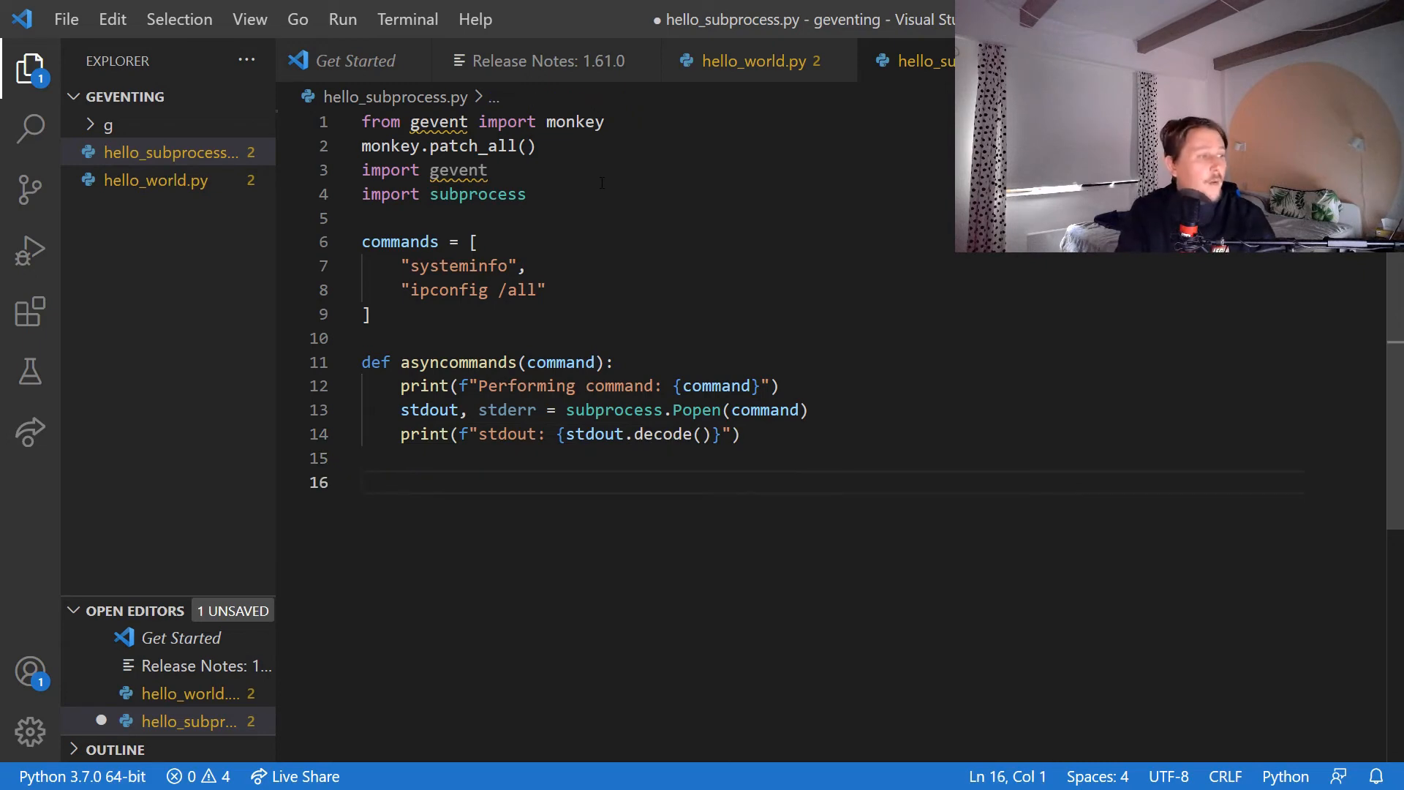
type("results =")
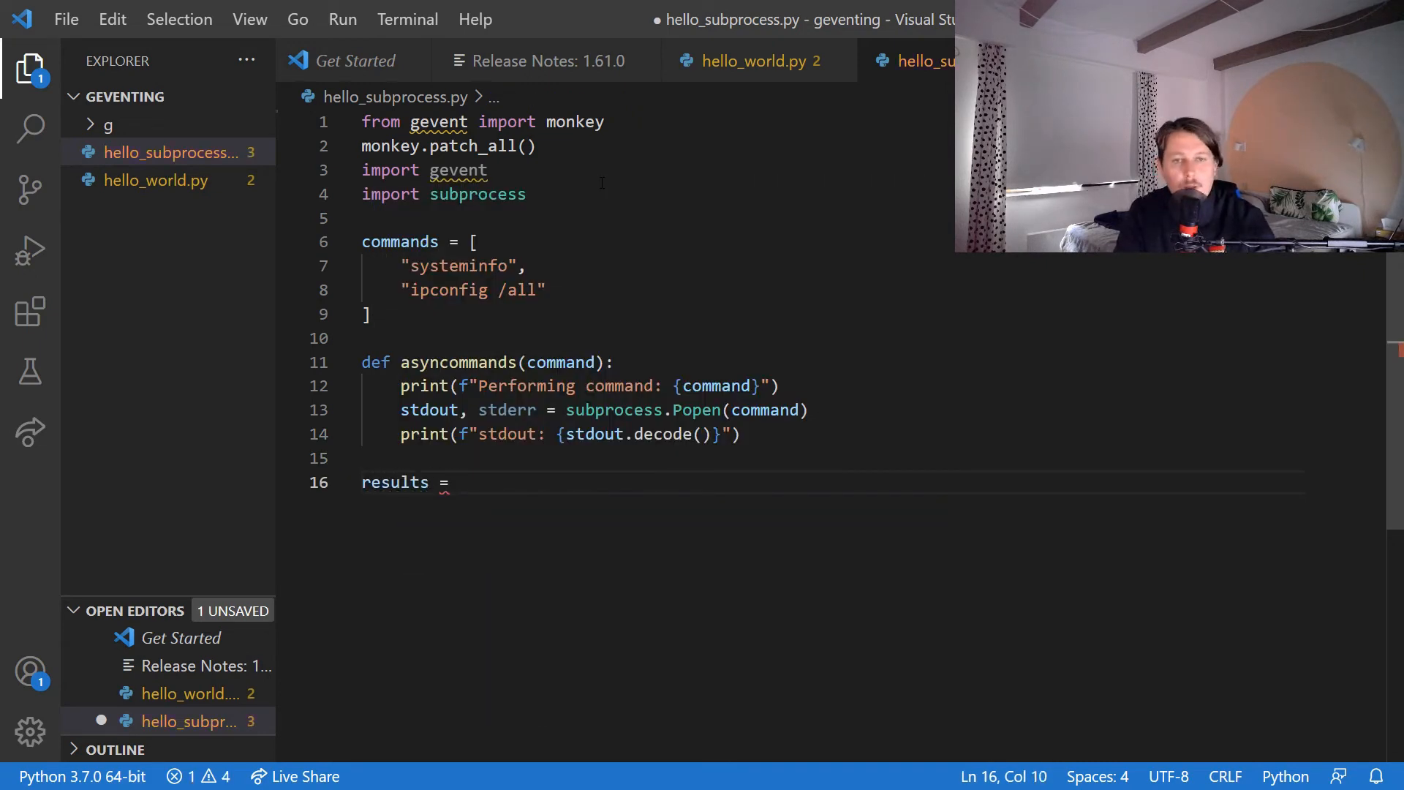
Write a list comprehension spawning gevent.spawn(asyncommands, command) for each command in commands.
key("Backspace")
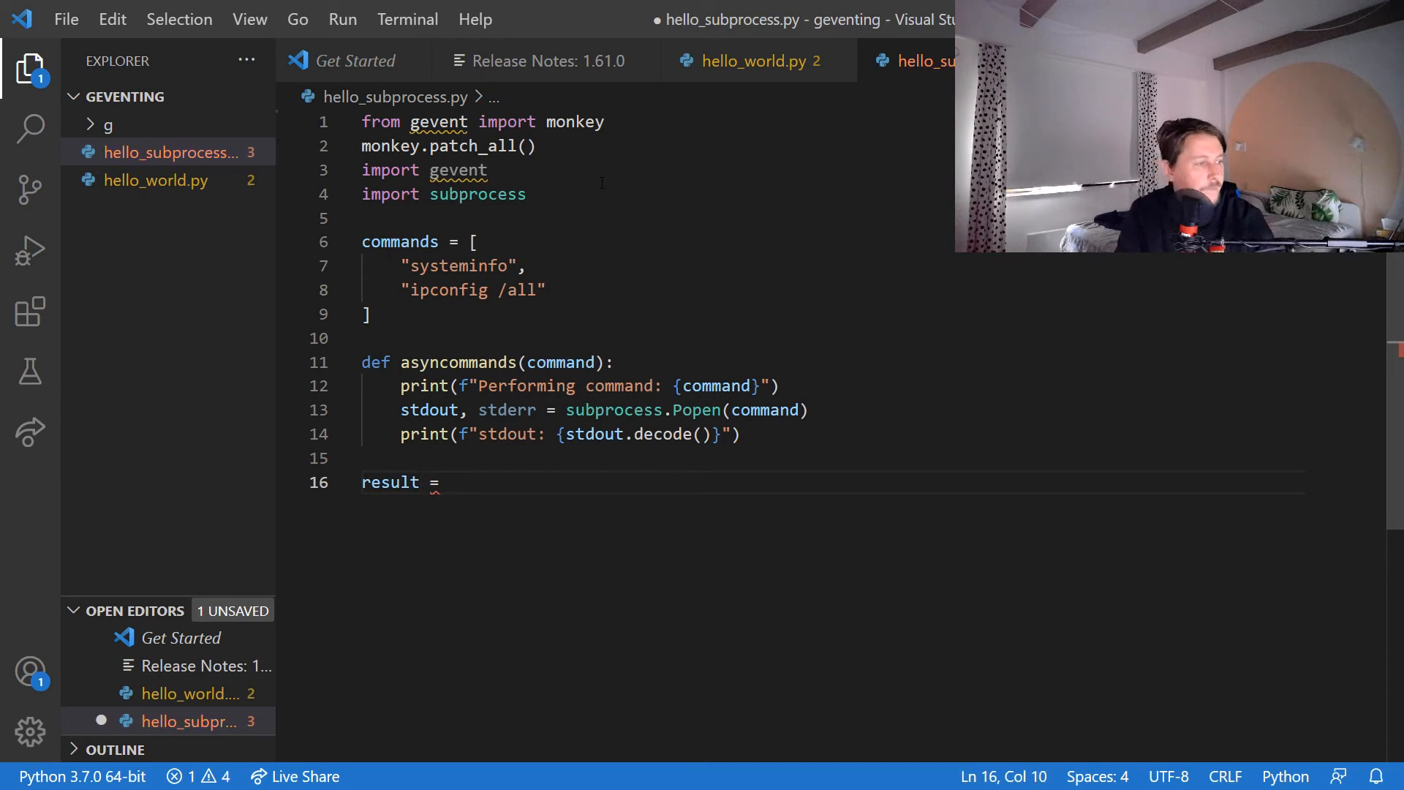
type("[gevent.spawn")
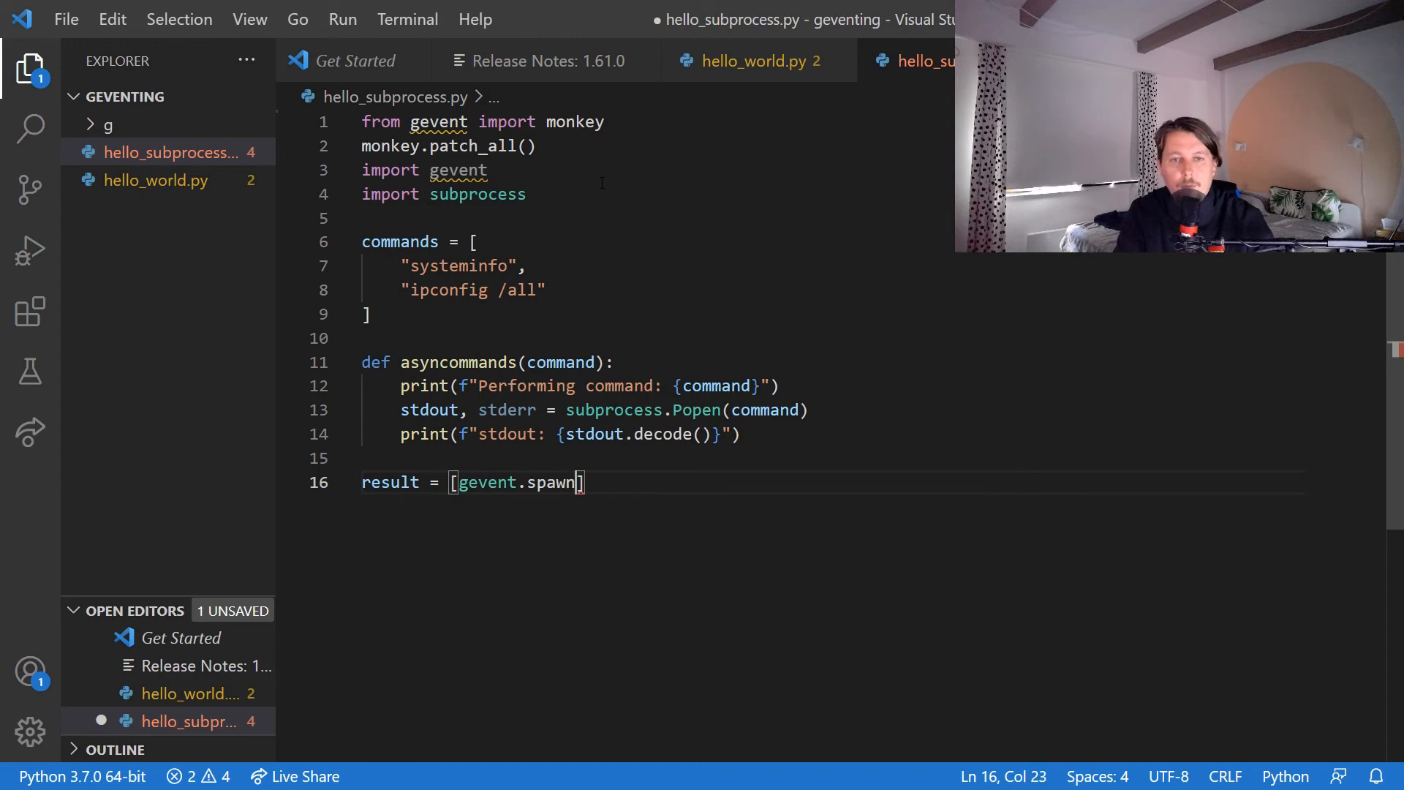
type("(asn")
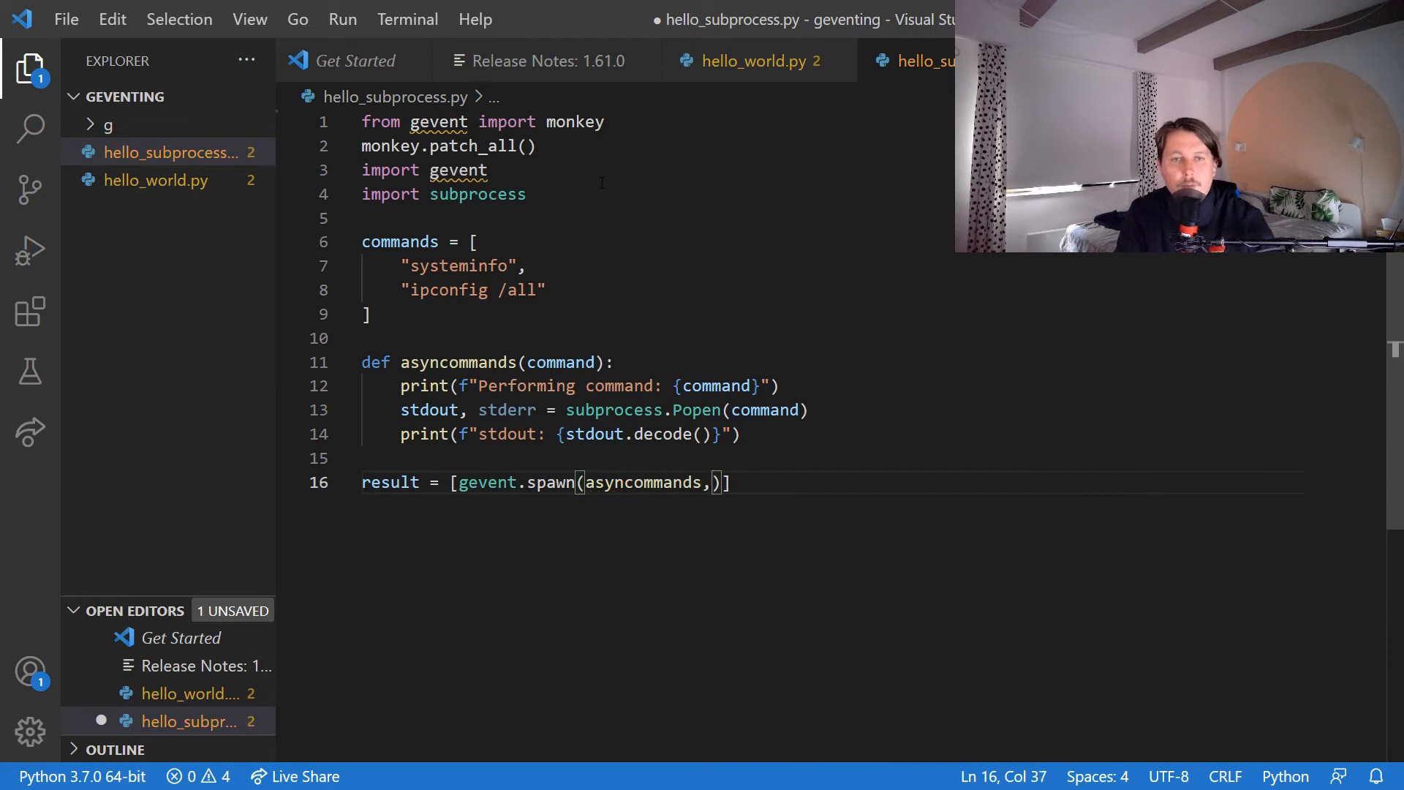
type("command")
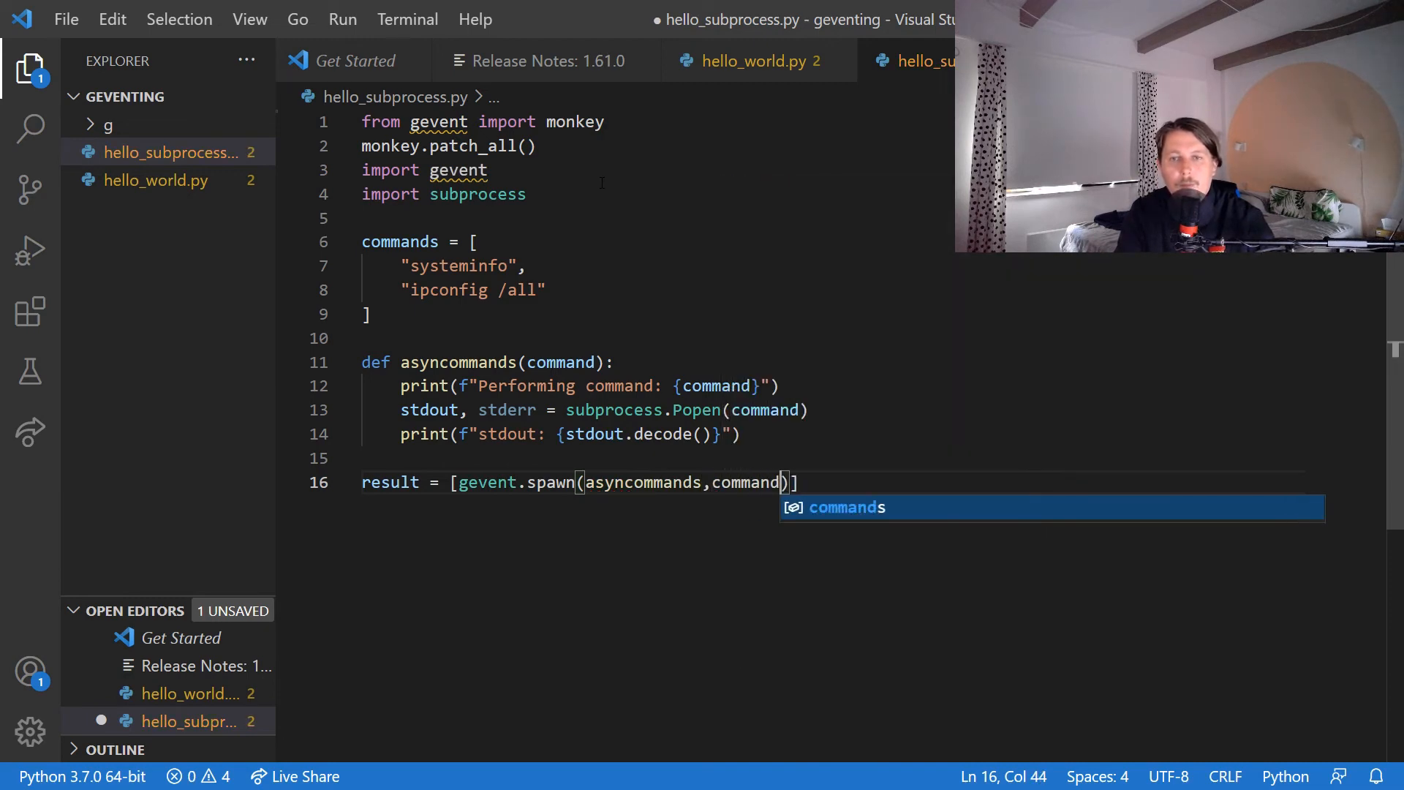
type("for comman")
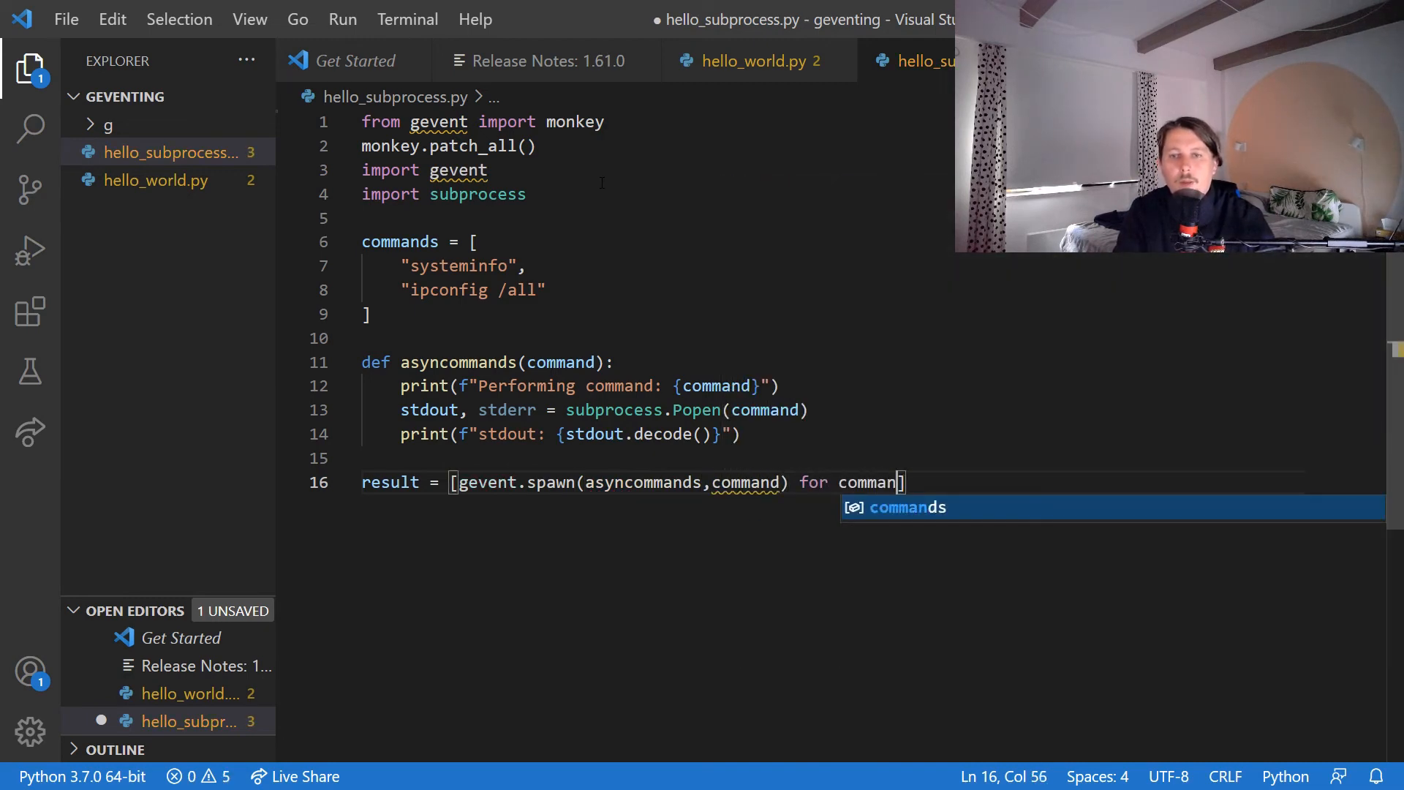
type("\"d in \"")
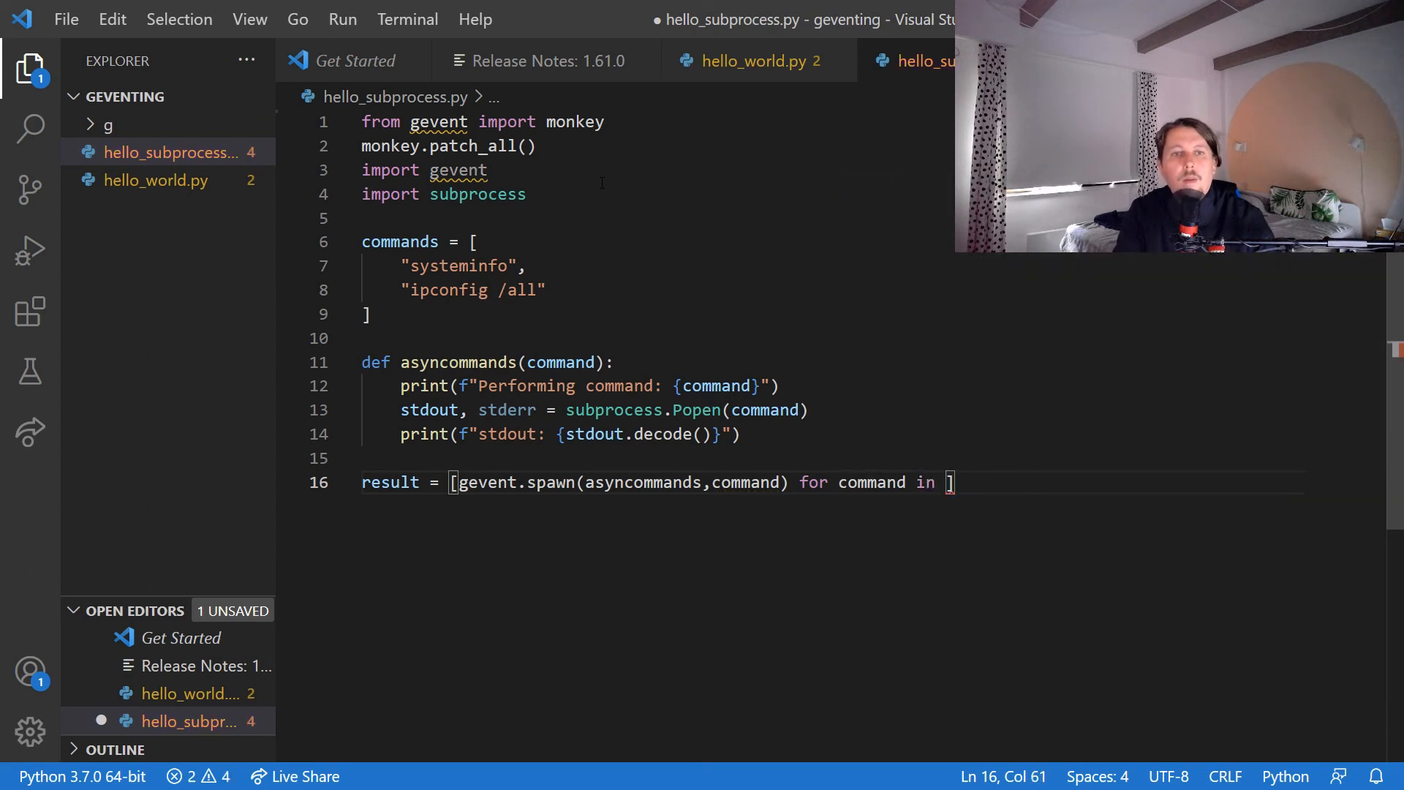
type("commands")
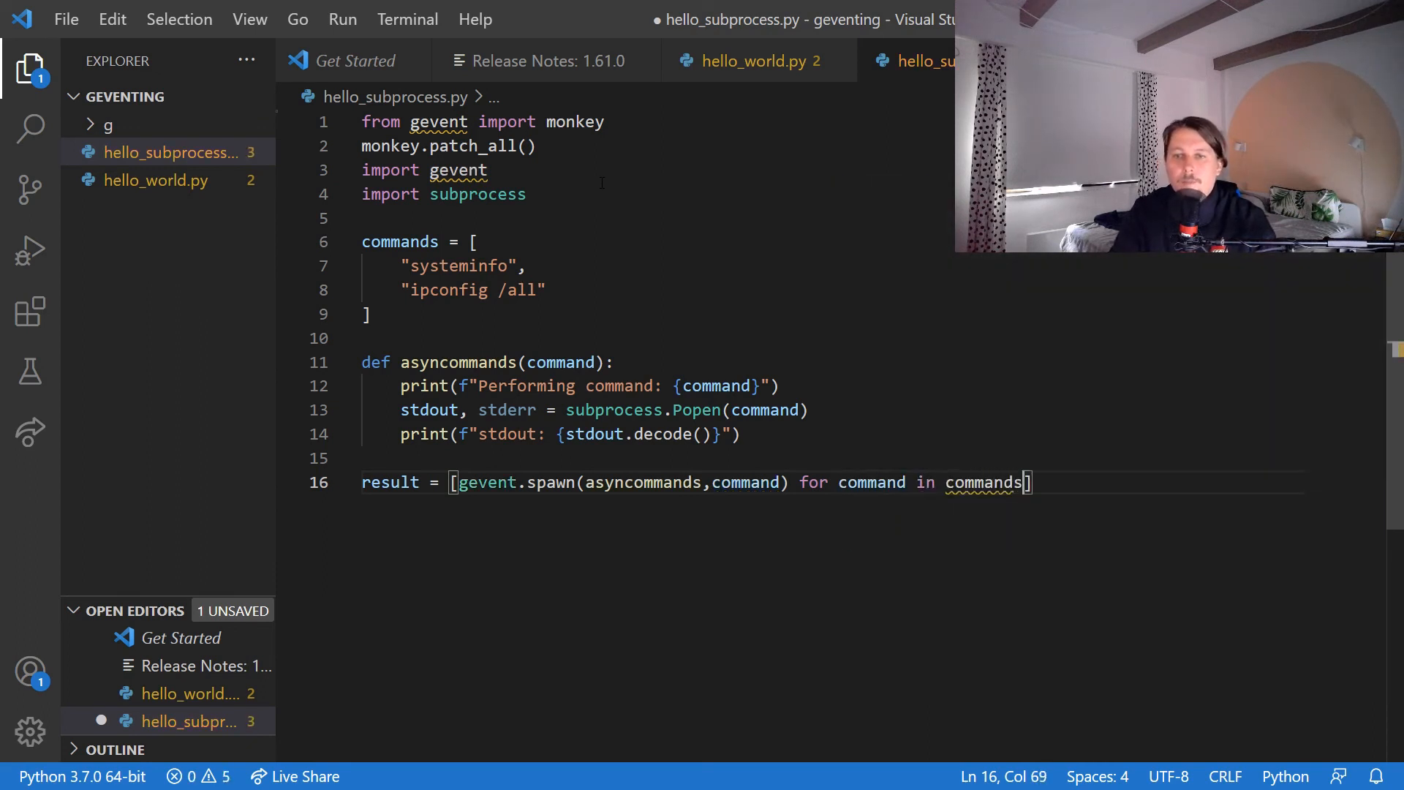
Add a gevent.wait() call after the spawns, starting to pass it res.
type("geve")
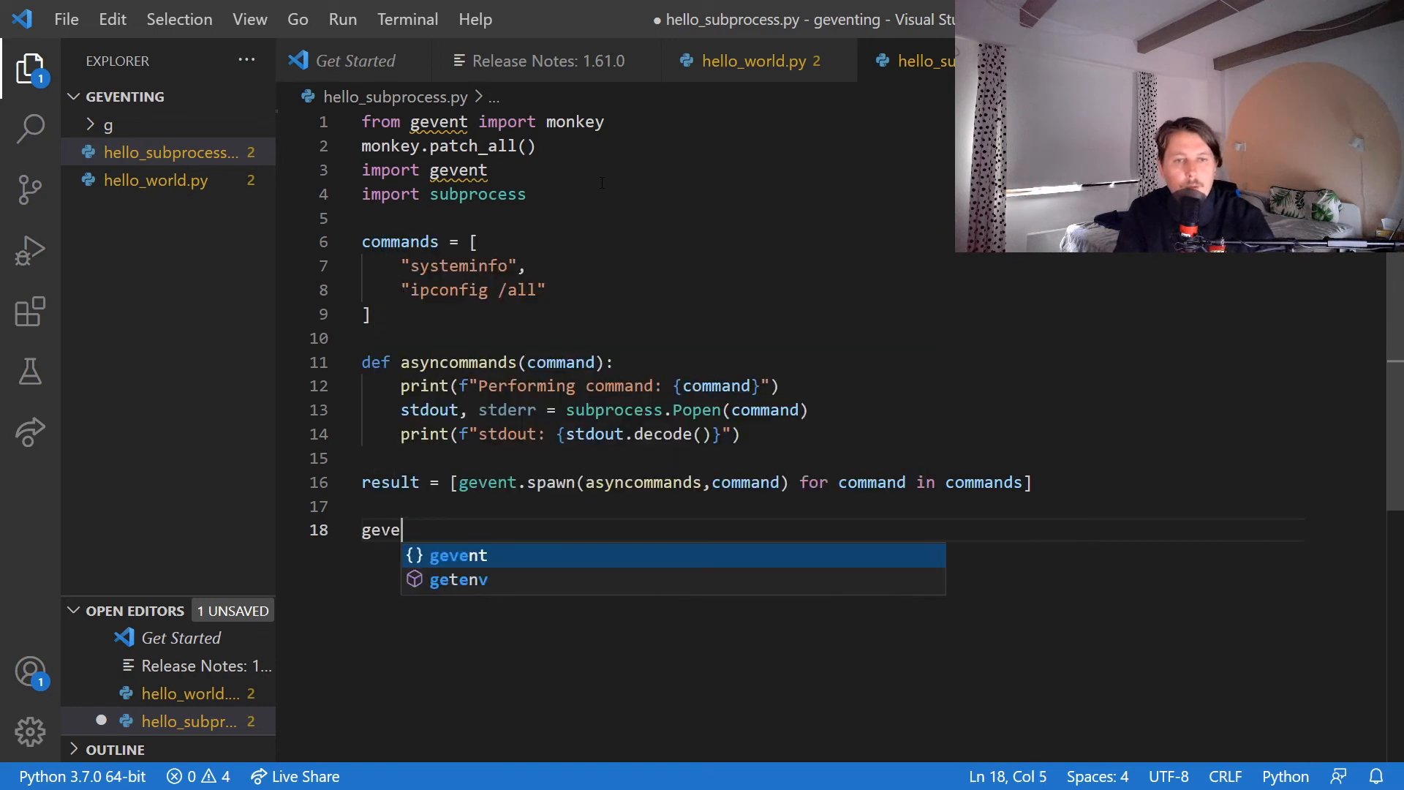
type("nt.wait")
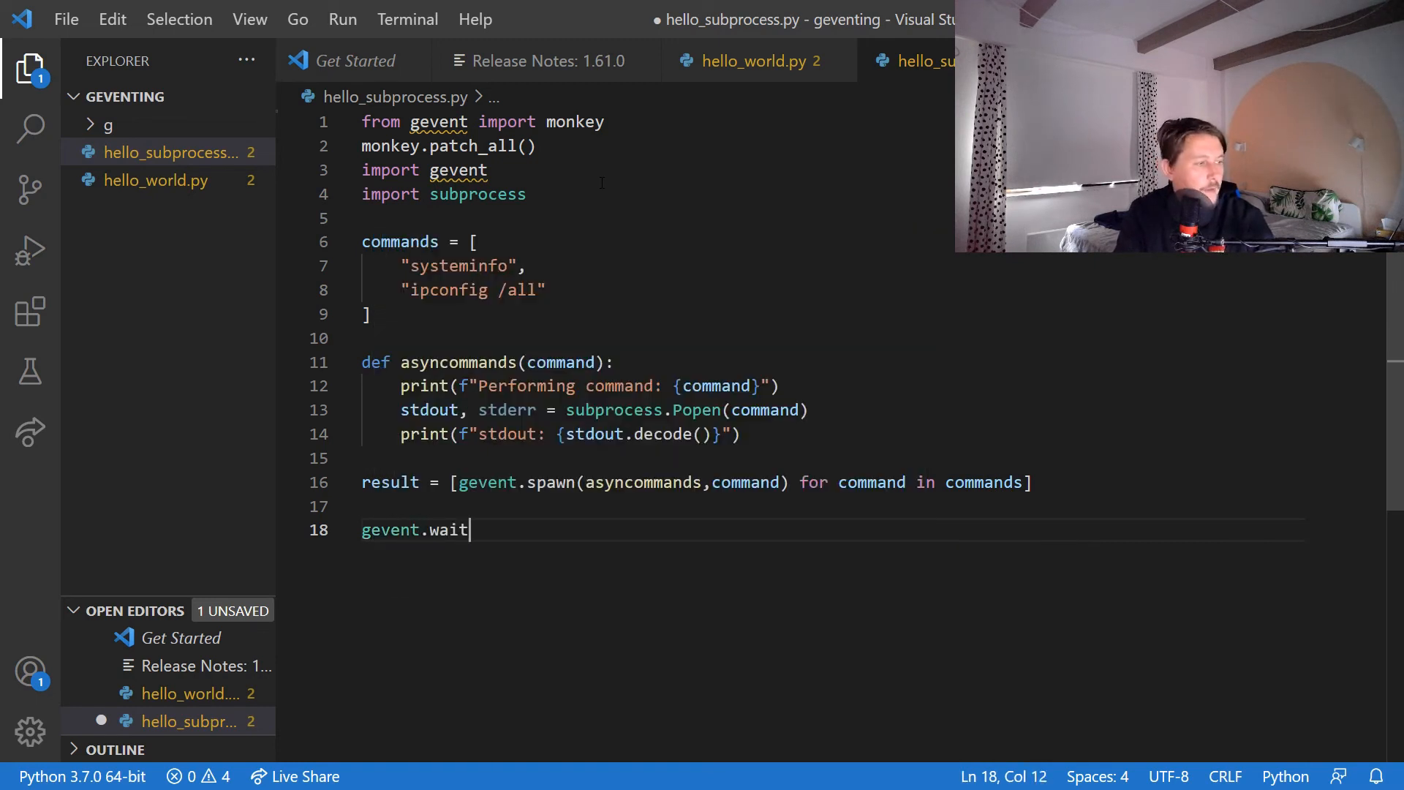
type("()")
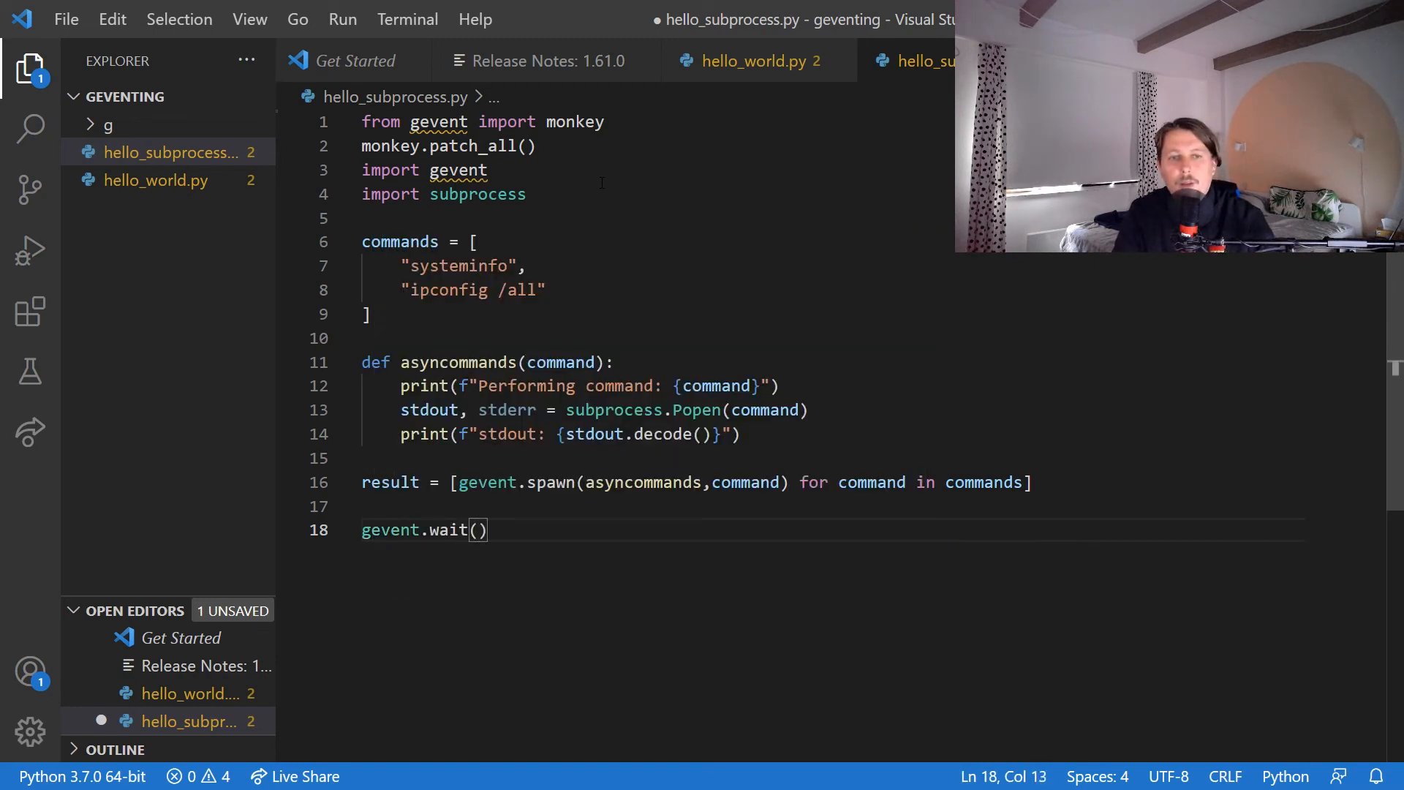
type("res")
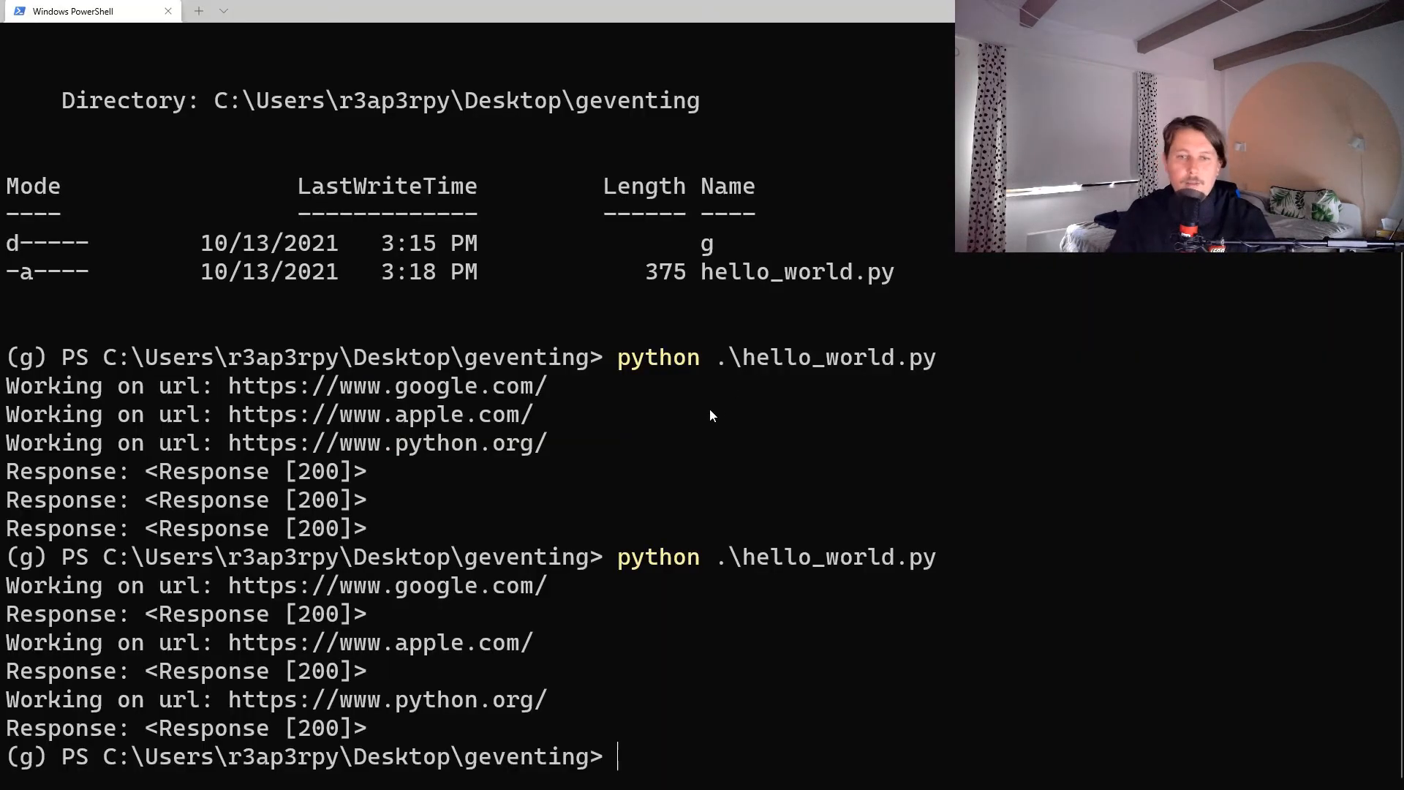
Run python .\hello_subprocess.py and scroll through the systeminfo and ipconfig /all output.
type("python")
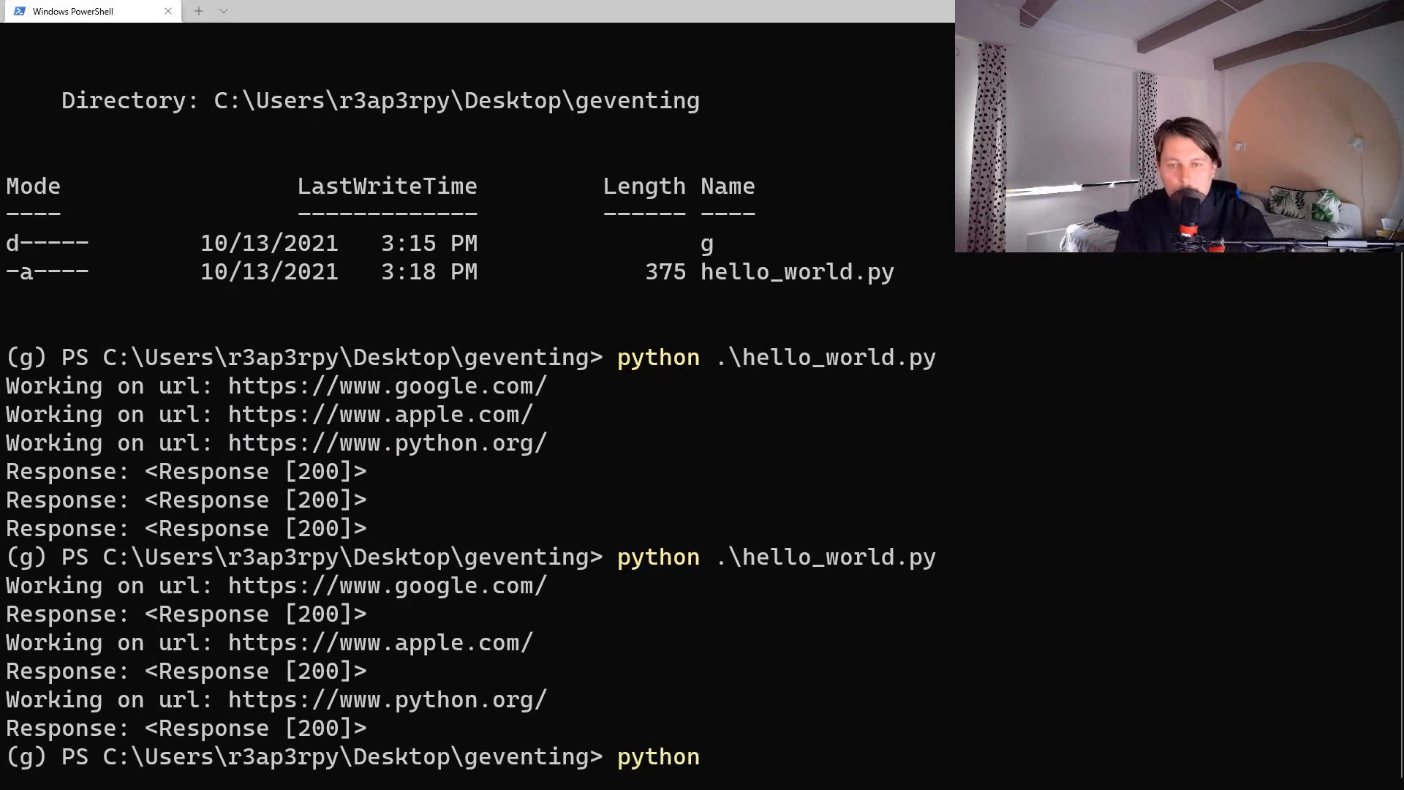
type(".\\hello_subprocess.py")
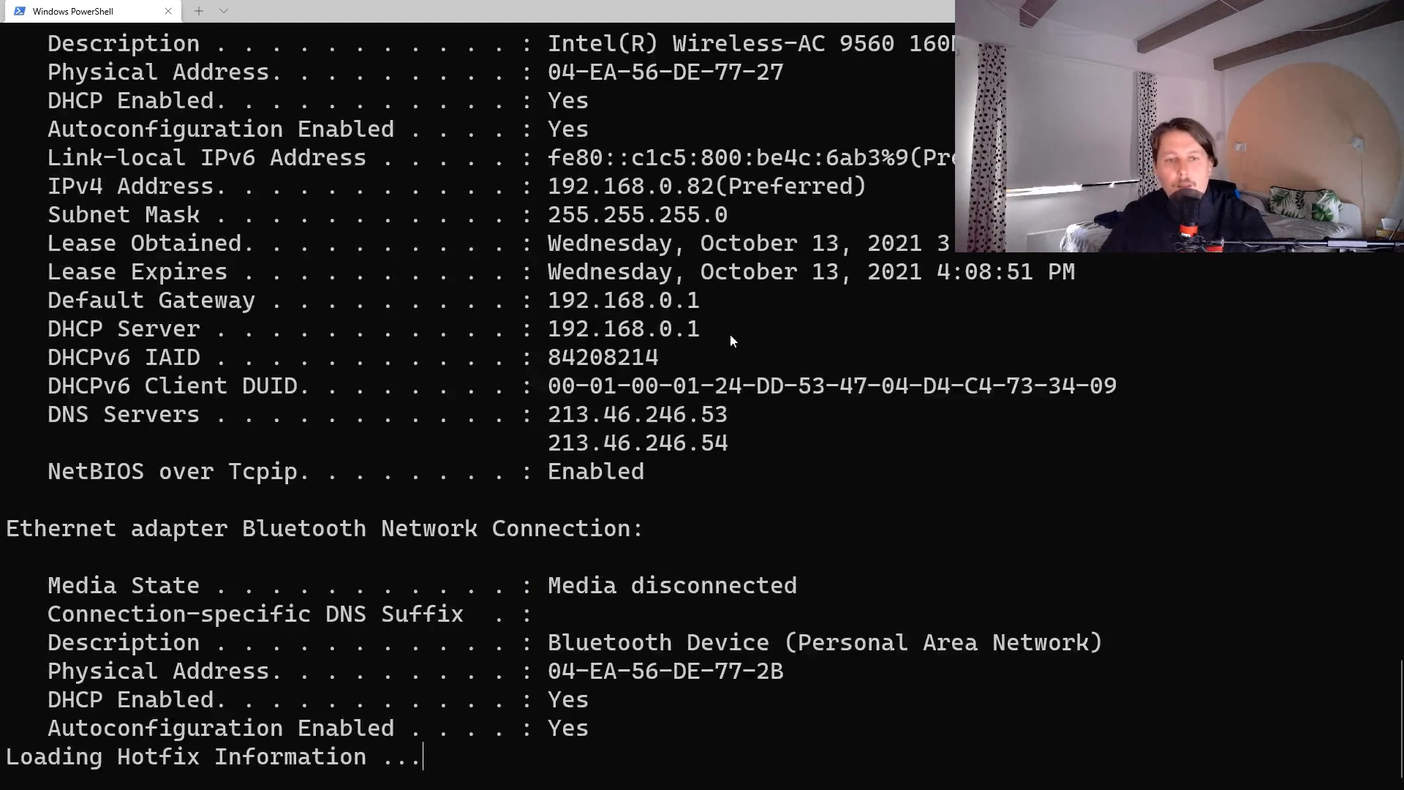
scroll("down", 3)
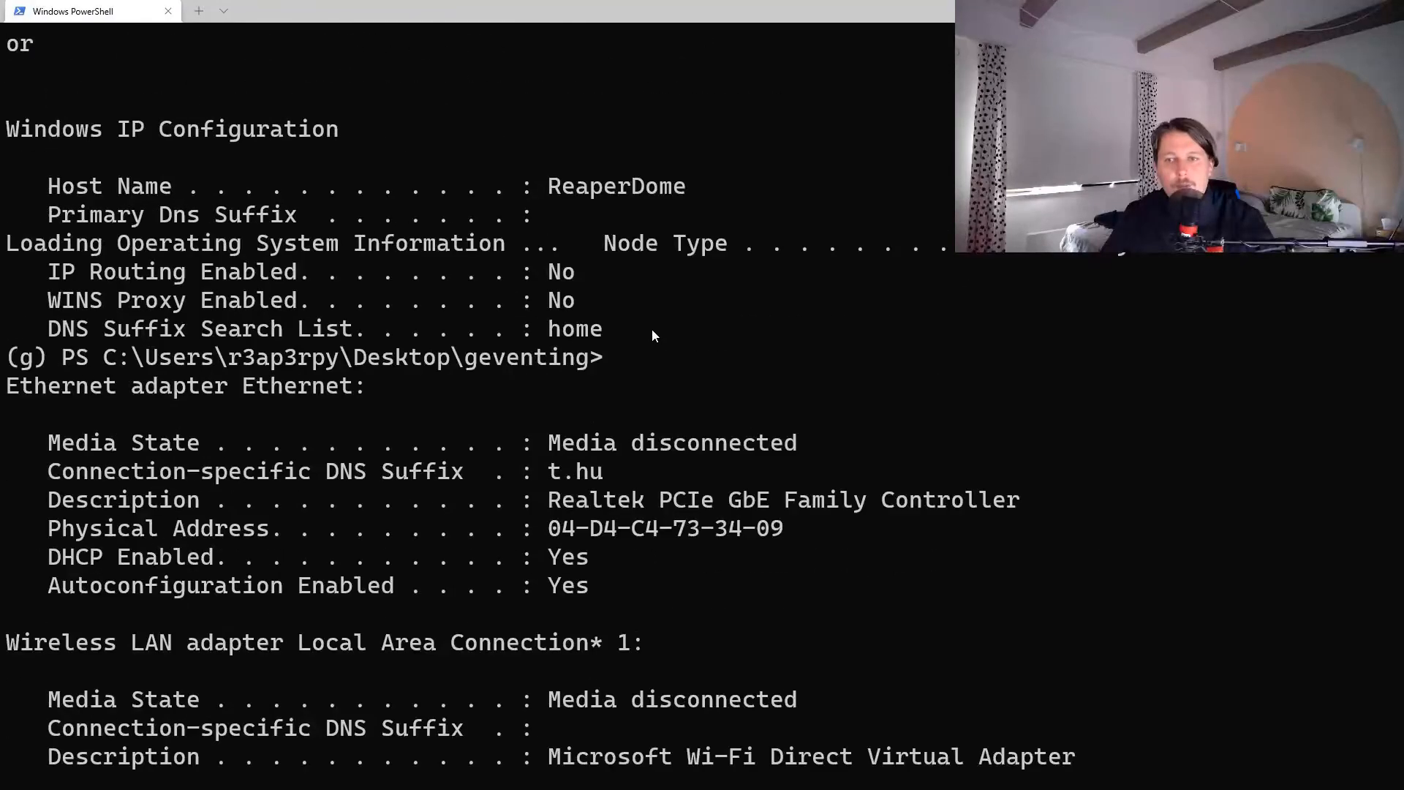
scroll("down", 3)
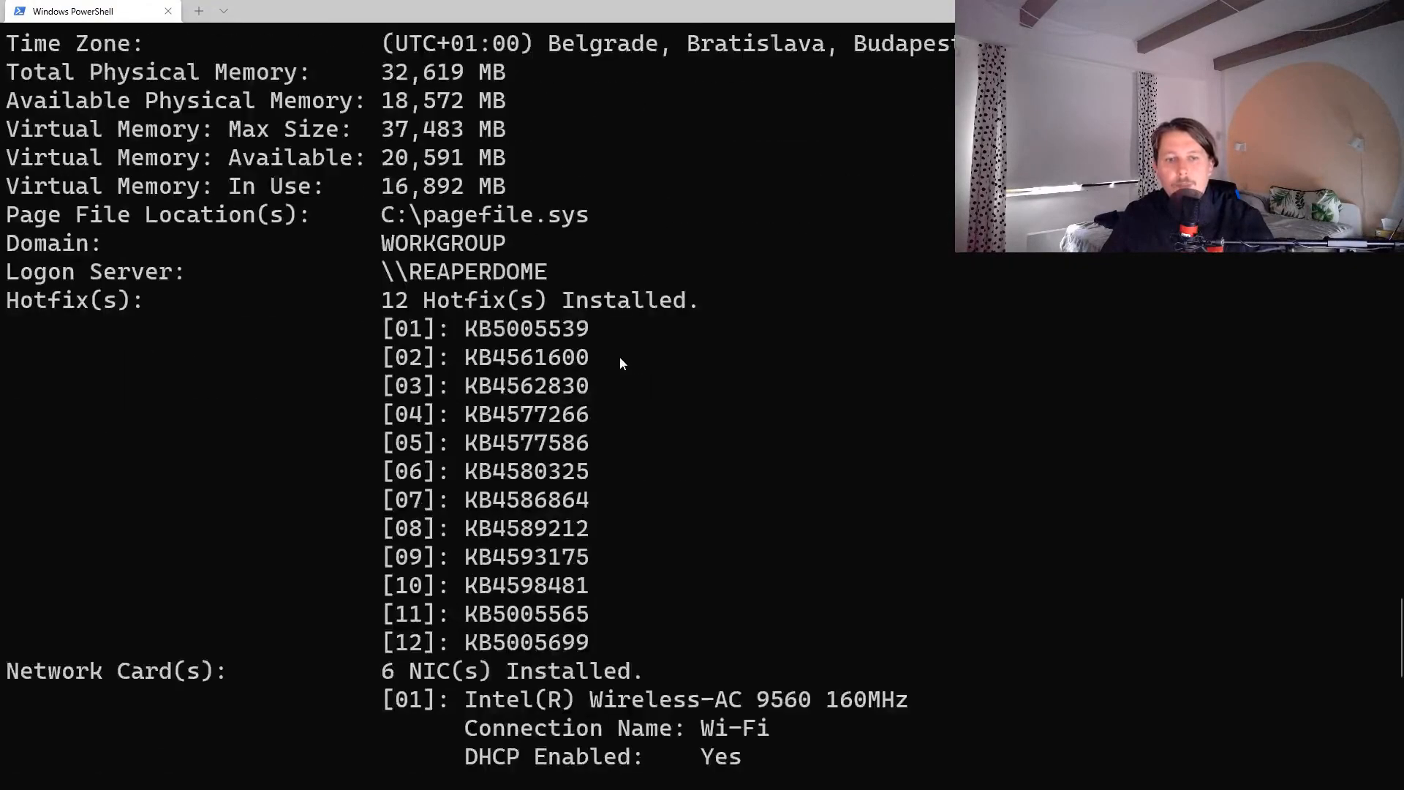
scroll("down", 3)
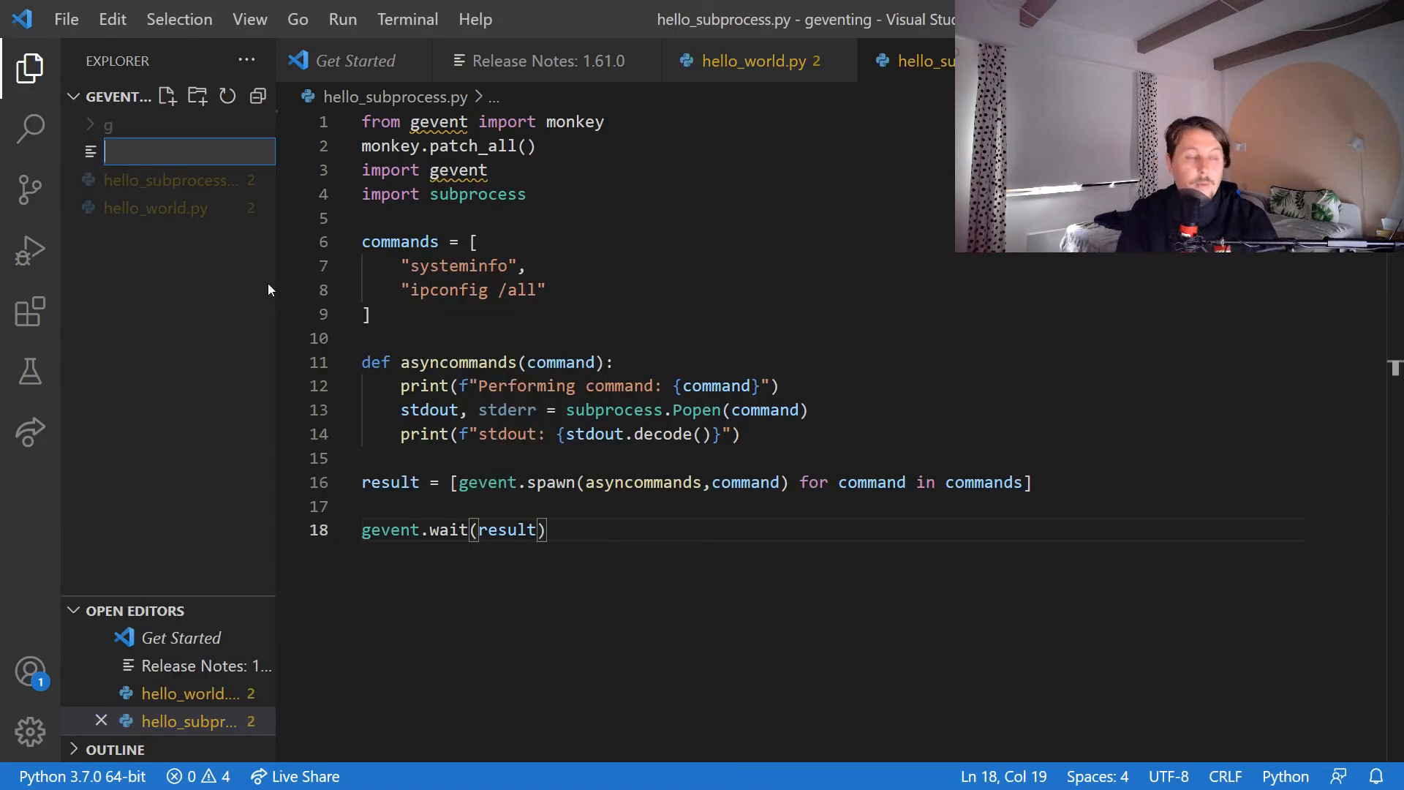
Create a new file named pseudothrds.py and import gevent in it.
type("pseudothrds")
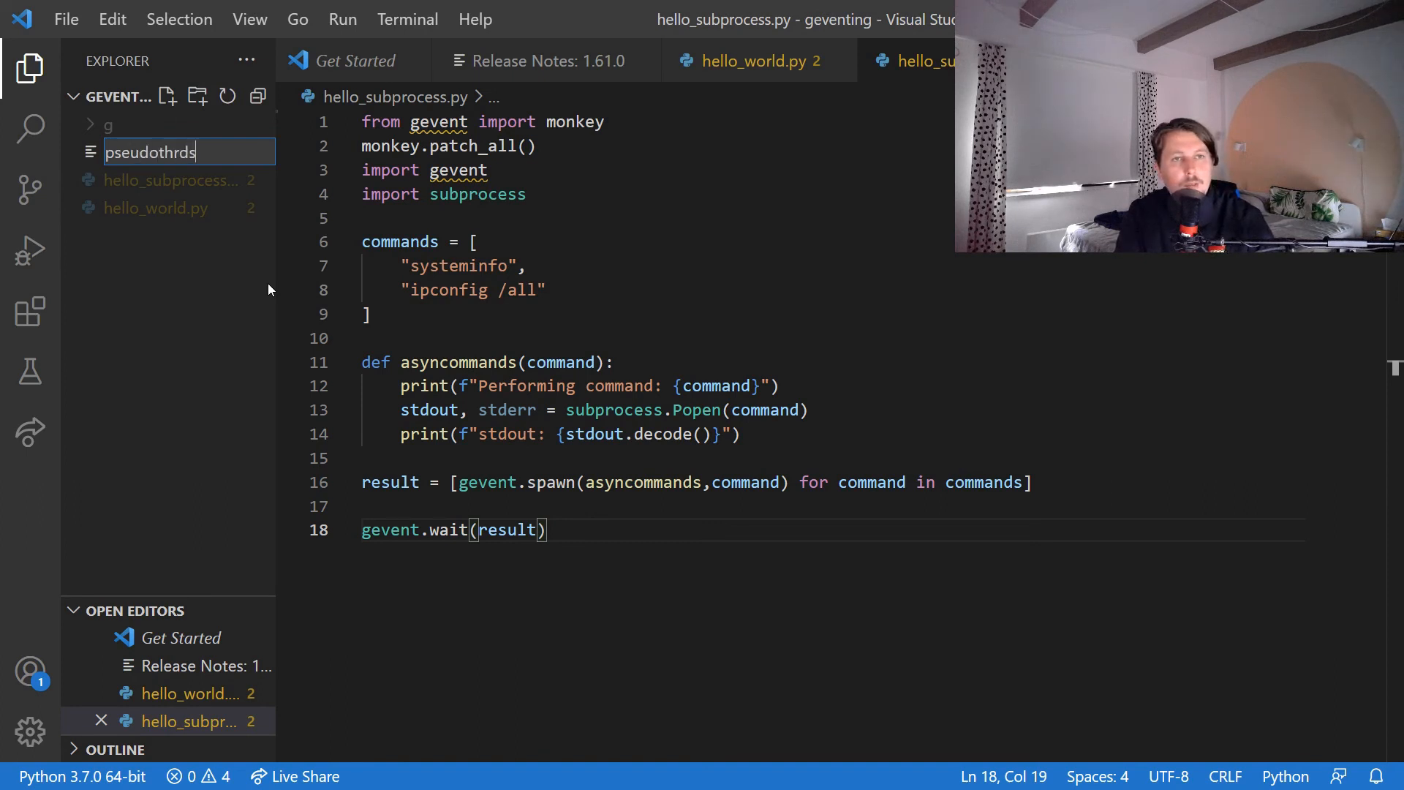
key("Enter")
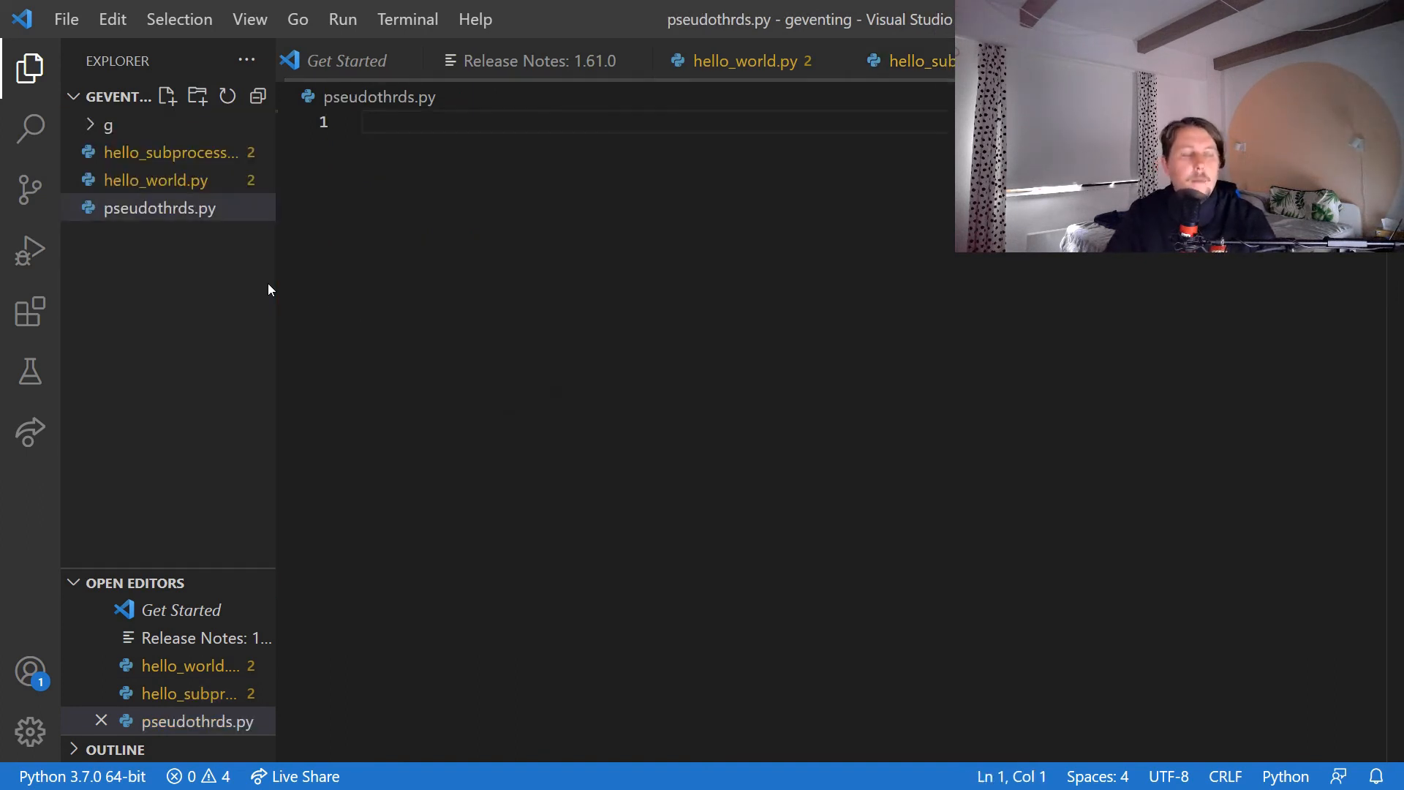
type("import gevent")
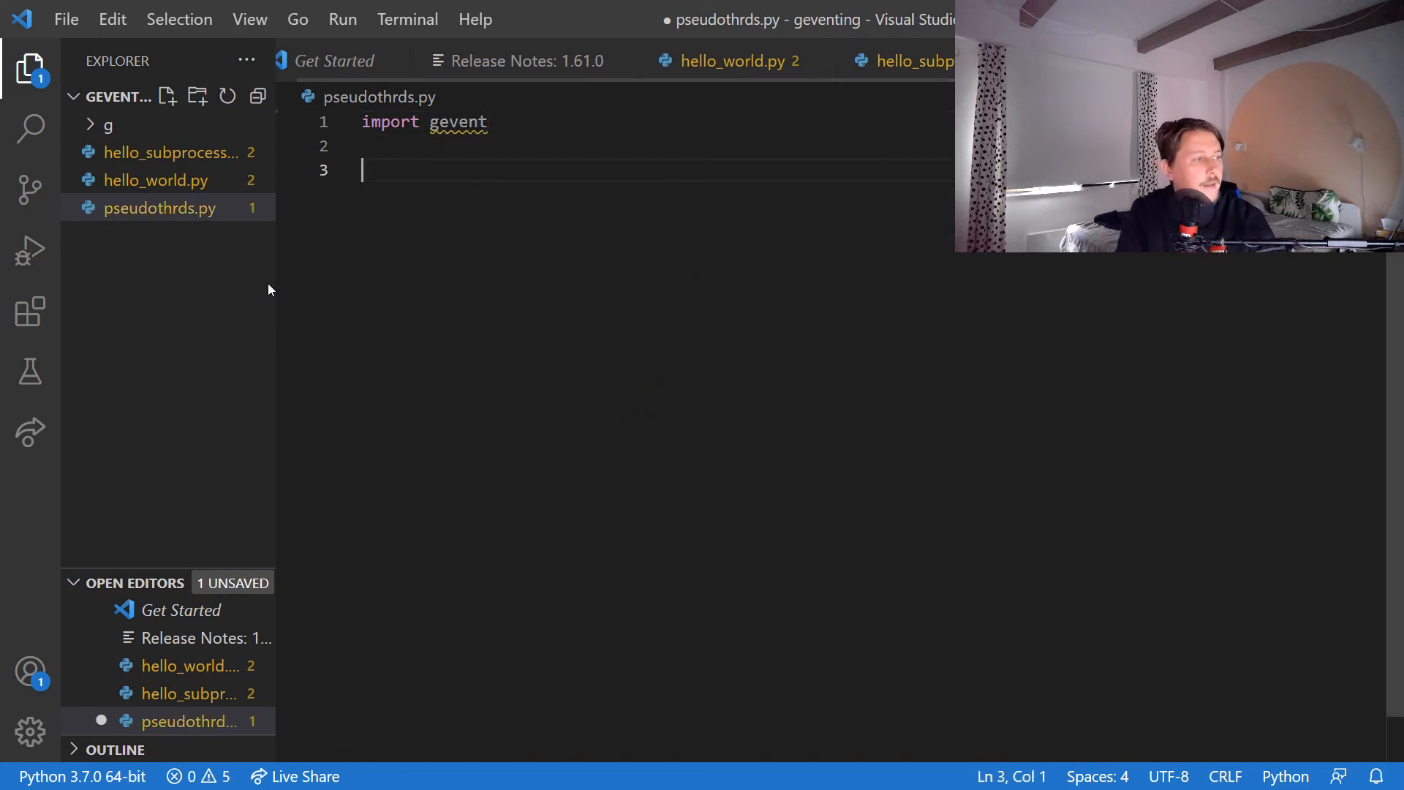
Write g = gevent.spawn(1/0), g.join(), and a gevent.sleep() call.
type("g = gevent.spa")
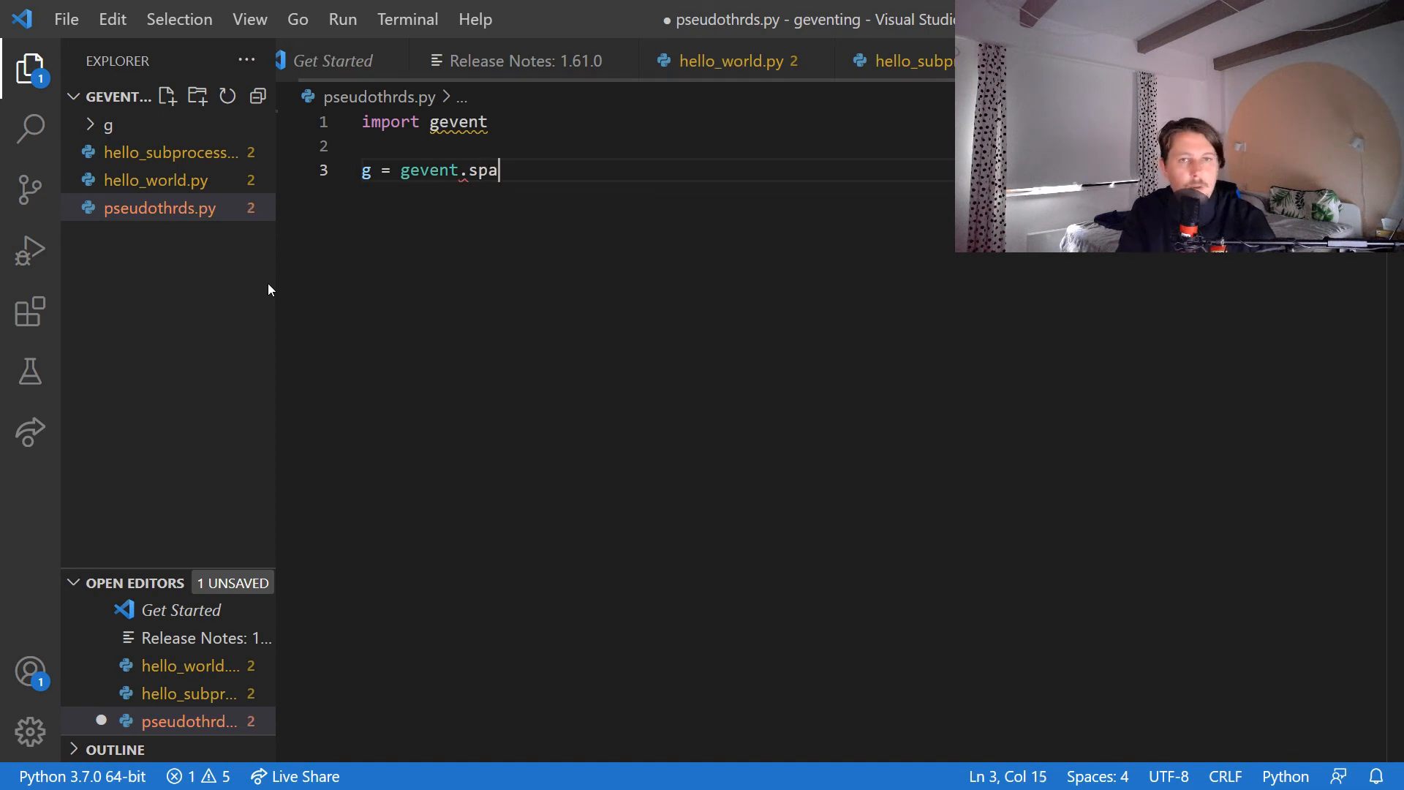
type("wn(1/)")
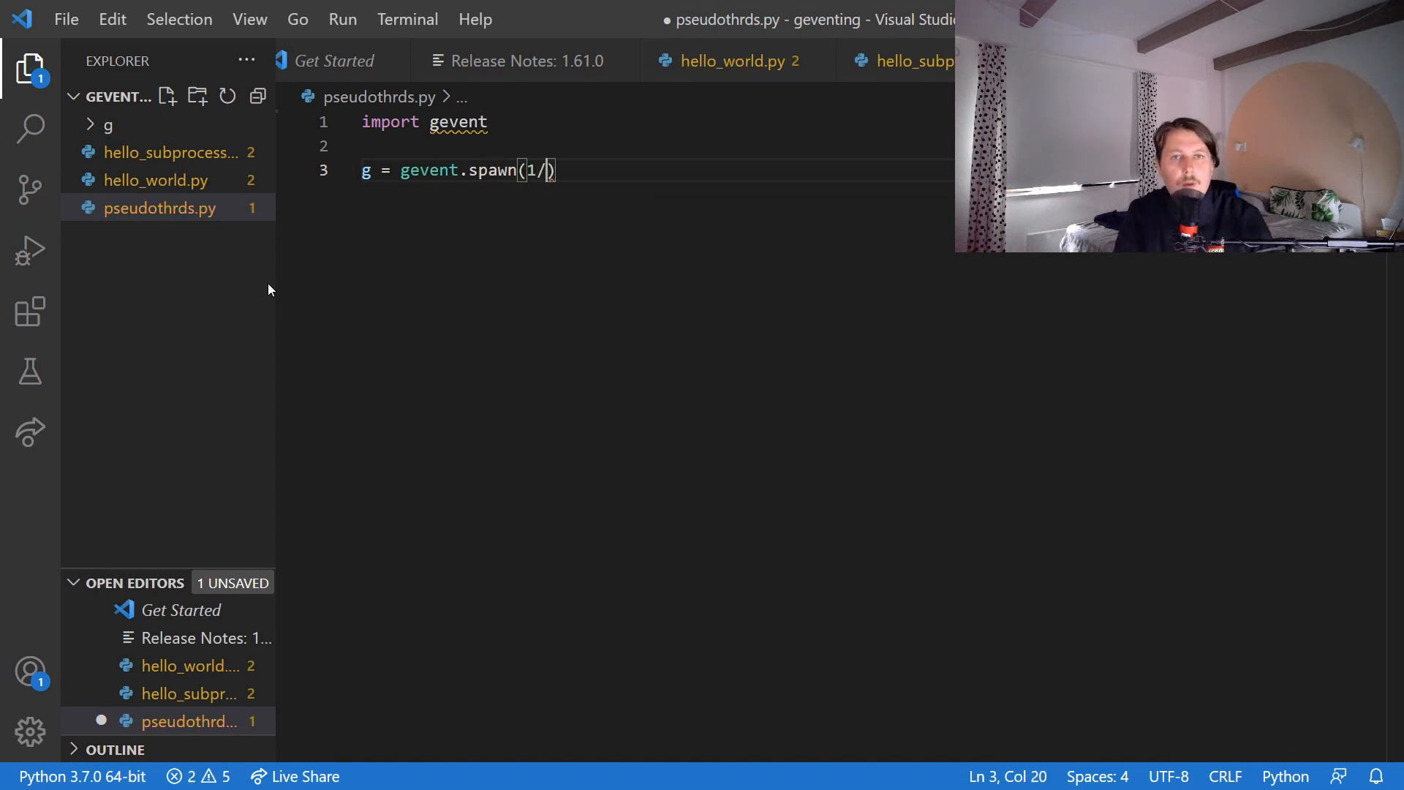
type("0)")
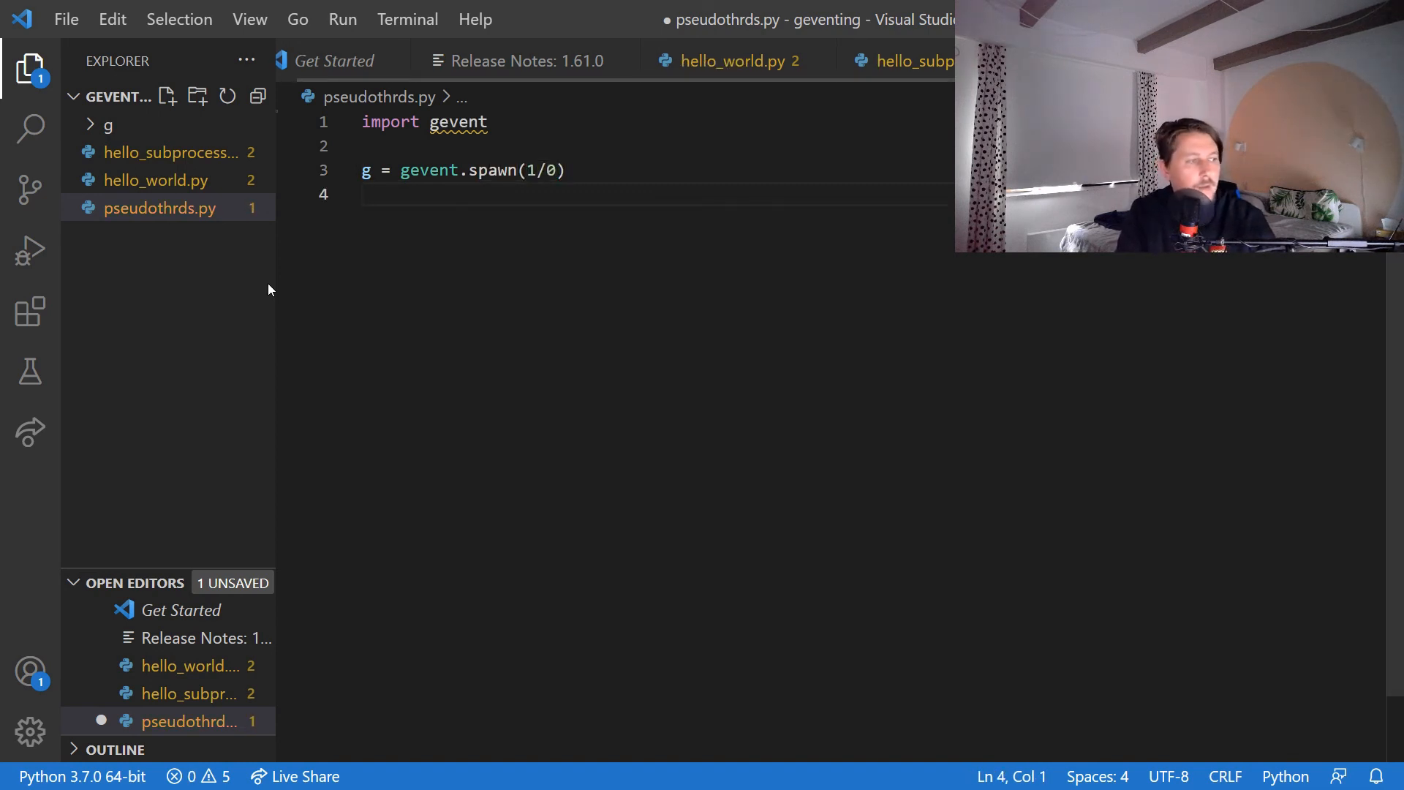
type("g.join()")
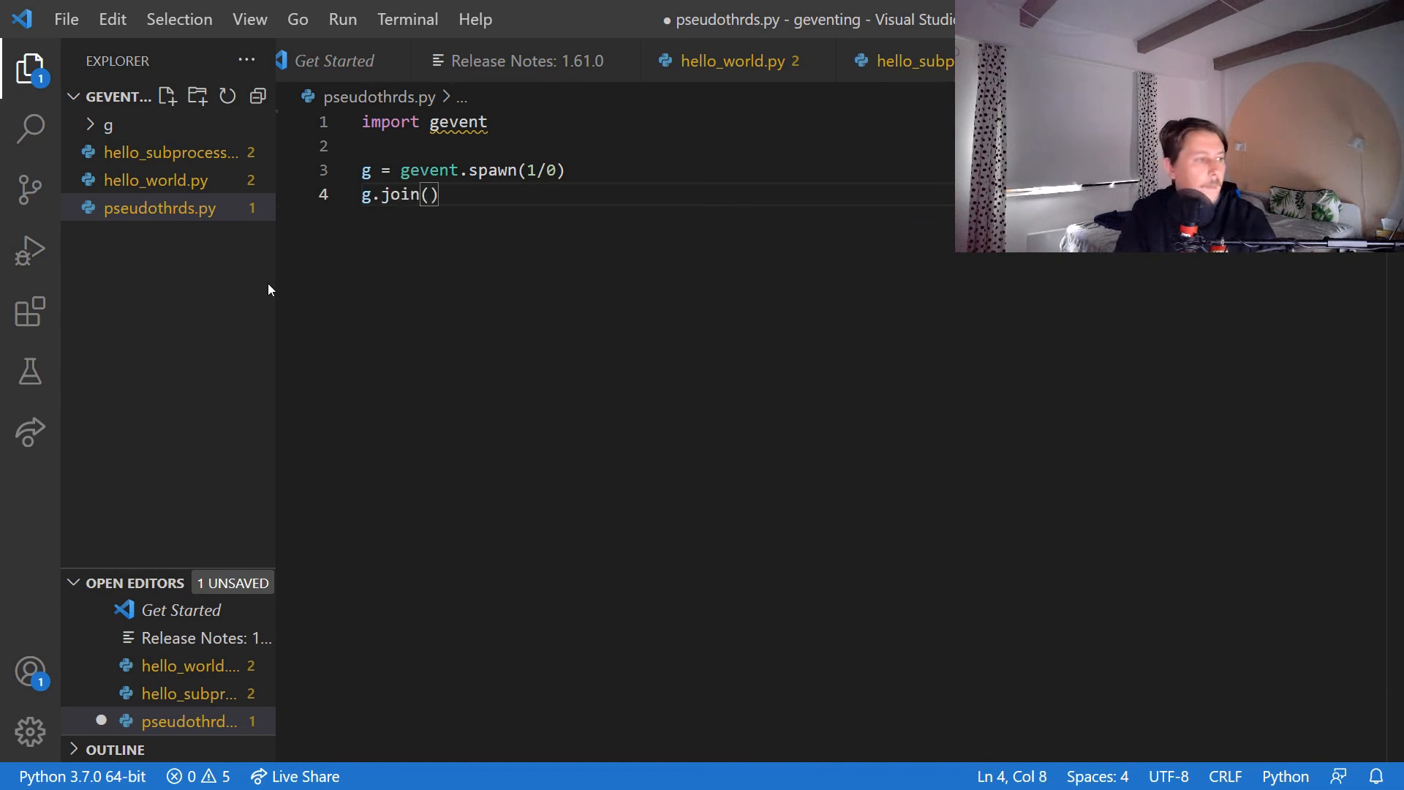
type("geventt")
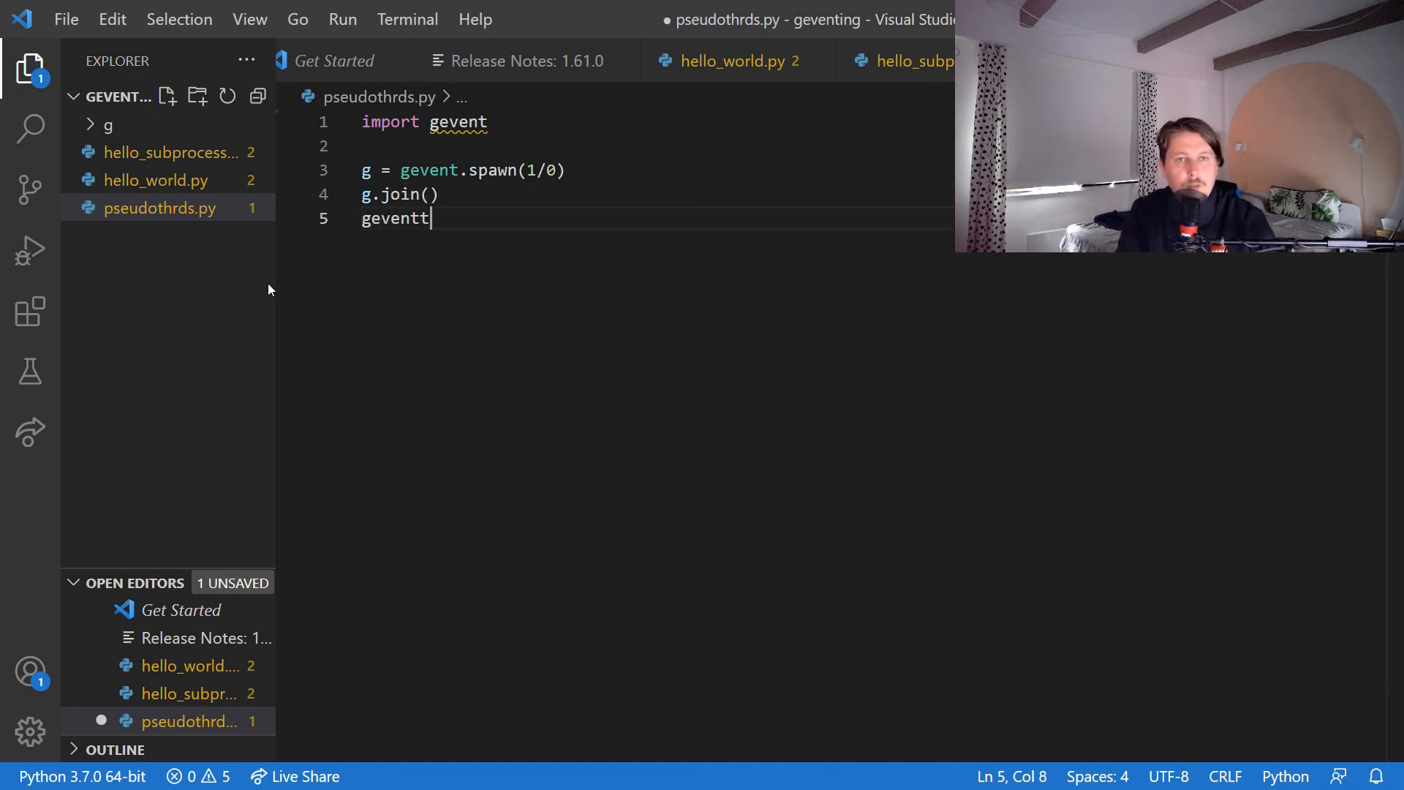
type(".sleep()")
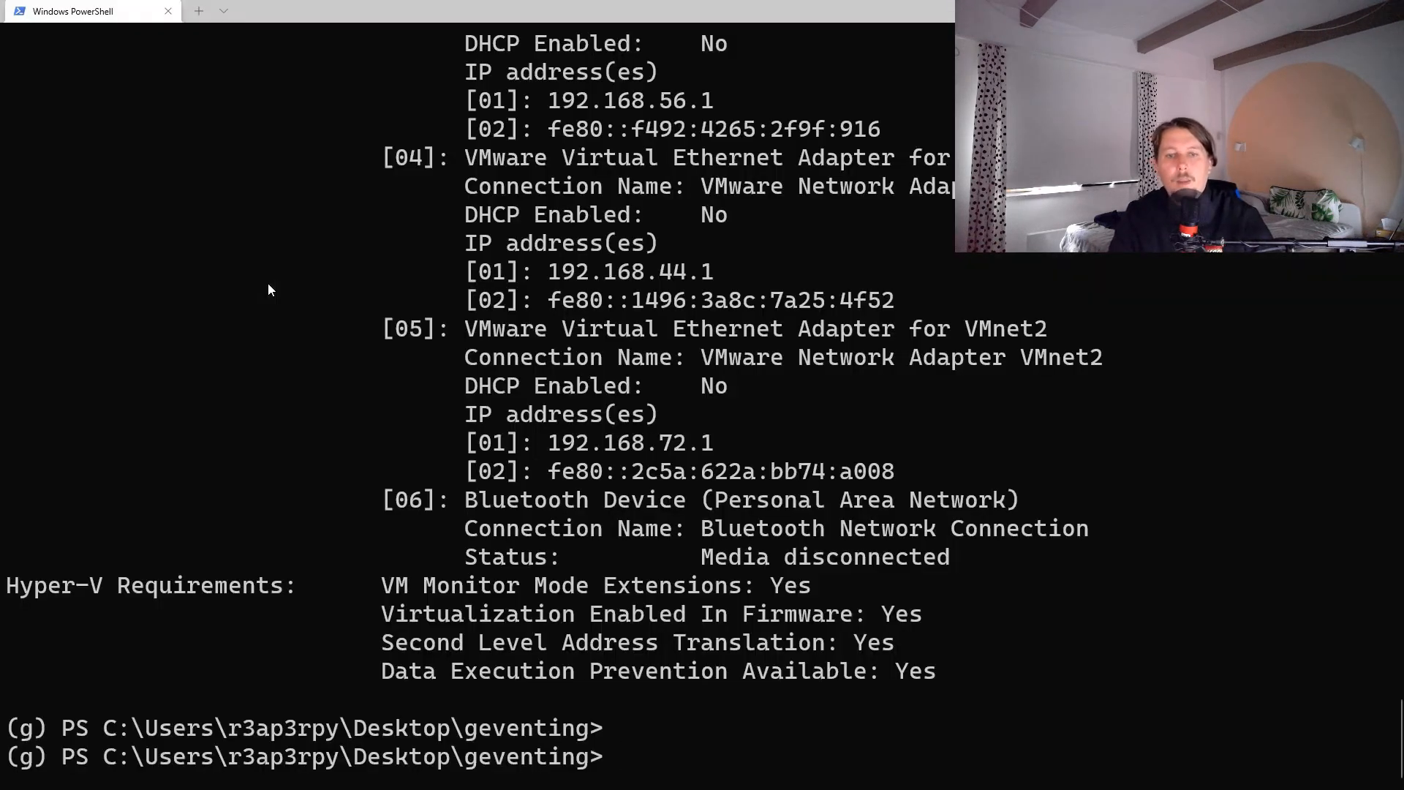
Run python .\pseudothrds.py, which fails with a ZeroDivisionError traceback.
type("python")
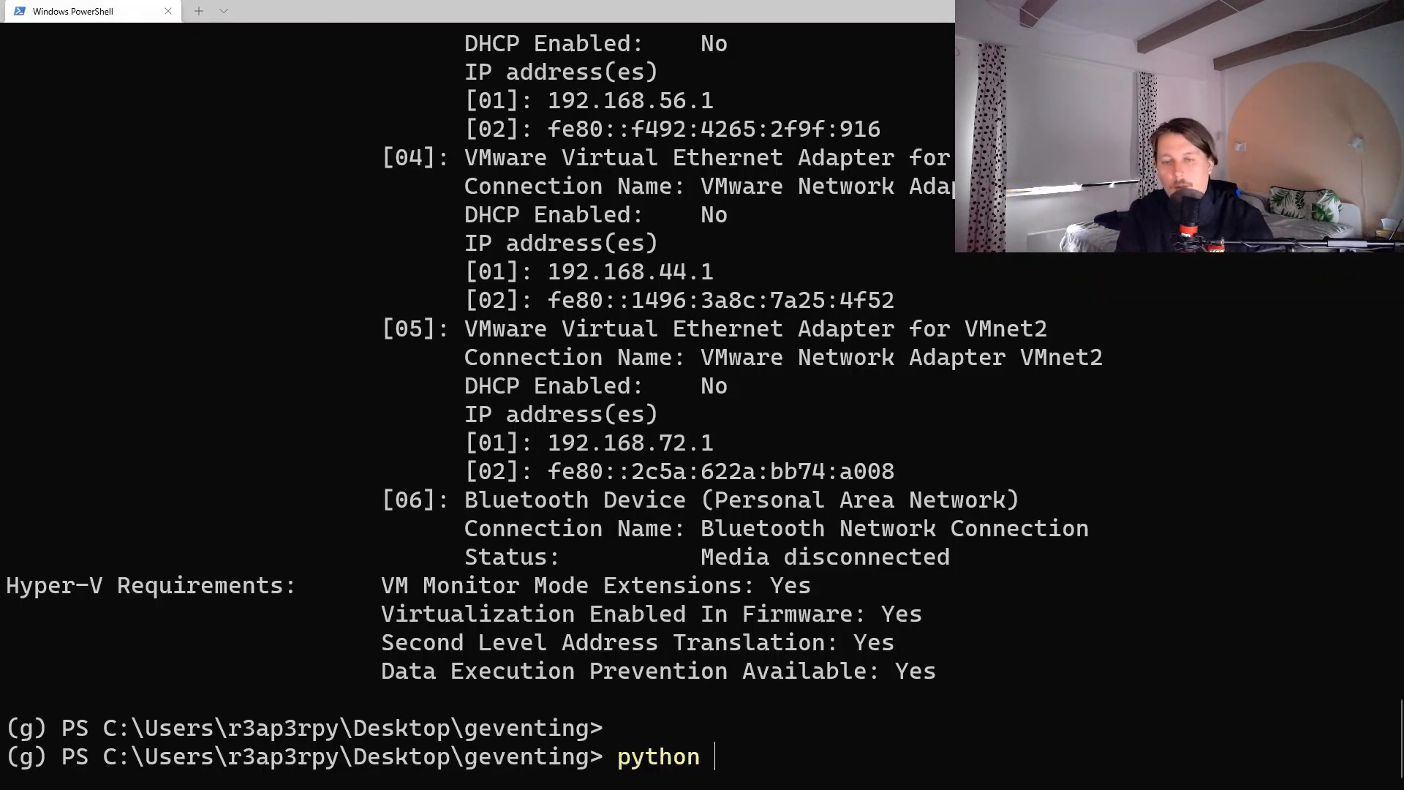
type(".\\pseudothrds.py")
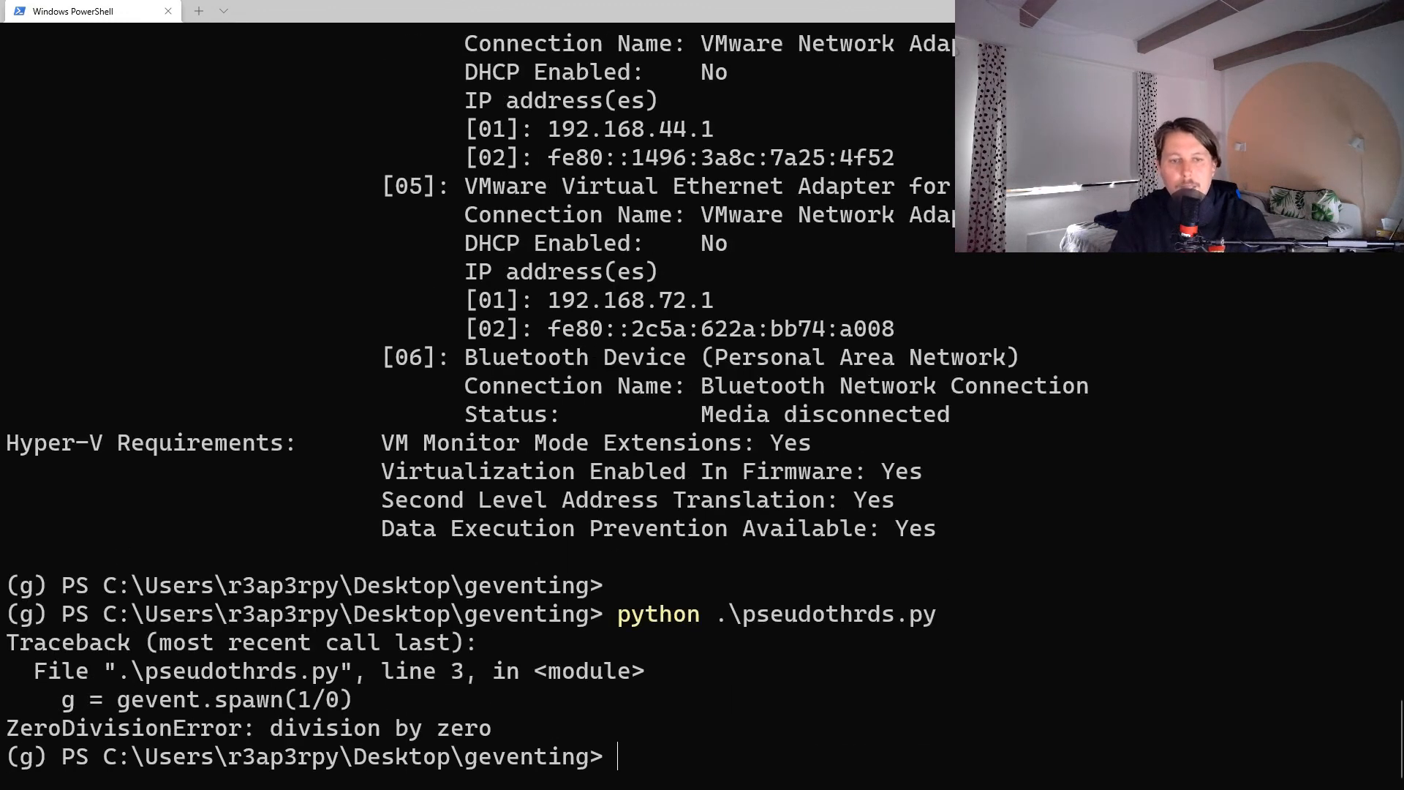
mouse_move(736, 724)
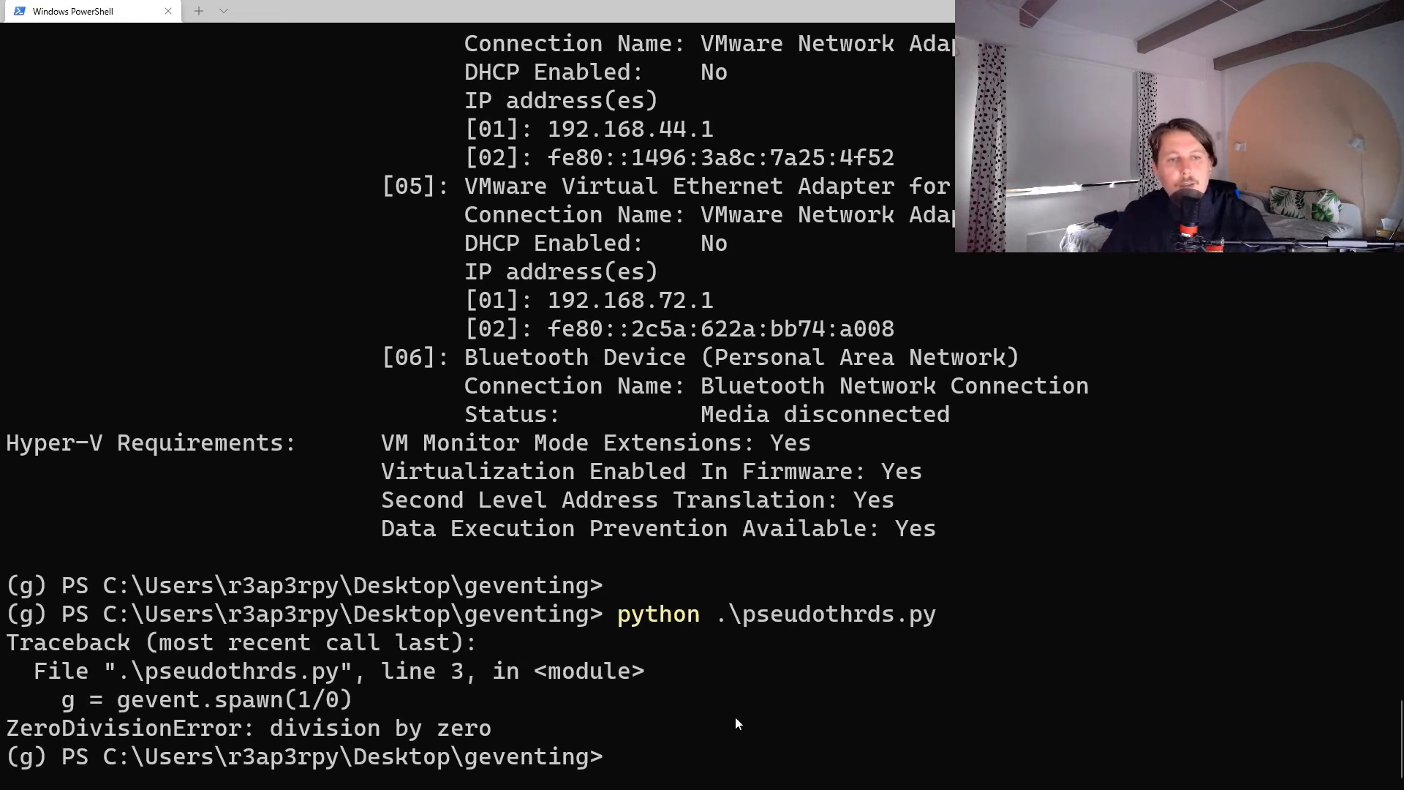
mouse_move(801, 578)
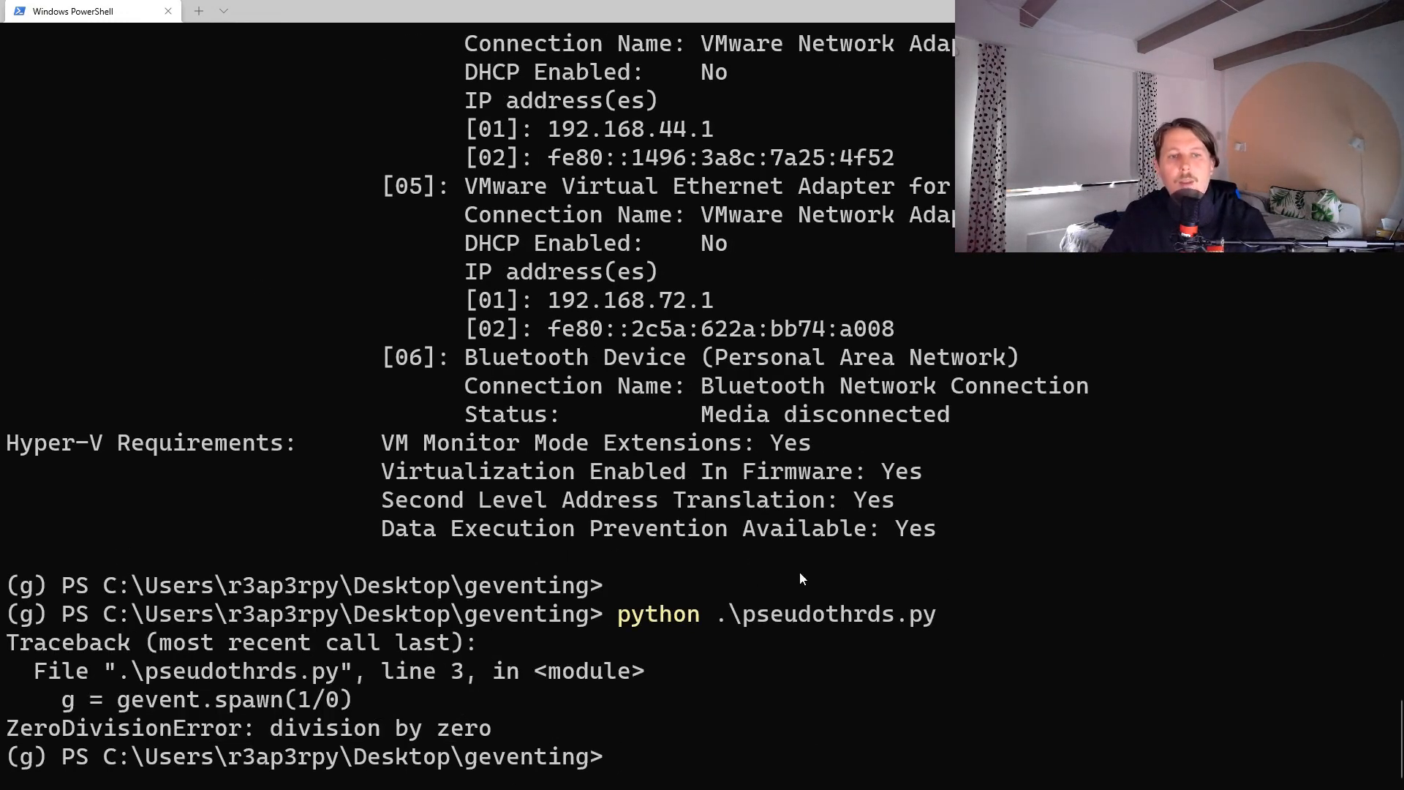